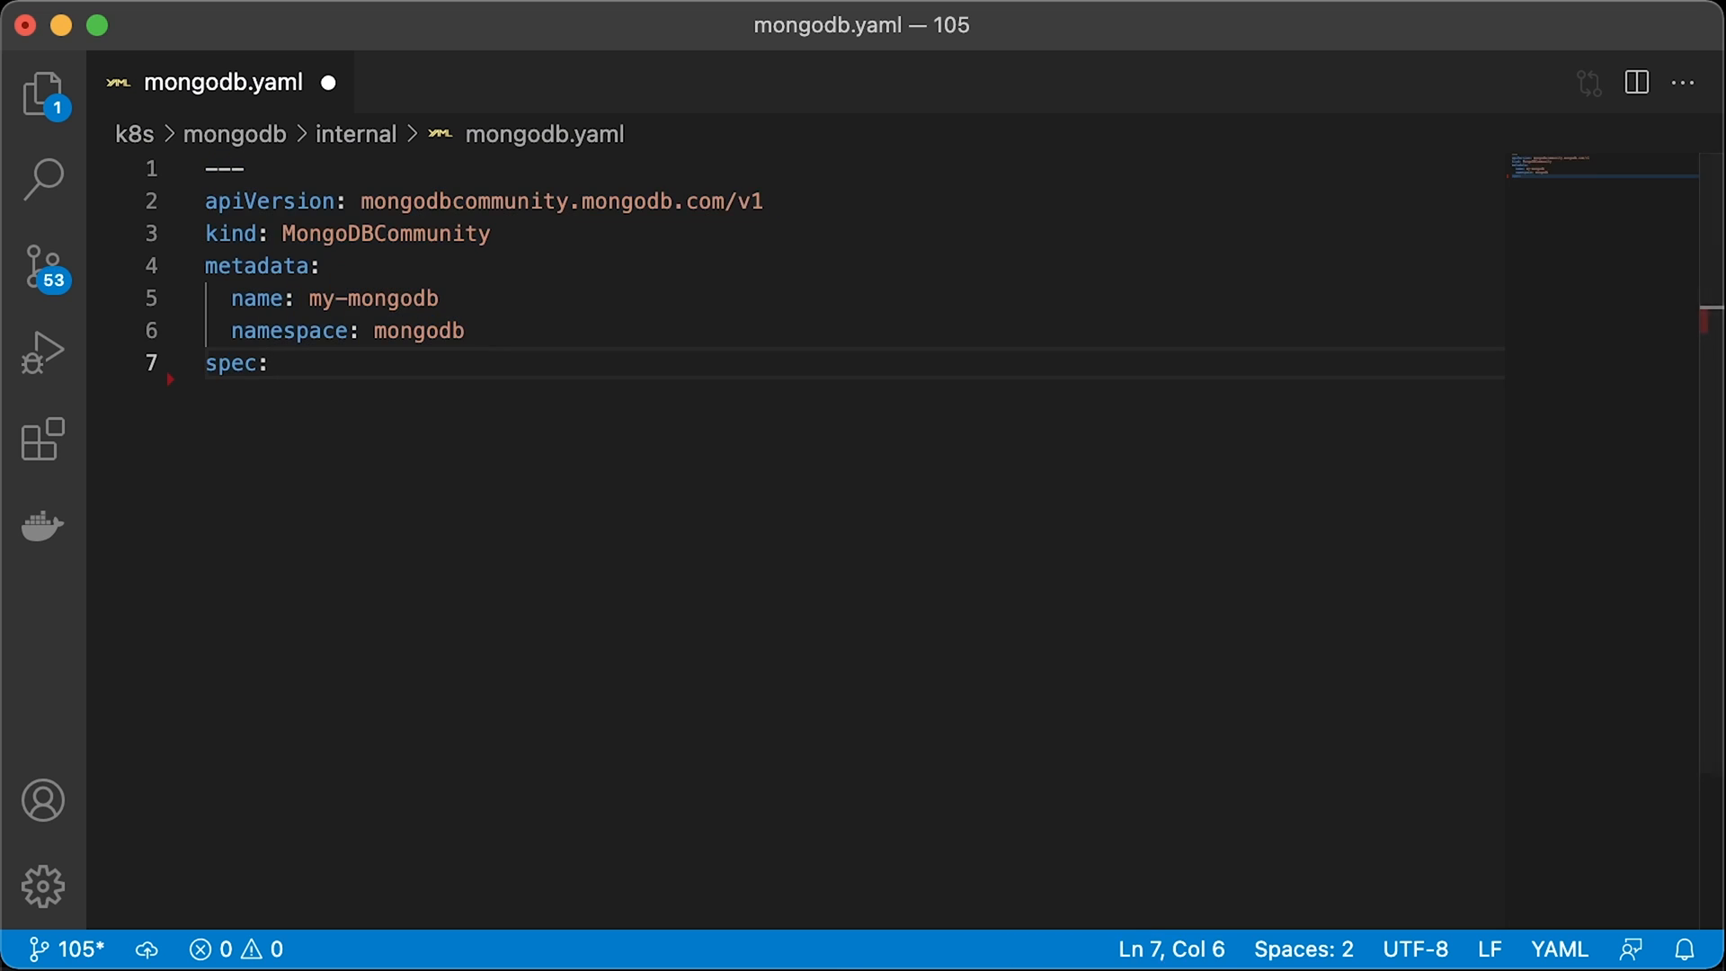
Write the CA Certificate spec in ca.yaml with commonName devopsbyexample.io and its issuerRef
{"action": "type", "text": "members: 1"}
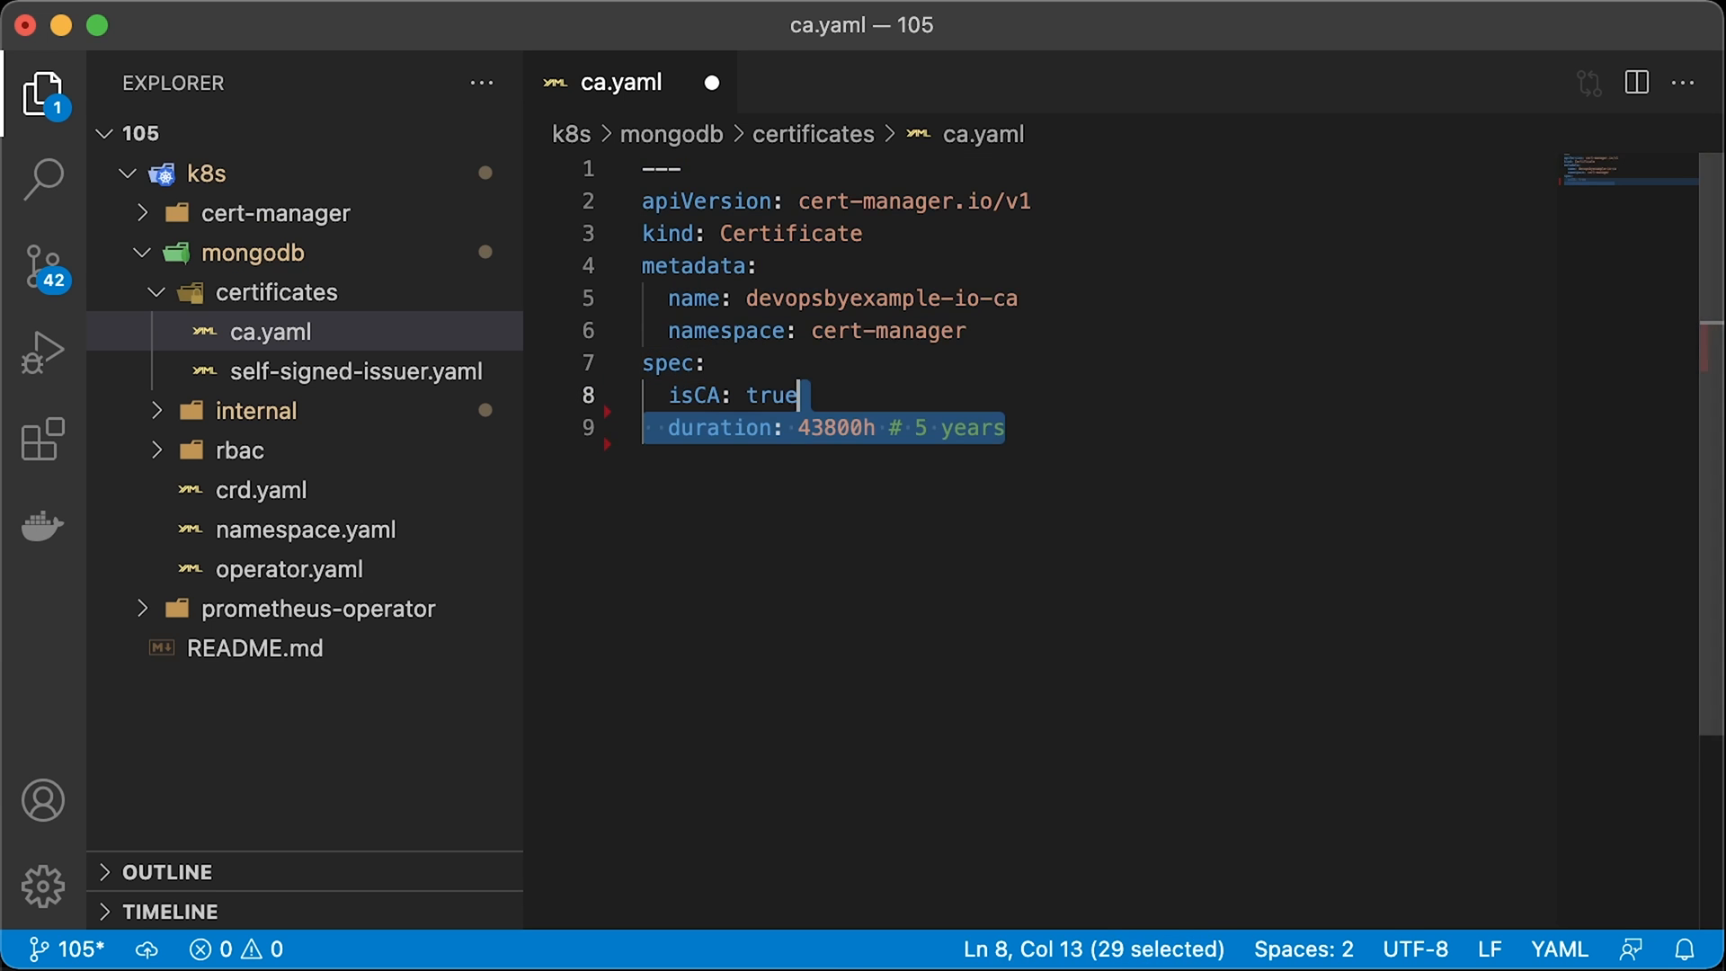
{"action": "type", "text": "commonName: devopsbyexample.io"}
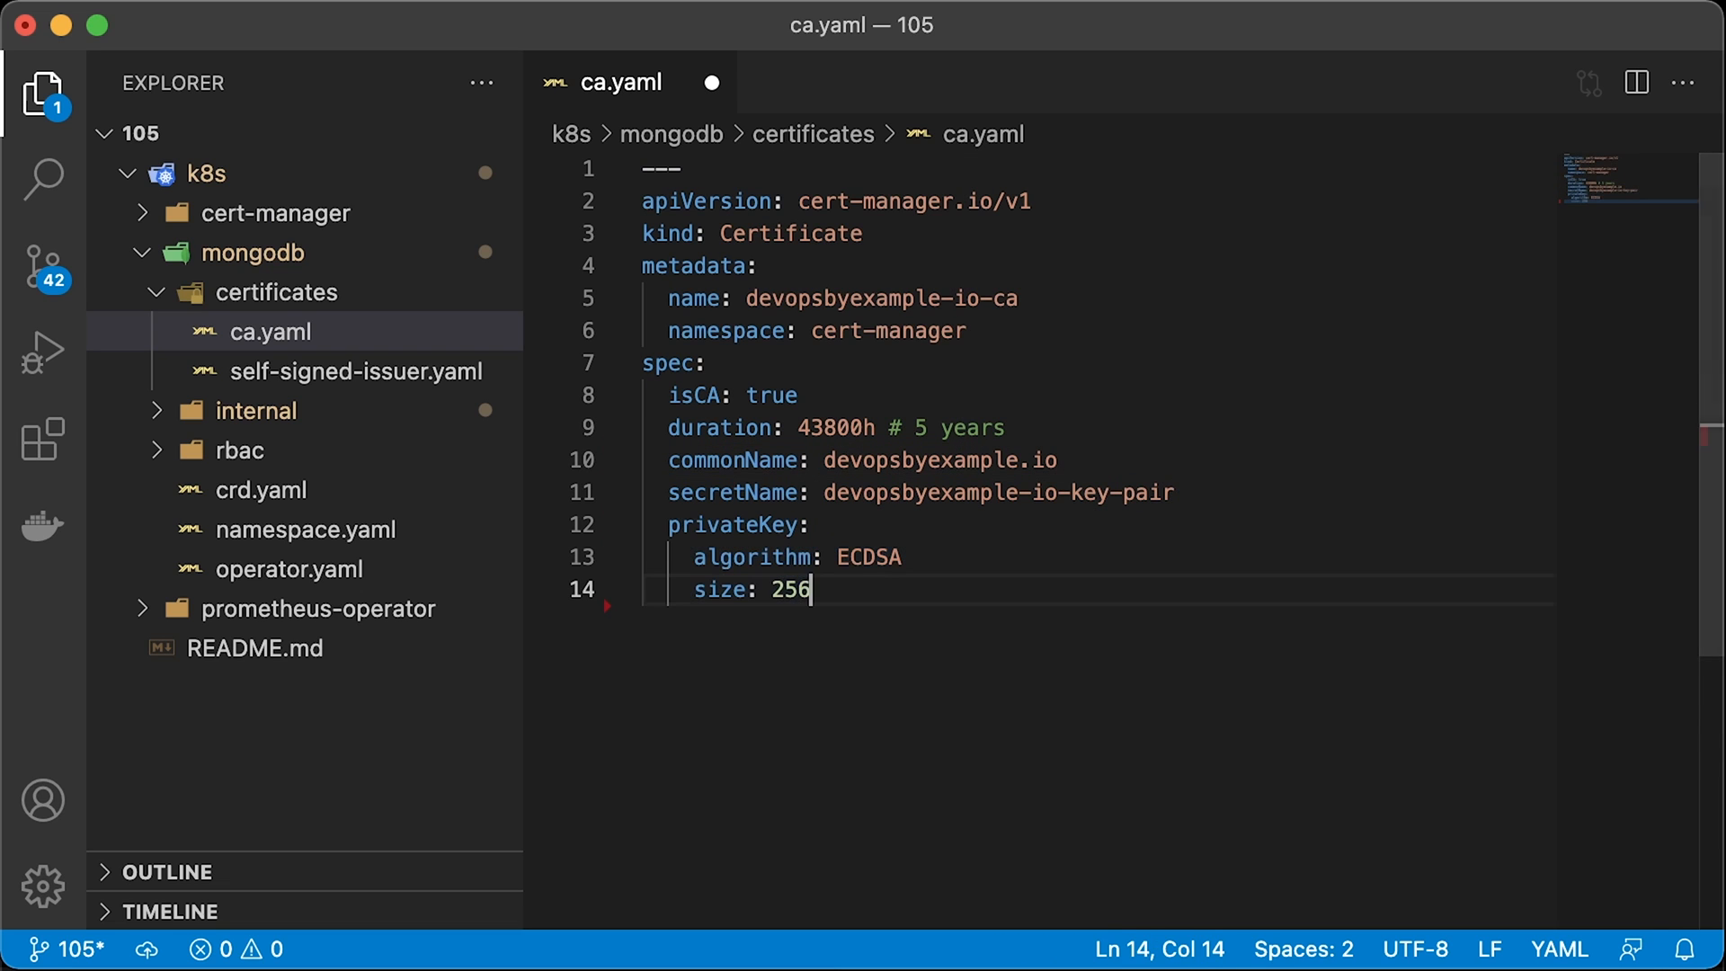
{"action": "type", "text": "issuerRef:"}
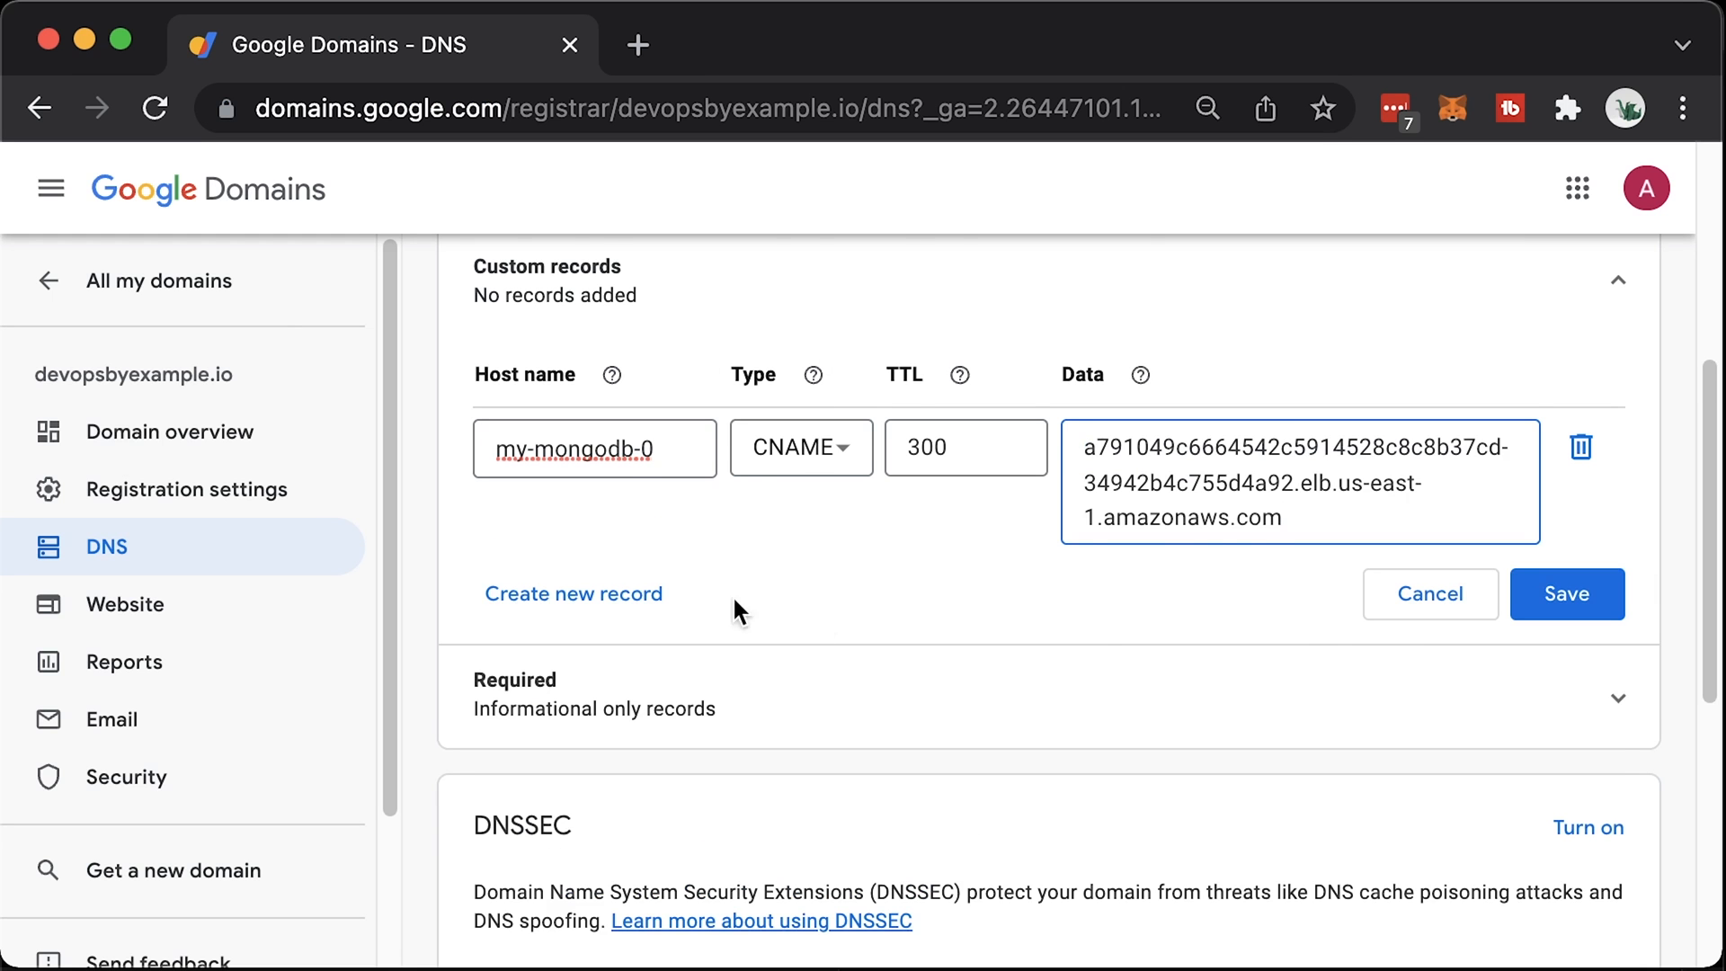
Review the Grafana MongoDB dashboard panels from top to bottom
{"action": "left_click", "coordinate": [646, 45]}
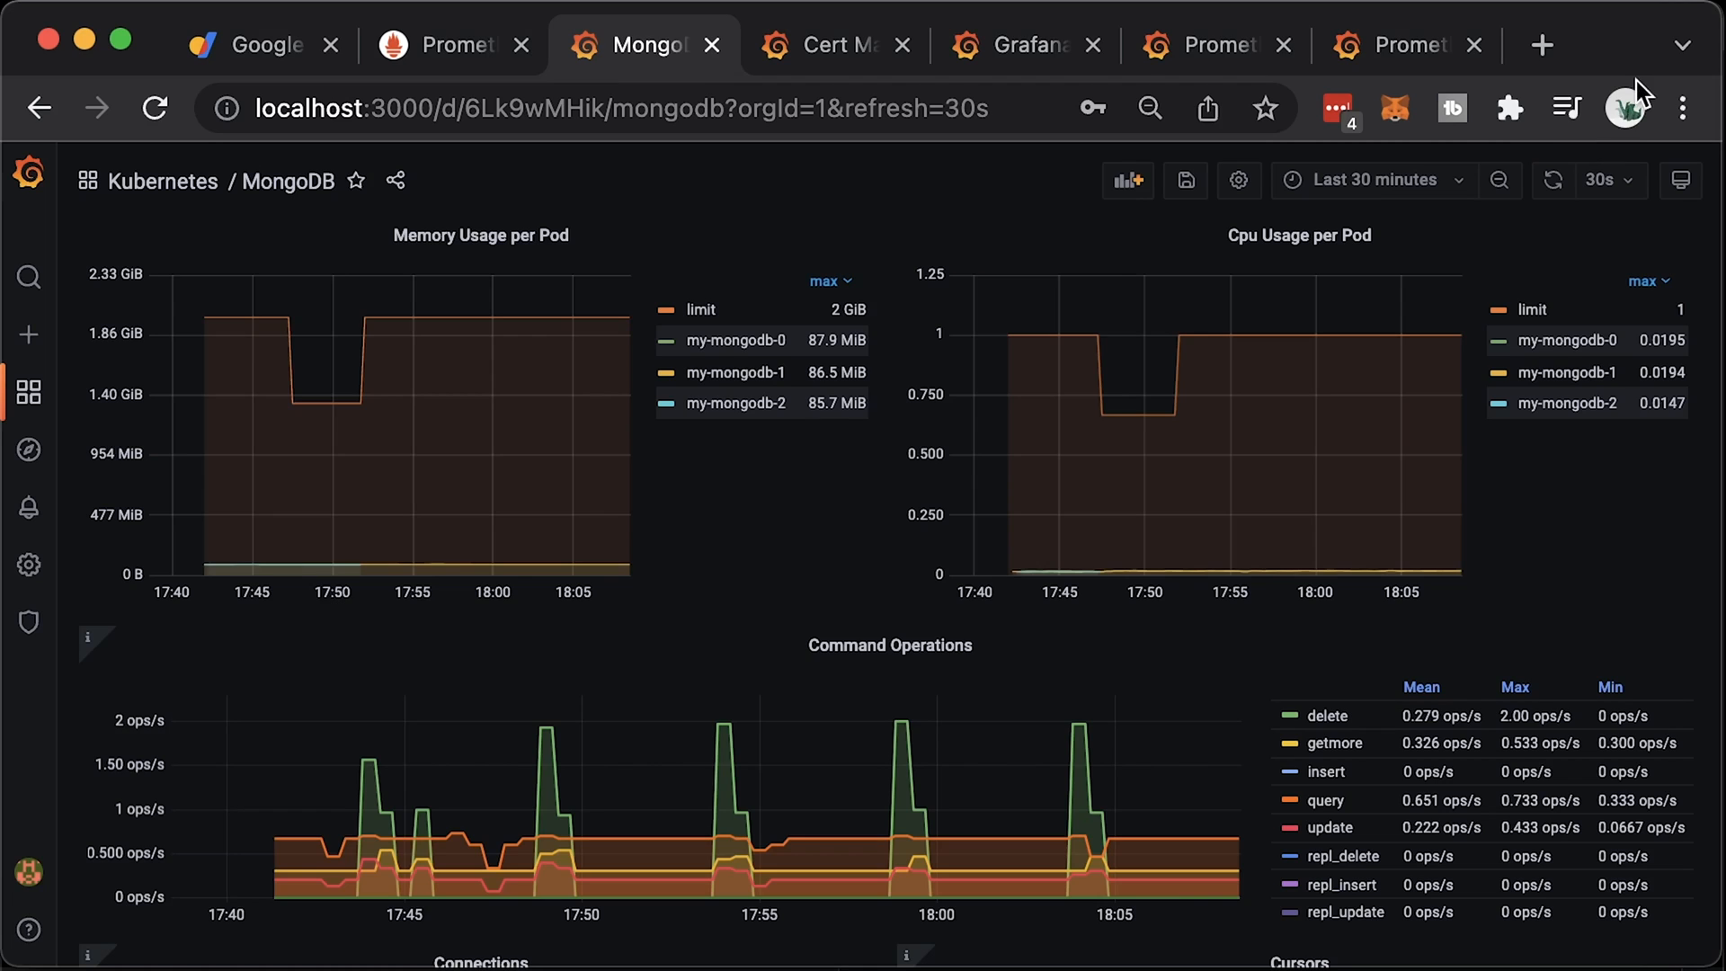
{"action": "mouse_move", "coordinate": [1554, 462]}
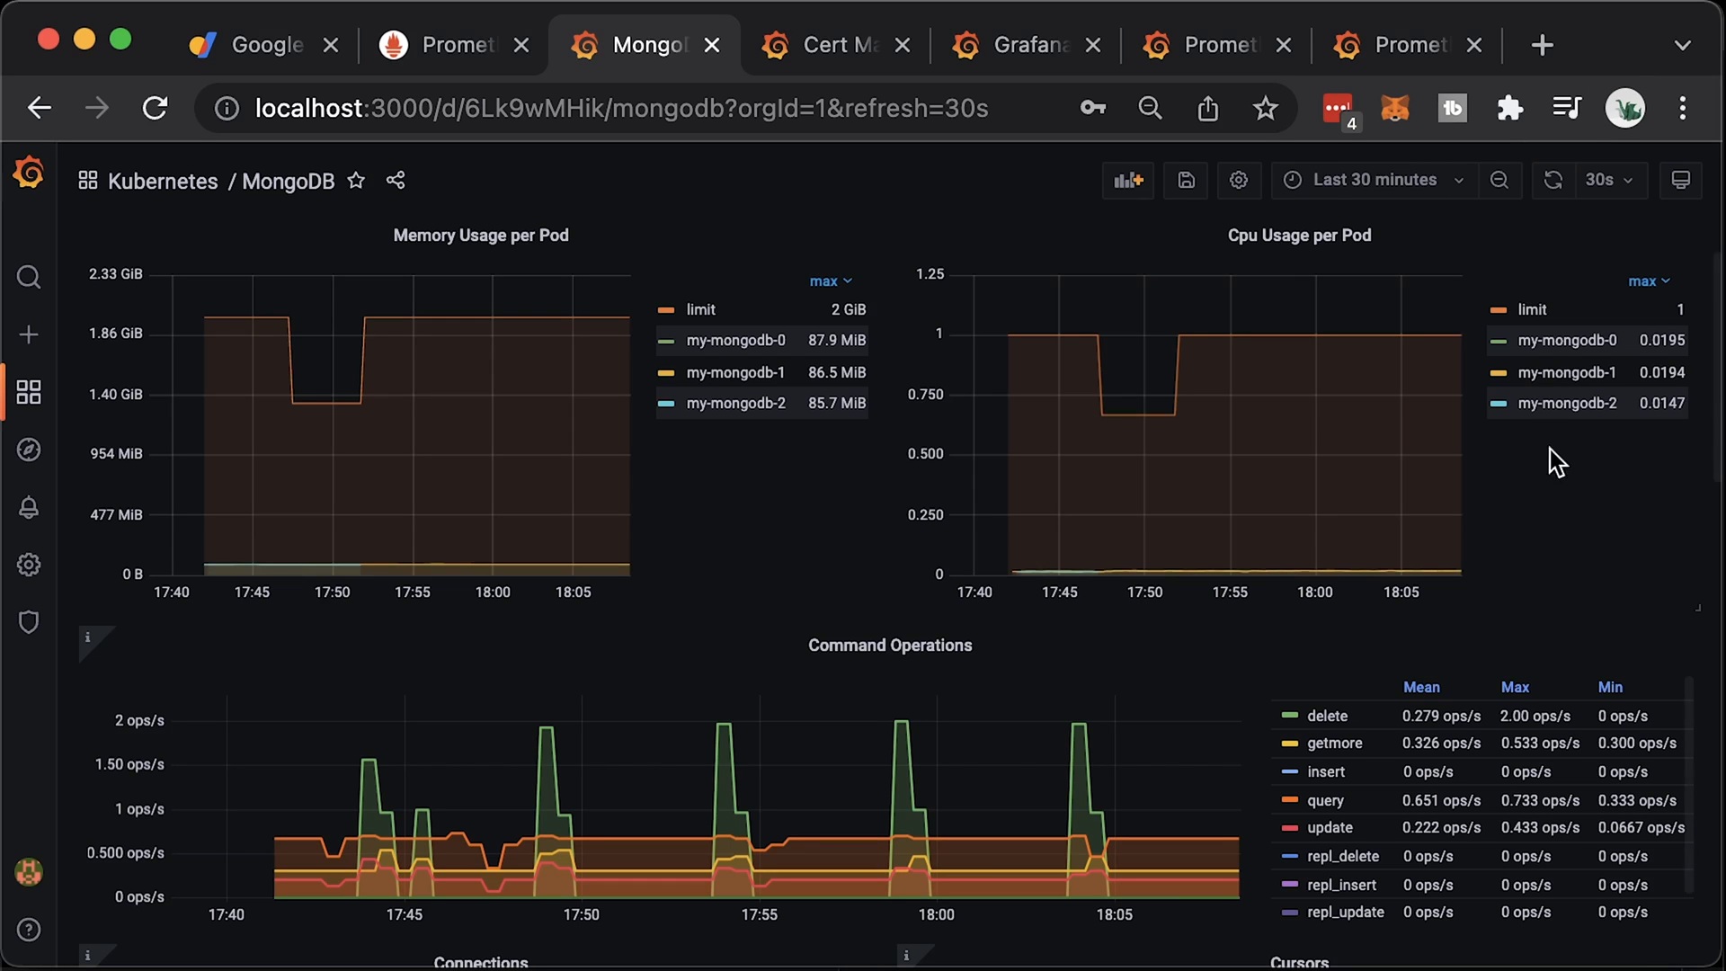
{"action": "scroll", "scroll_direction": "down", "scroll_amount": 3}
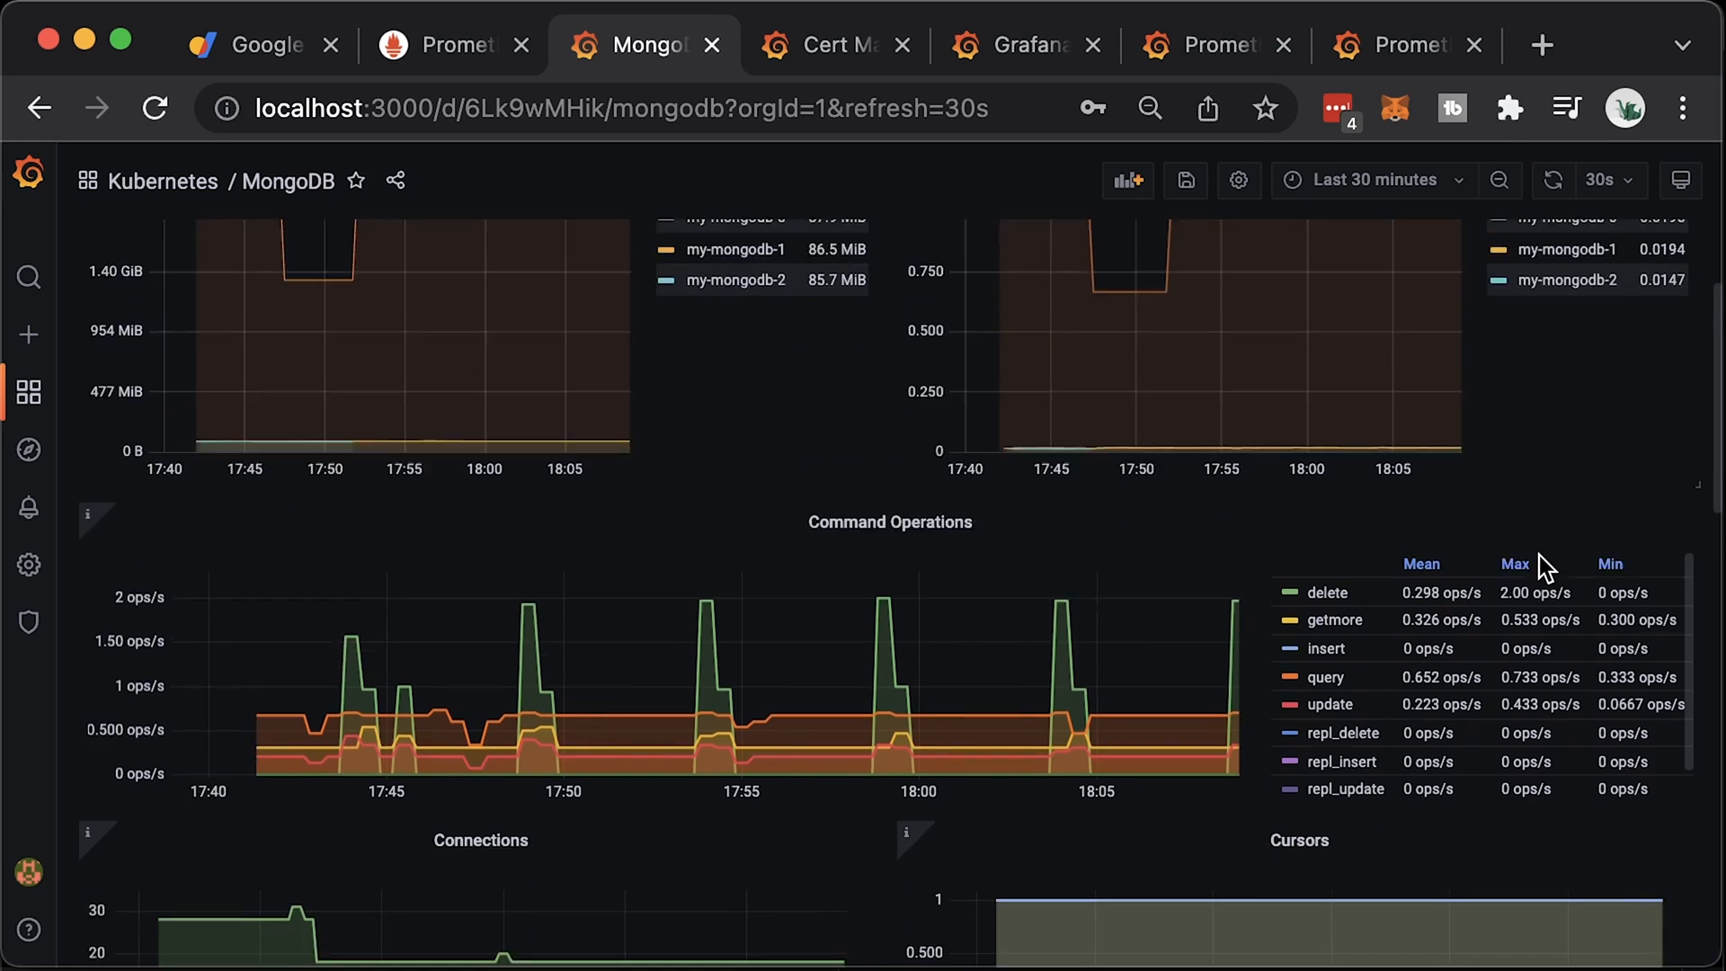
{"action": "scroll", "scroll_direction": "down", "scroll_amount": 3}
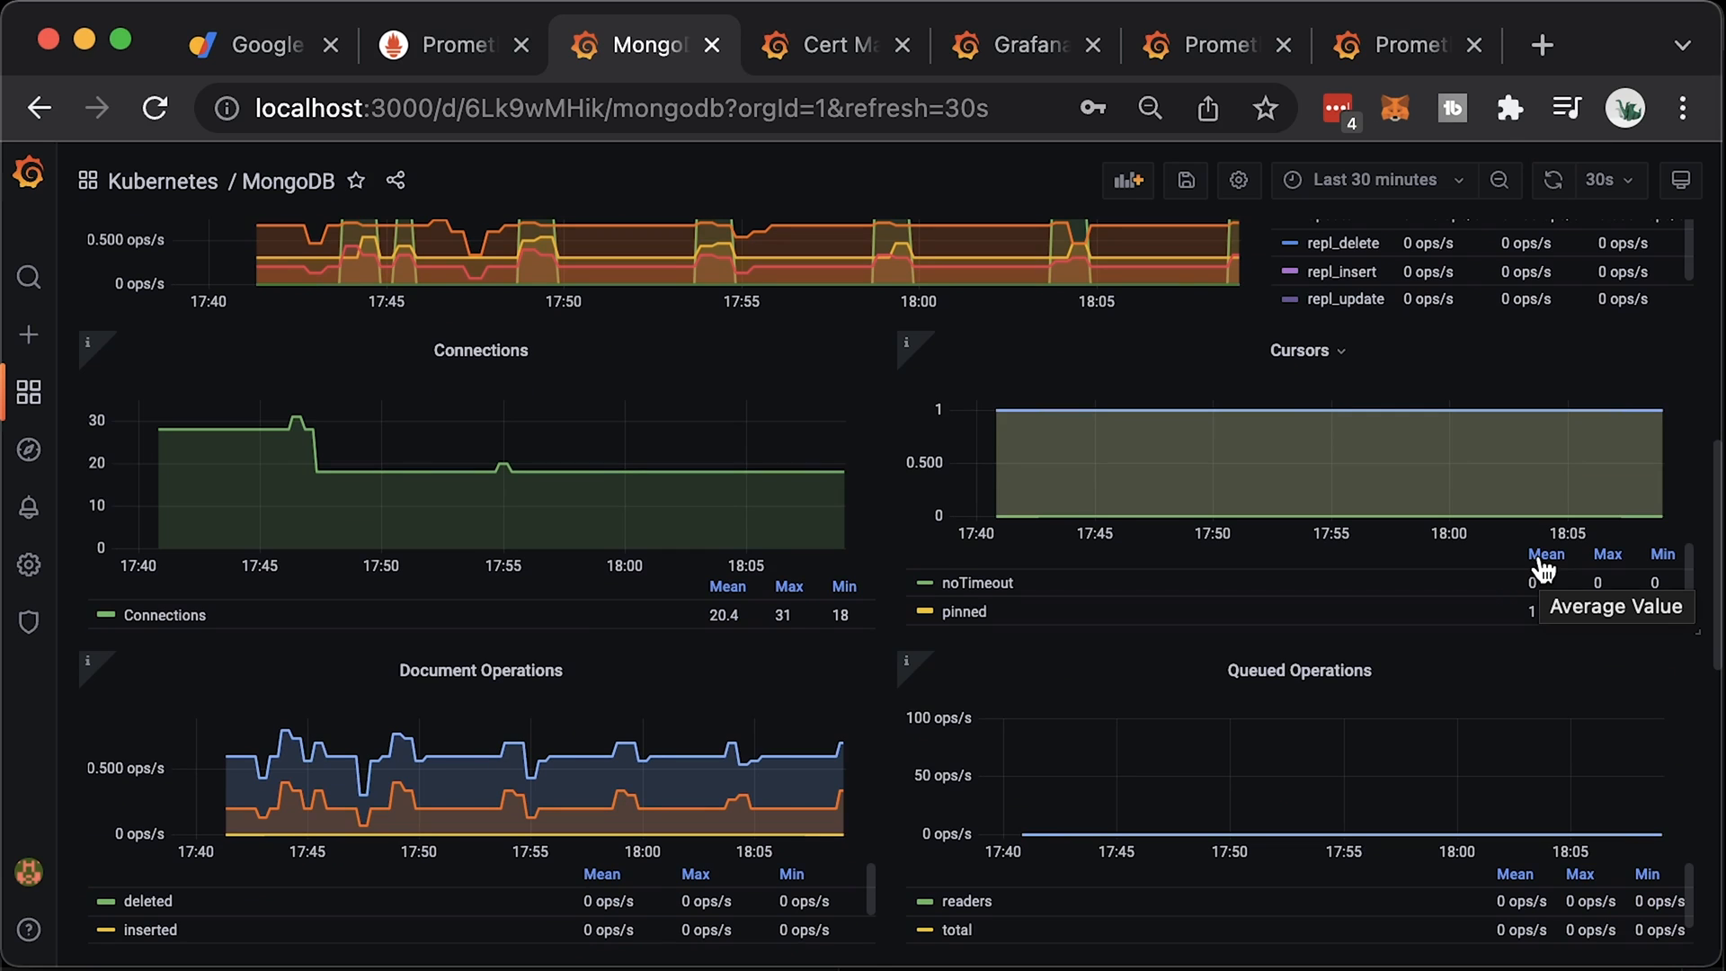
{"action": "scroll", "scroll_direction": "down", "scroll_amount": 3}
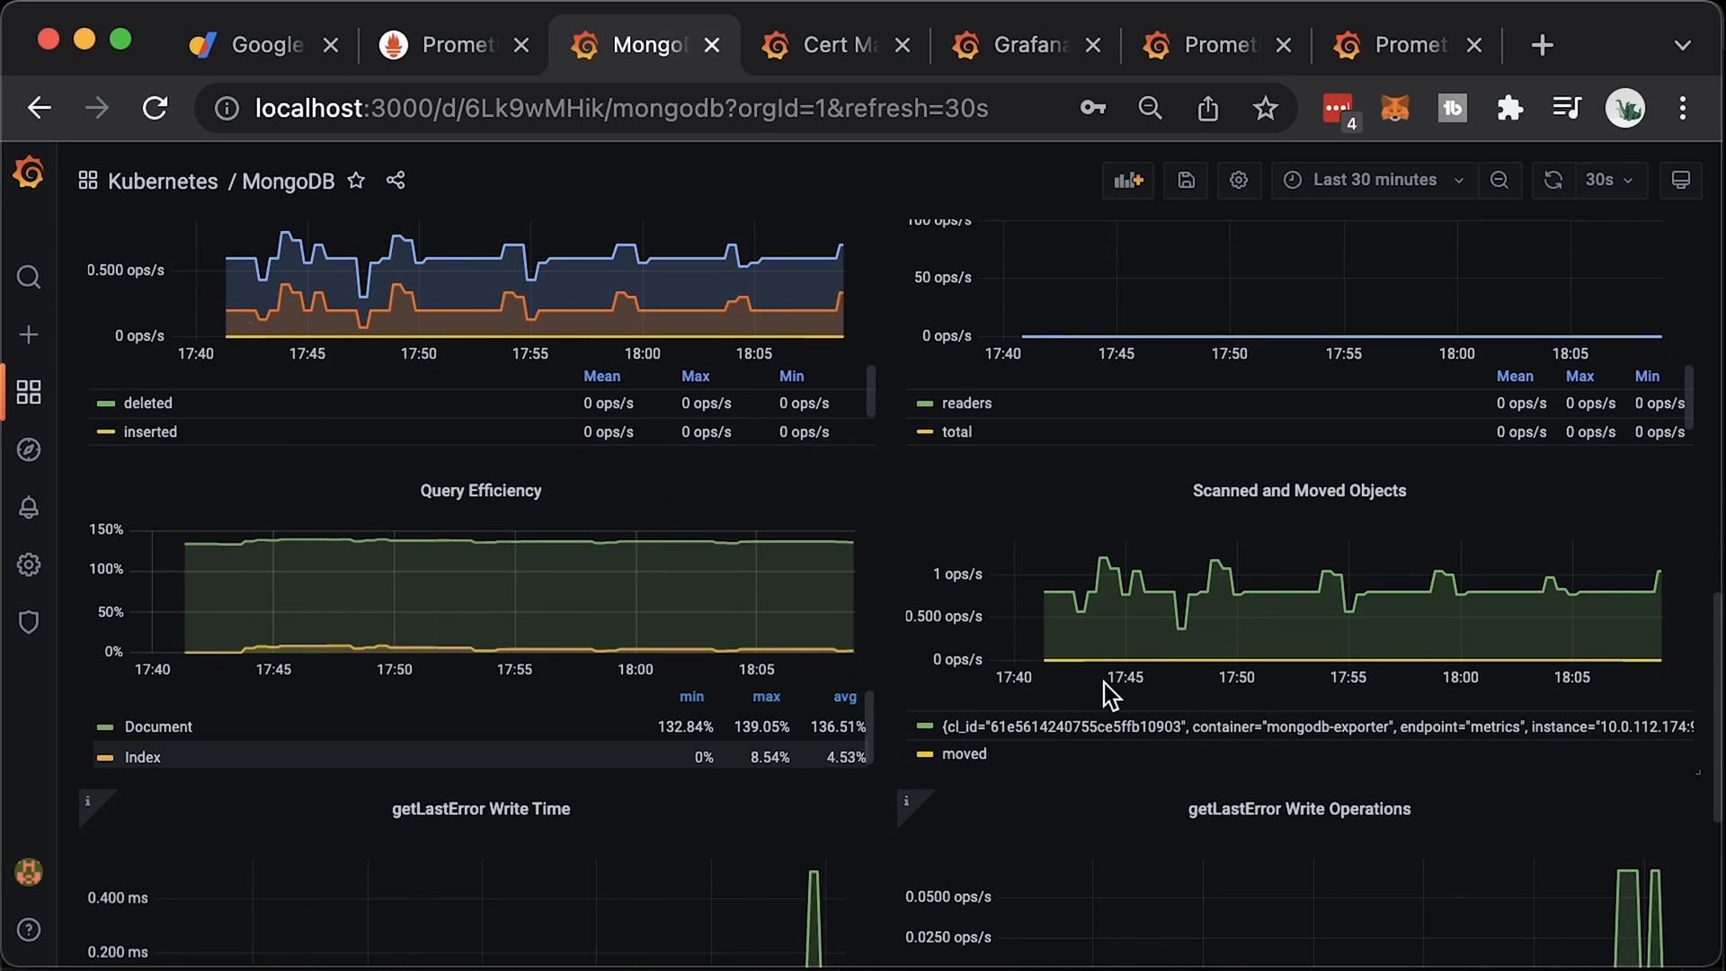
{"action": "scroll", "scroll_direction": "down", "scroll_amount": 3}
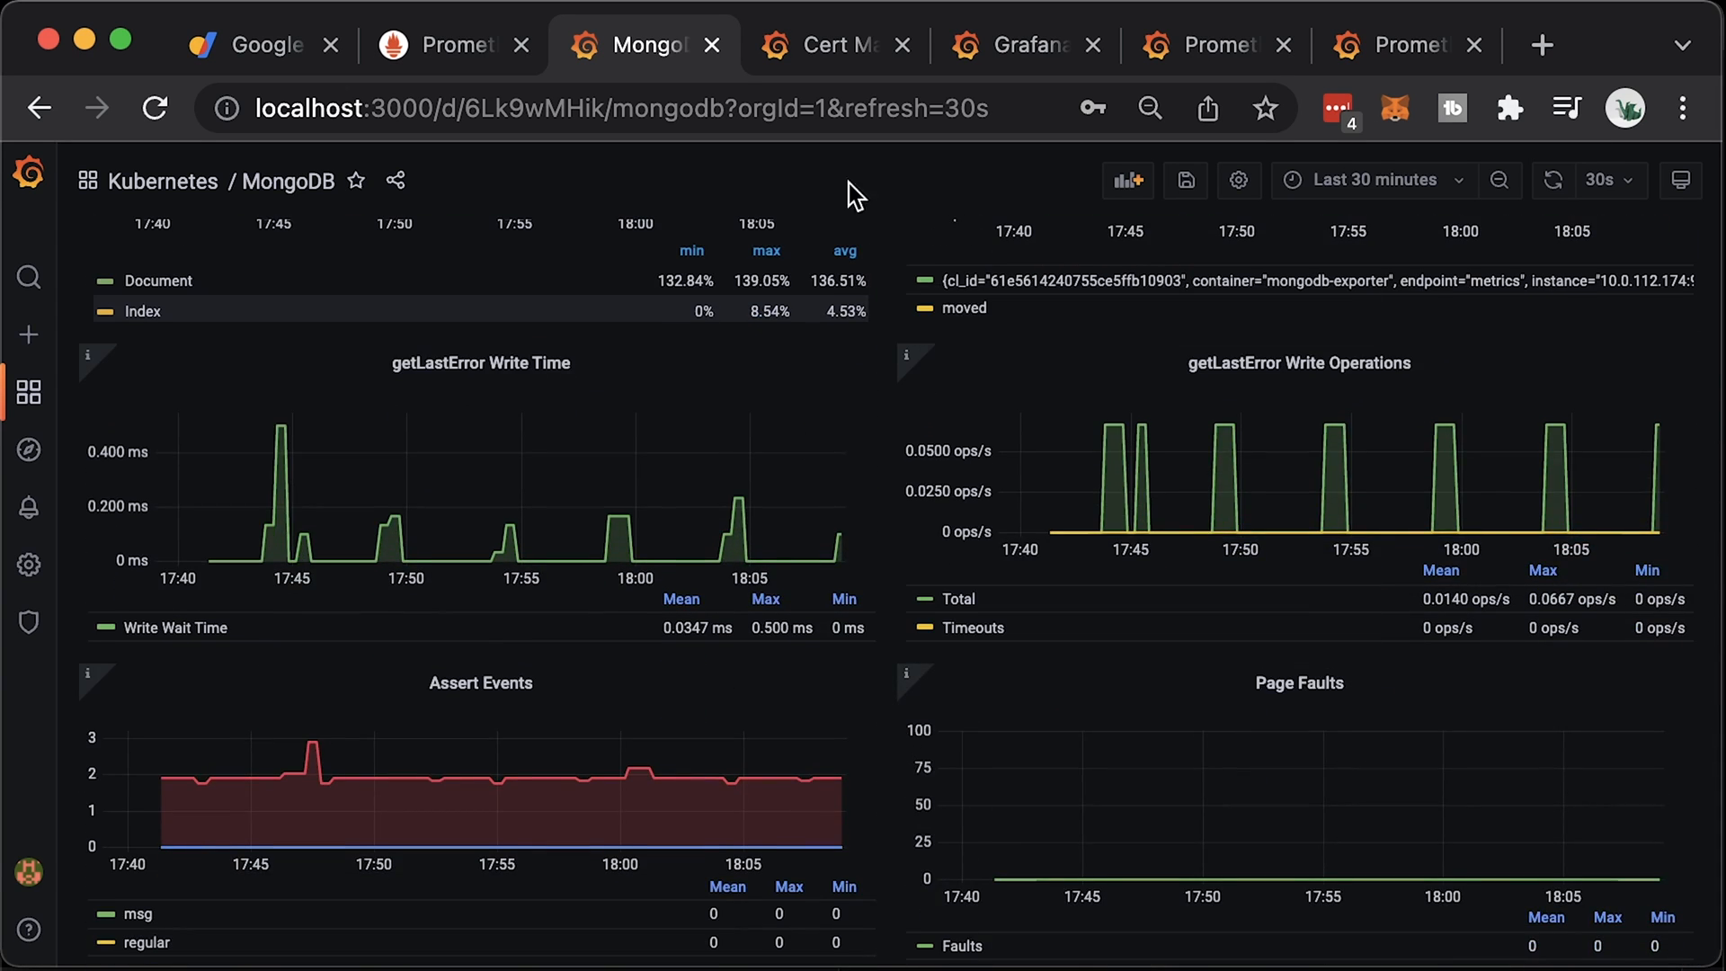
Check certificate time-left on the Cert Manager dashboard, then visit the DevOps by Example homepage
{"action": "left_click", "coordinate": [830, 45]}
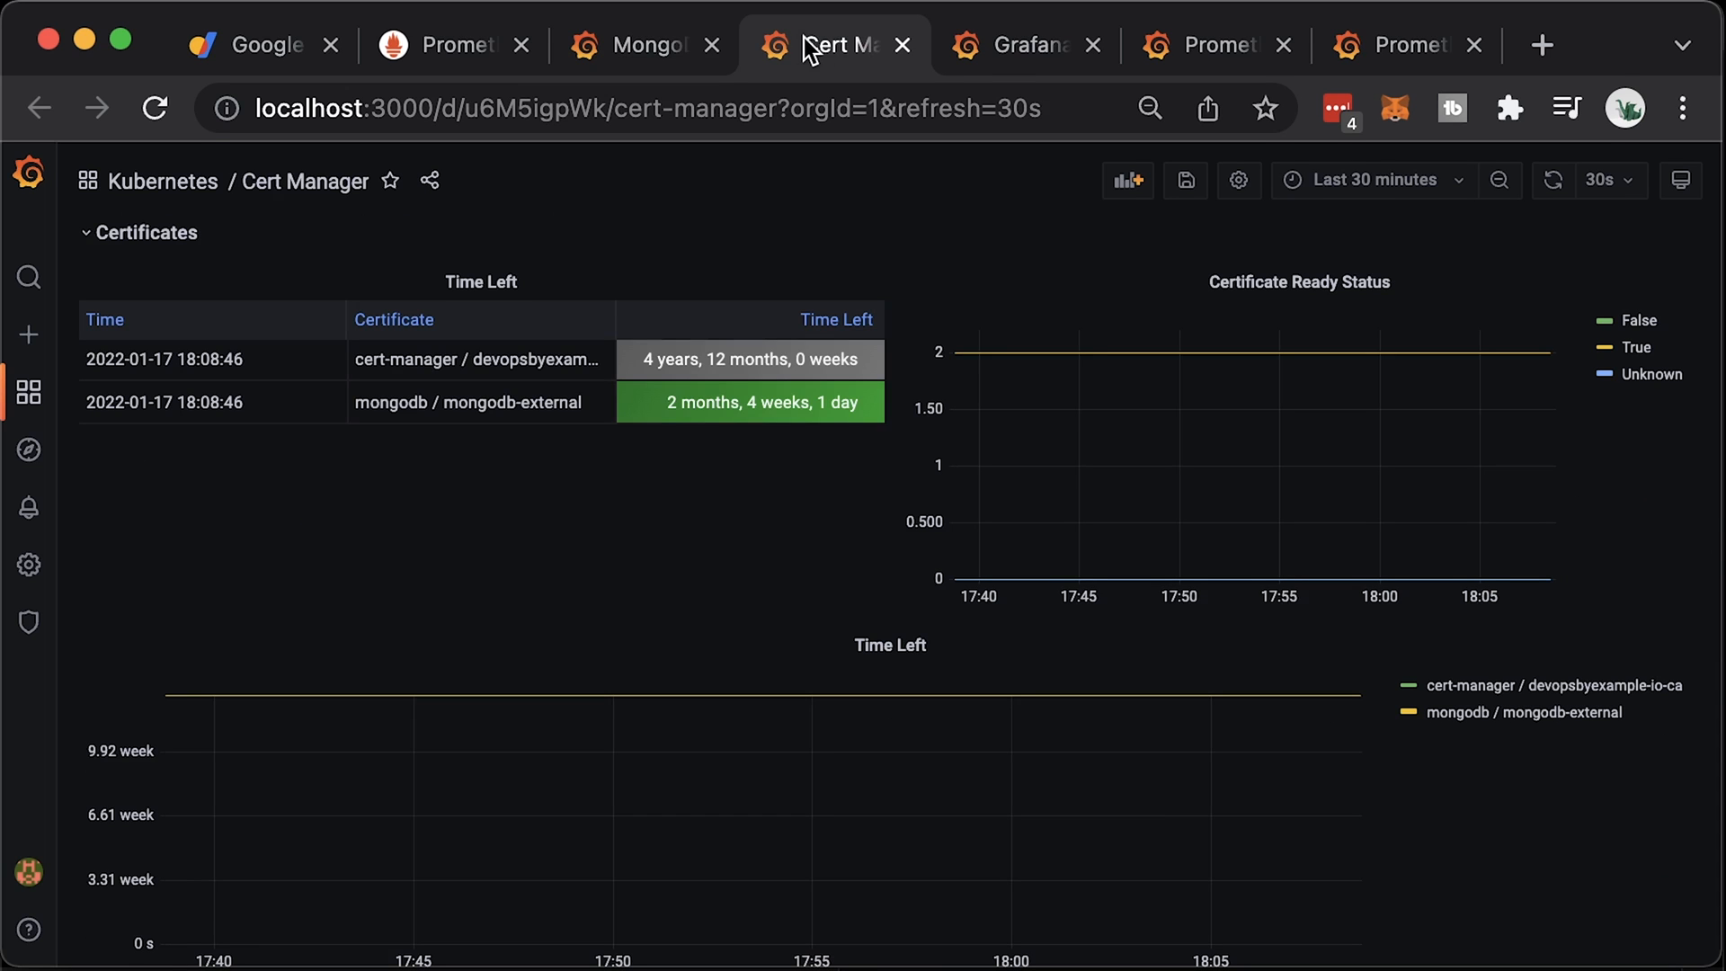
{"action": "left_click", "coordinate": [1023, 45]}
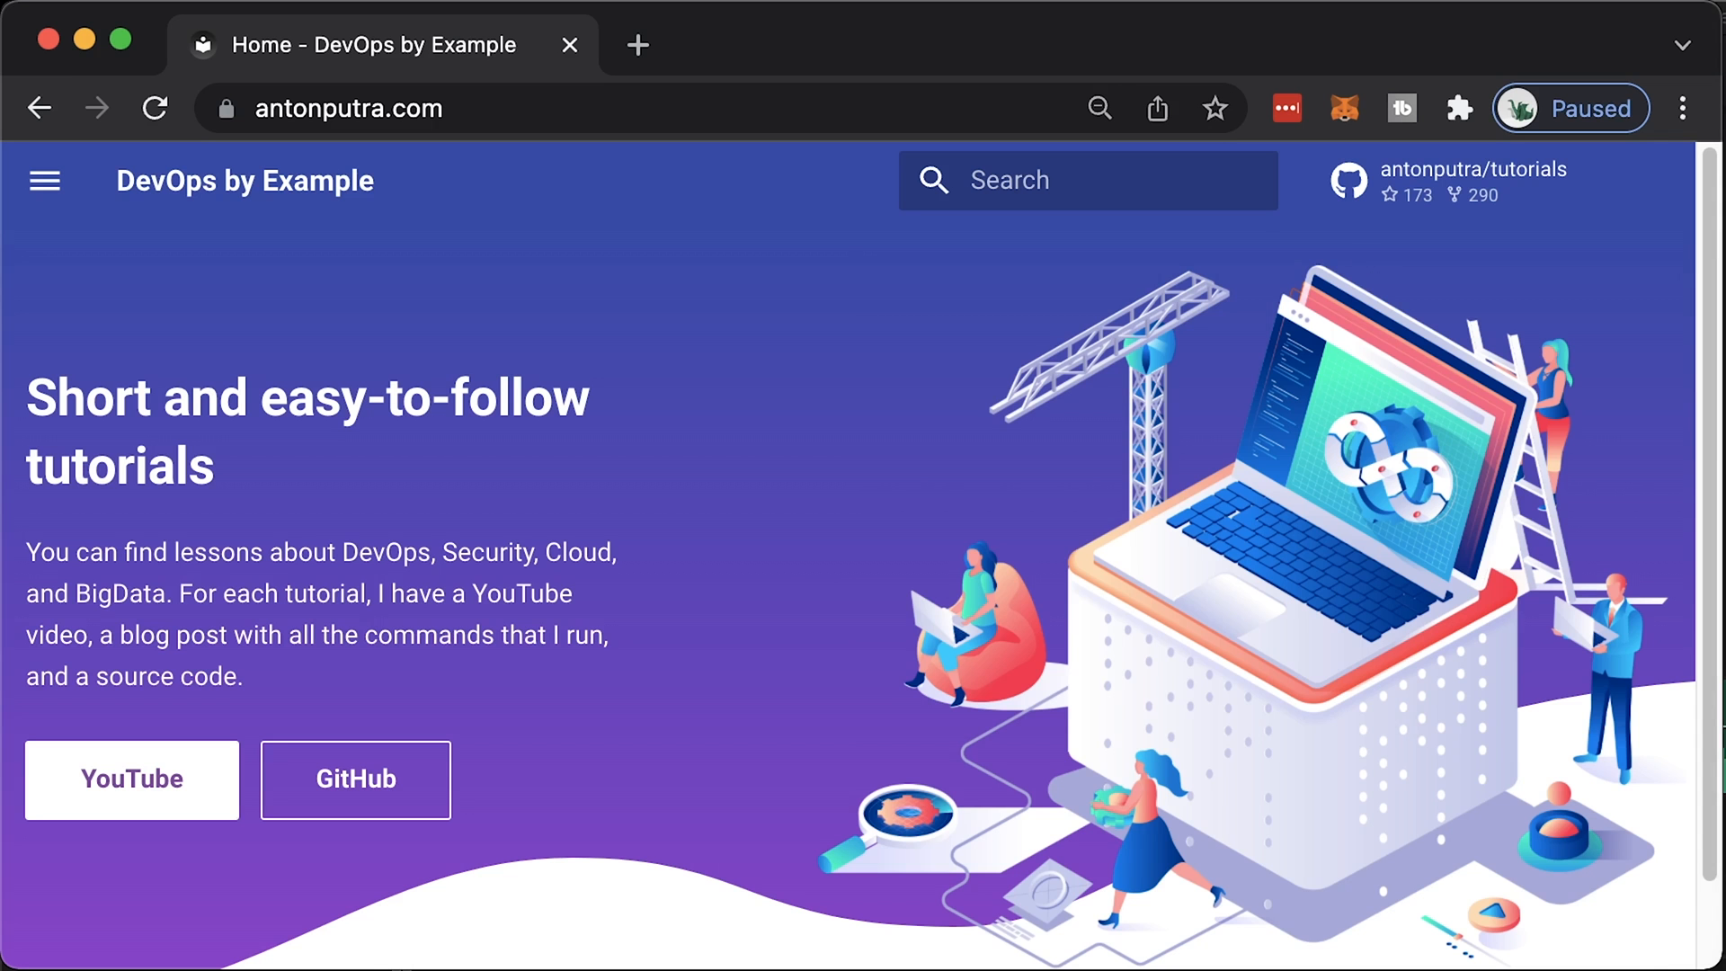
{"action": "mouse_move", "coordinate": [1420, 185]}
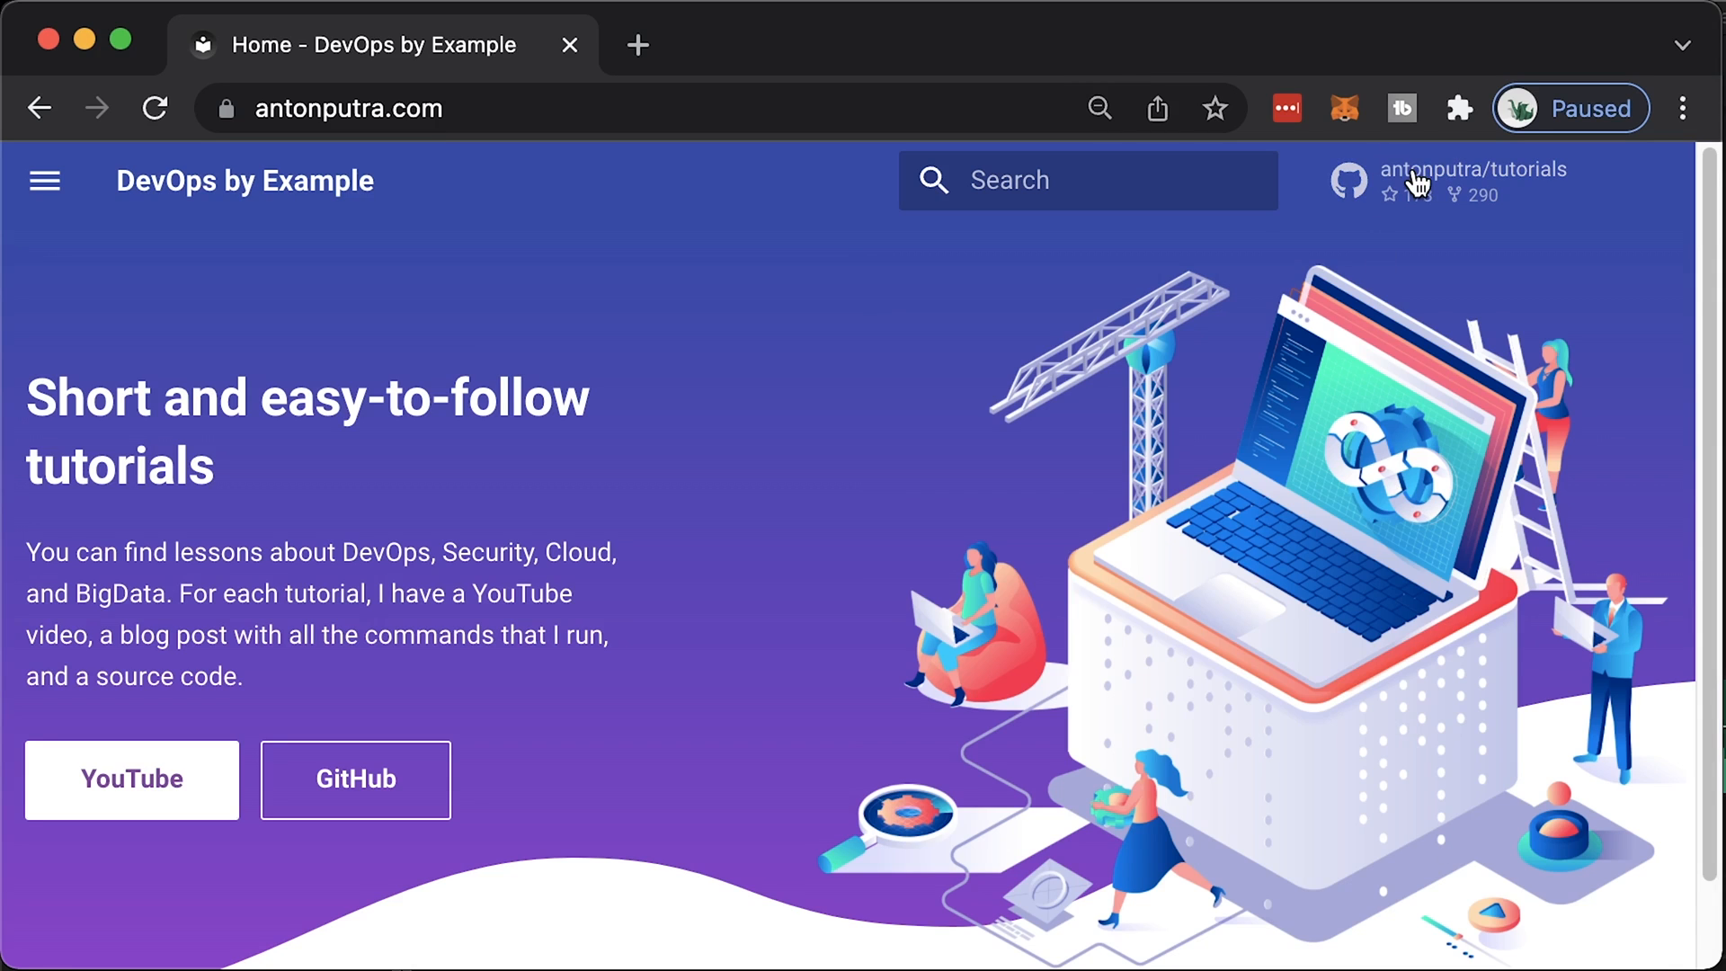
{"action": "left_click", "coordinate": [1473, 169]}
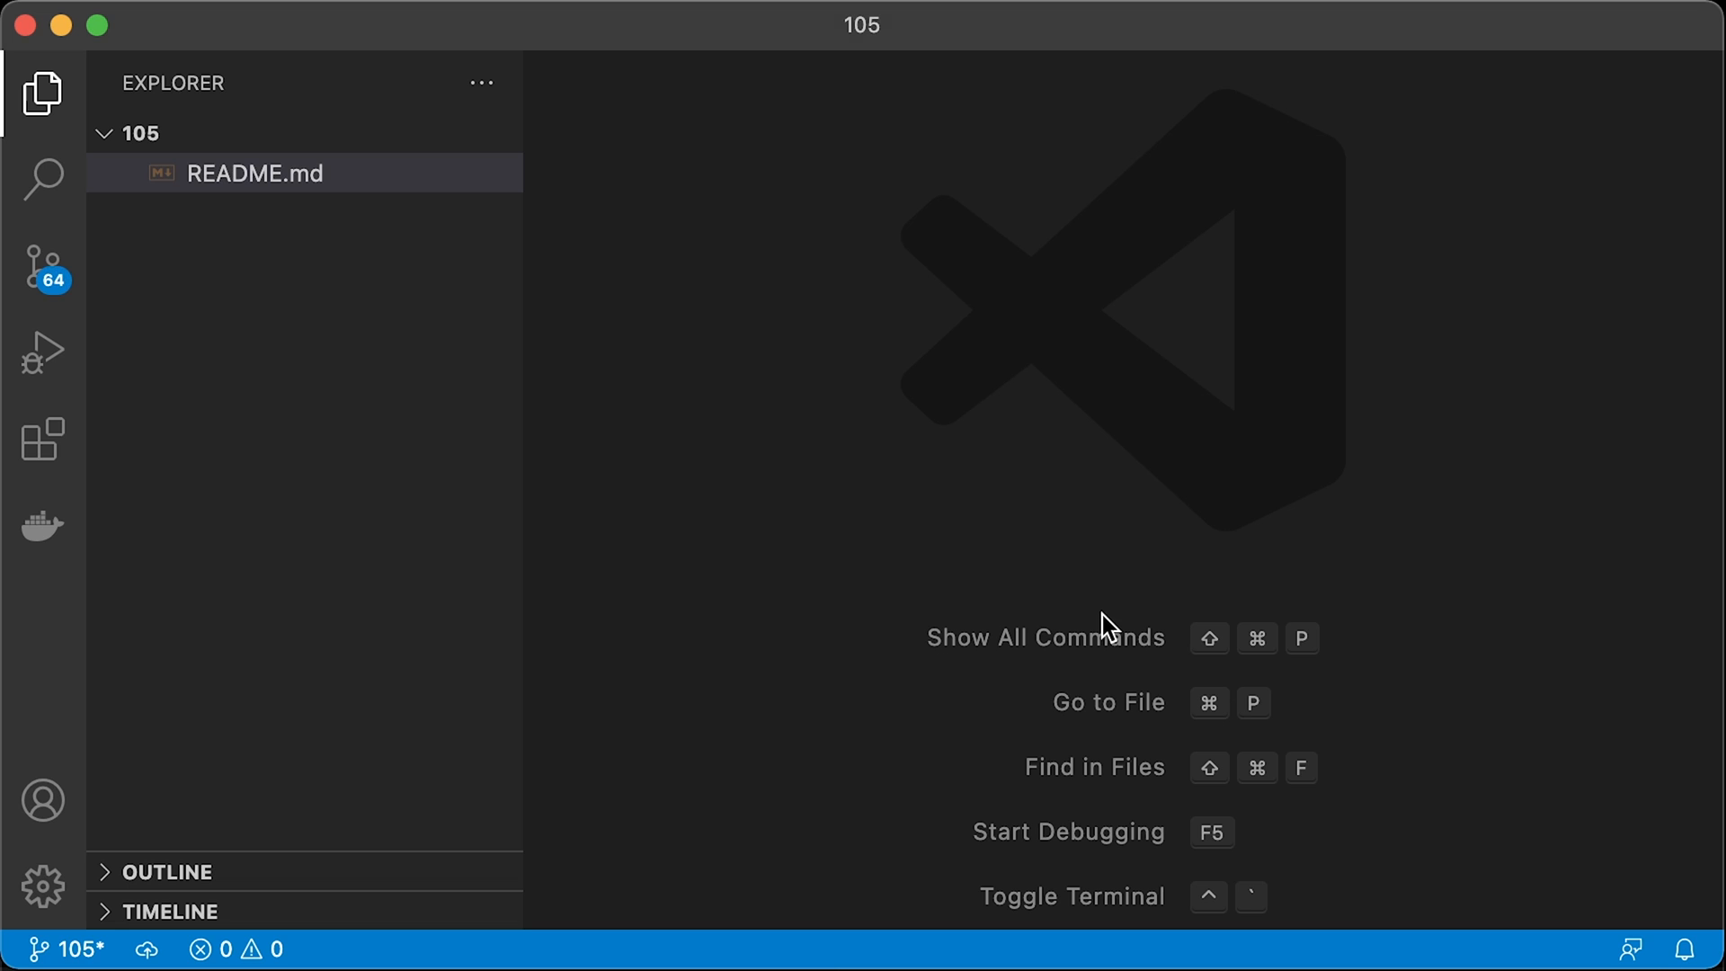
{"action": "mouse_move", "coordinate": [1487, 723]}
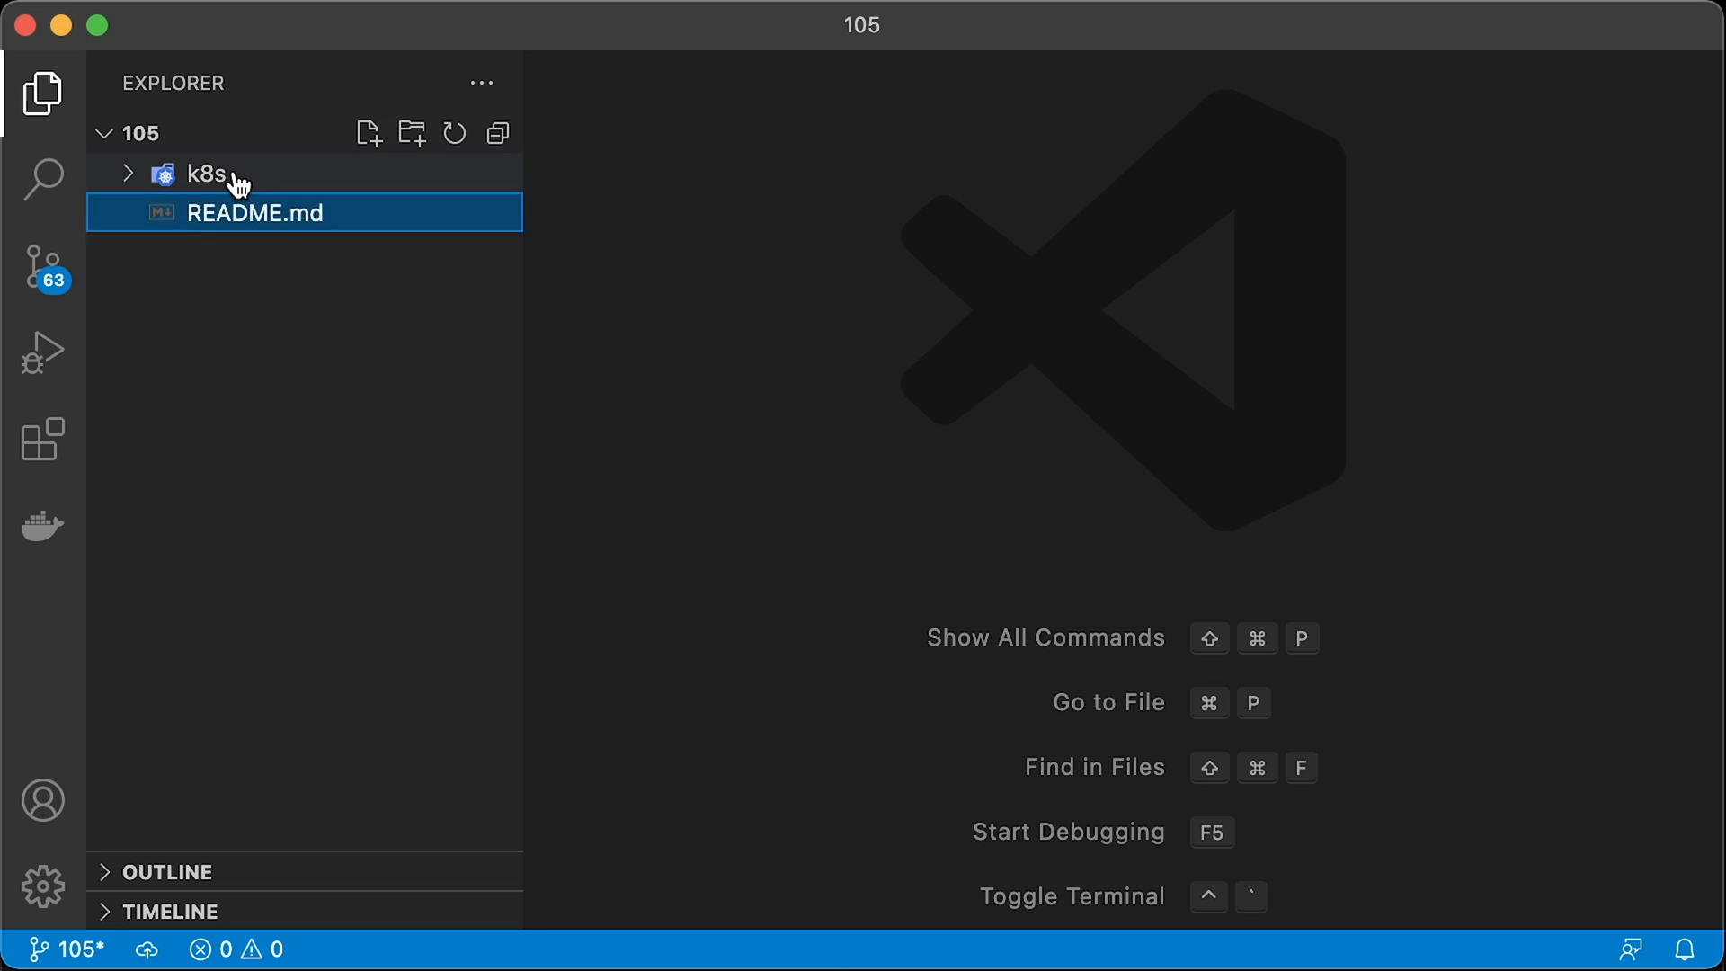
Review namespace.yaml and crd.yaml under k8s/mongodb, then close both files
{"action": "left_click", "coordinate": [206, 172]}
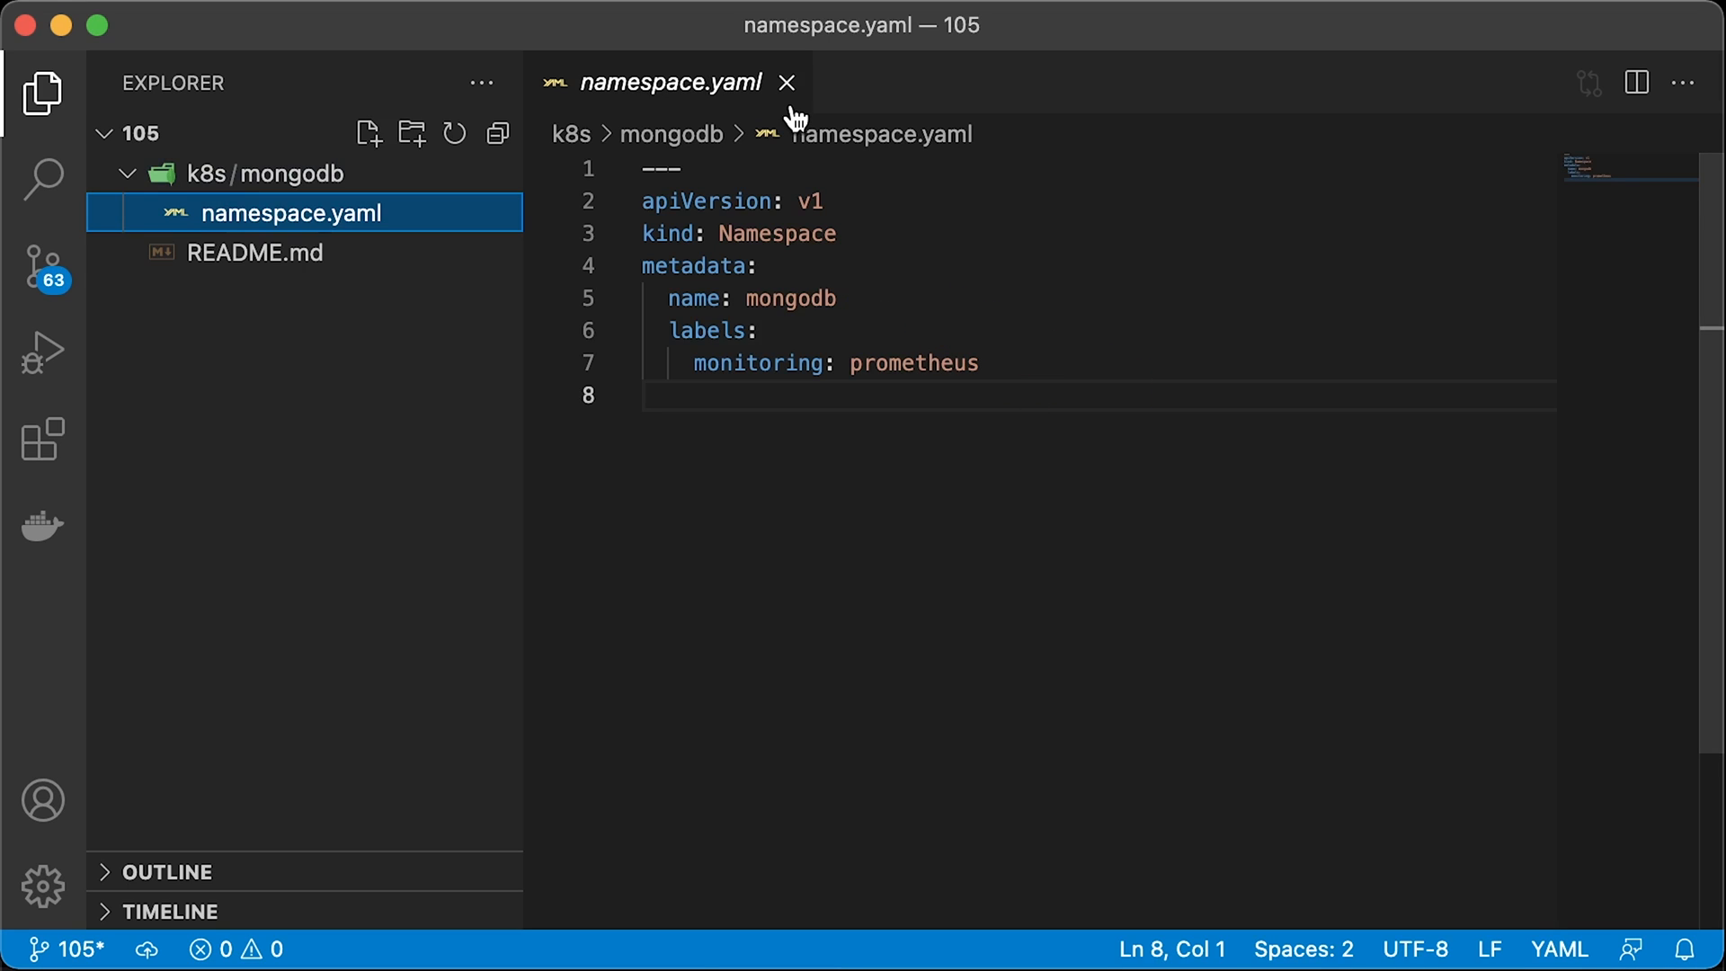
{"action": "left_click", "coordinate": [786, 82]}
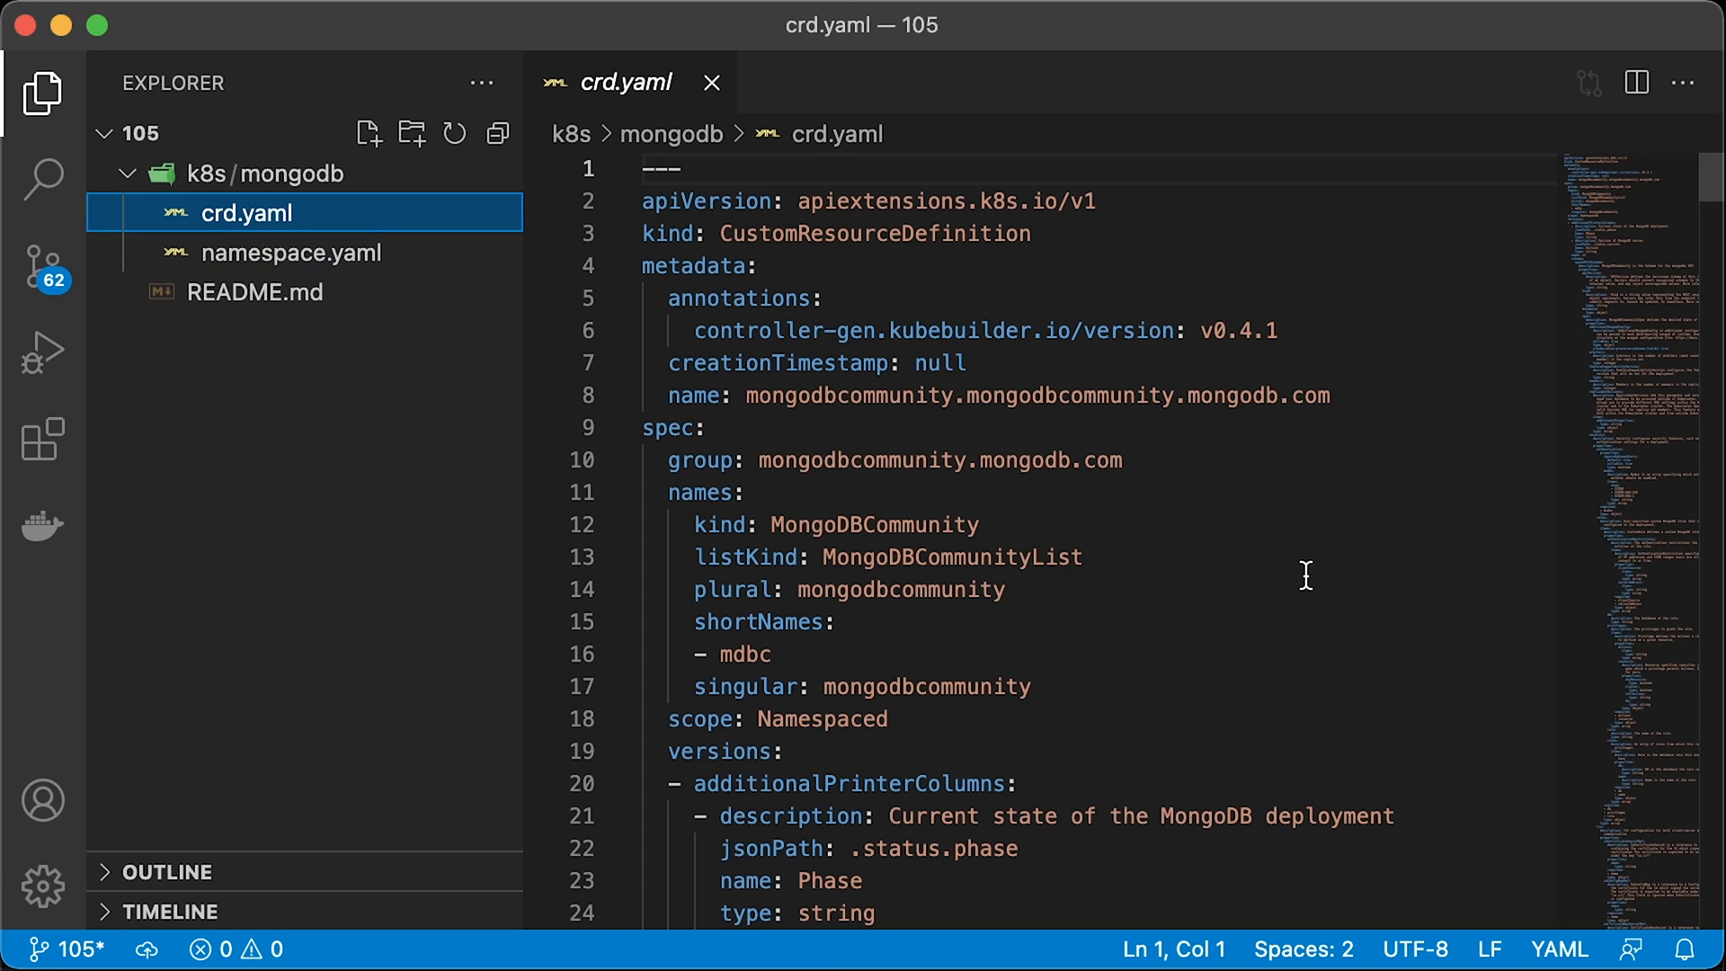
{"action": "scroll", "scroll_direction": "down", "scroll_amount": 3}
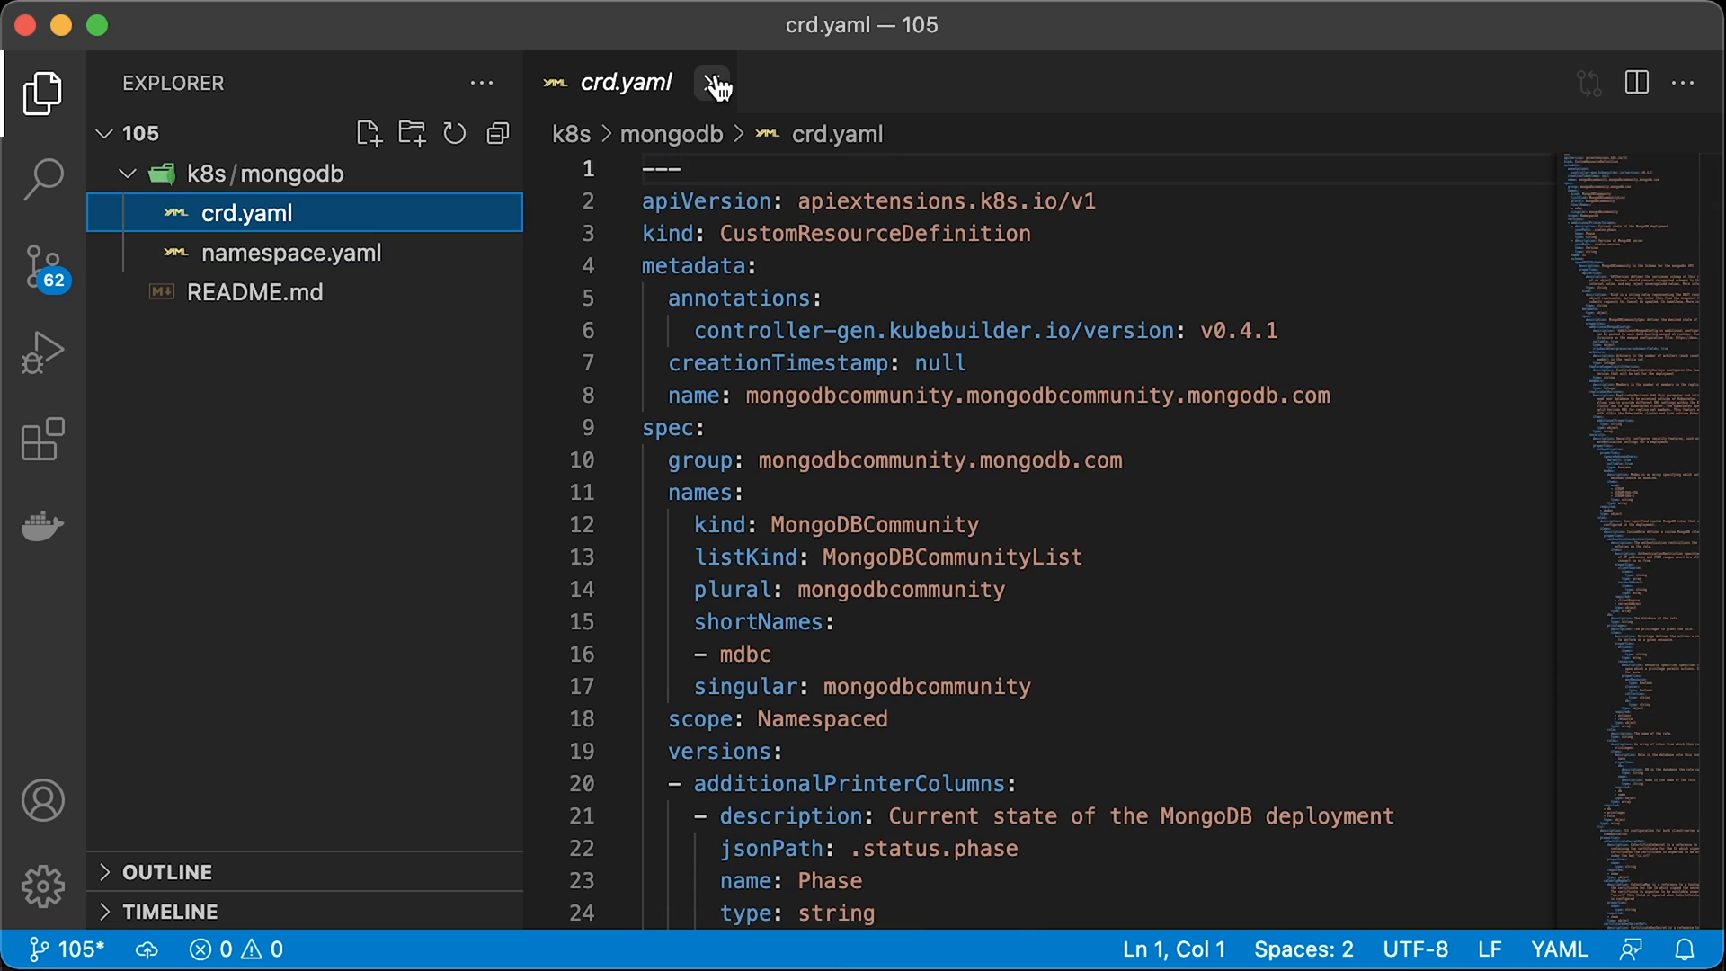
{"action": "left_click", "coordinate": [714, 81]}
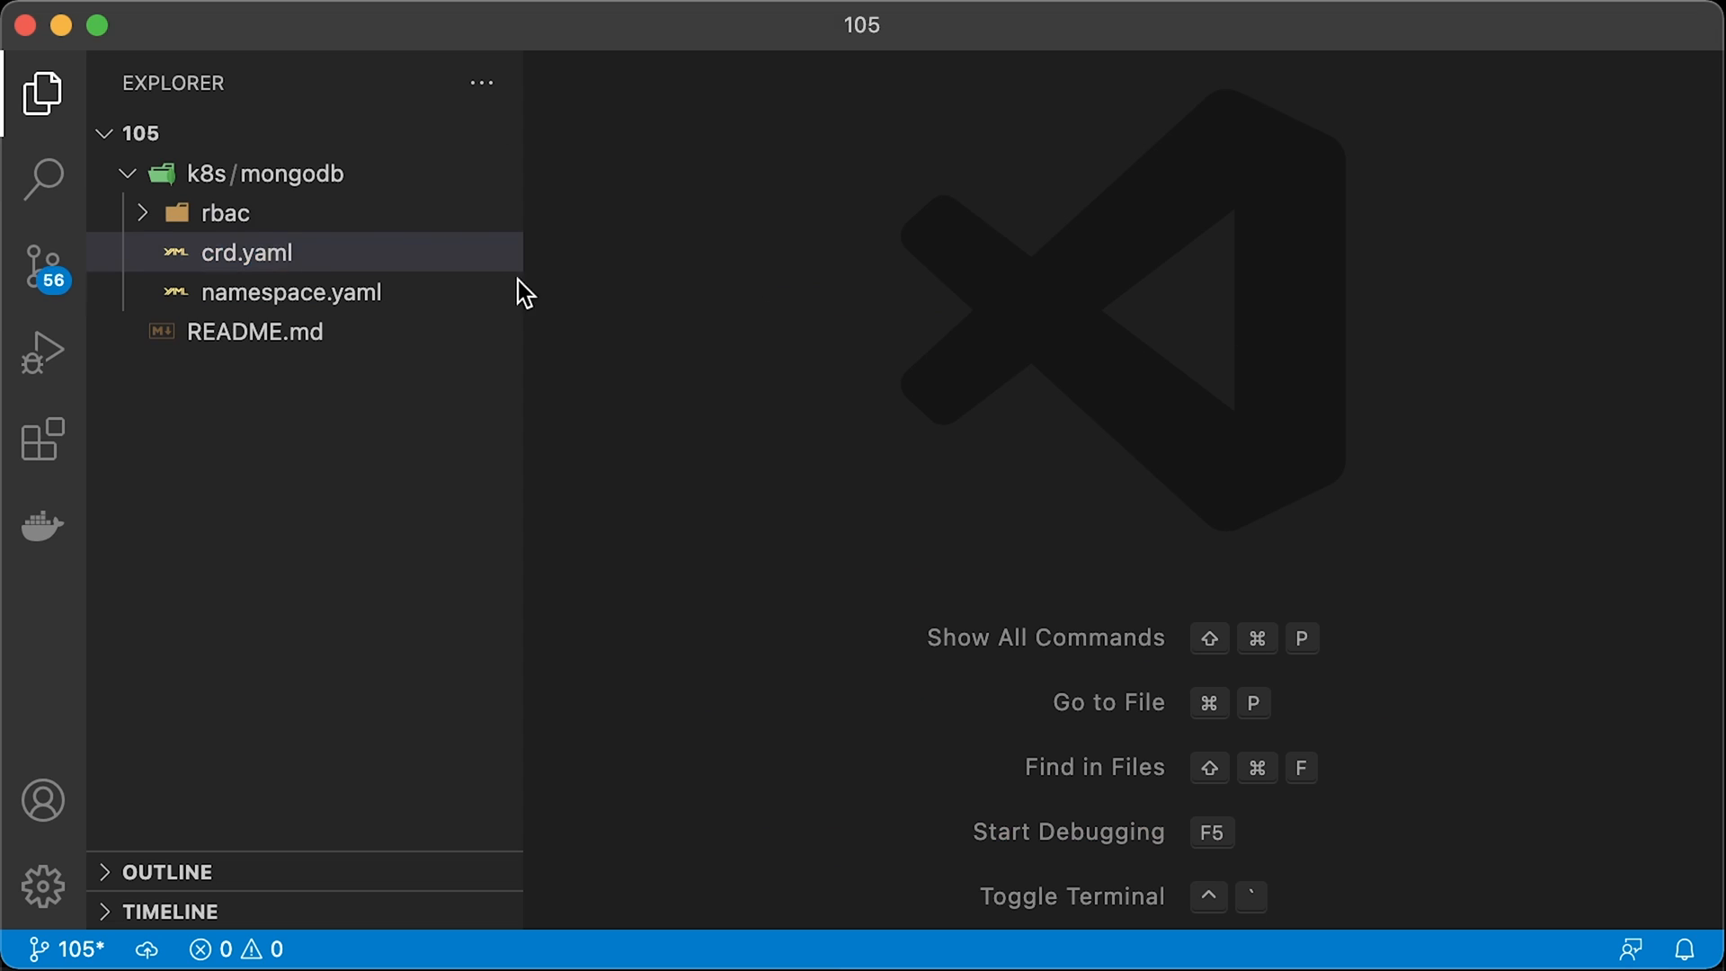
Peek into the rbac folder, then review the mongodb-kubernetes-operator Deployment in operator.yaml
{"action": "left_click", "coordinate": [223, 212]}
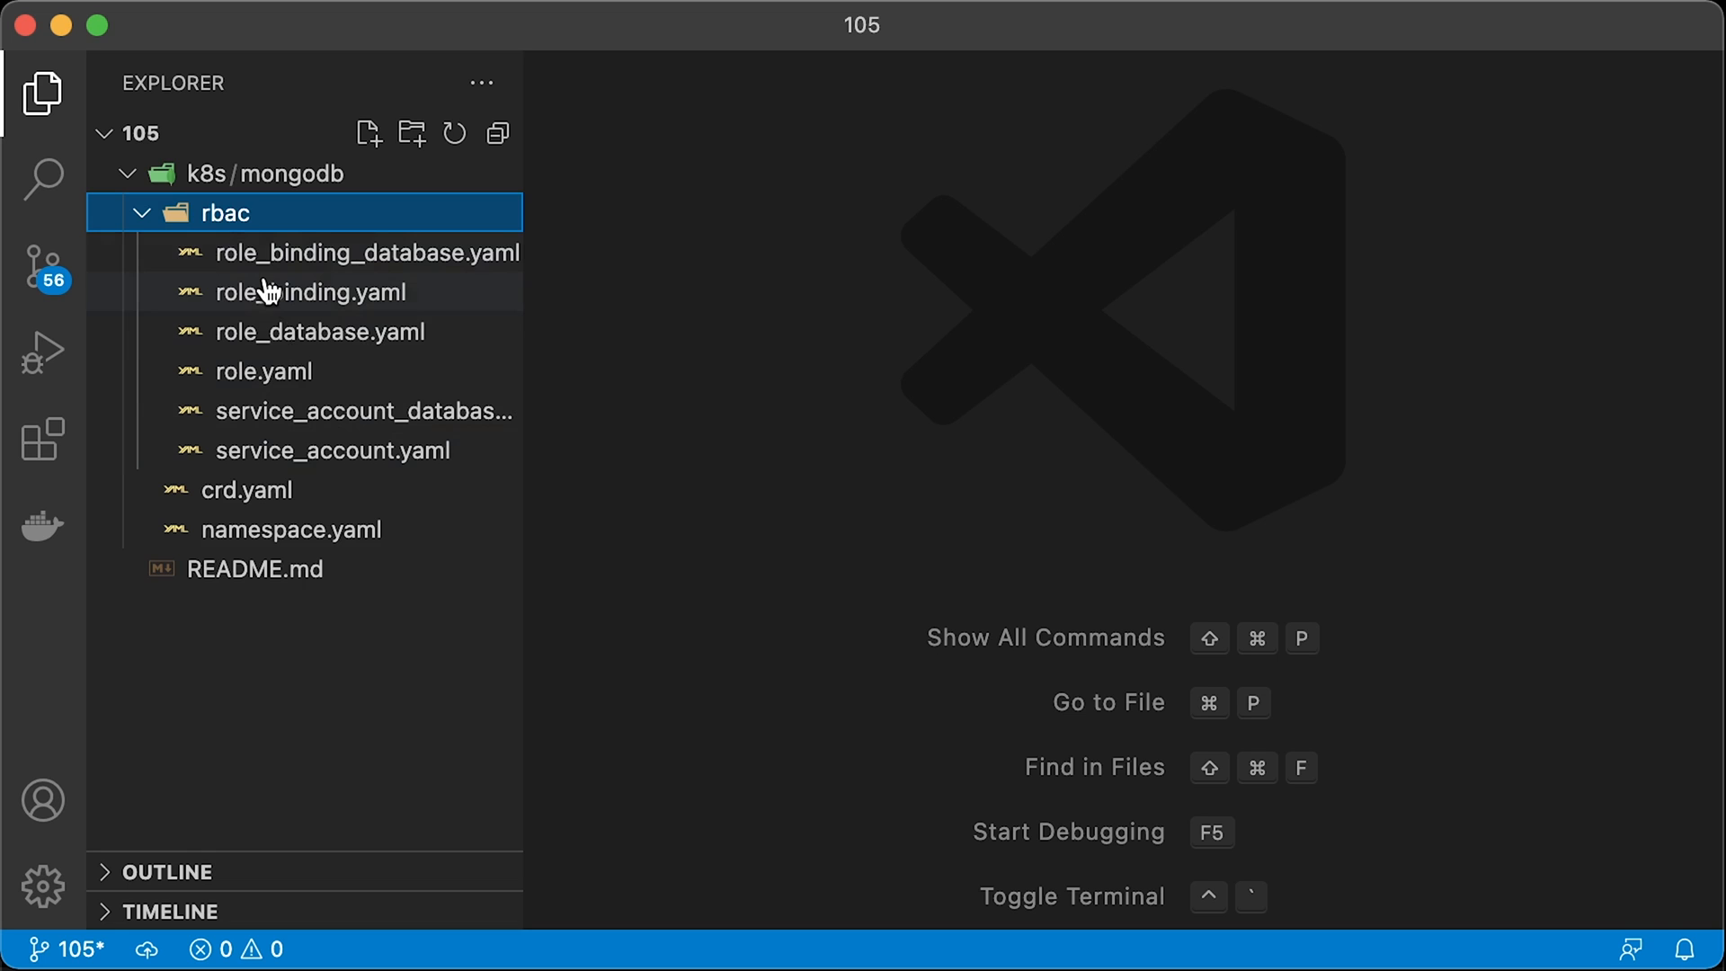
{"action": "left_click", "coordinate": [223, 213]}
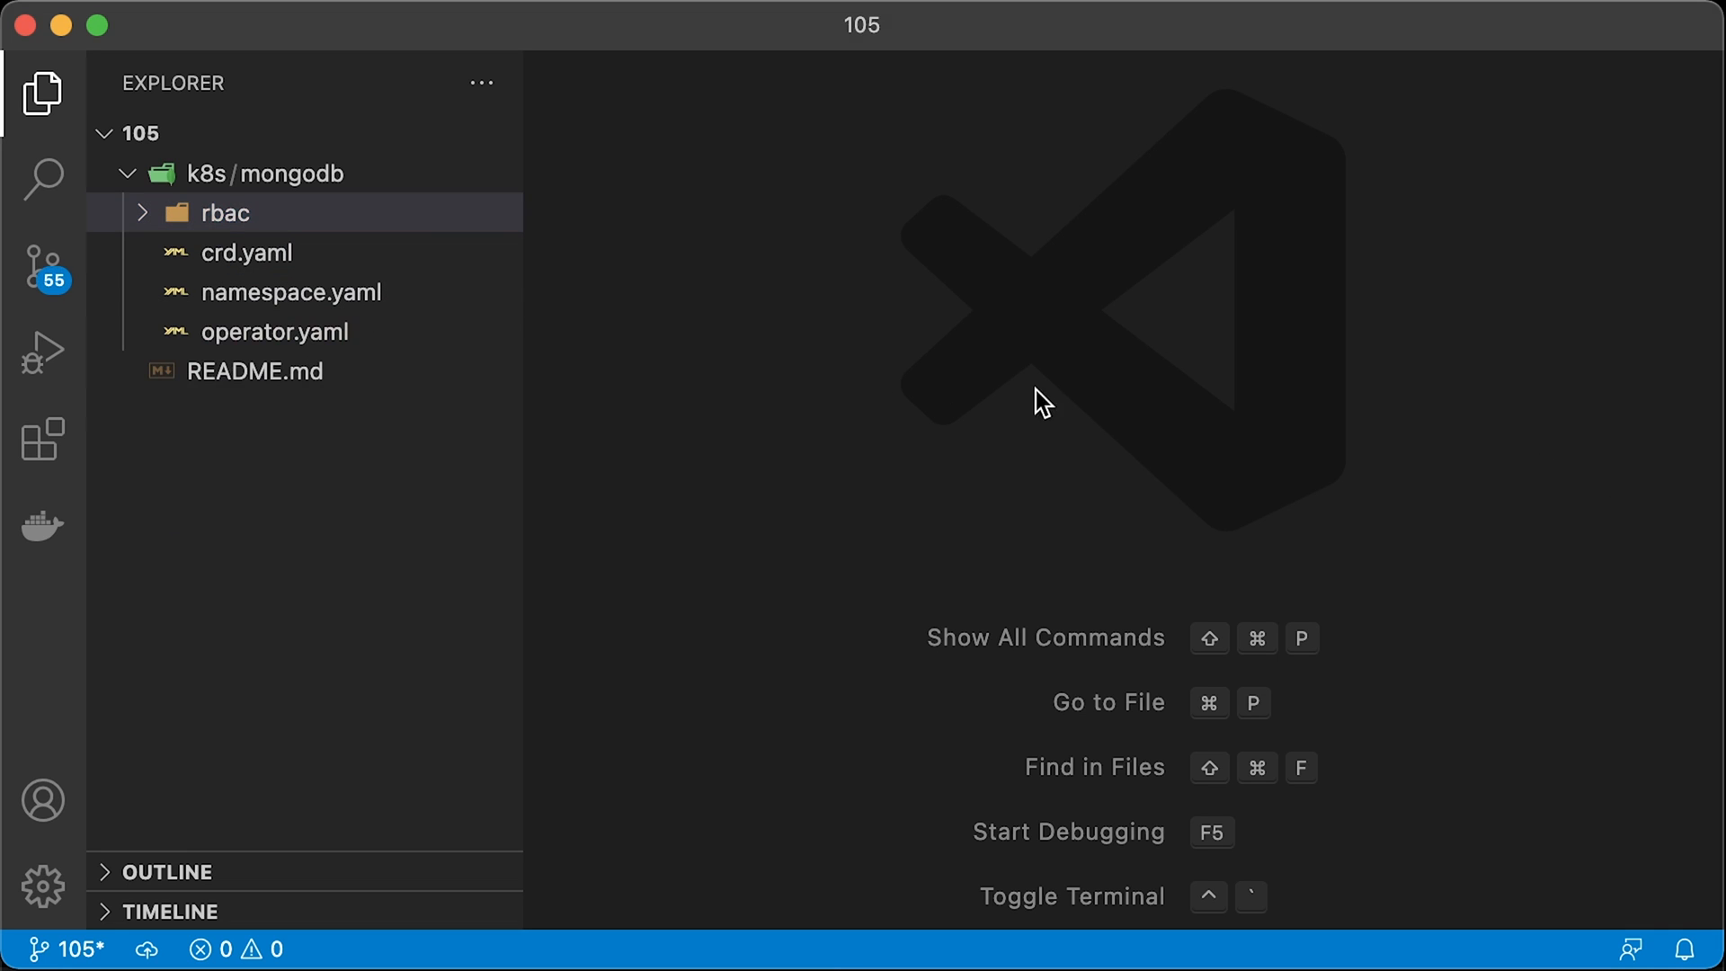
{"action": "left_click", "coordinate": [279, 331]}
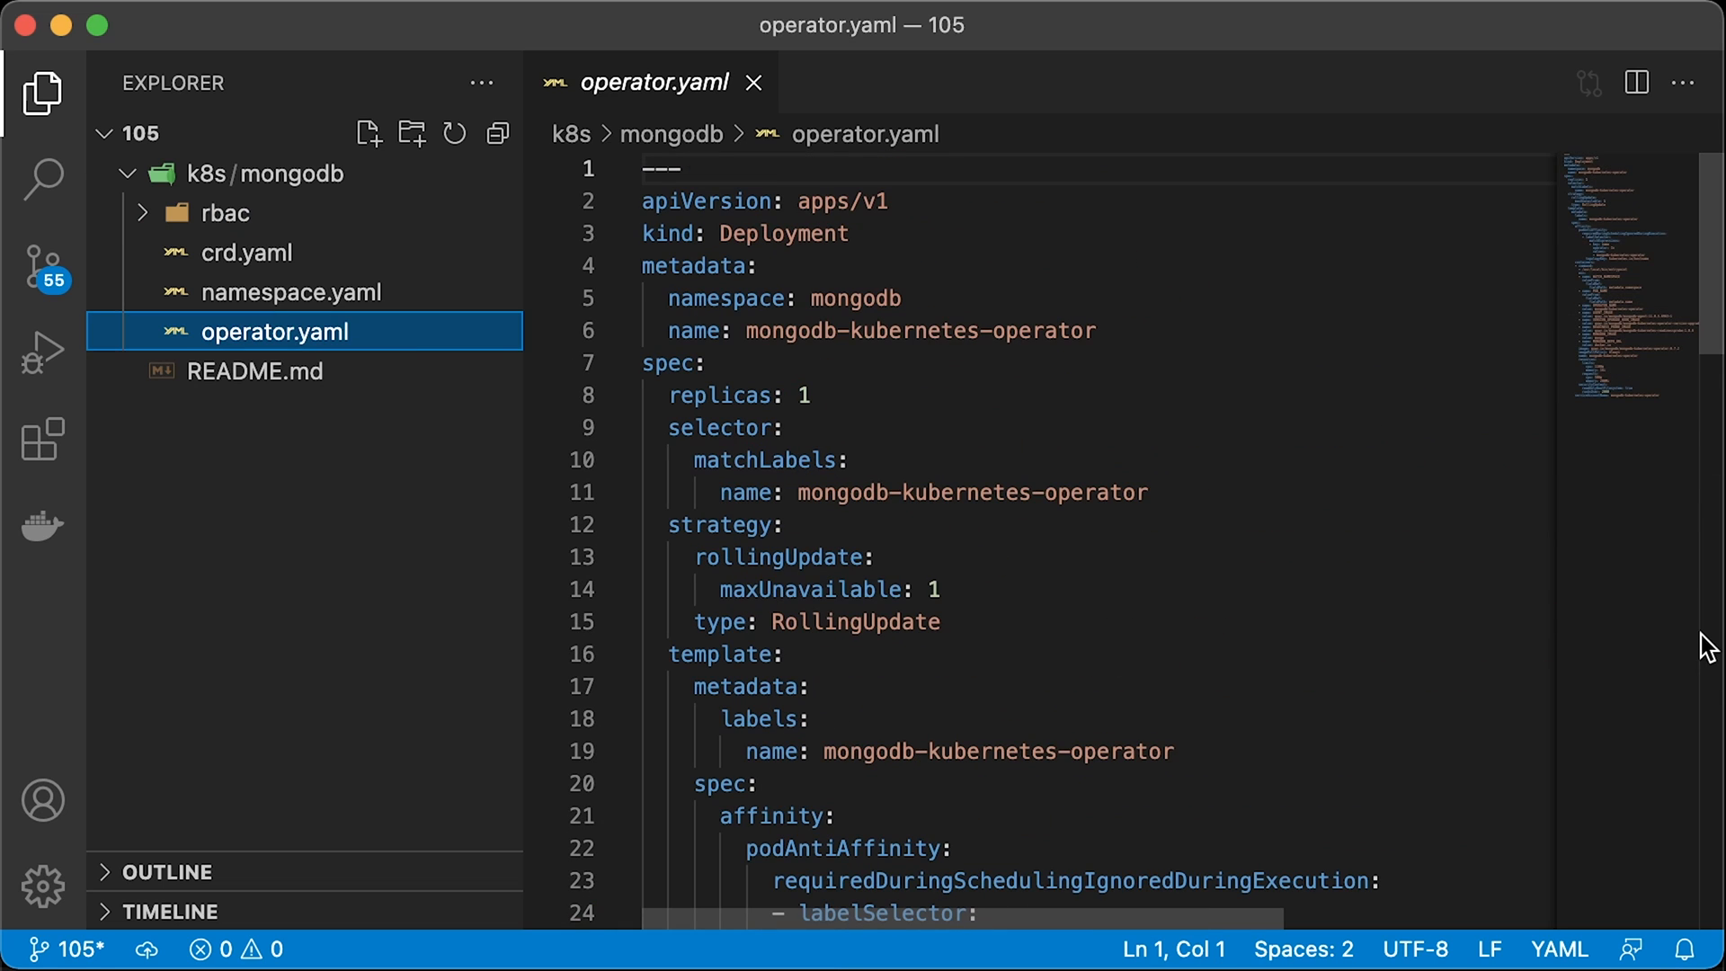
{"action": "scroll", "scroll_direction": "down", "scroll_amount": 3}
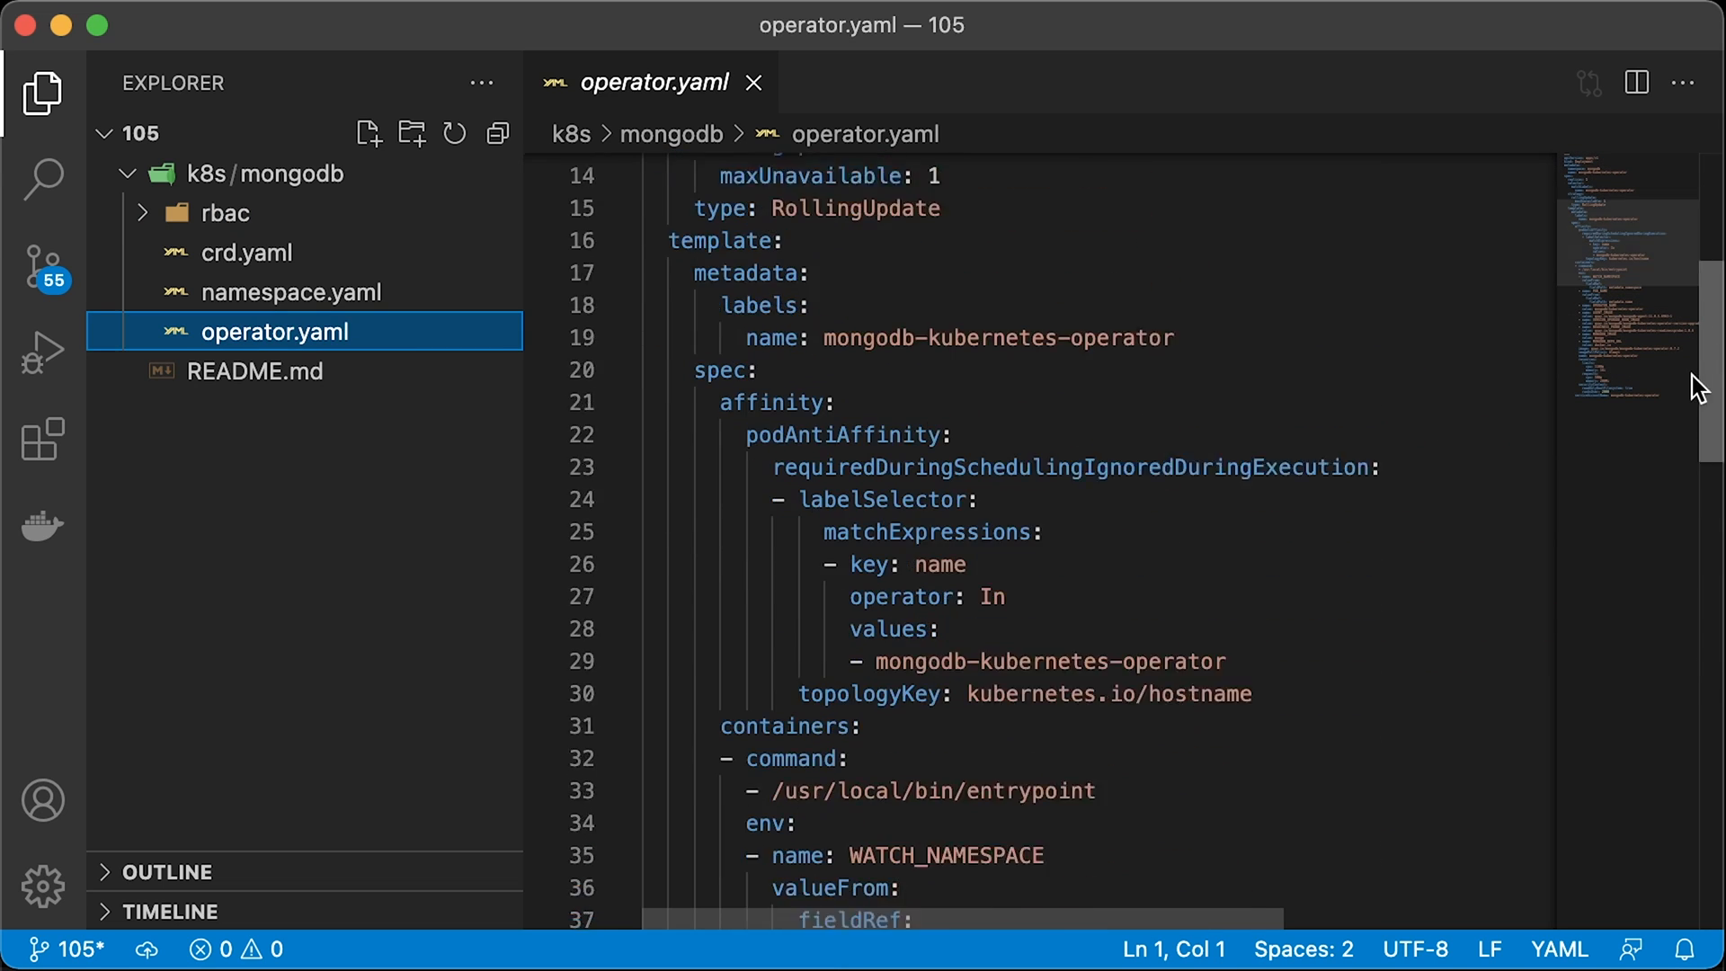
{"action": "scroll", "scroll_direction": "down", "scroll_amount": 3}
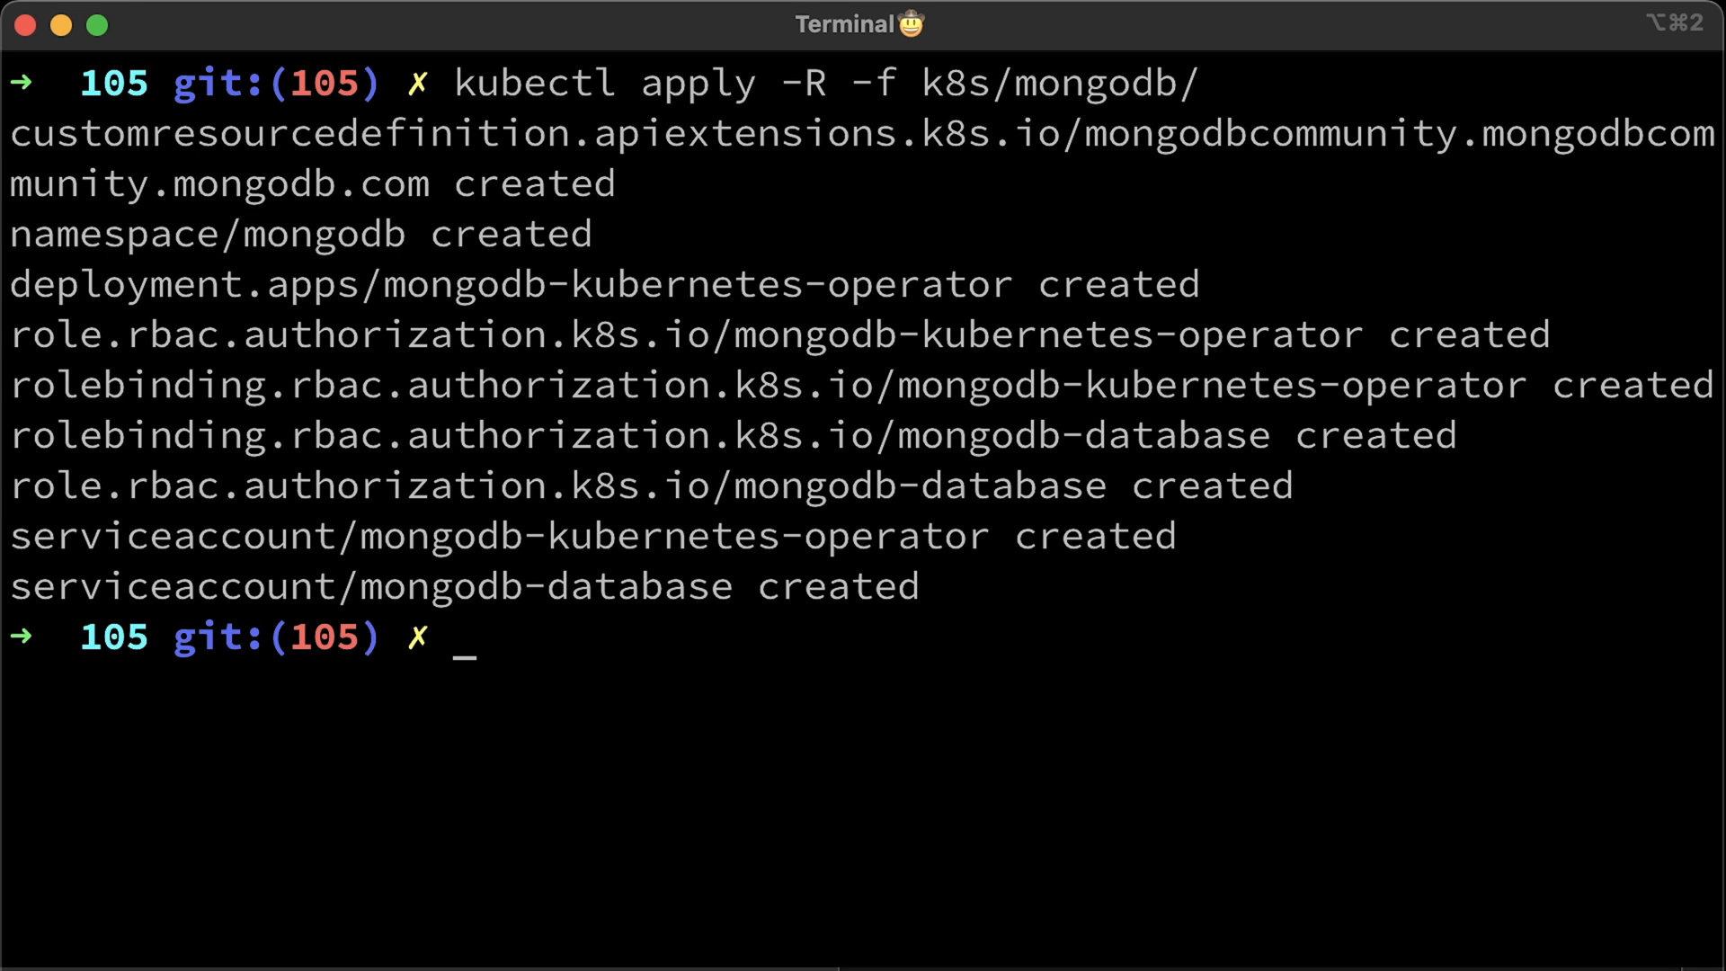
List the pods in the mongodb namespace with kubectl get pods
{"action": "type", "text": "kubectl get pods -n mongodb"}
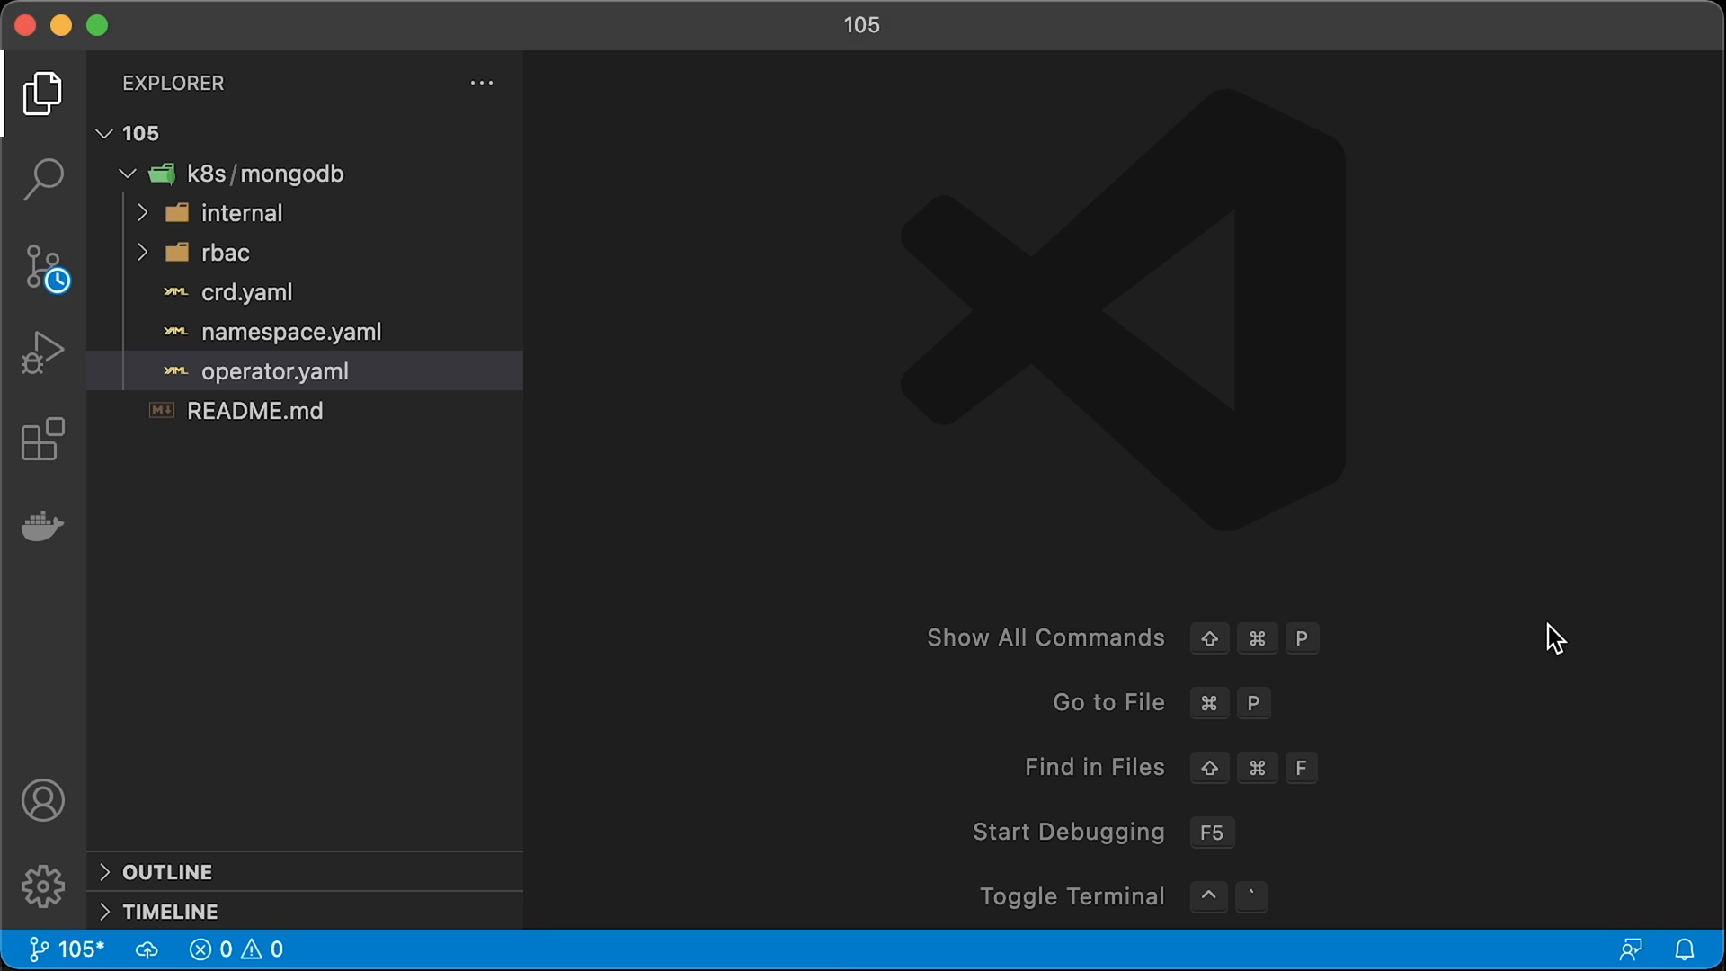
Define the my-mongodb ReplicaSet in mongodb.yaml with members: 1 and version "5.0.5"
{"action": "left_click", "coordinate": [239, 212]}
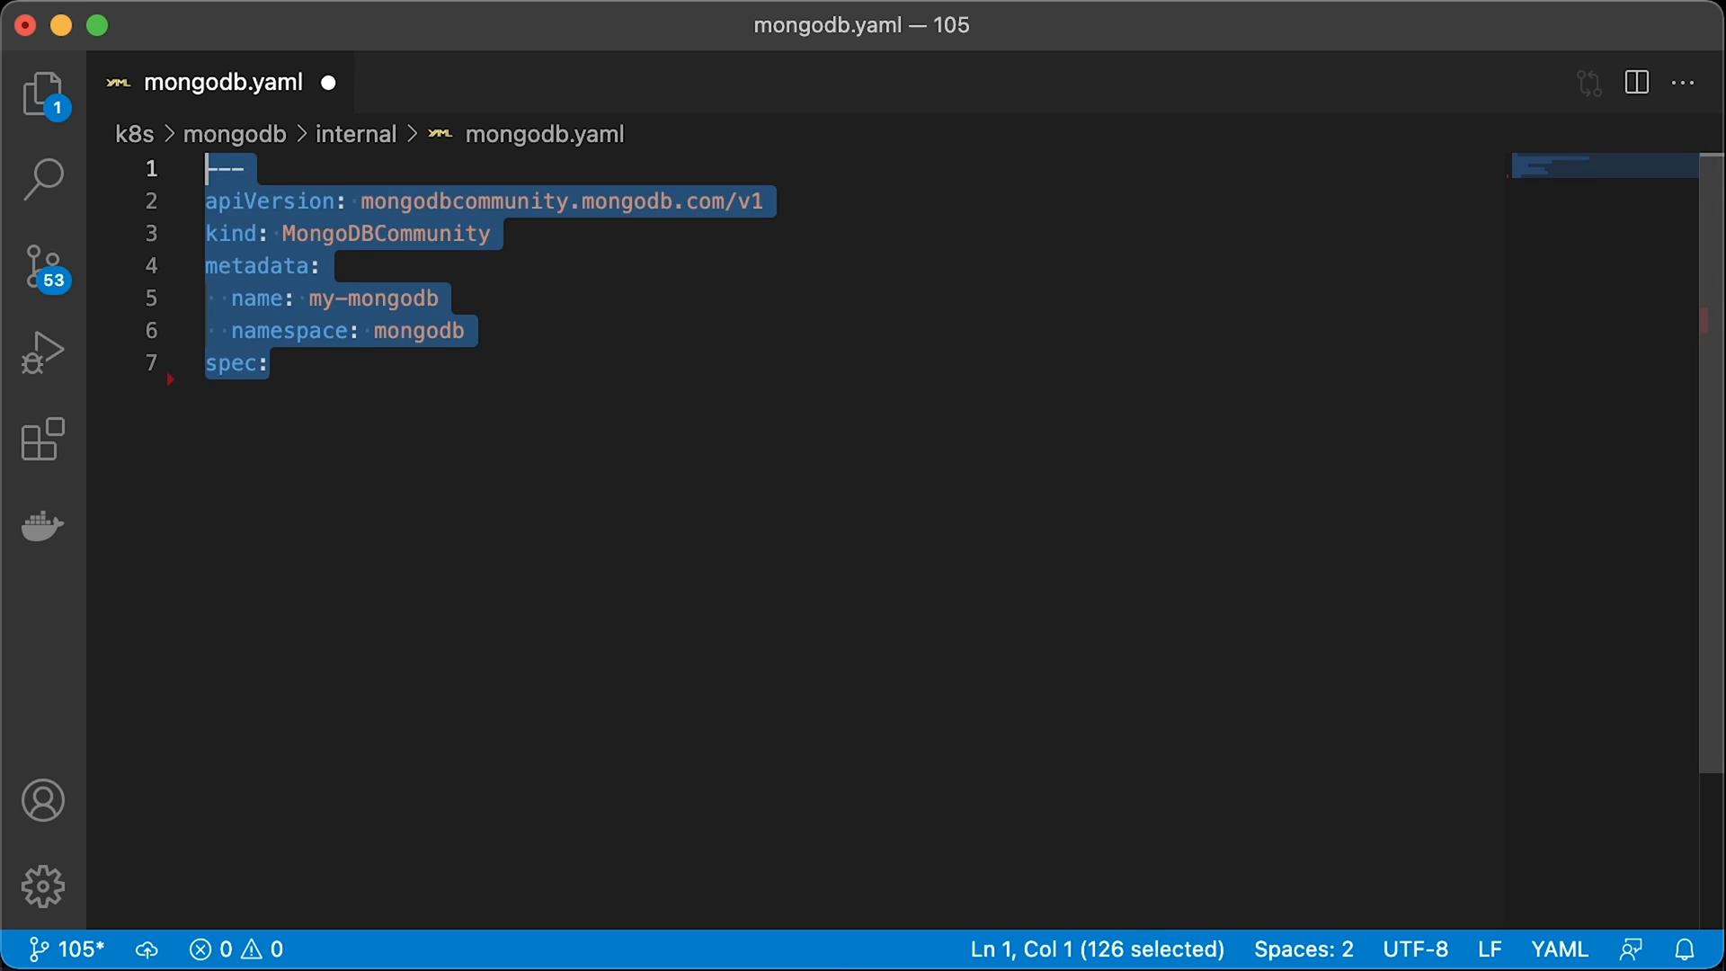
{"action": "type", "text": "members: 1"}
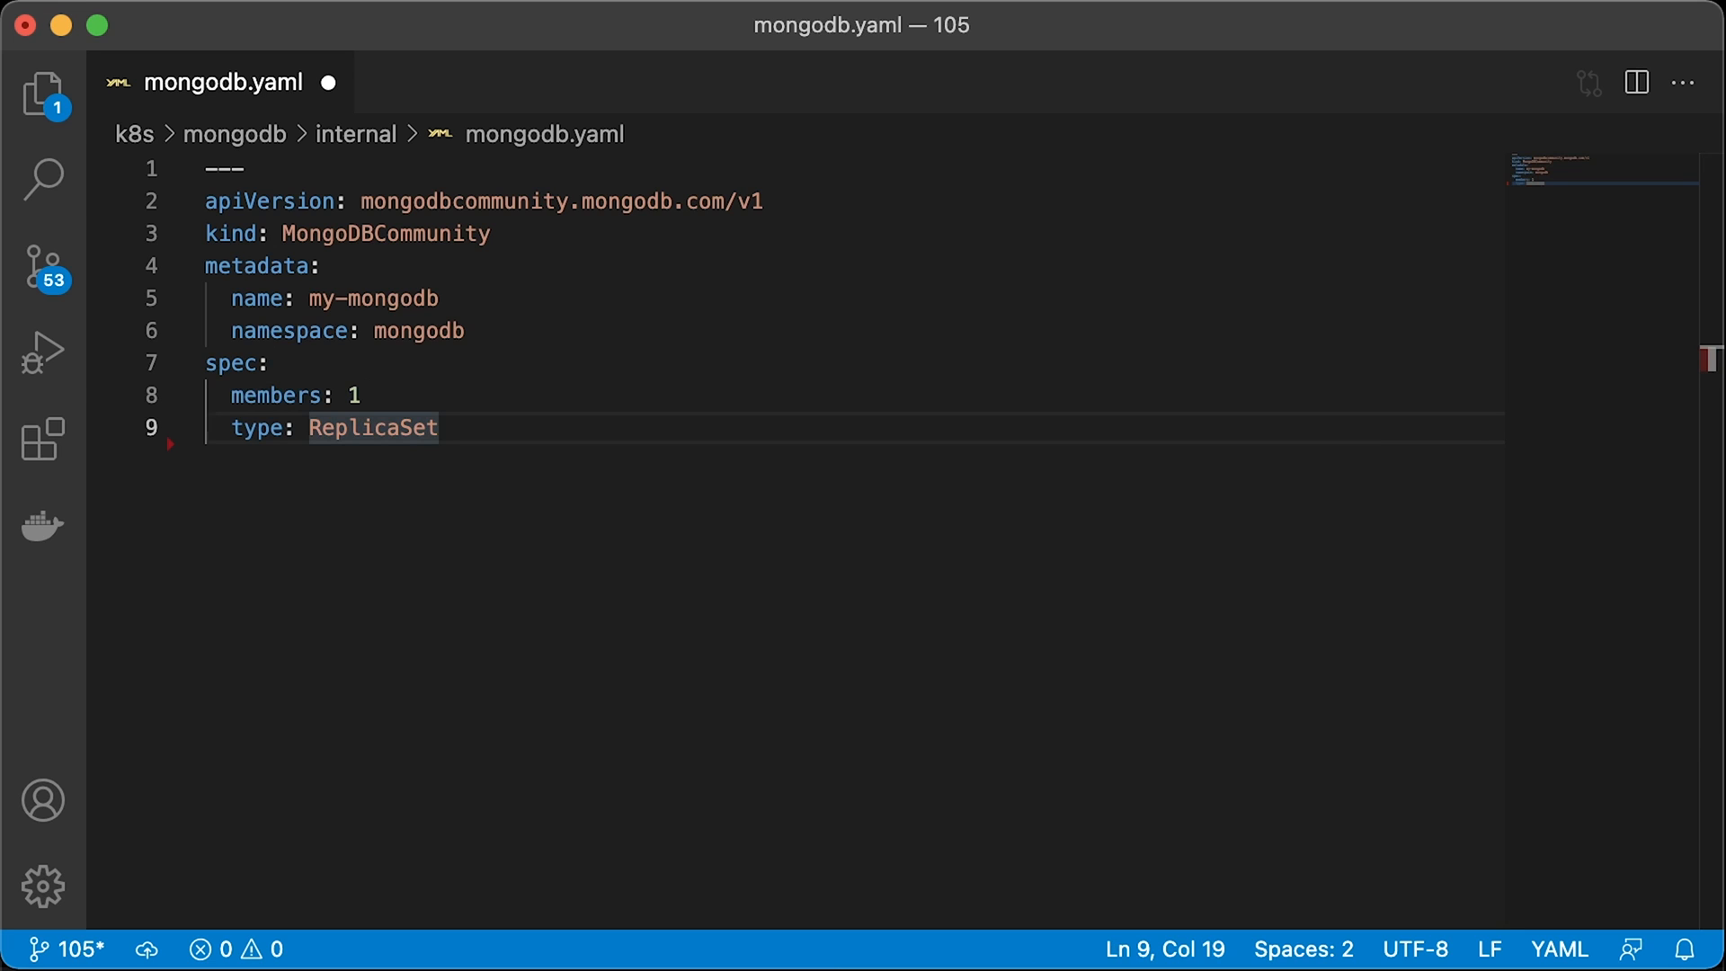
{"action": "type", "text": "version: \"5.0.5\""}
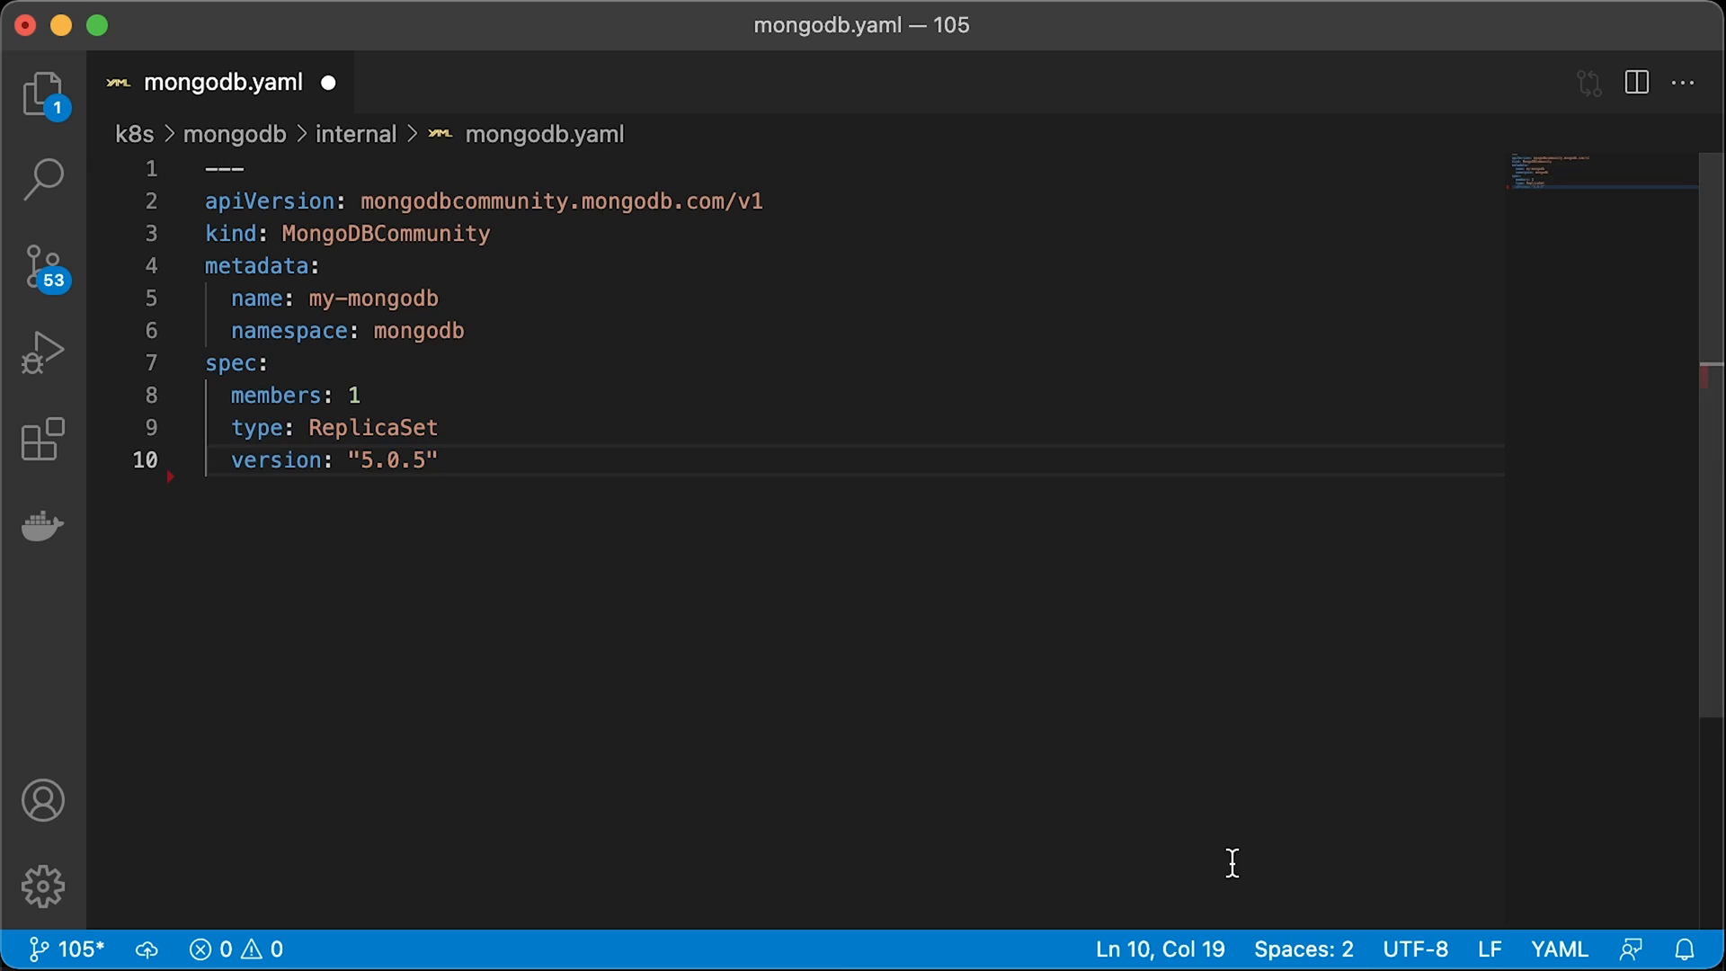
{"action": "scroll", "scroll_direction": "down", "scroll_amount": 3}
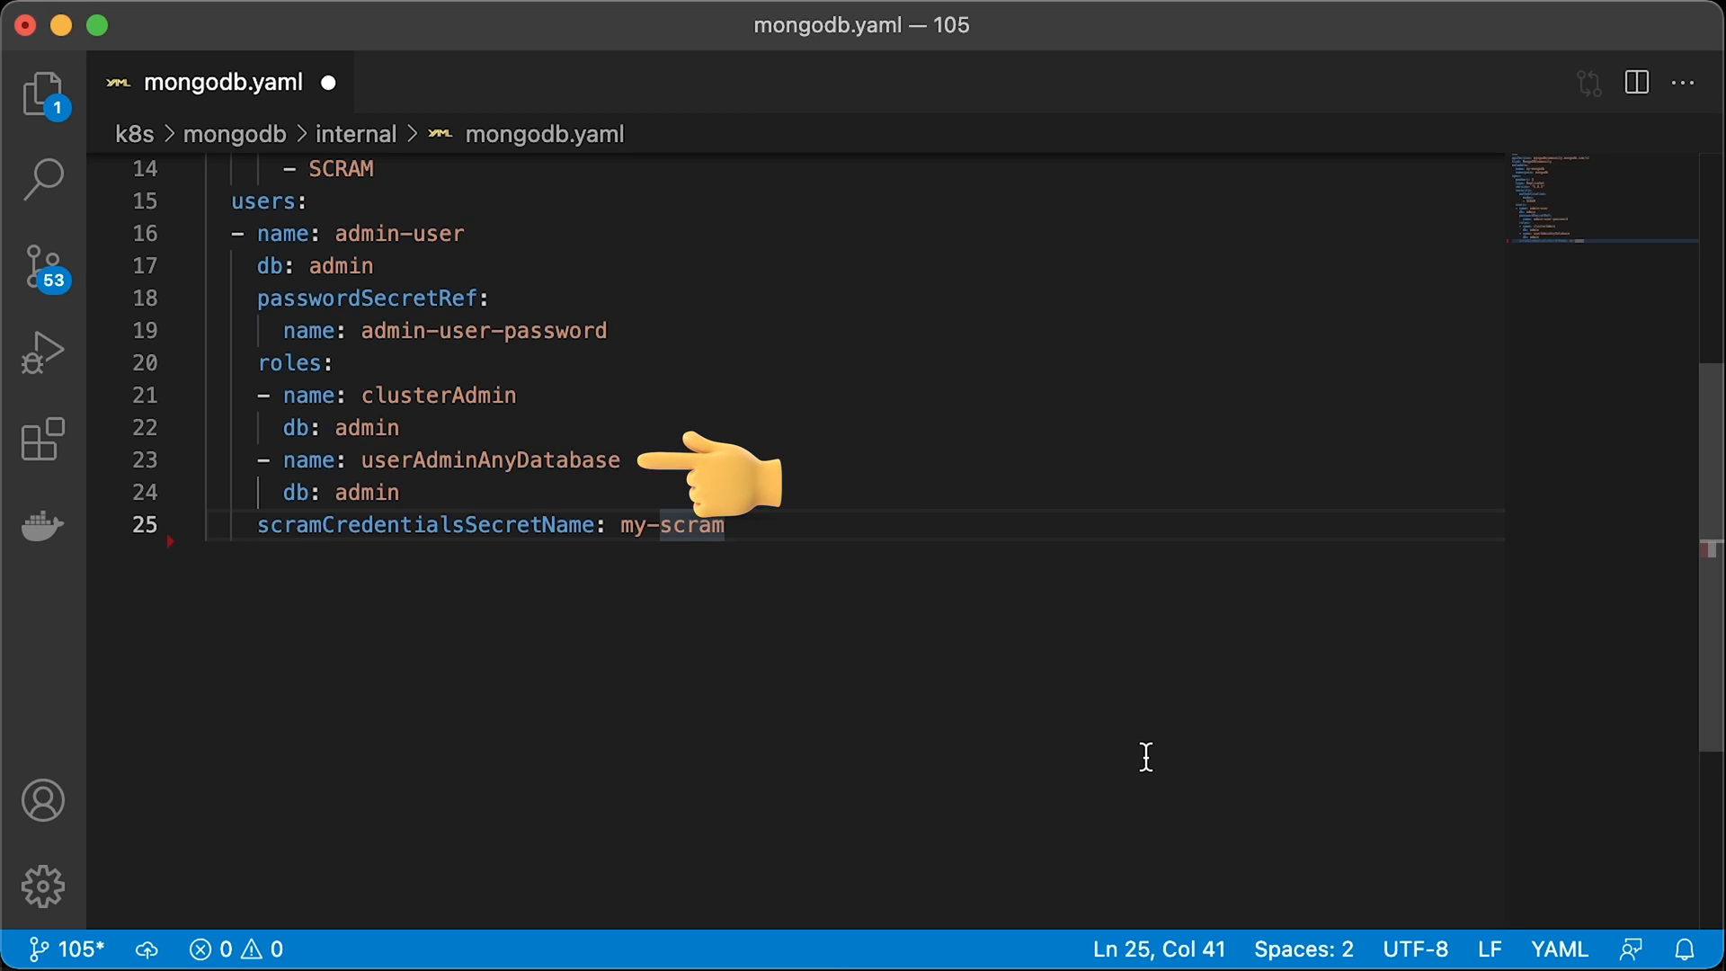
{"action": "mouse_move", "coordinate": [705, 347]}
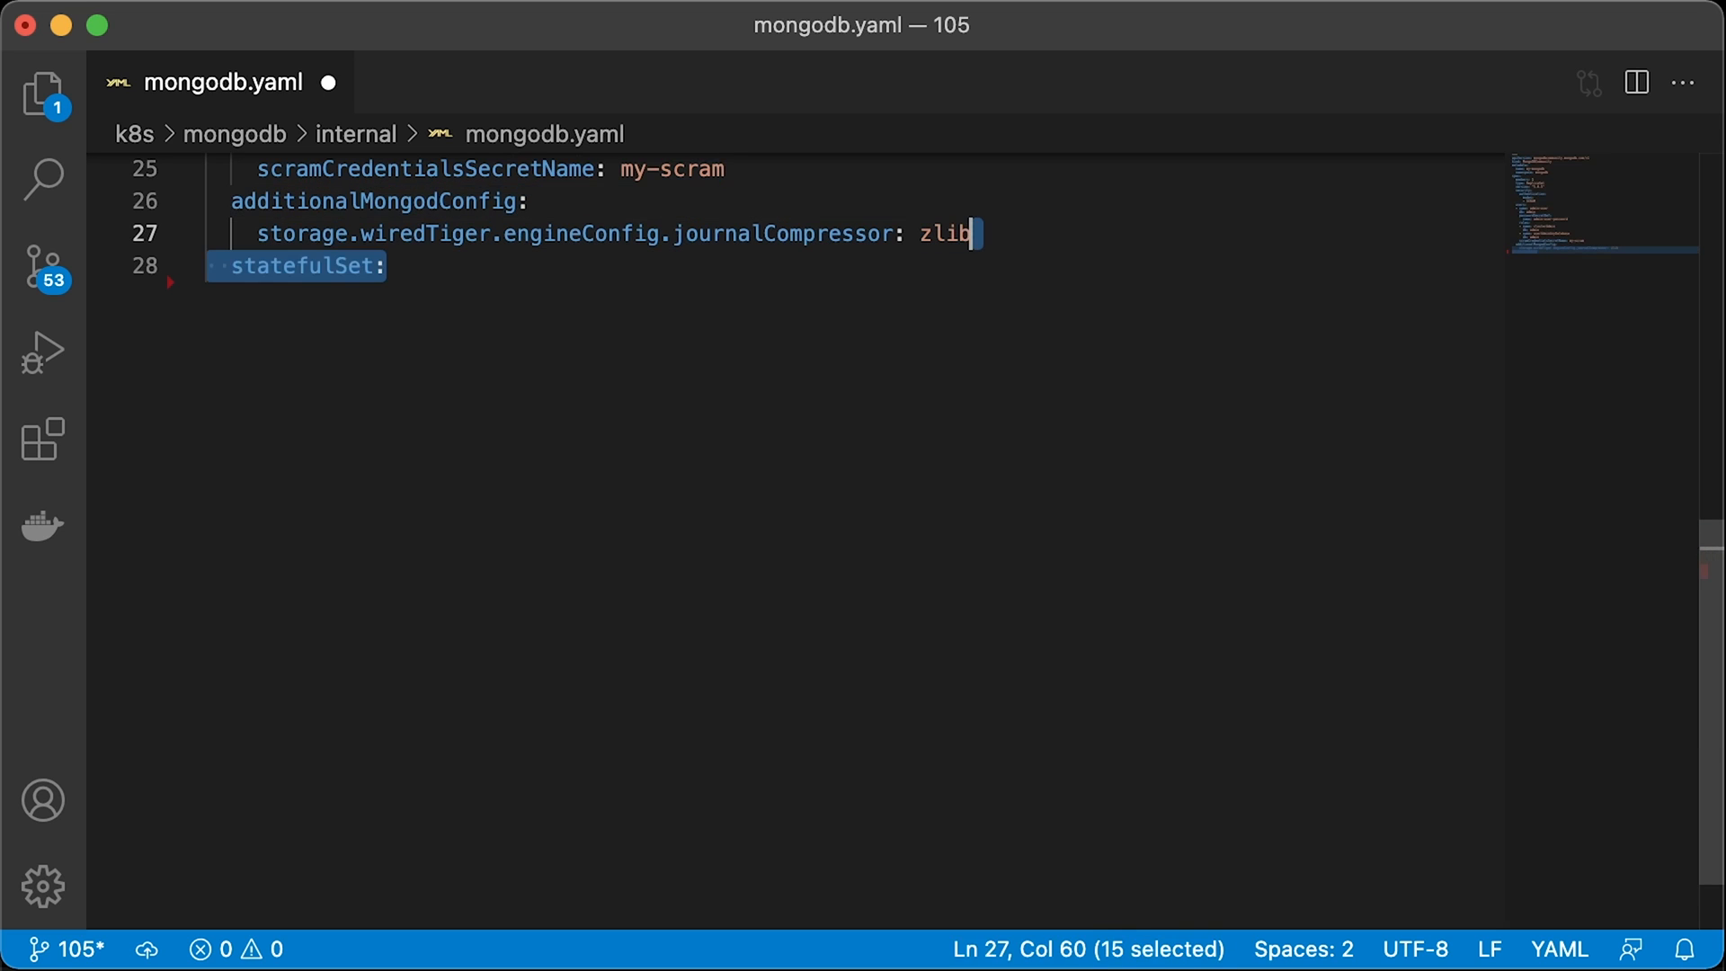
Add the statefulSet spec with mongod resources (1Gi memory request), pod anti-affinity and the 40G data-volume claim
{"action": "left_click", "coordinate": [385, 266]}
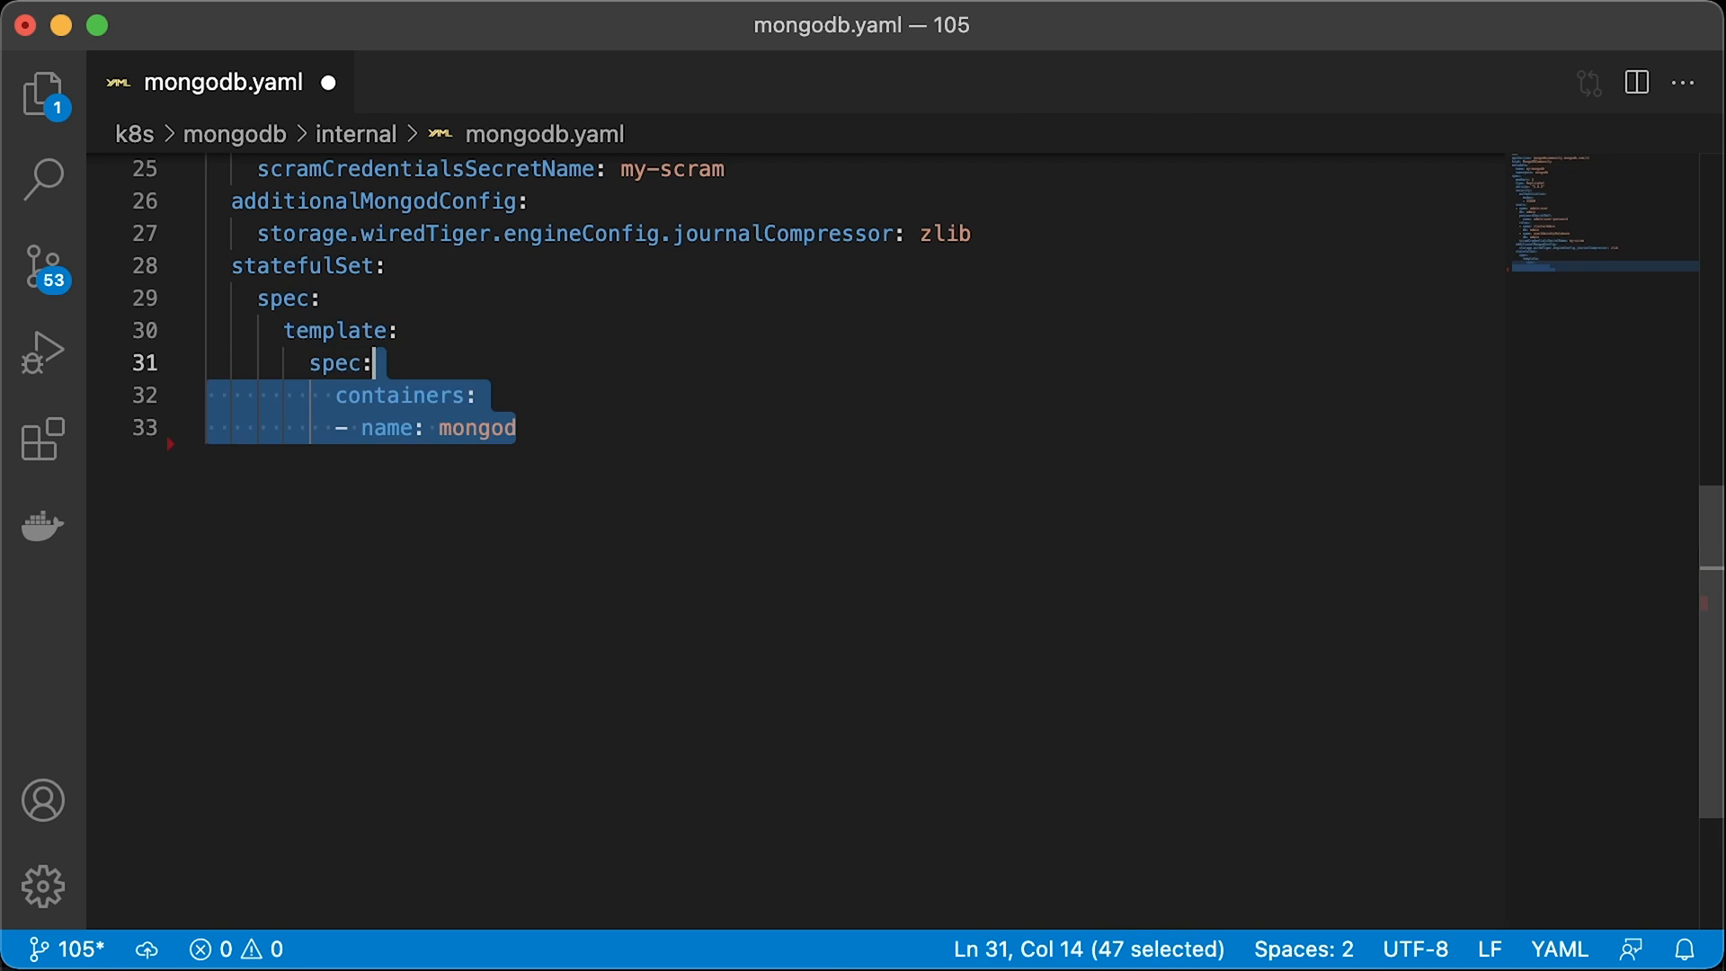
{"action": "type", "text": "resources:"}
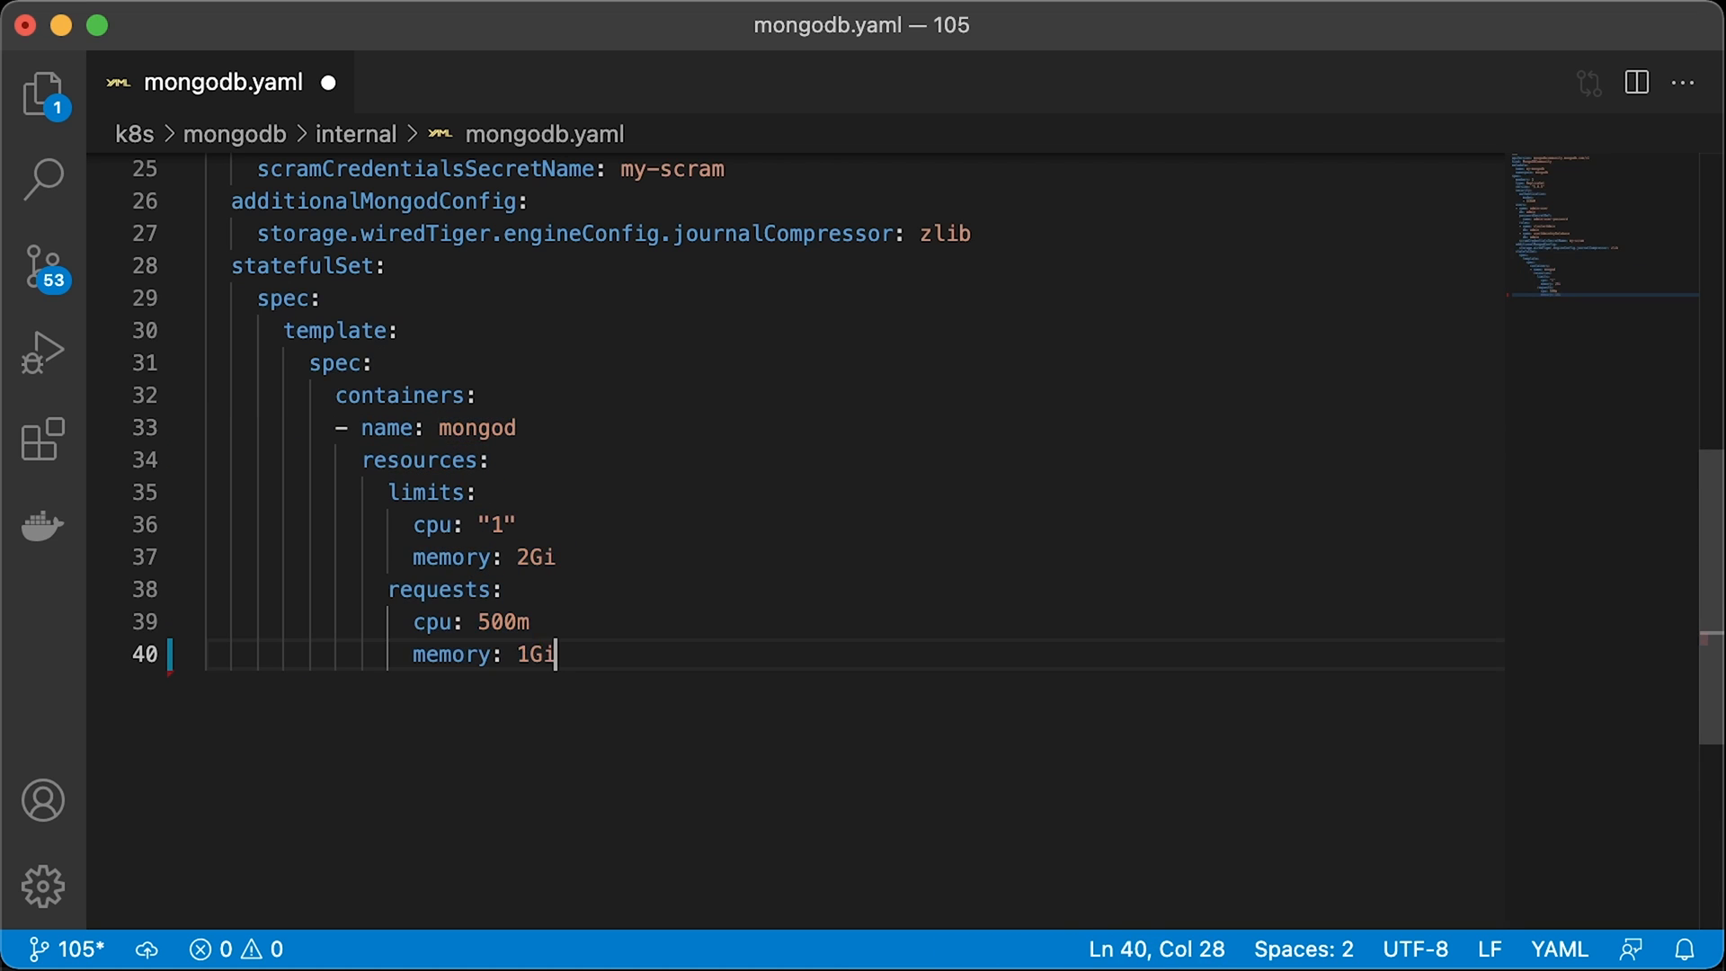
{"action": "double_click", "coordinate": [536, 655]}
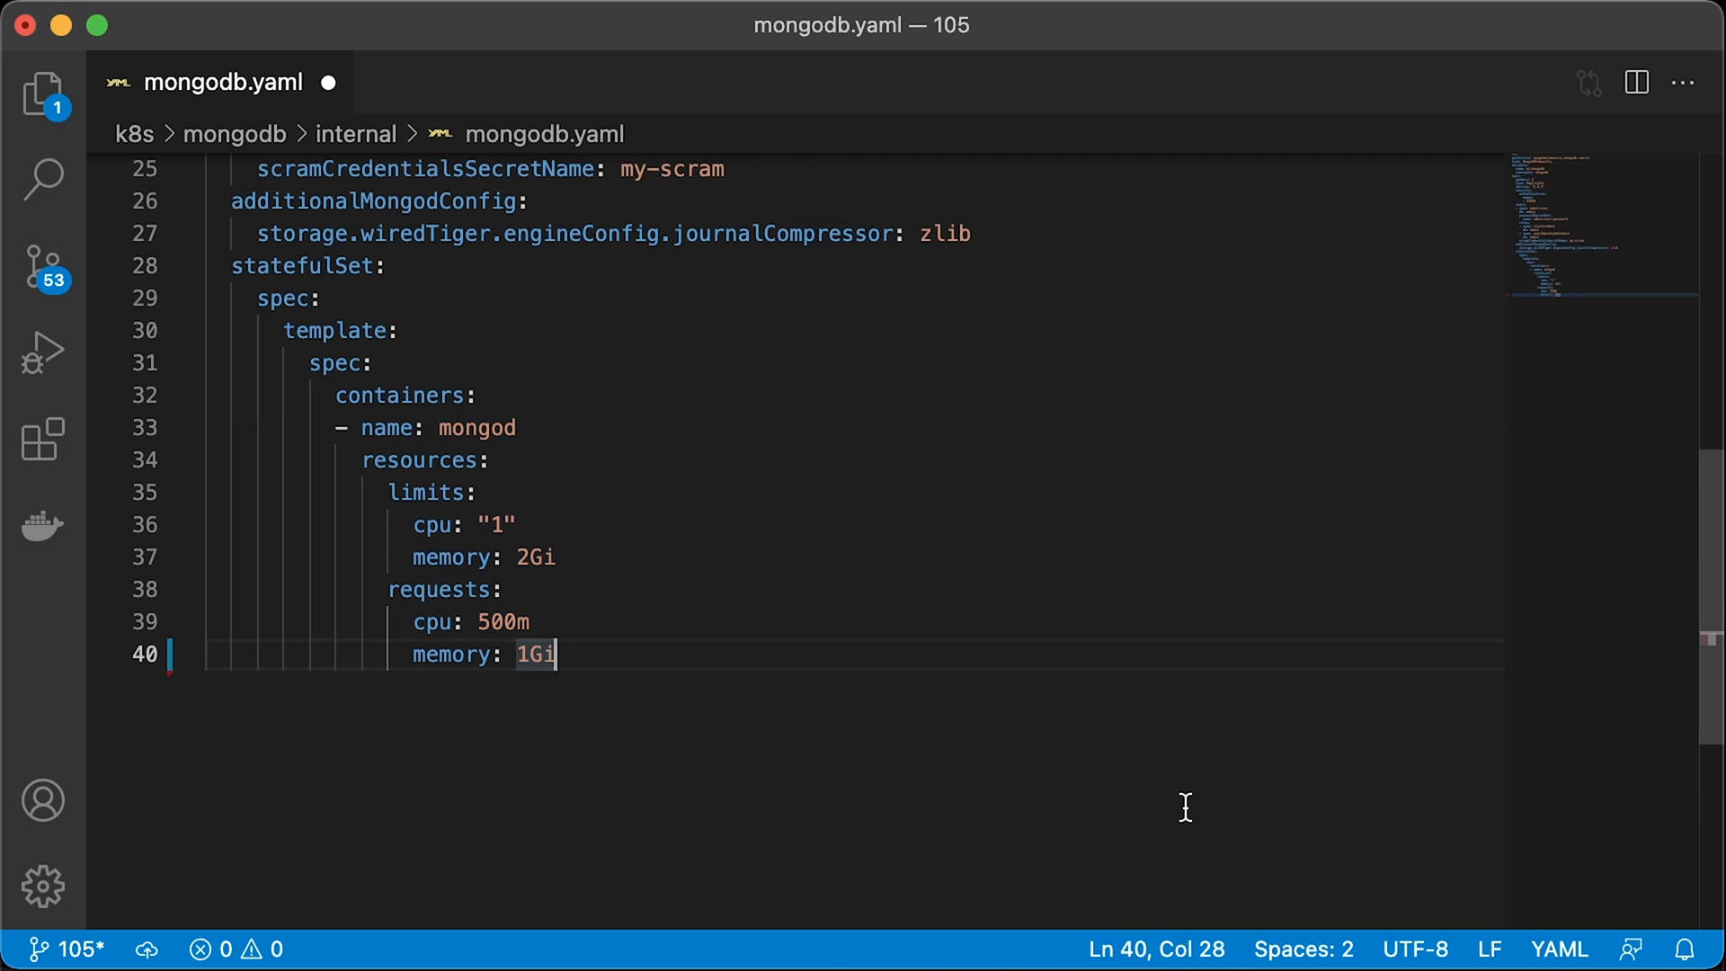
{"action": "scroll", "scroll_direction": "down", "scroll_amount": 3}
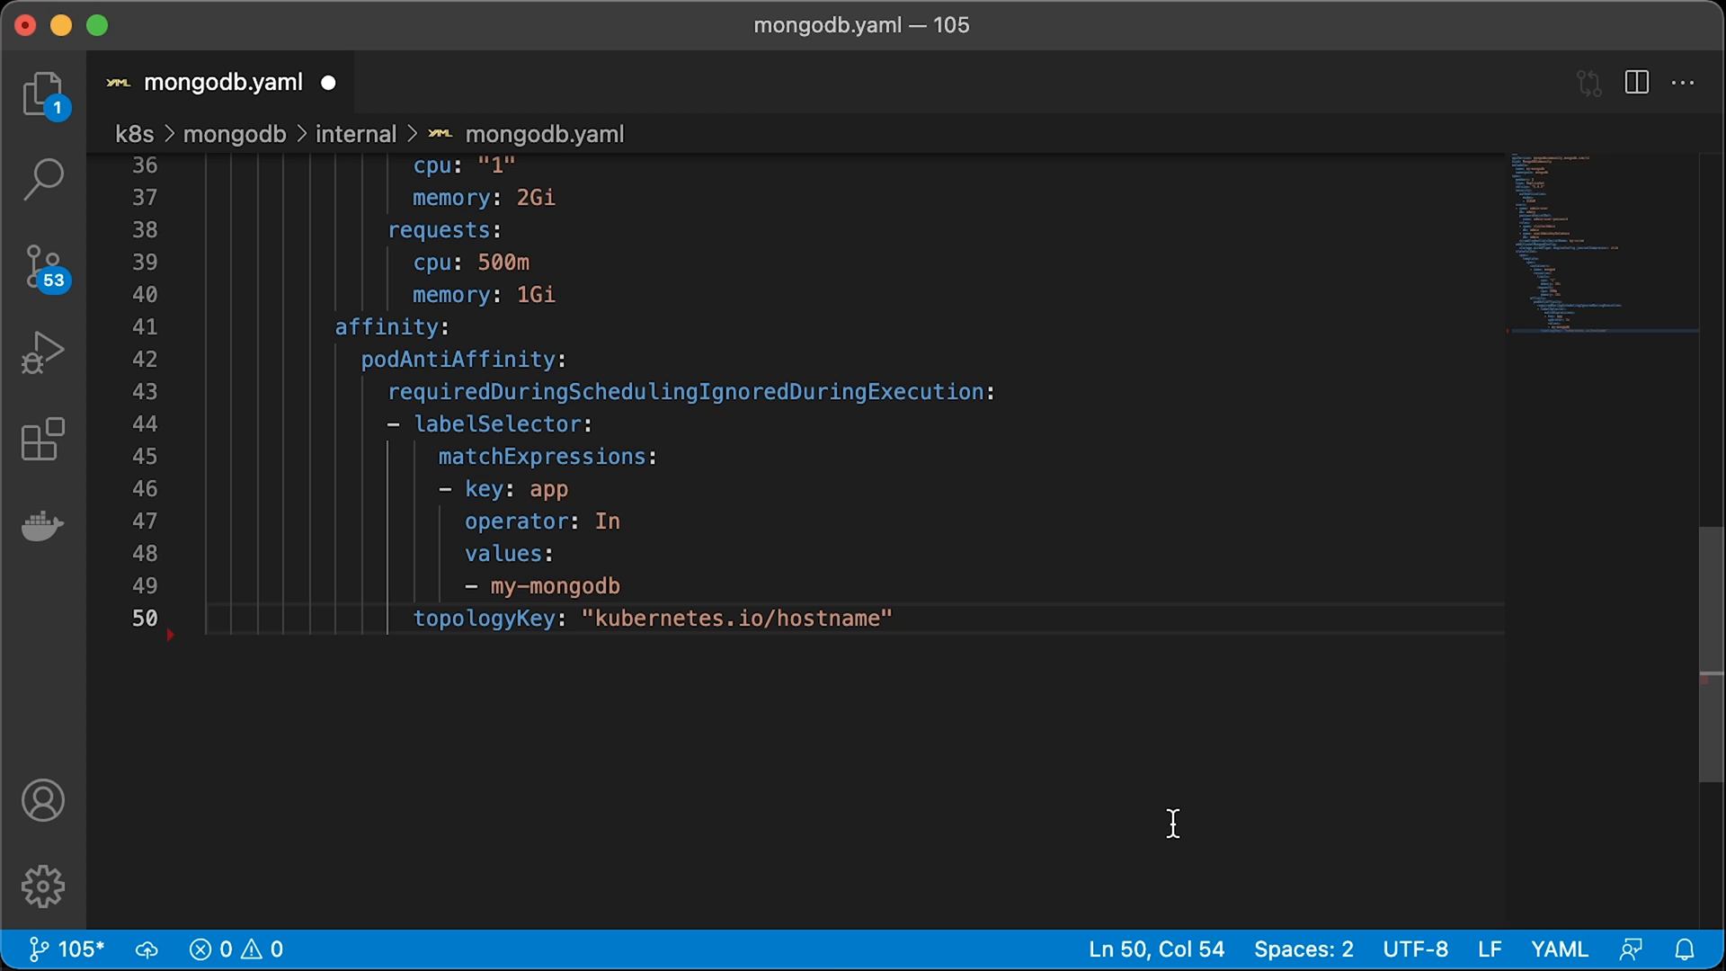
{"action": "scroll", "scroll_direction": "down", "scroll_amount": 3}
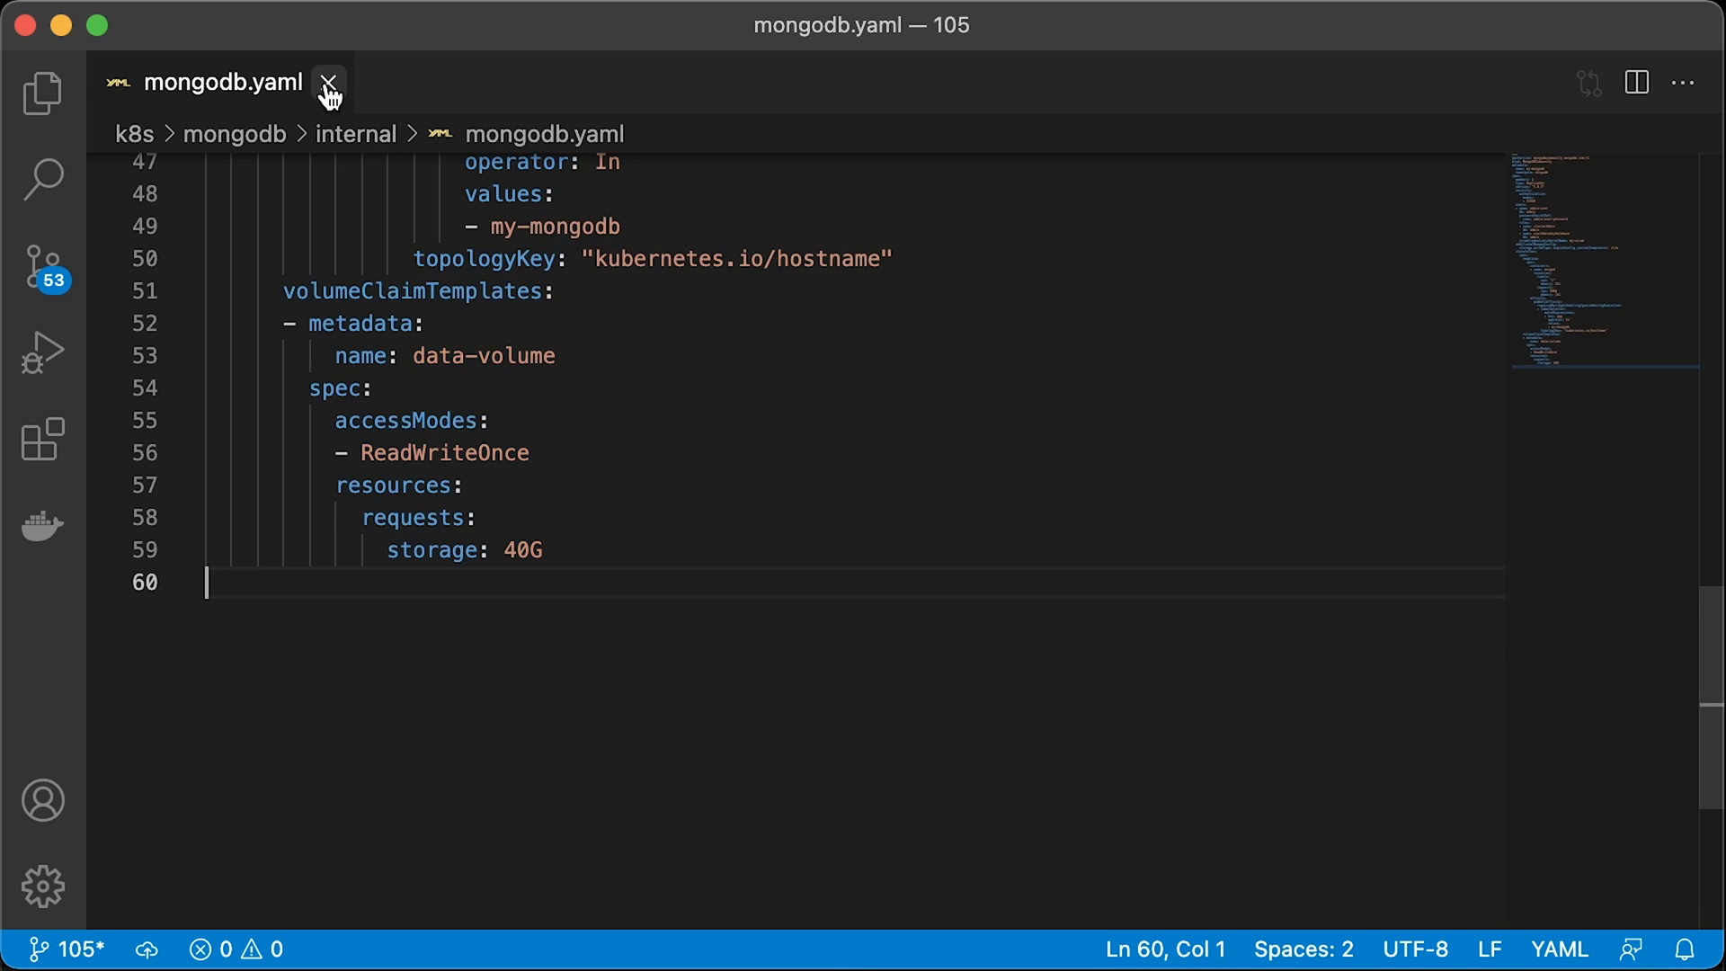
{"action": "mouse_move", "coordinate": [329, 86]}
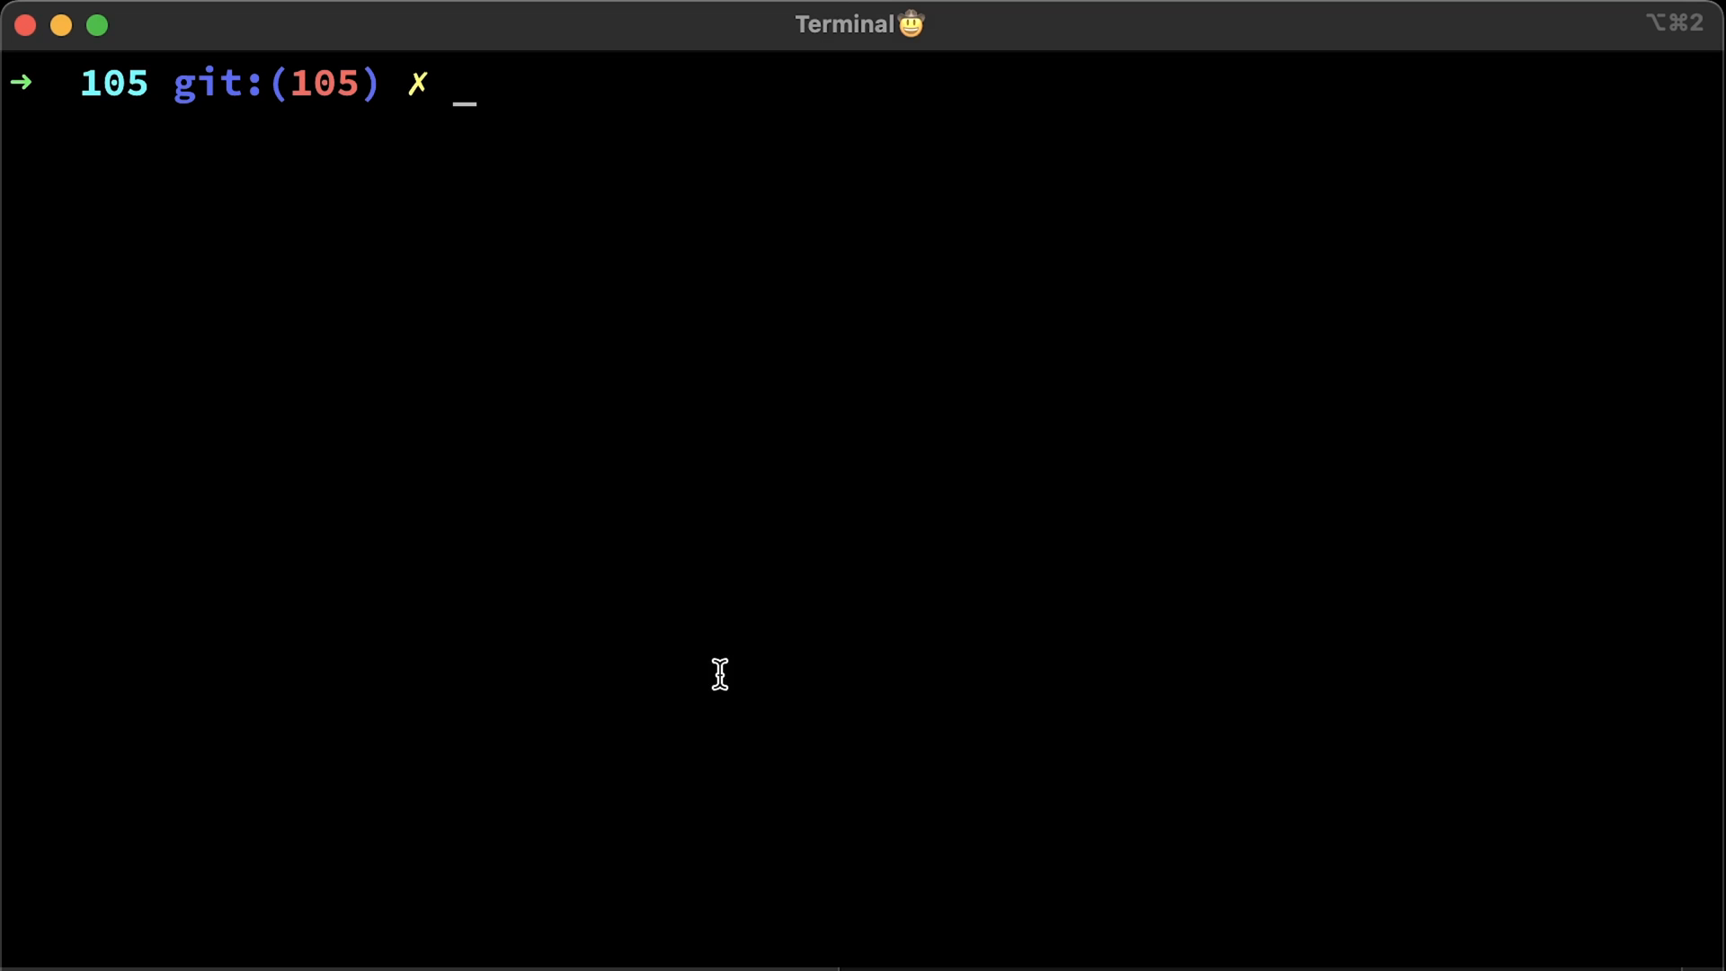
Apply k8s/mongodb/internal/ and check the mongodb pods and PVCs with kubectl
{"action": "type", "text": "kubectl apply -f k8s/mongodb/internal/"}
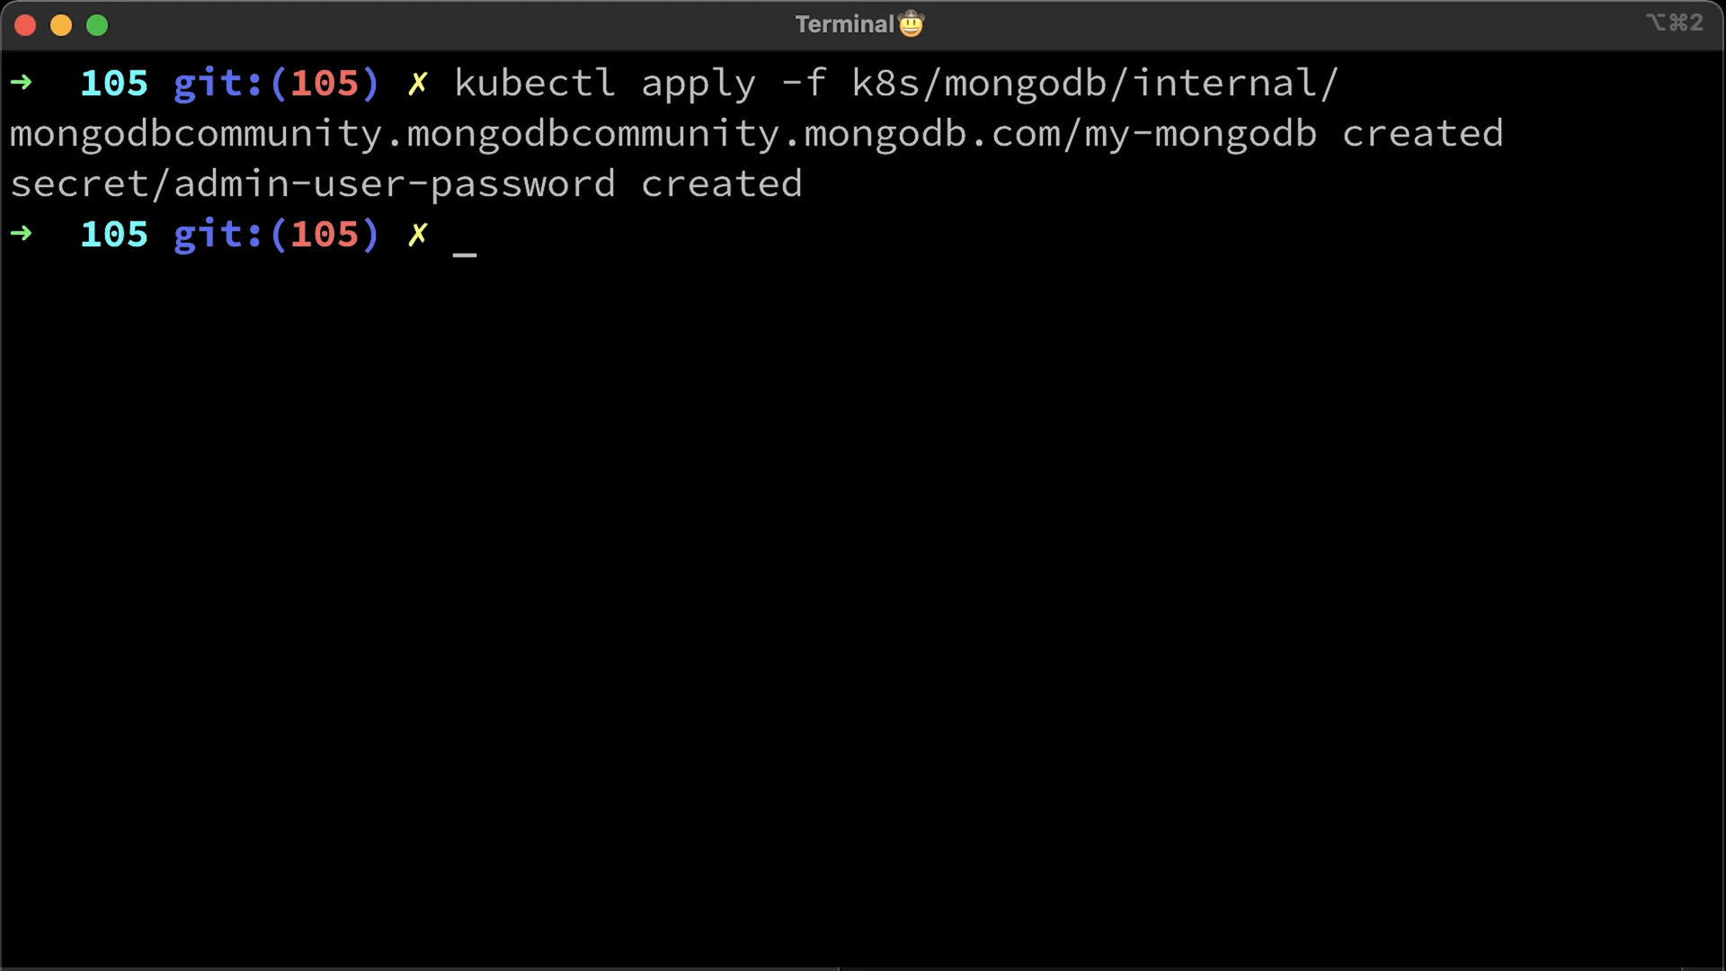
{"action": "type", "text": "kubectl get pods -n mongodb"}
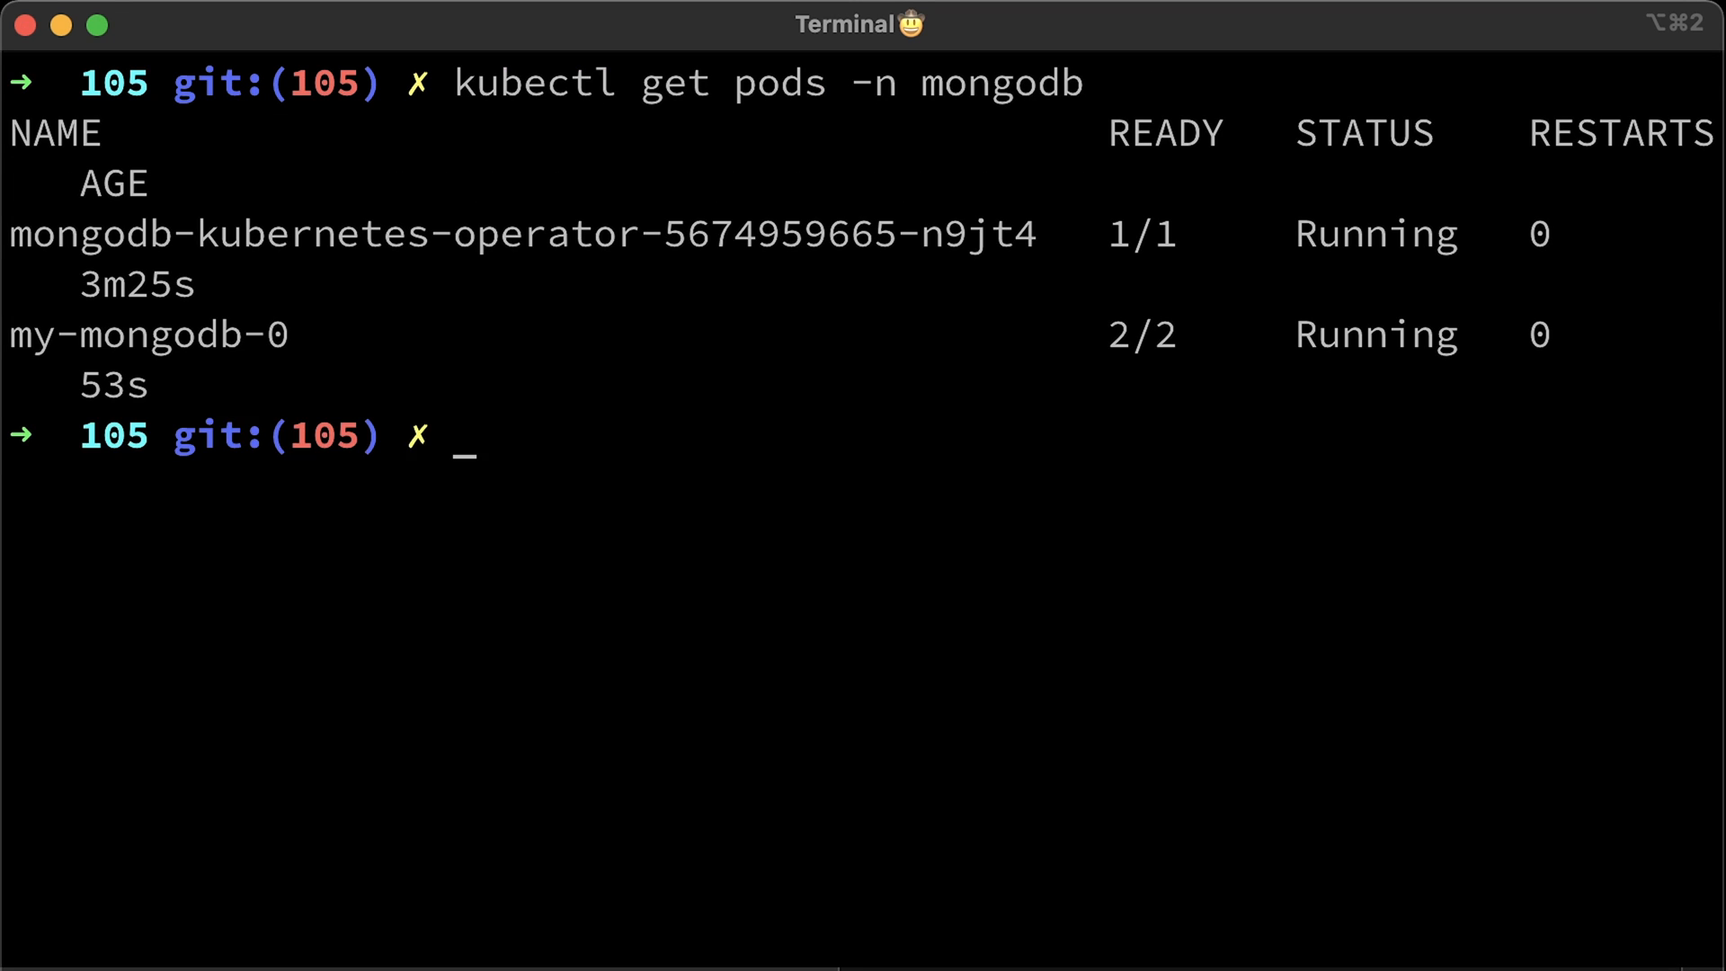
{"action": "type", "text": "kubectl get pvc -n mongodb"}
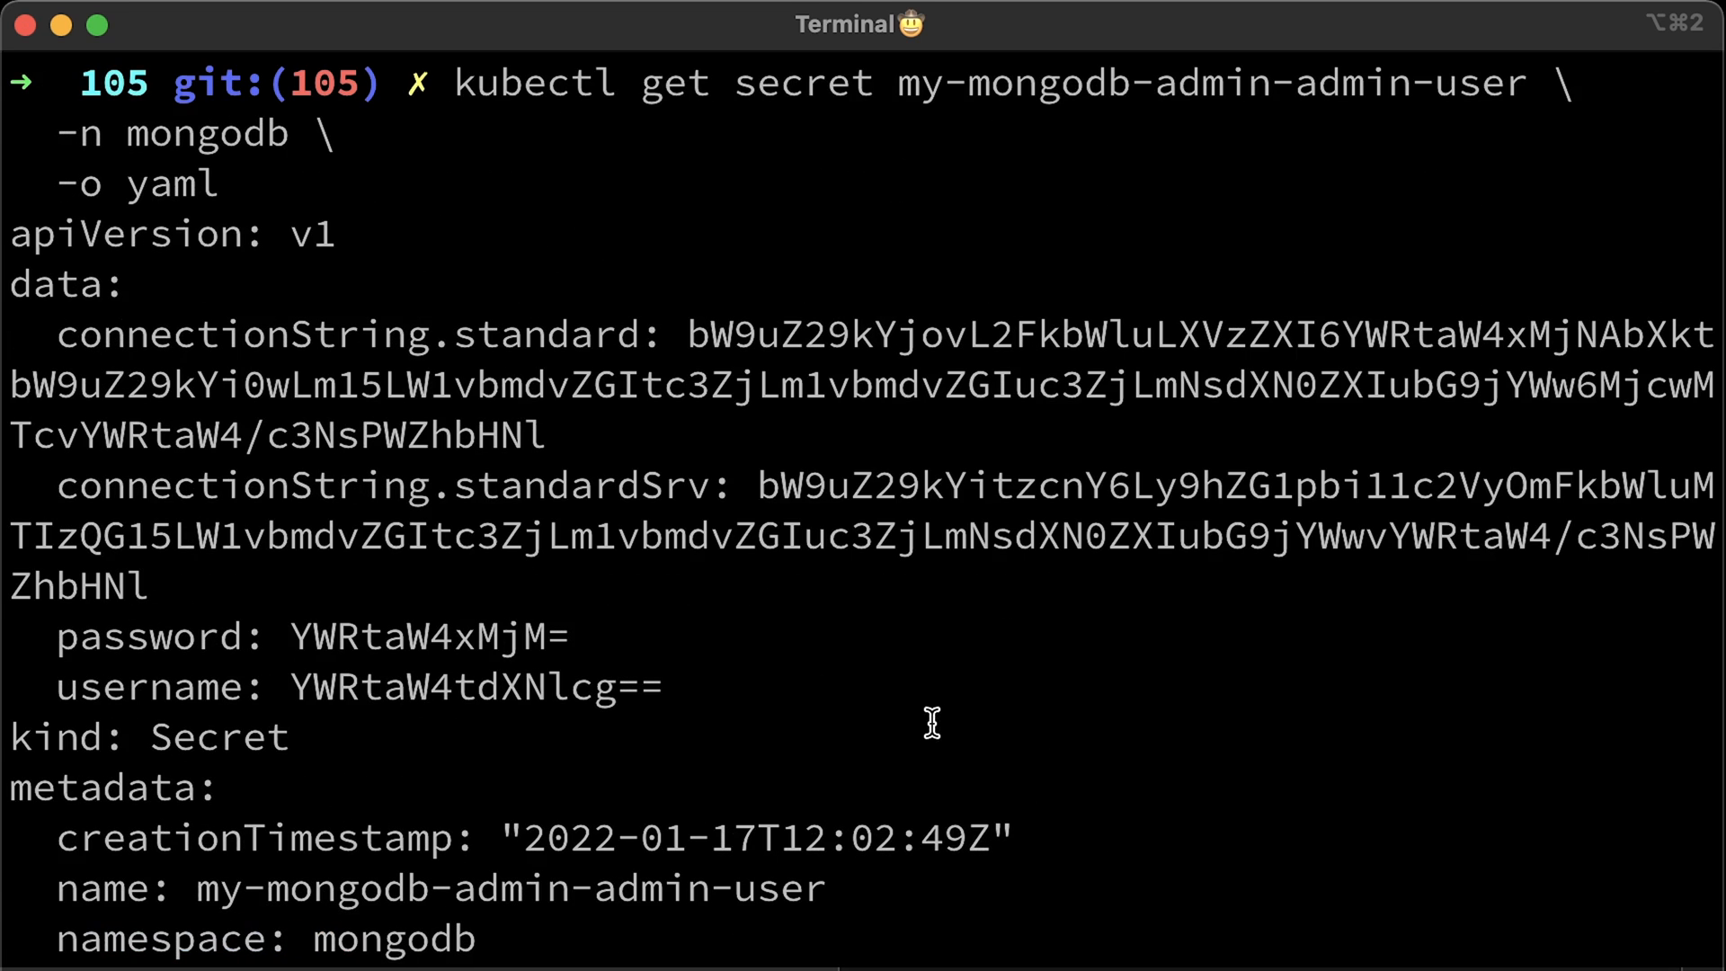
Select the encoded secret value, then request the my-mongodb-admin-admin-user secret again
{"action": "left_click_drag", "start_coordinate": [763, 485], "coordinate": [171, 587]}
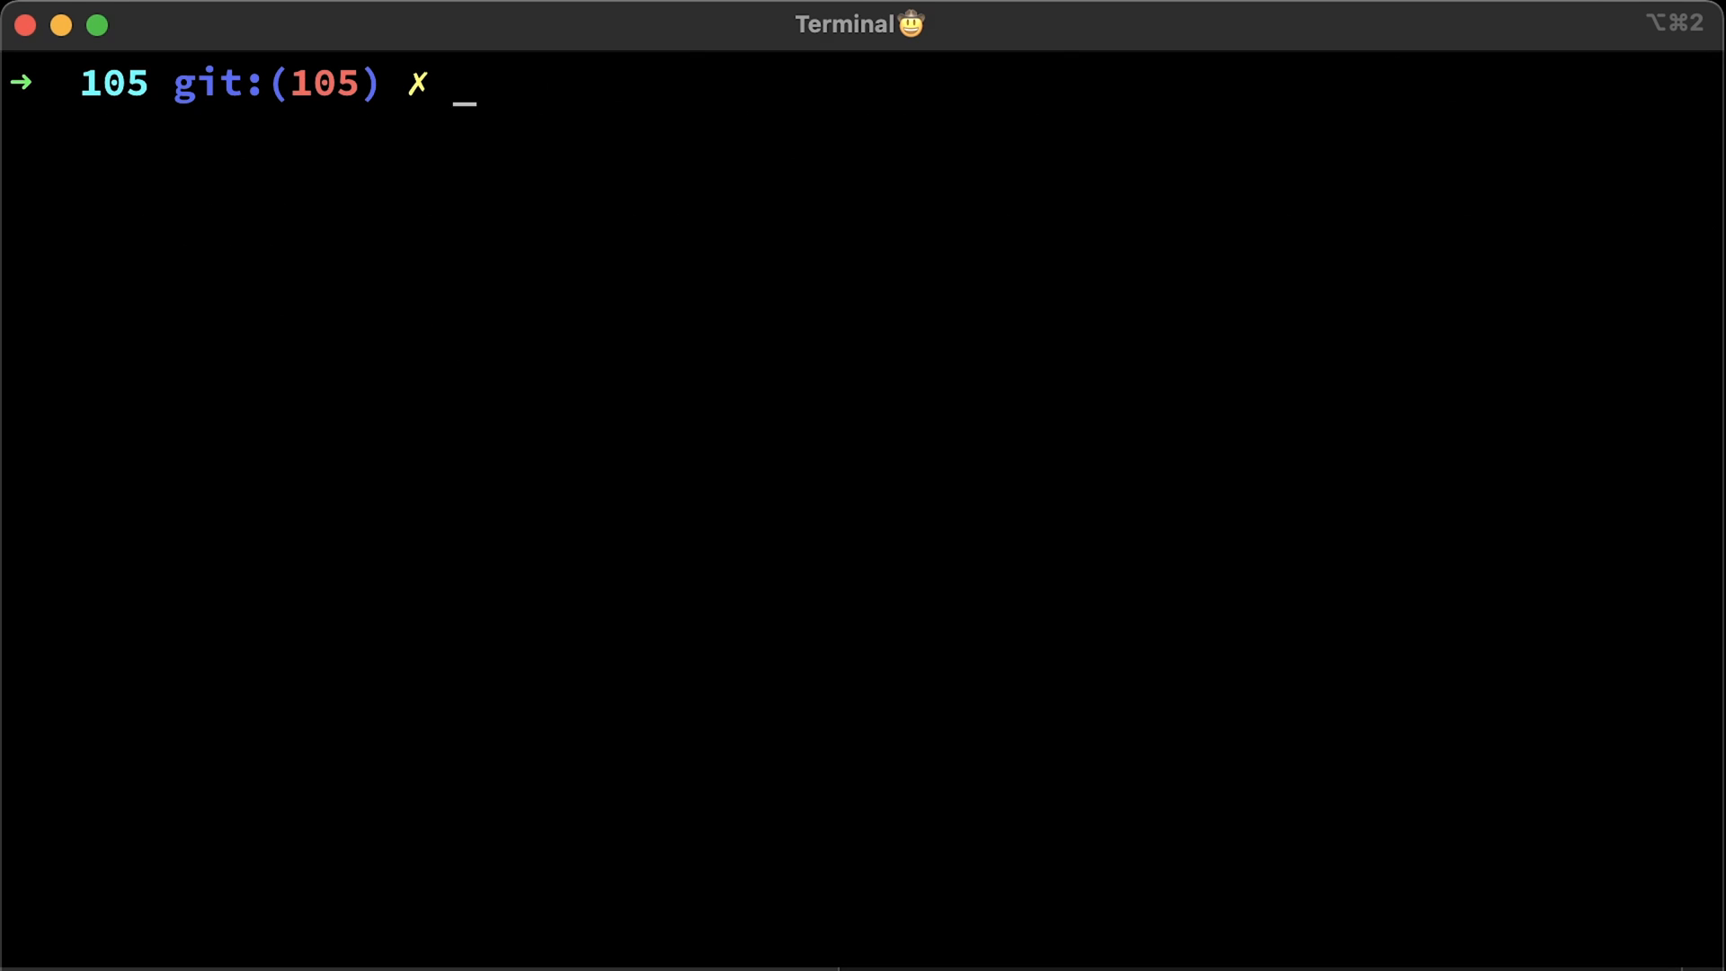
{"action": "type", "text": "kubectl get secret my-mongodb-admin-admin-user \\"}
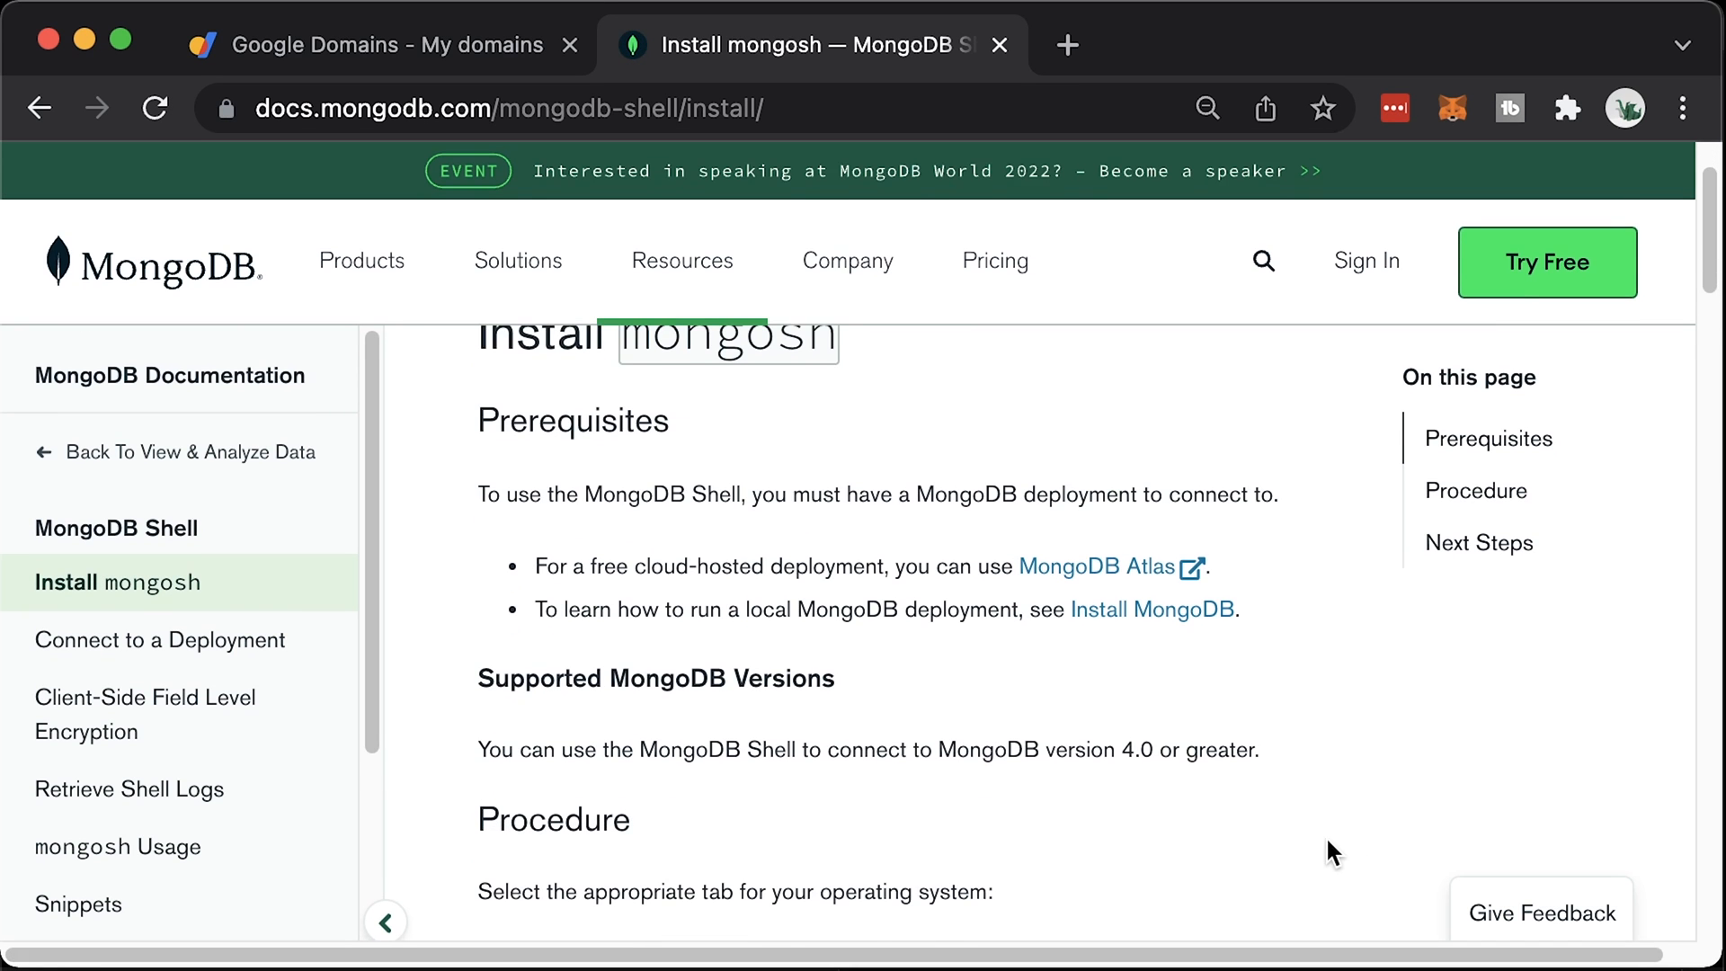
Find the OS-specific mongosh install procedure and run brew install mongosh
{"action": "scroll", "scroll_direction": "down", "scroll_amount": 3}
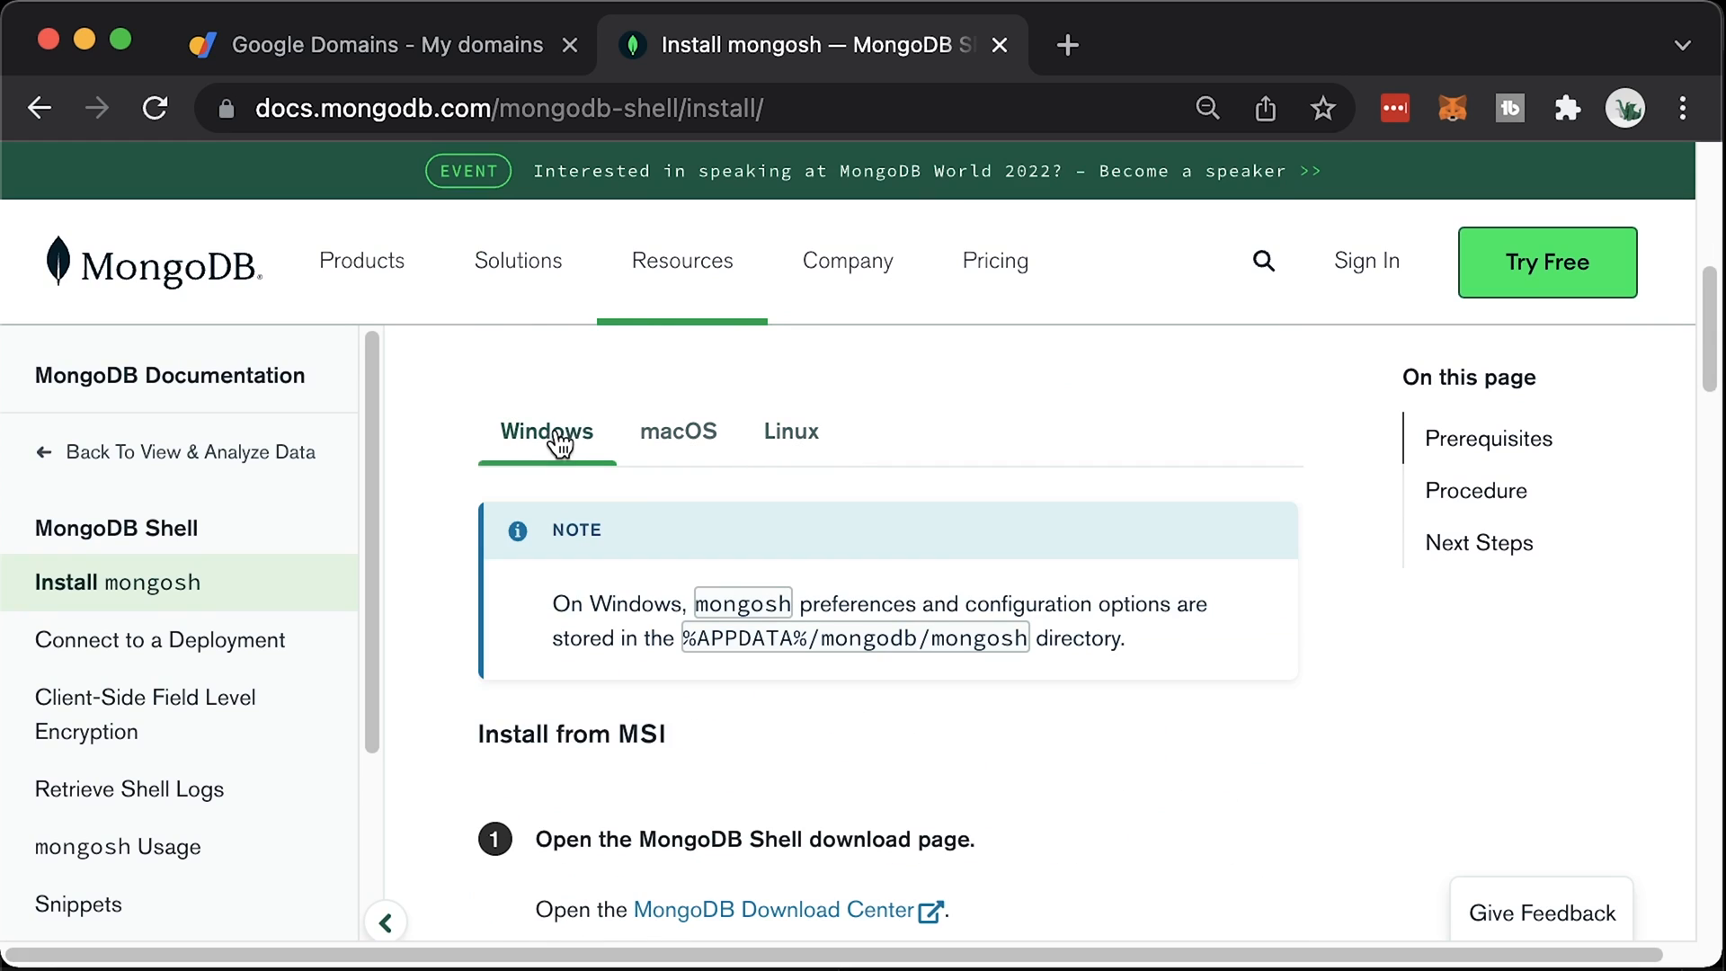
{"action": "left_click", "coordinate": [998, 45]}
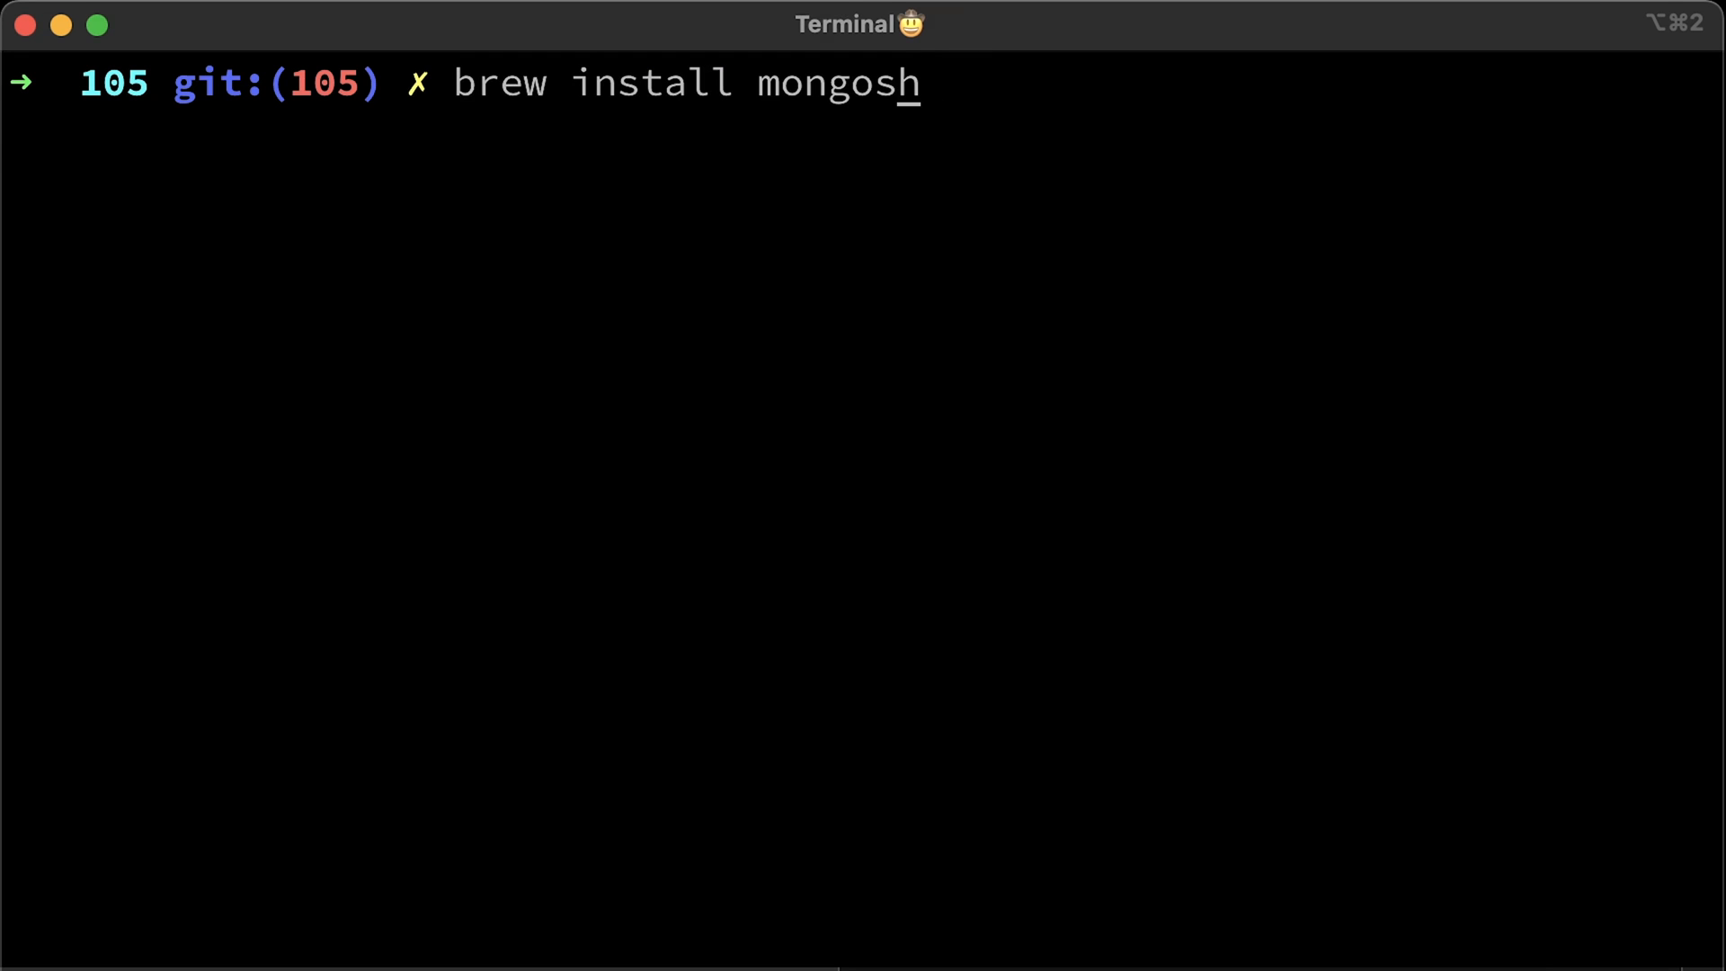
{"action": "key", "text": "Return"}
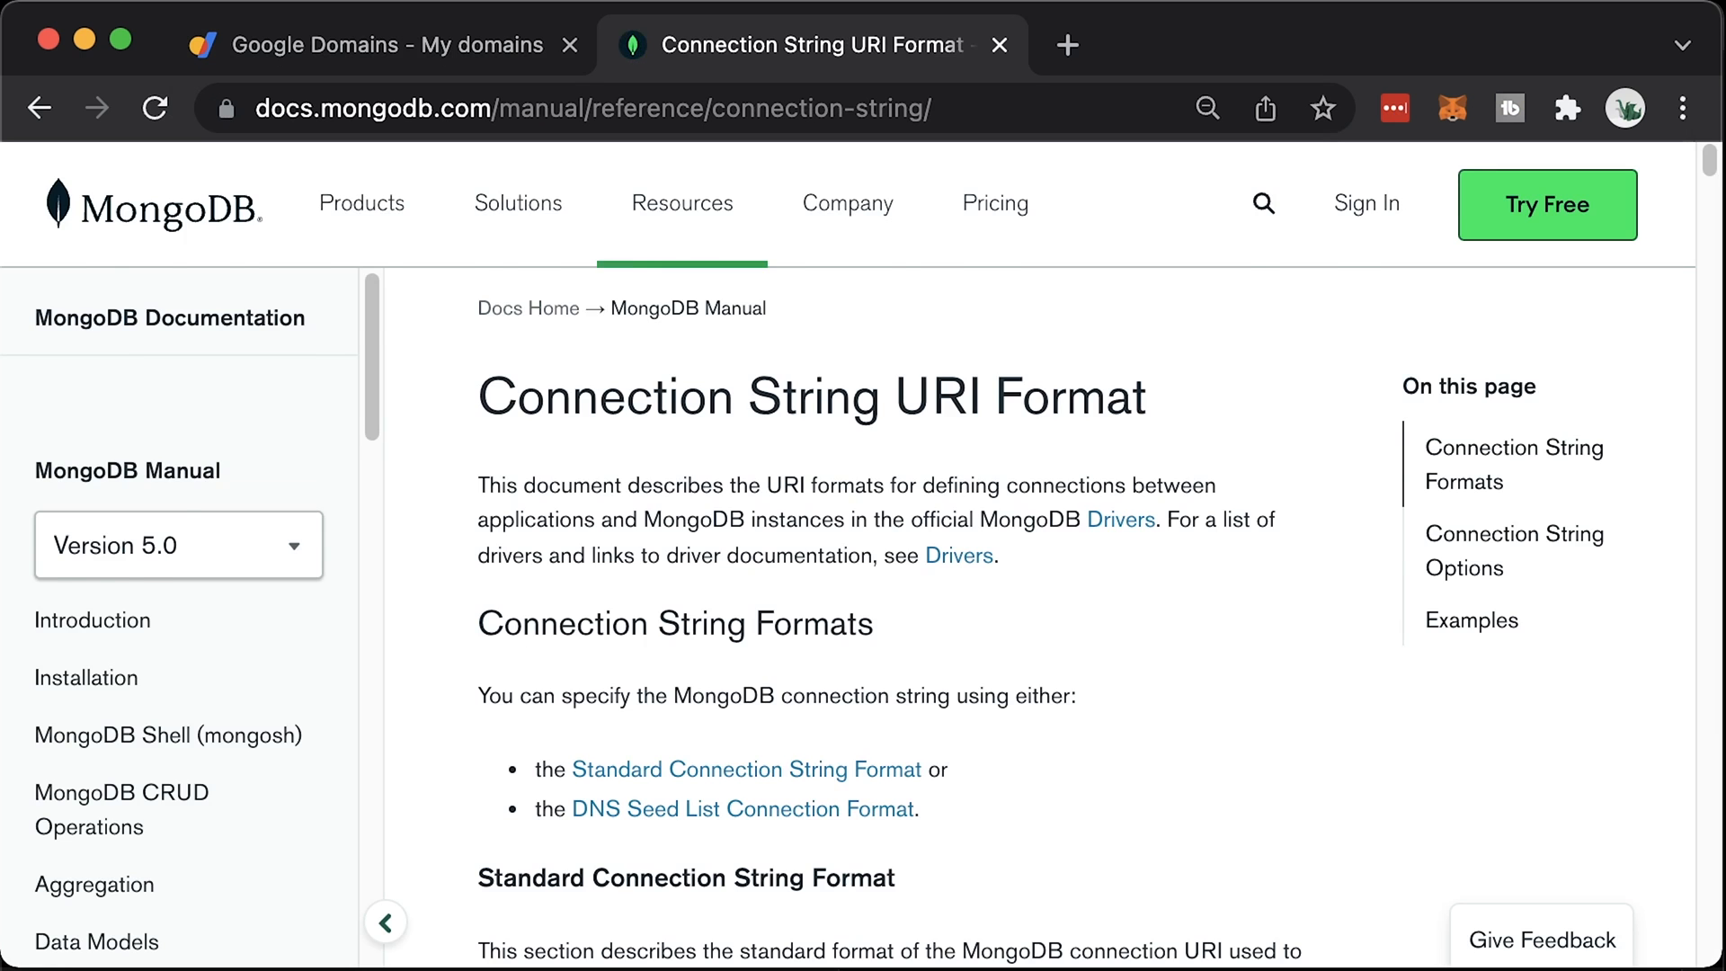
Scroll the Connection String URI Format page down to the Standard Connection String Format section
{"action": "scroll", "scroll_direction": "down", "scroll_amount": 3}
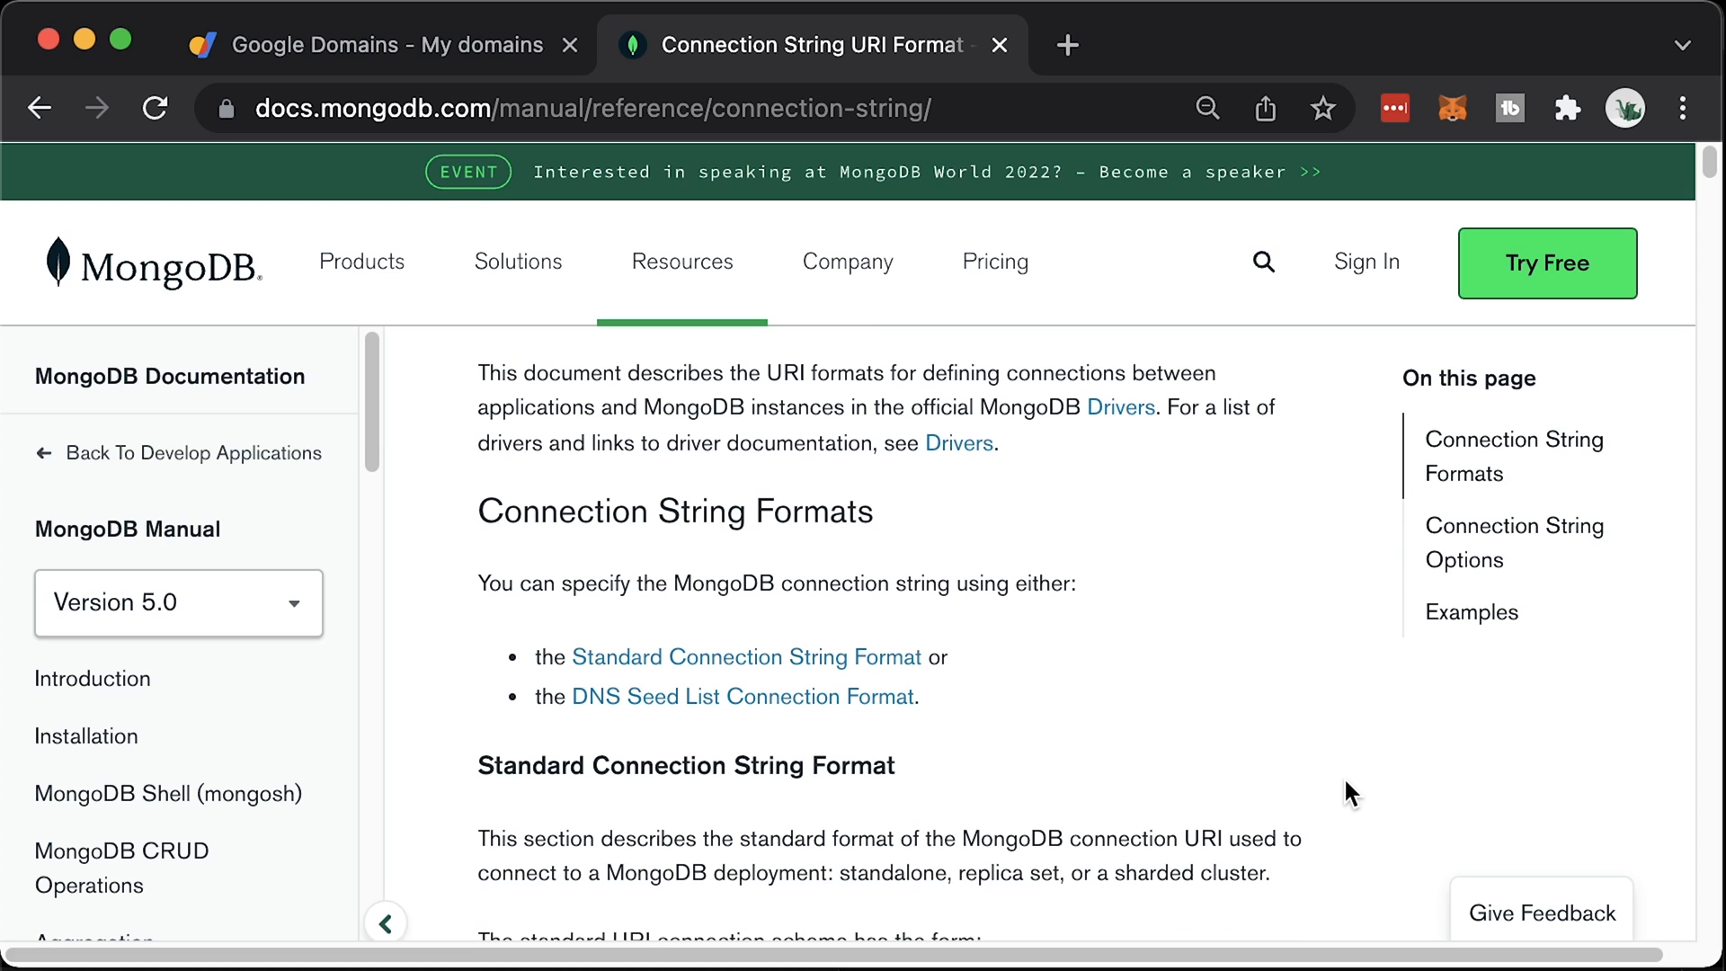
{"action": "mouse_move", "coordinate": [747, 658]}
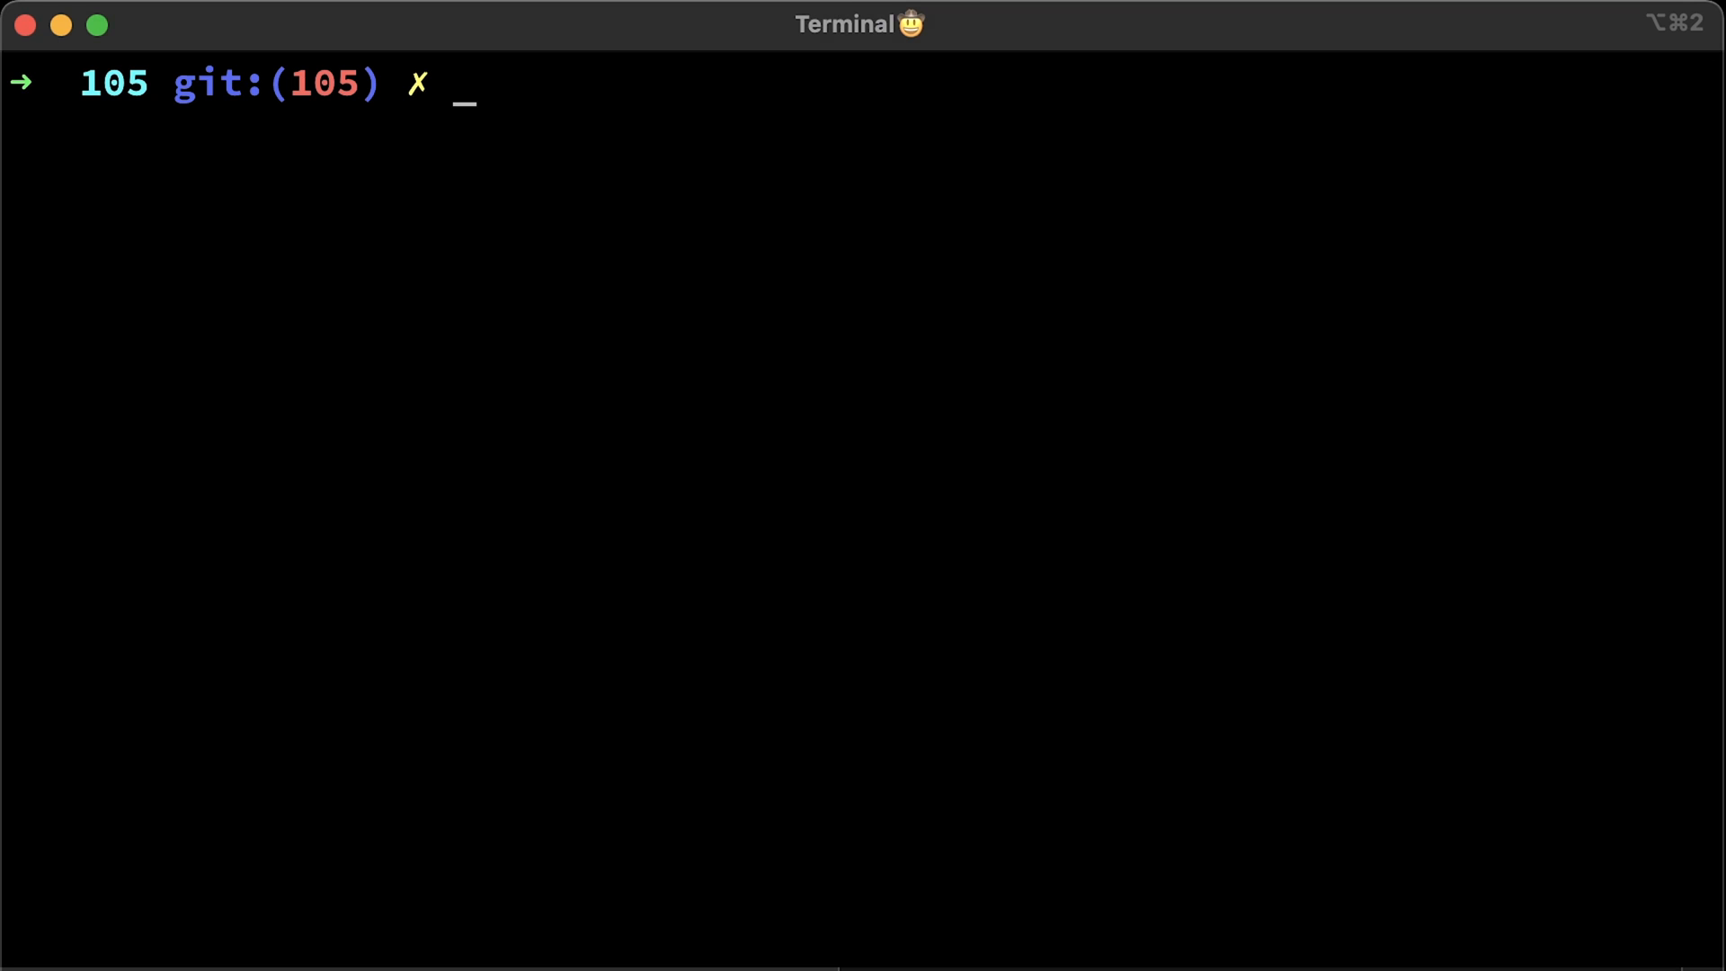
Port-forward my-mongodb-0 on 27017, connect mongosh as admin-user with directConnection, and list databases
{"action": "type", "text": "kubectl port-forward my-mongodb-0 27017 -n mongodb"}
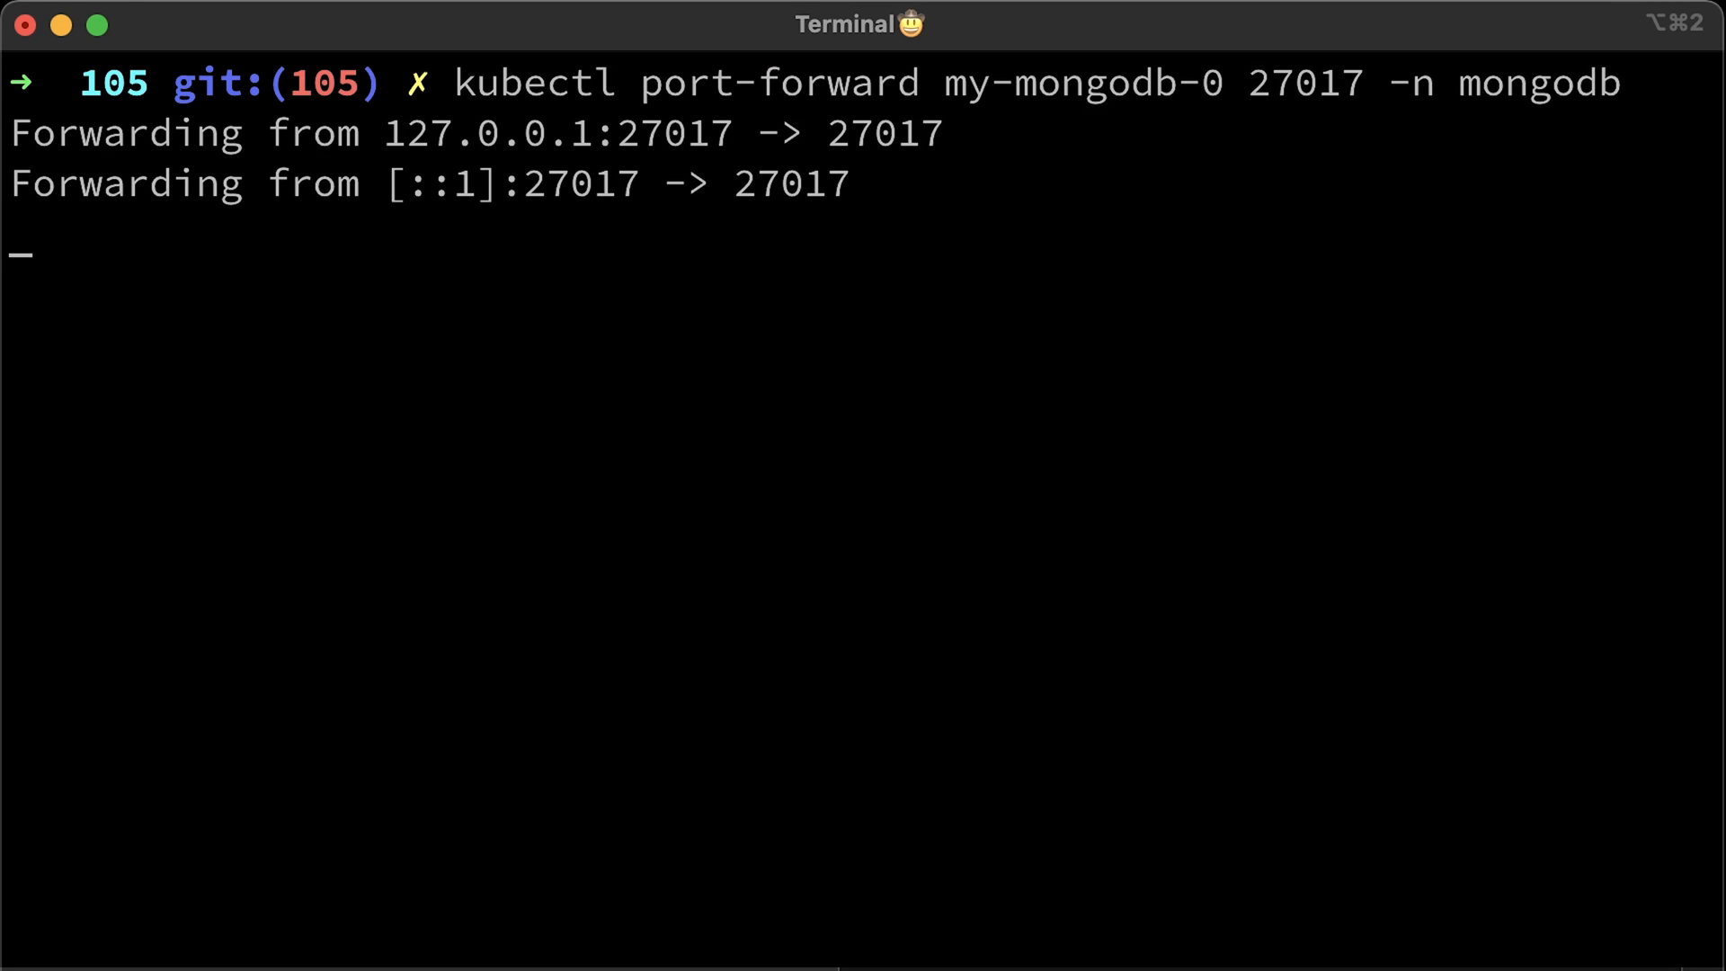
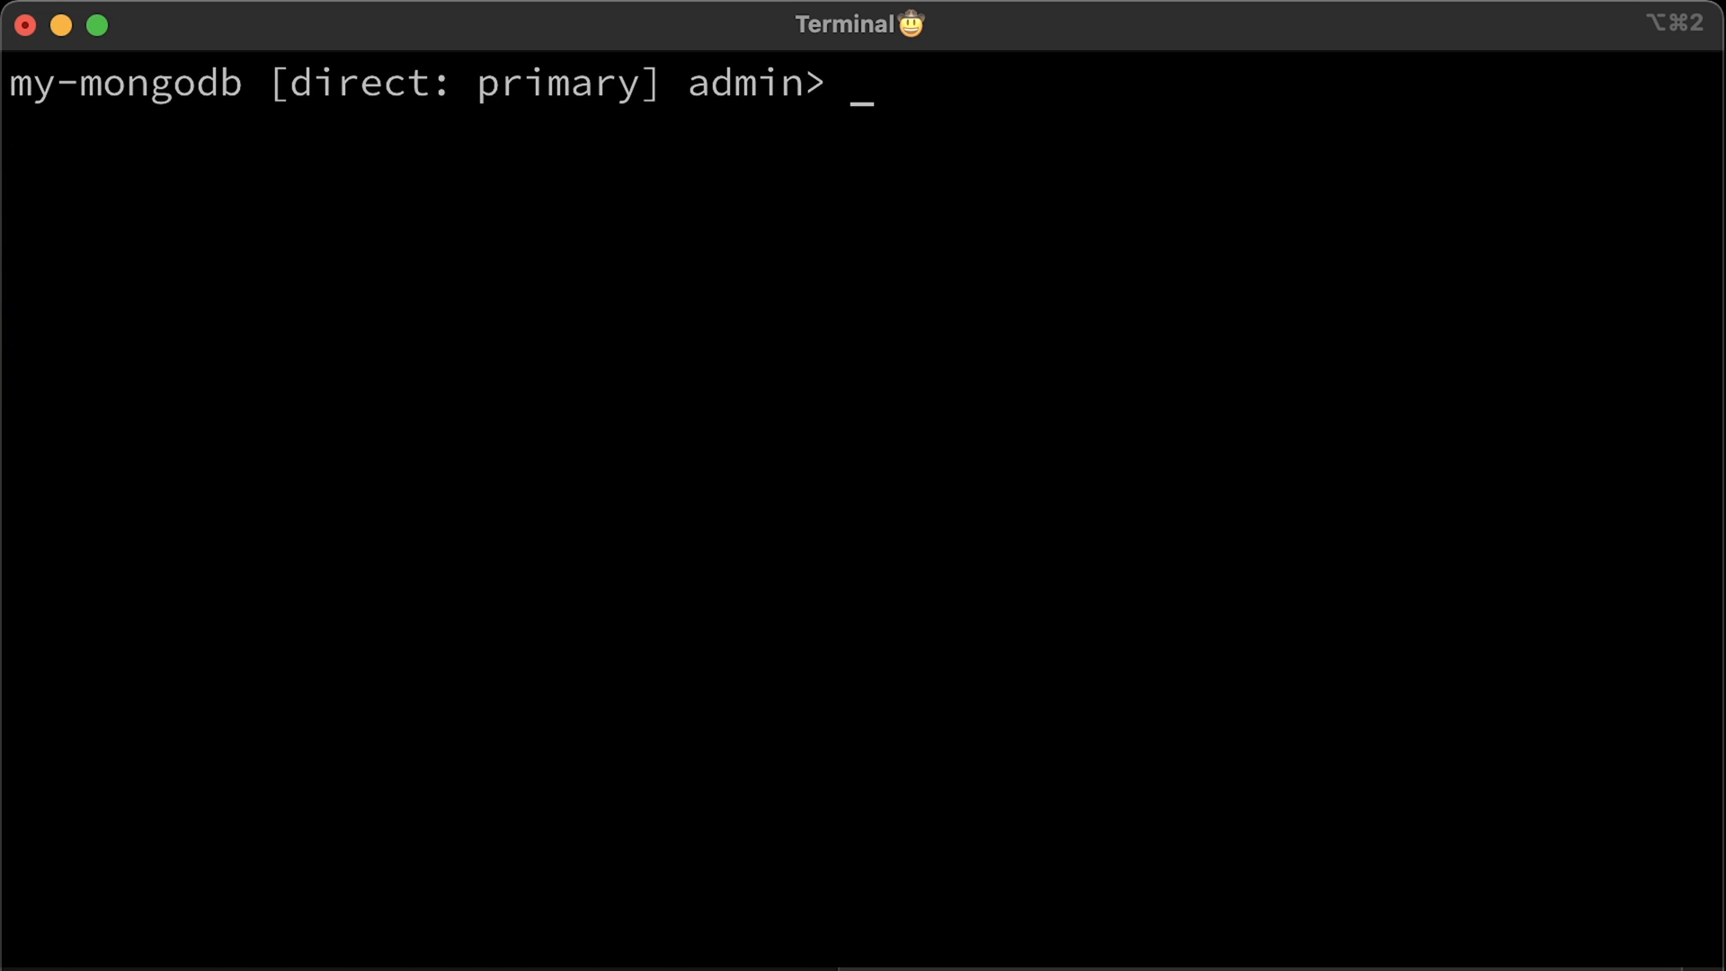
{"action": "type", "text": "show dbs"}
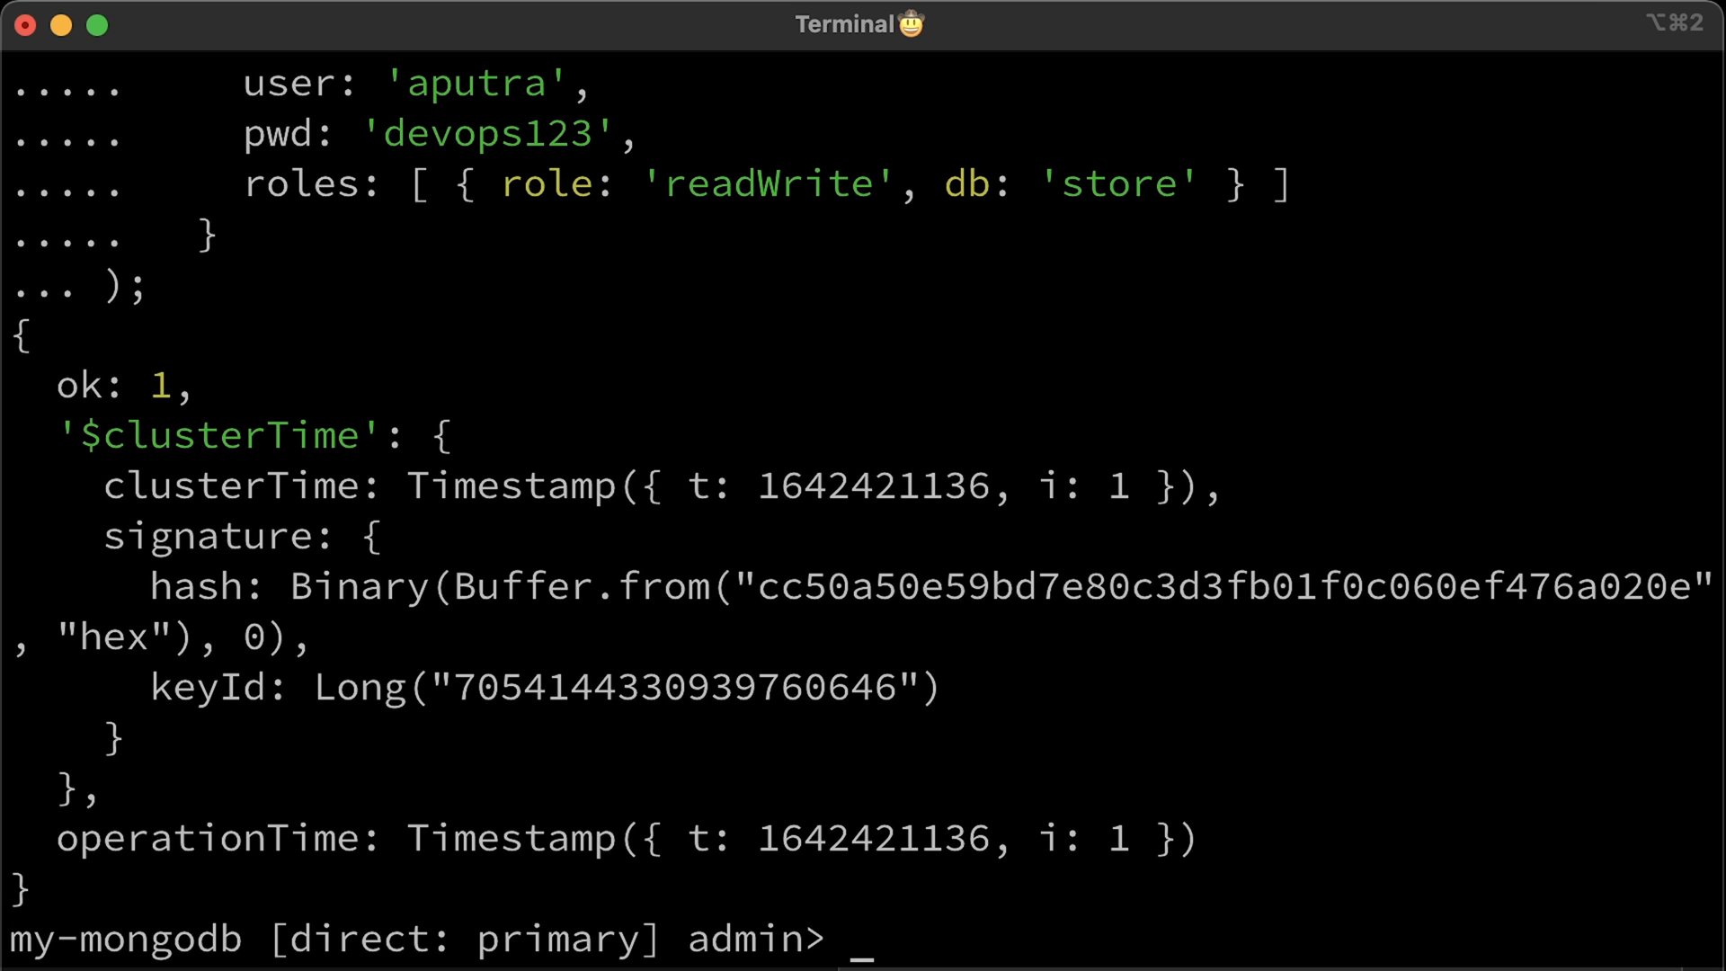
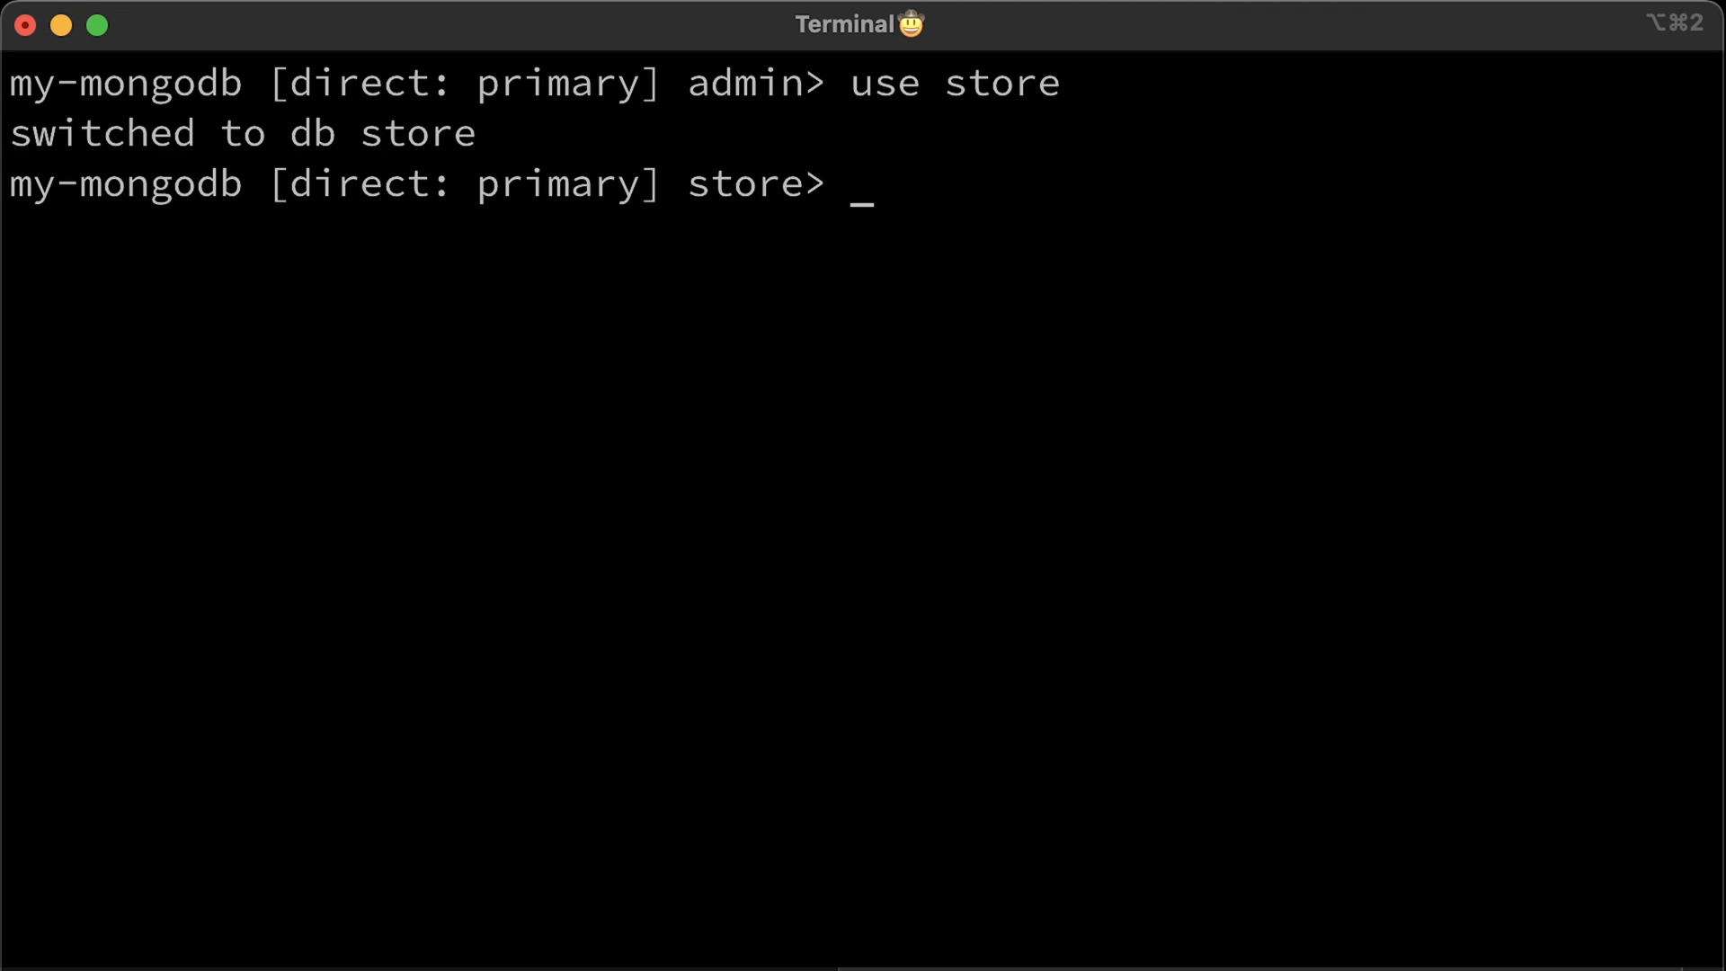
{"action": "type", "text": "db.employees.insertOne({name: \"Anton\"})"}
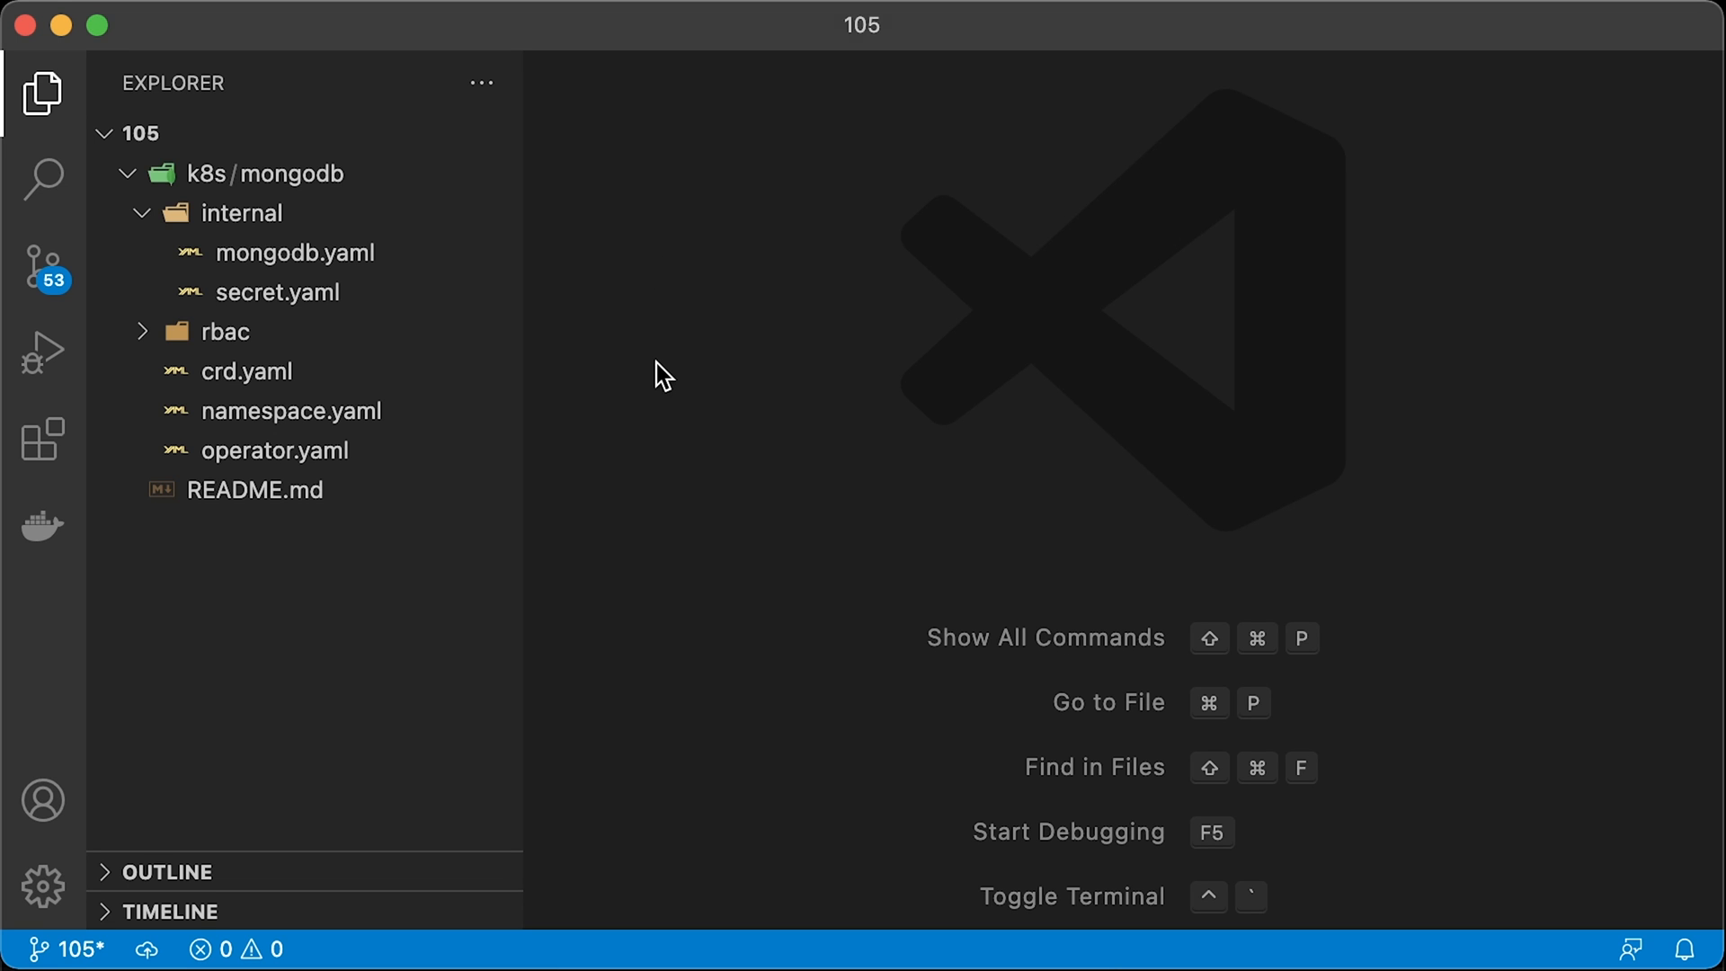
In mongodb.yaml change the replica set members from 1 to 3
{"action": "left_click", "coordinate": [297, 251]}
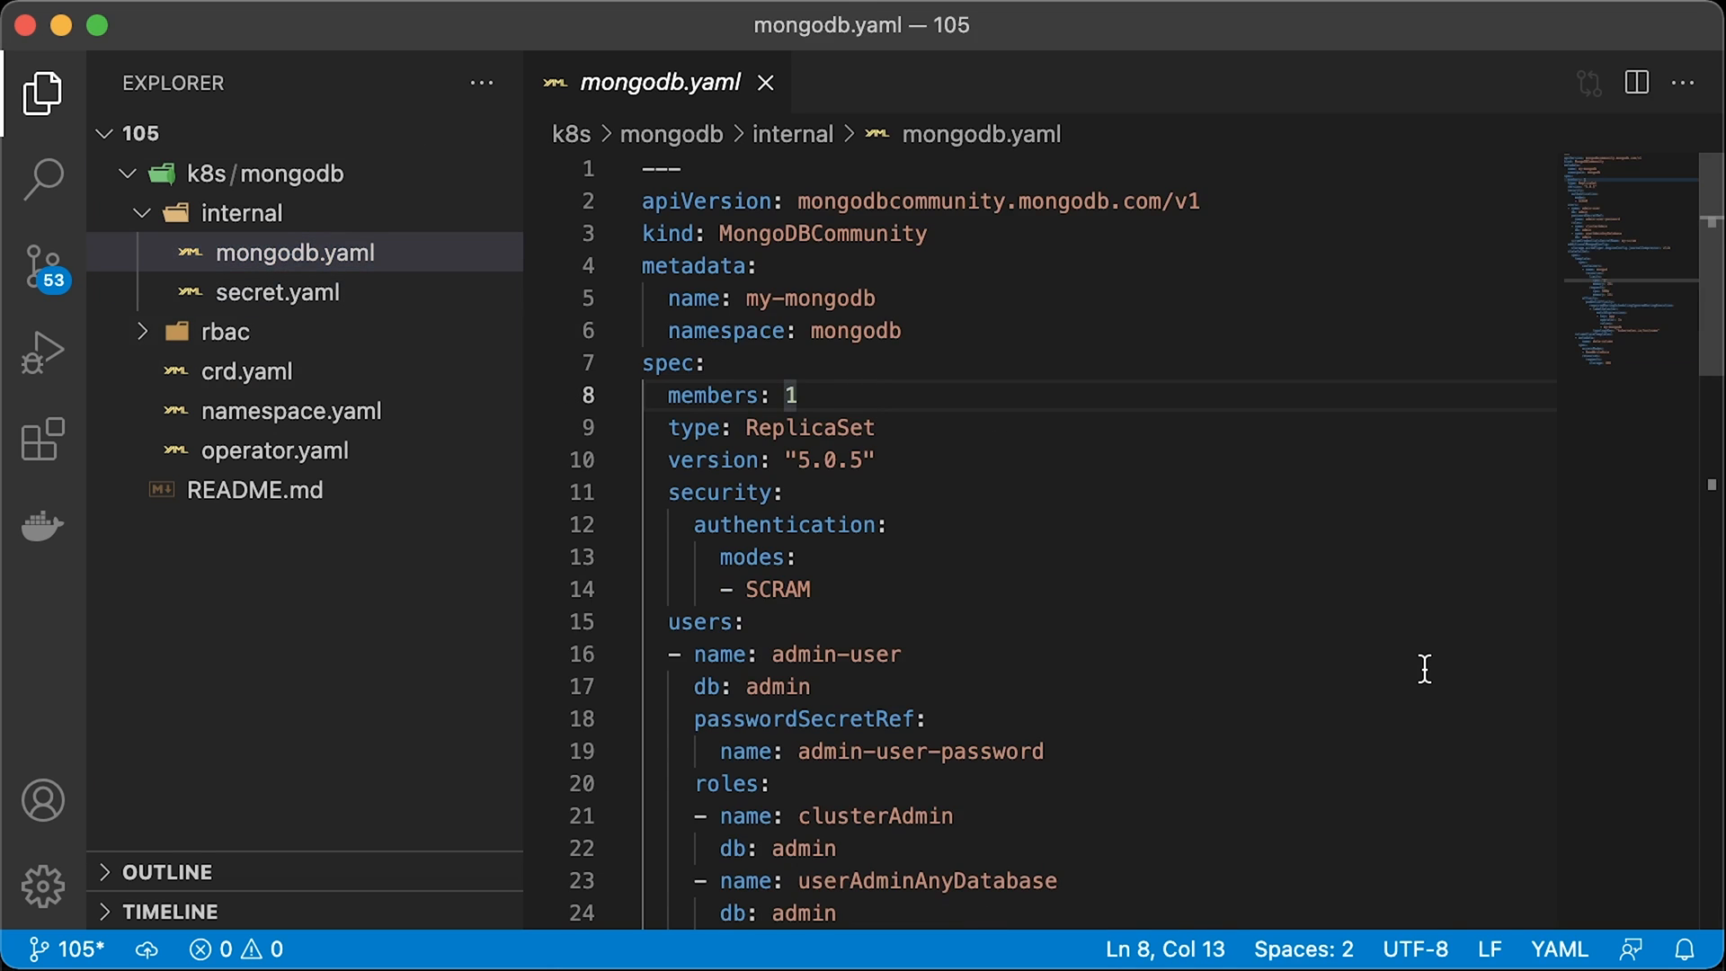
{"action": "type", "text": "3"}
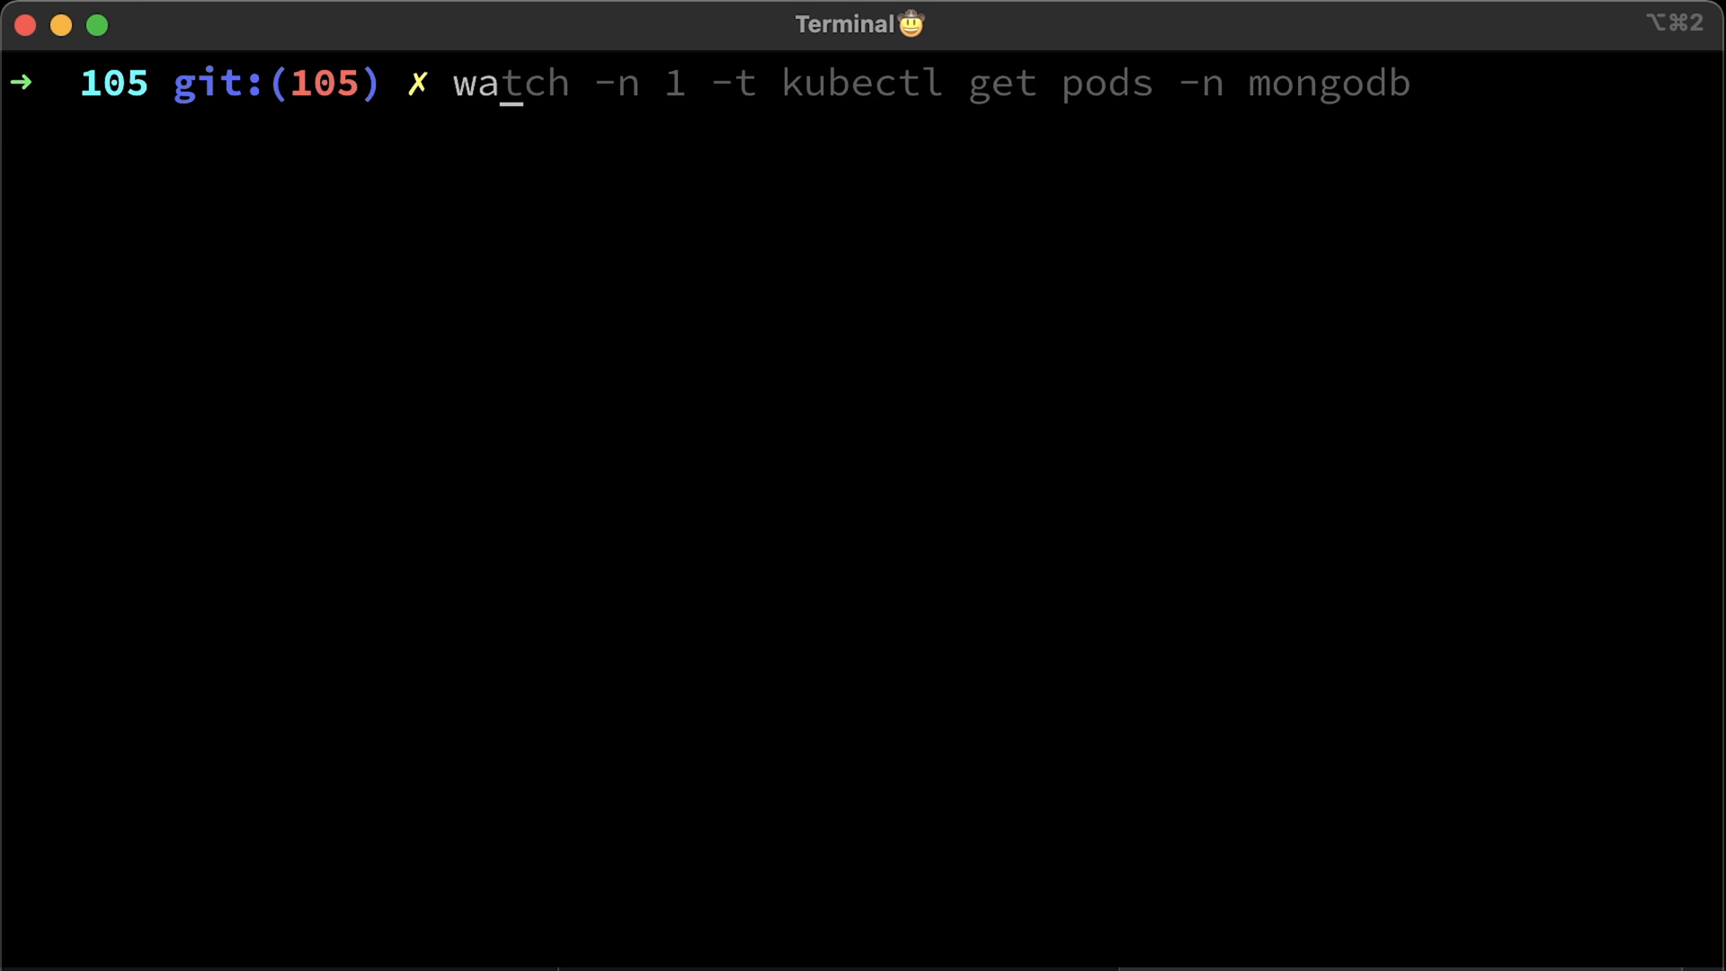
Run the recalled watch of kubectl get pods -n mongodb, then switch the mongosh session to admin
{"action": "key", "text": "Return"}
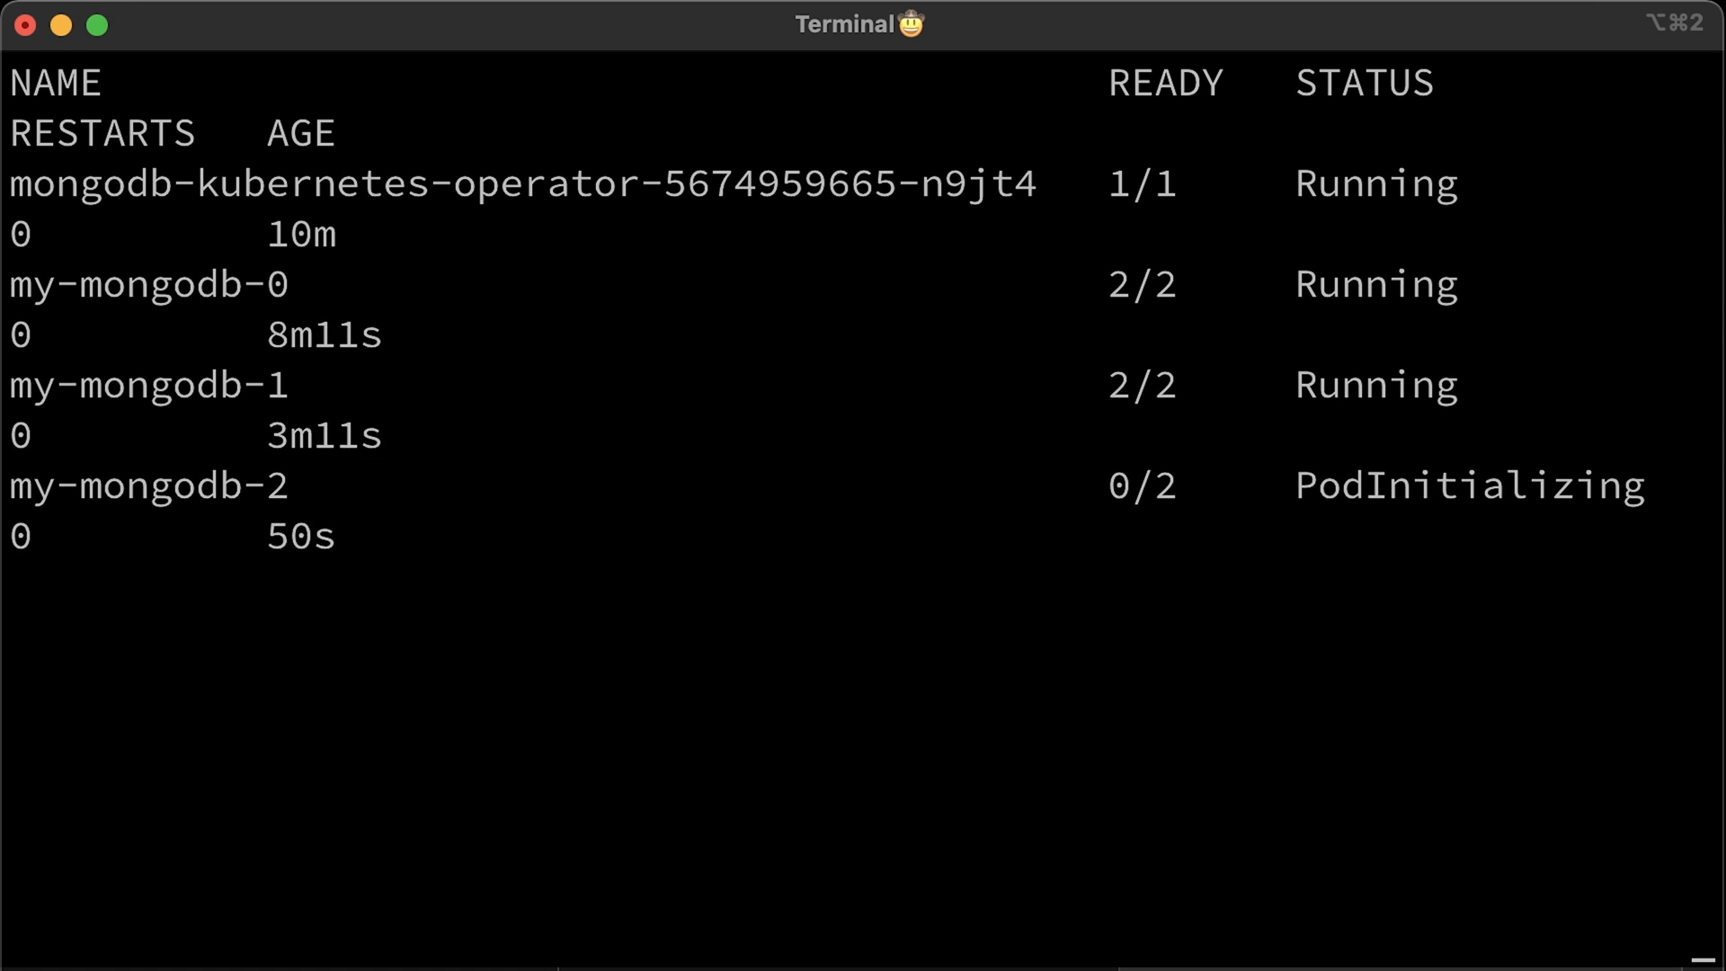
{"action": "type", "text": "use admin"}
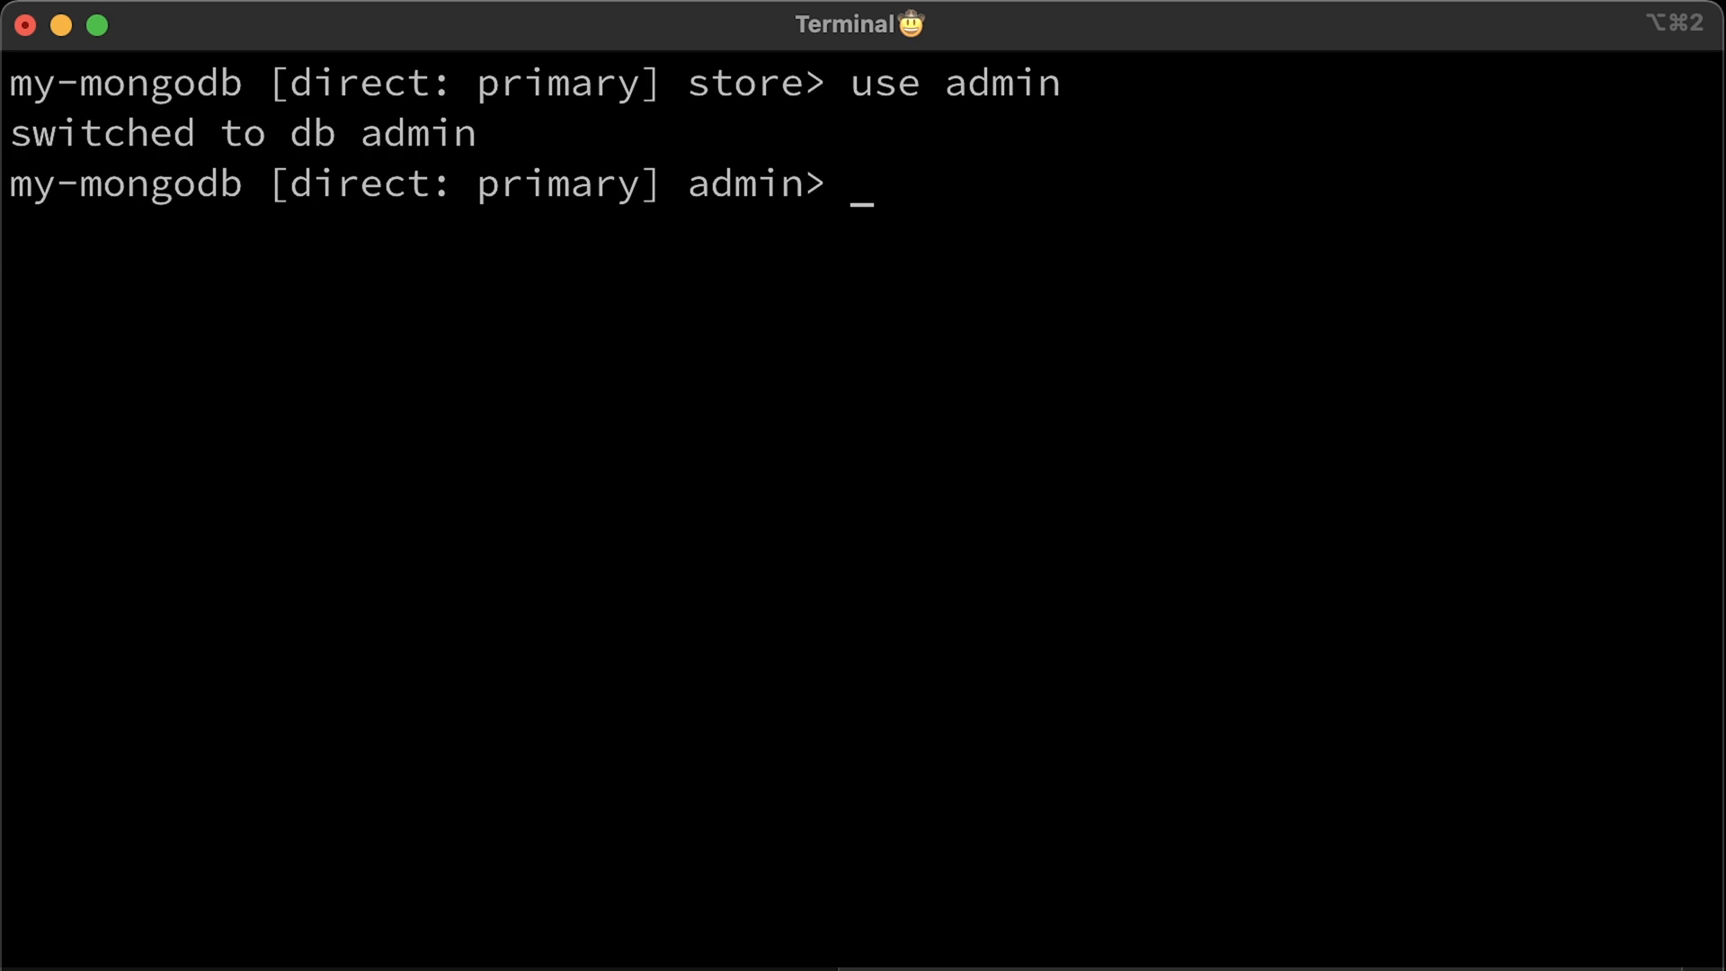
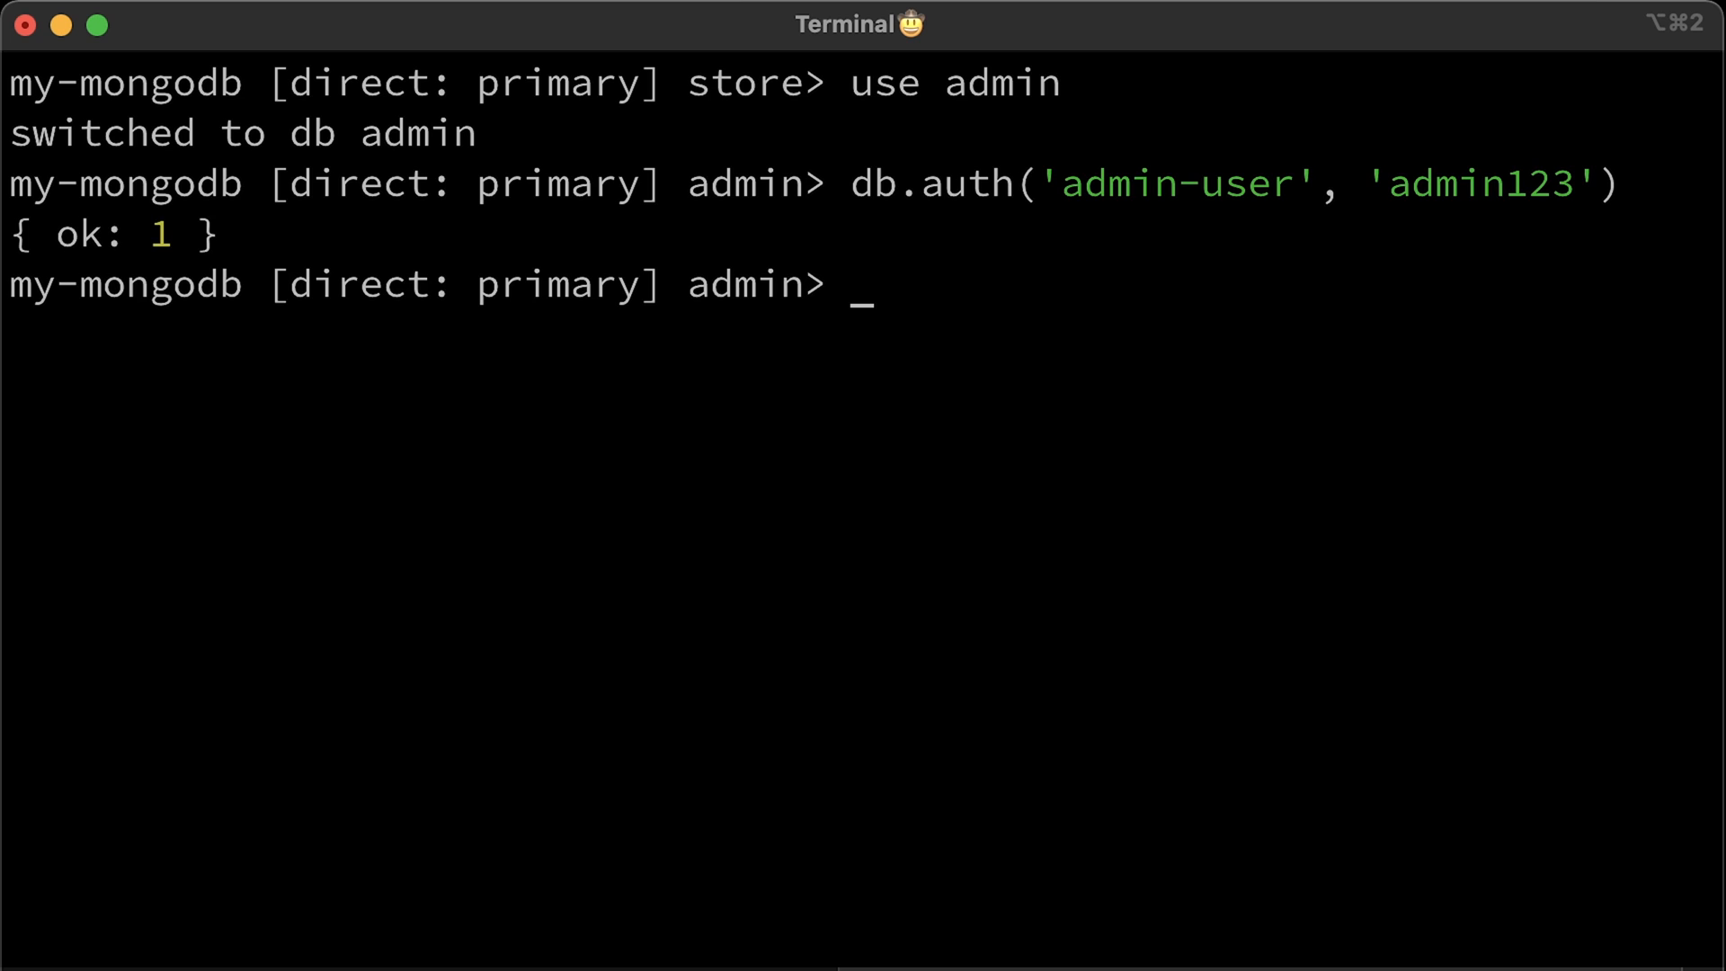
Authenticate as admin-user, review rs.status() members, and run rs.printSecondaryReplicationInfo()
{"action": "type", "text": "rs.status()"}
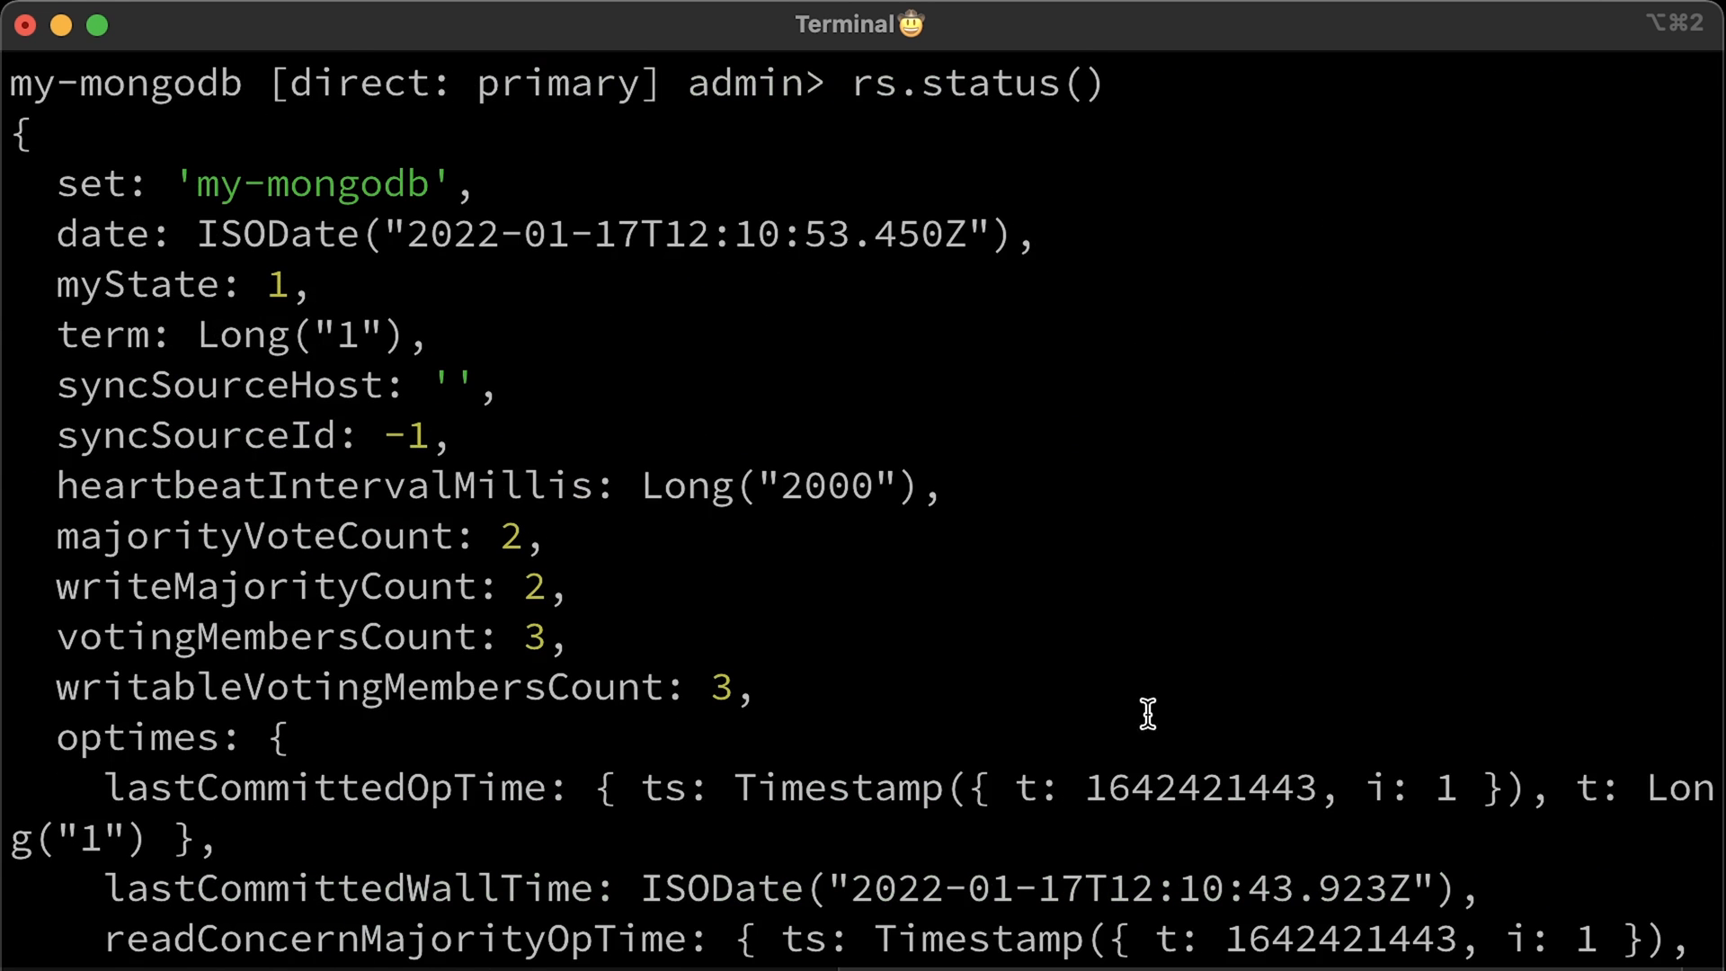
{"action": "scroll", "scroll_direction": "down", "scroll_amount": 3}
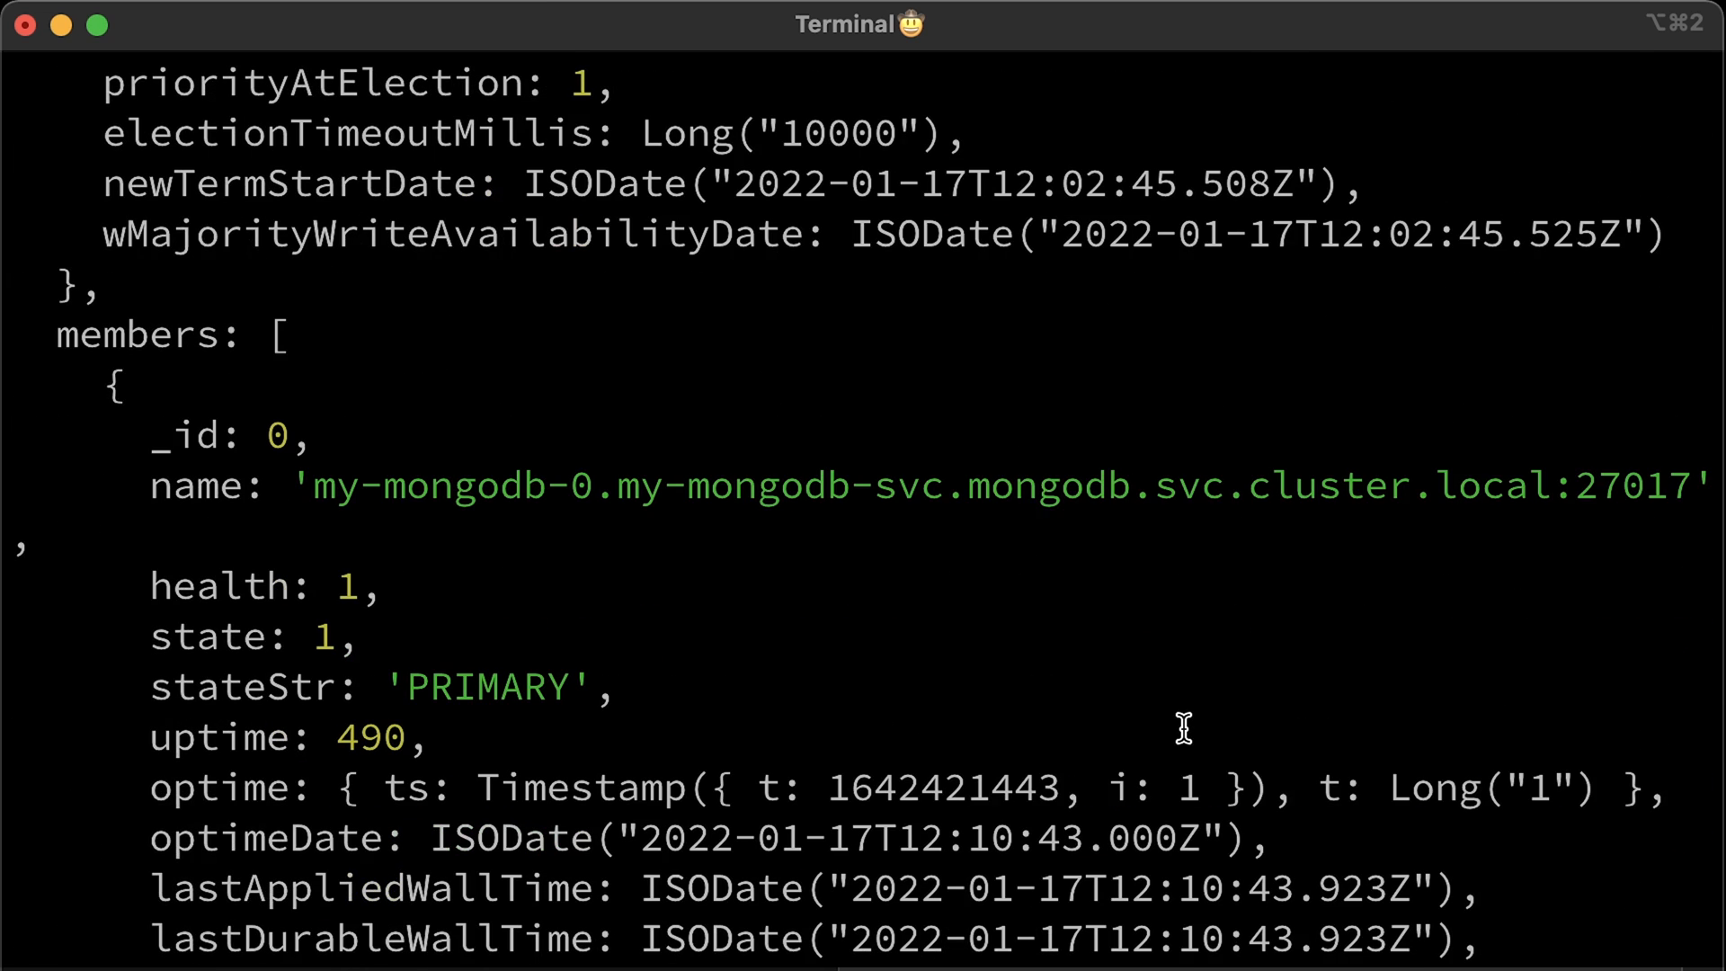
{"action": "mouse_move", "coordinate": [1464, 752]}
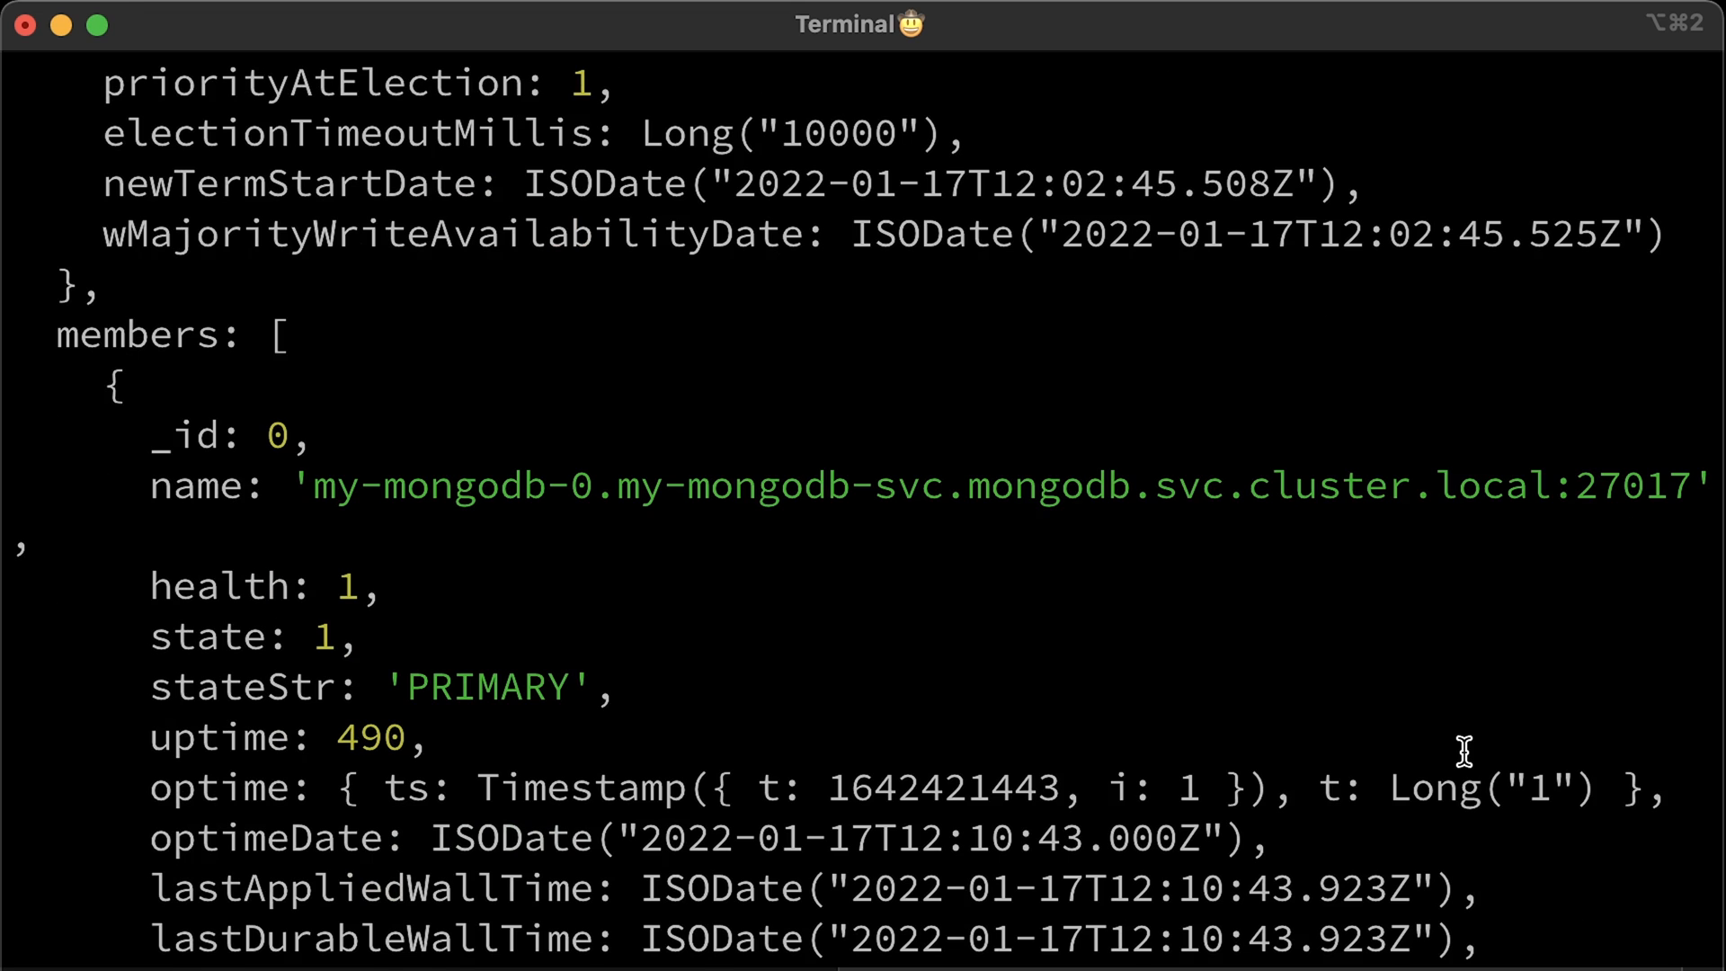
{"action": "scroll", "scroll_direction": "down", "scroll_amount": 3}
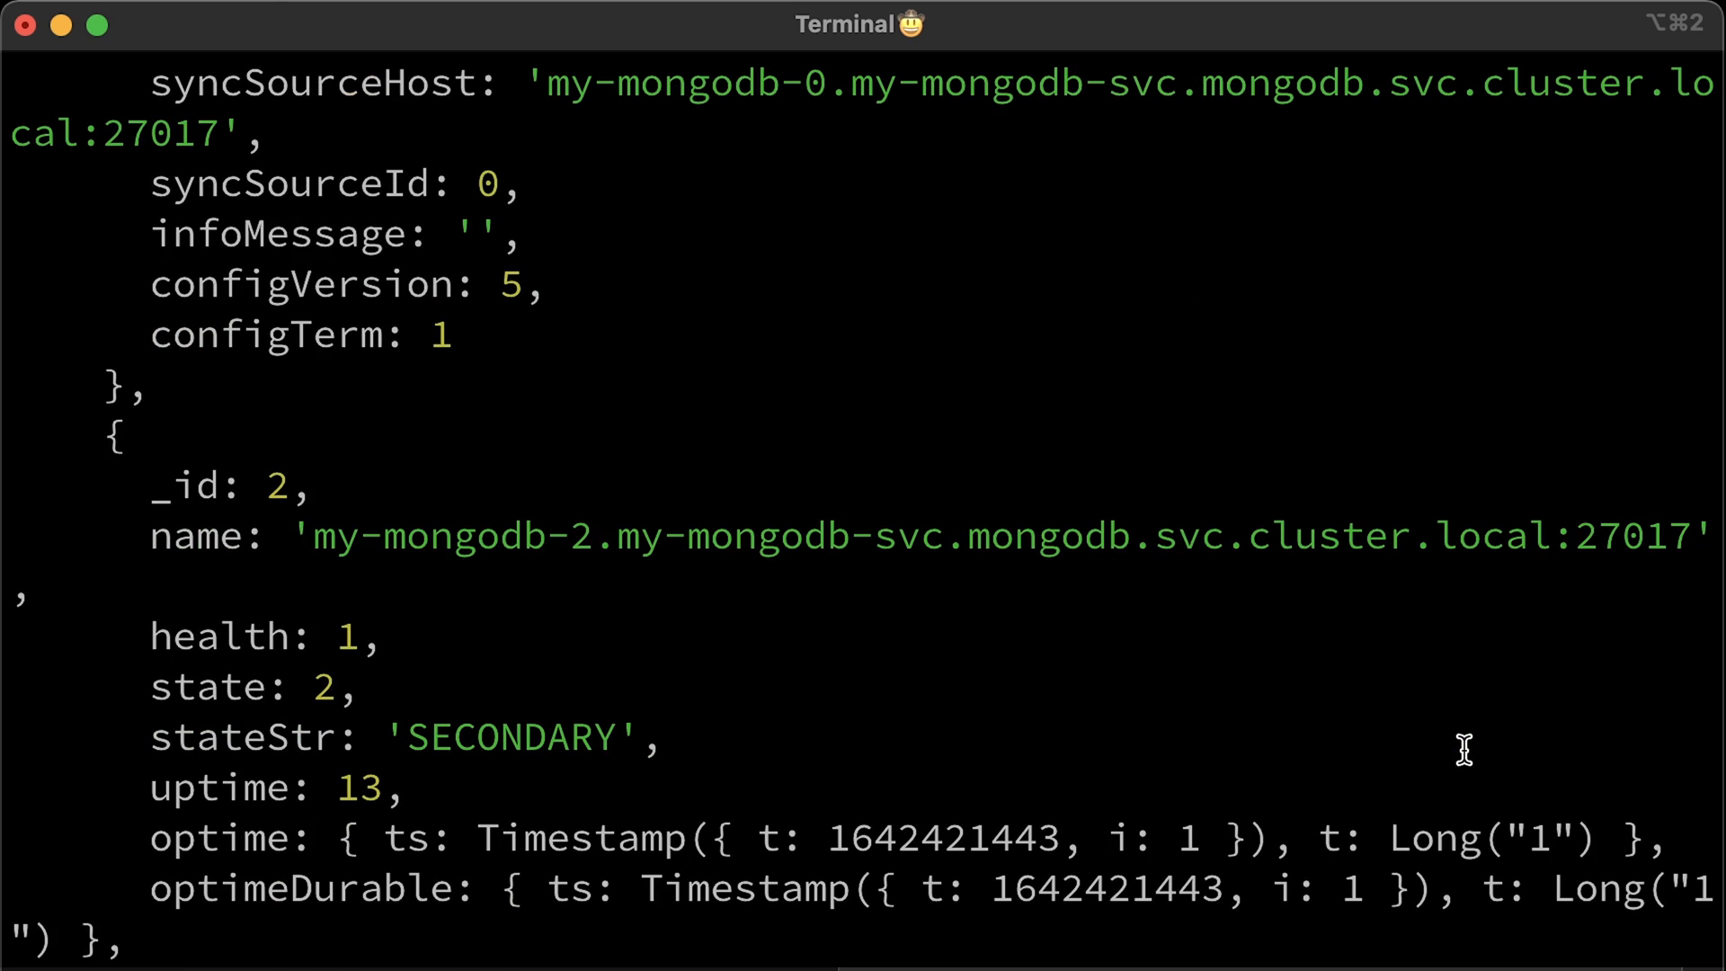
{"action": "type", "text": "rs.printSecondaryReplicationInfo()"}
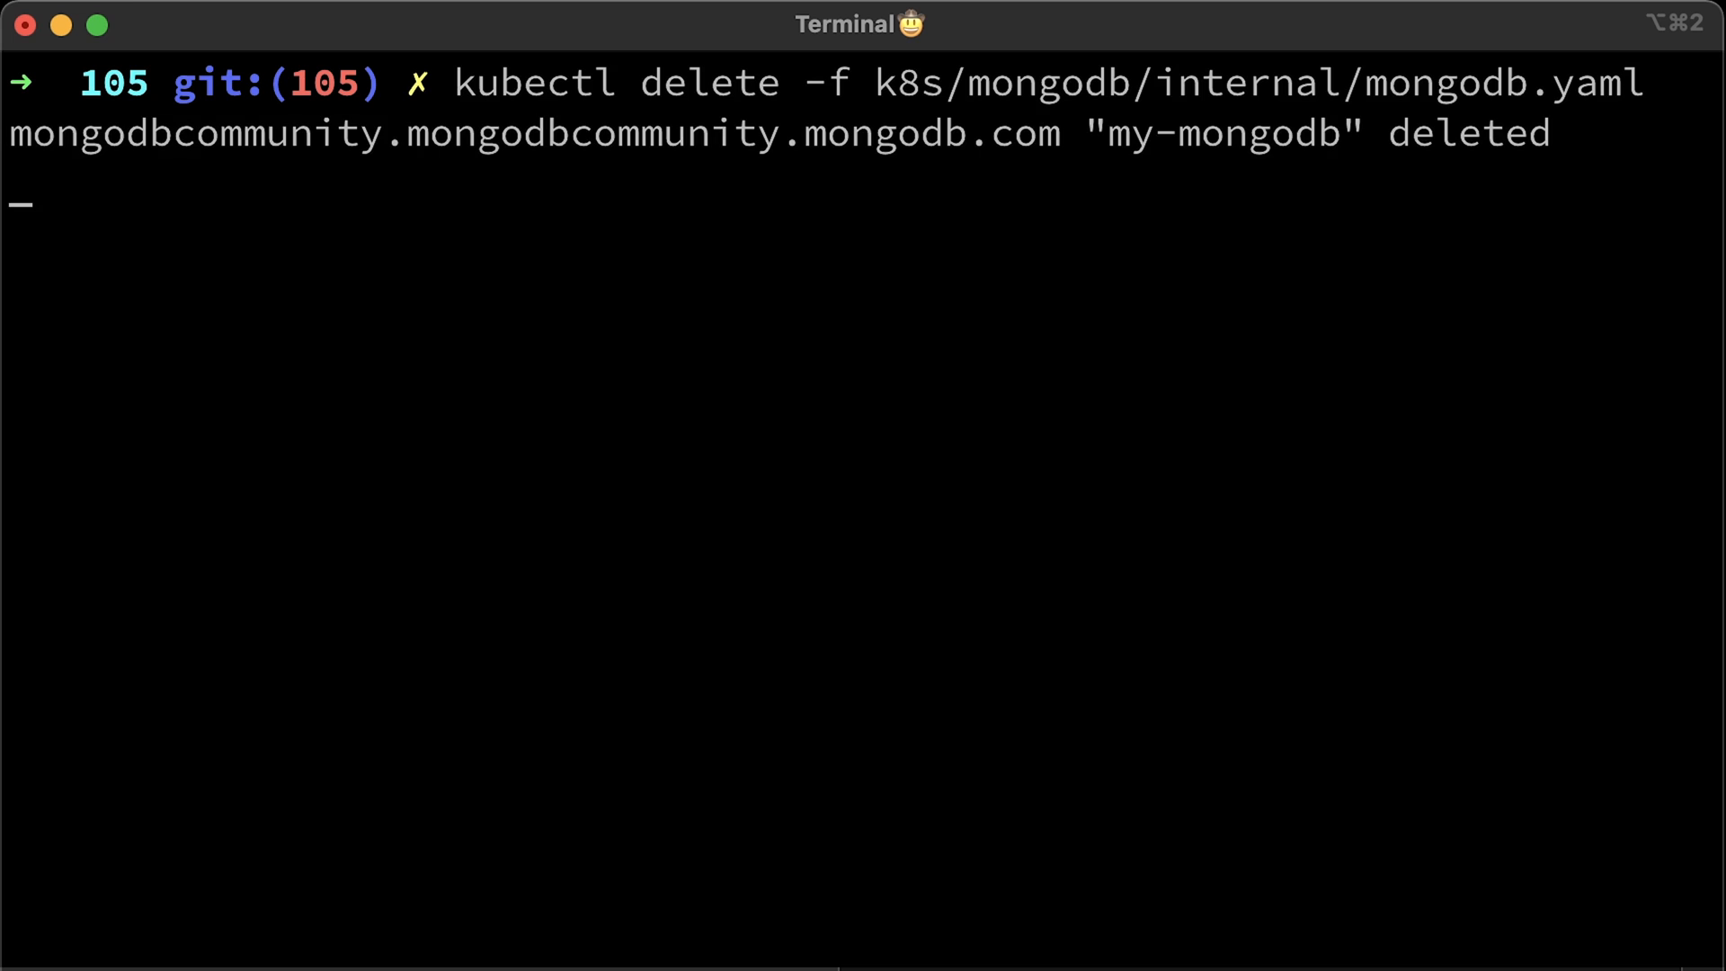
Delete the PVCs labelled app=my-mongodb-svc in the mongodb namespace
{"action": "key", "text": "Return"}
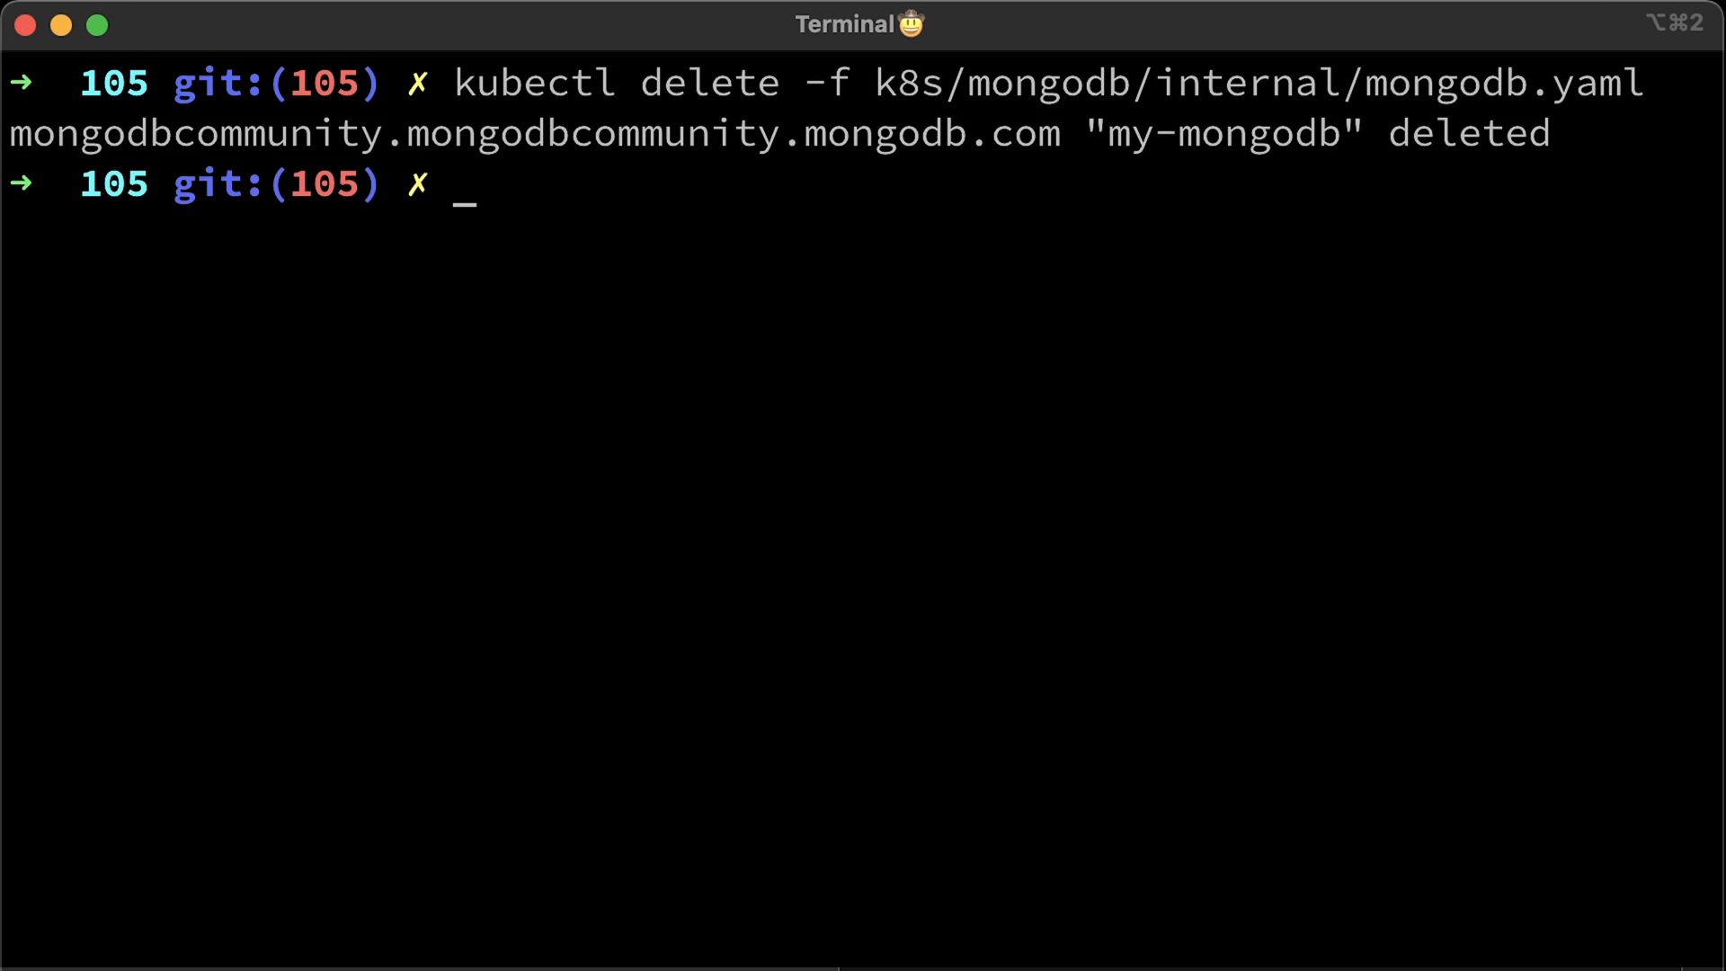
{"action": "type", "text": "kubectl delete pvc -l app=my-mongodb-svc -n mongodb"}
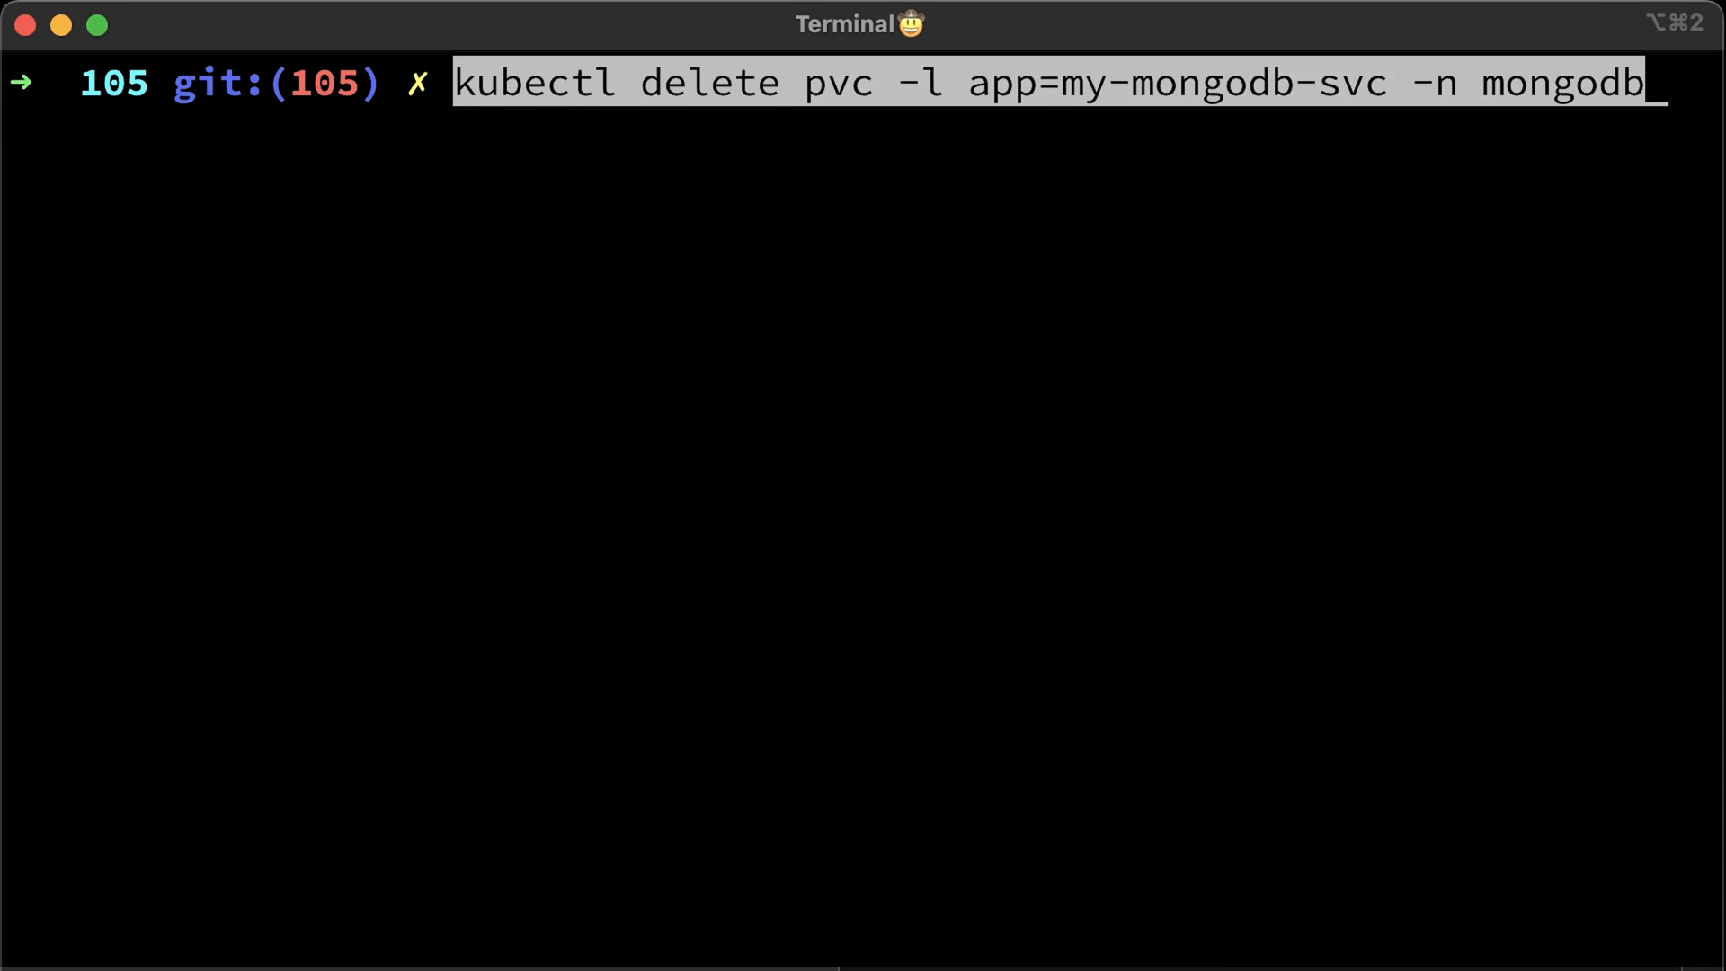
{"action": "key", "text": "Return"}
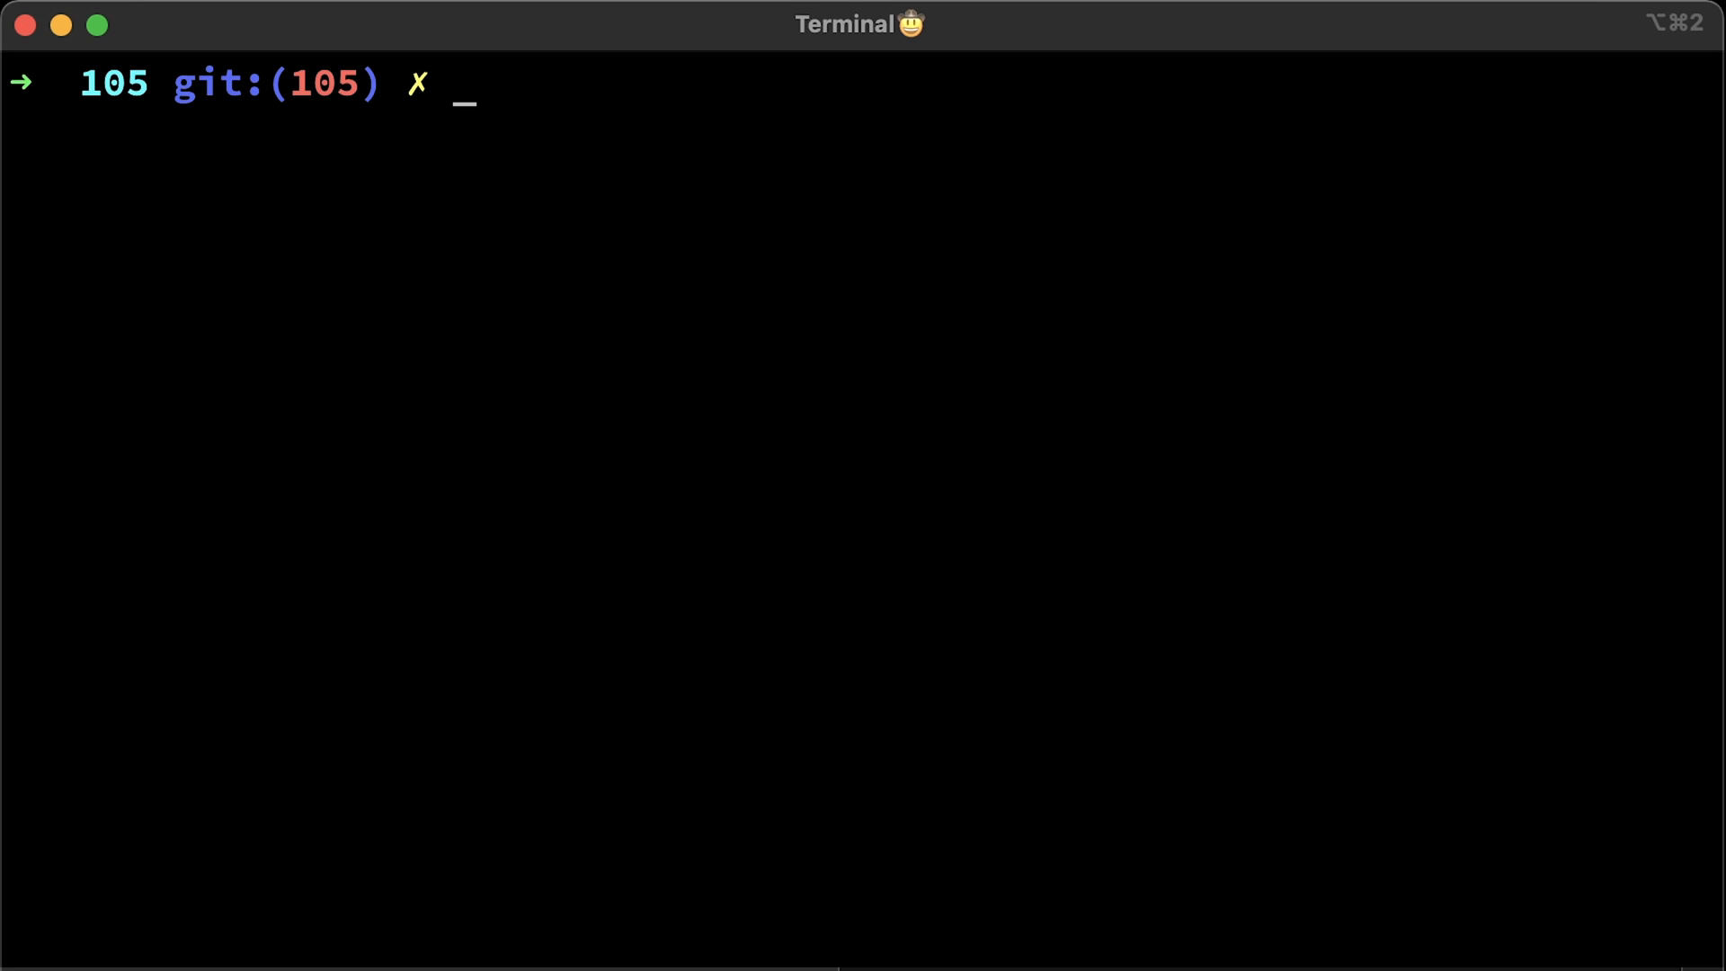
{"action": "type", "text": "helm repo add jetstack https://charts.jetstack.io"}
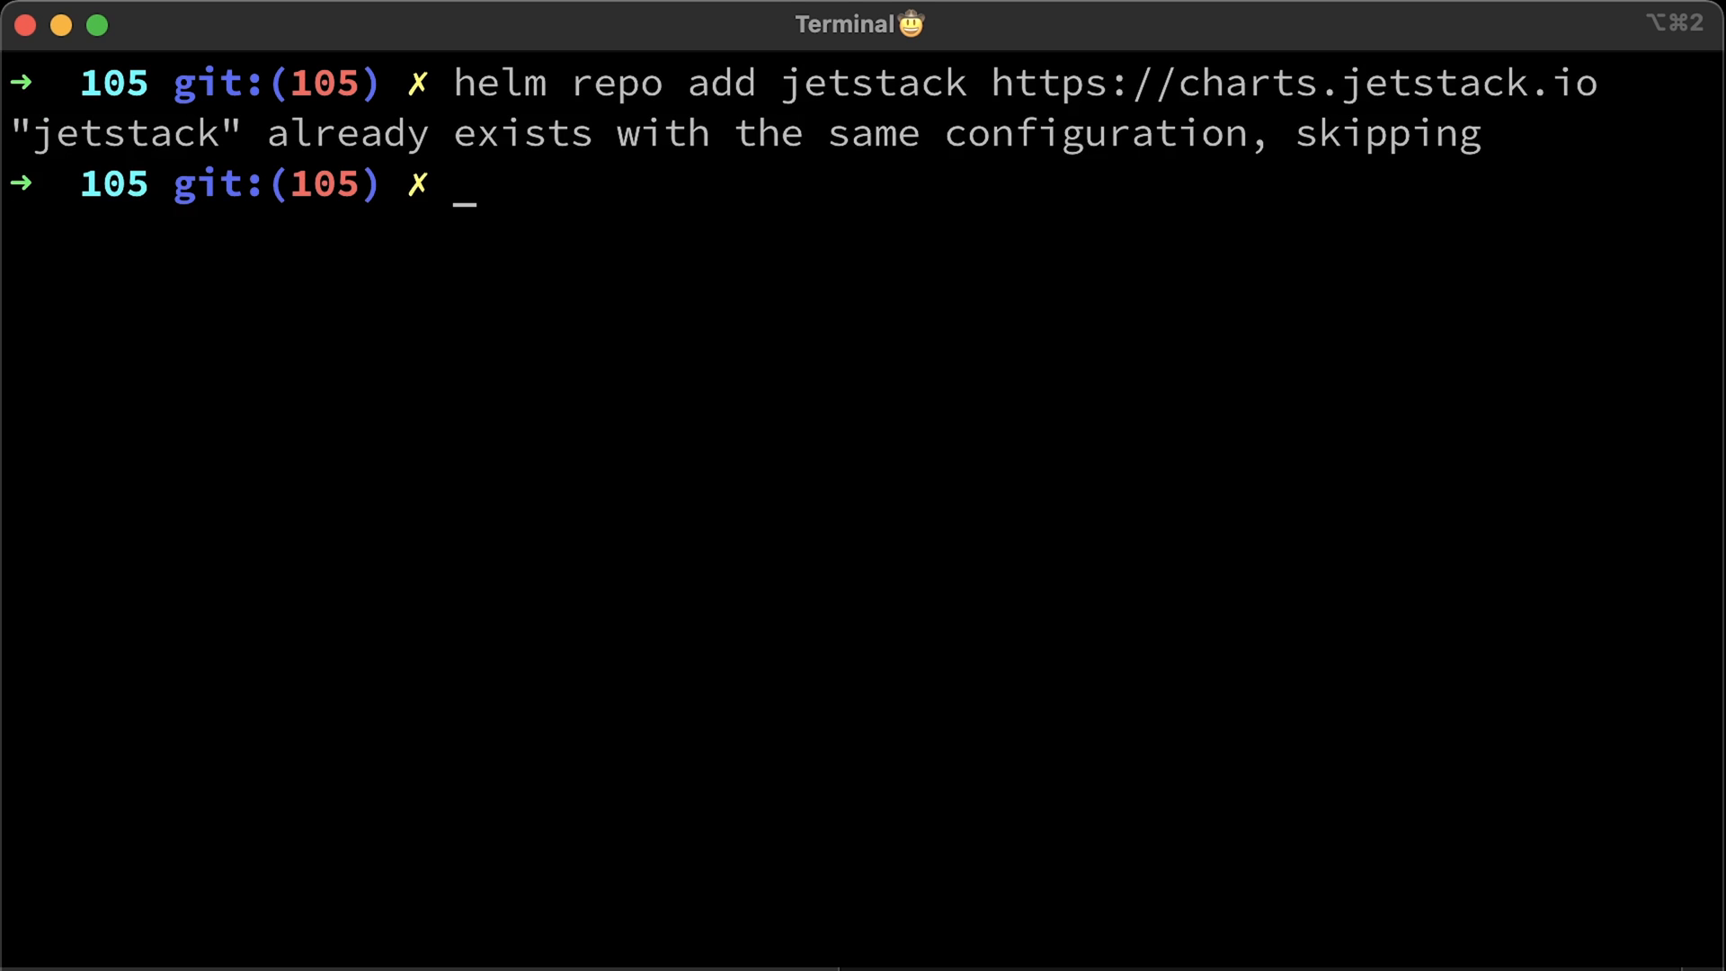
{"action": "type", "text": "helm repo update"}
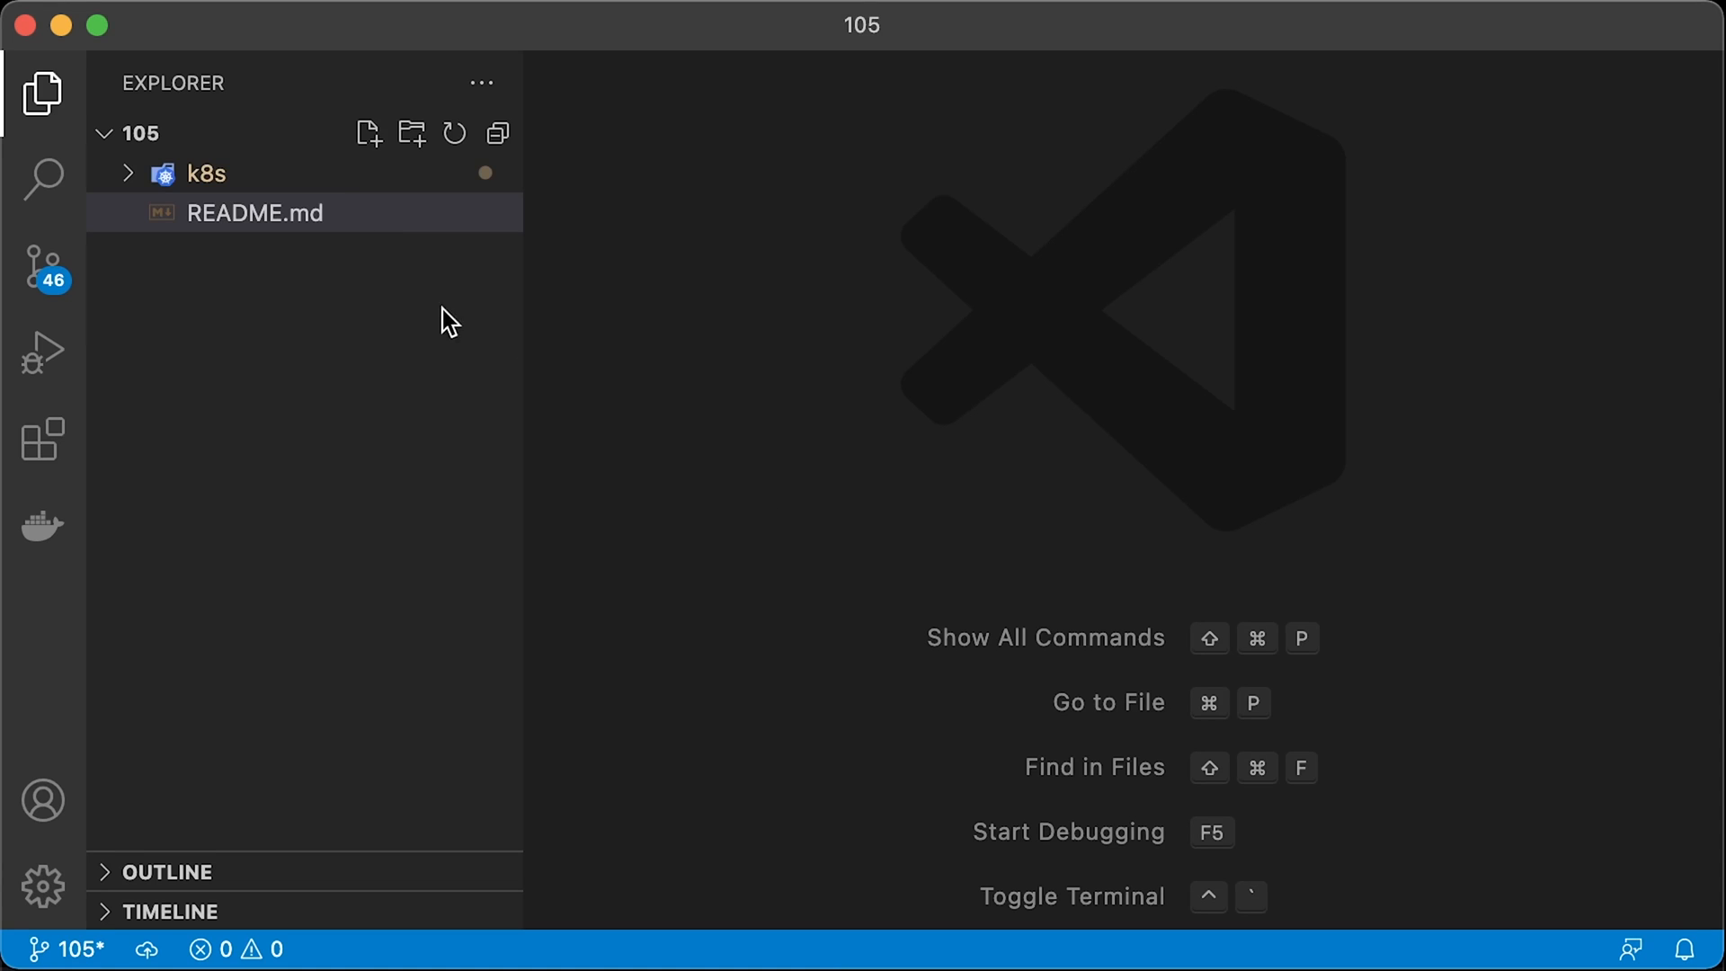
Expand the k8s folder and create the CRDs from k8s/prometheus-operator/crds with kubectl
{"action": "left_click", "coordinate": [207, 172]}
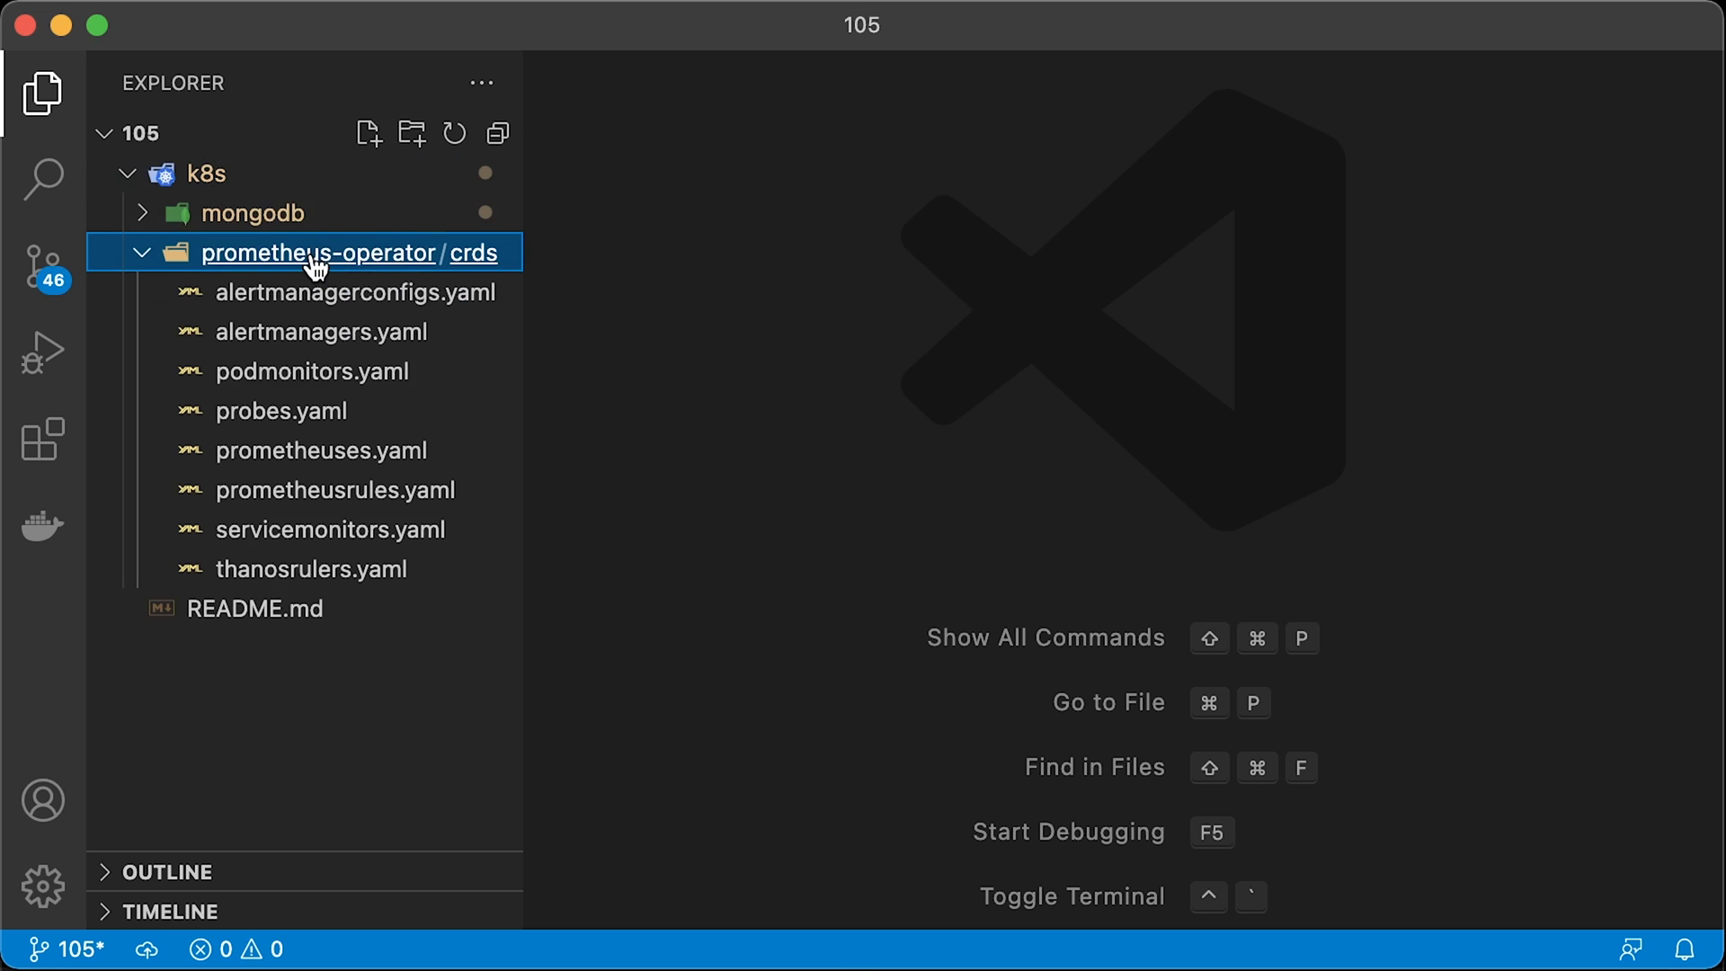
{"action": "left_click", "coordinate": [319, 251]}
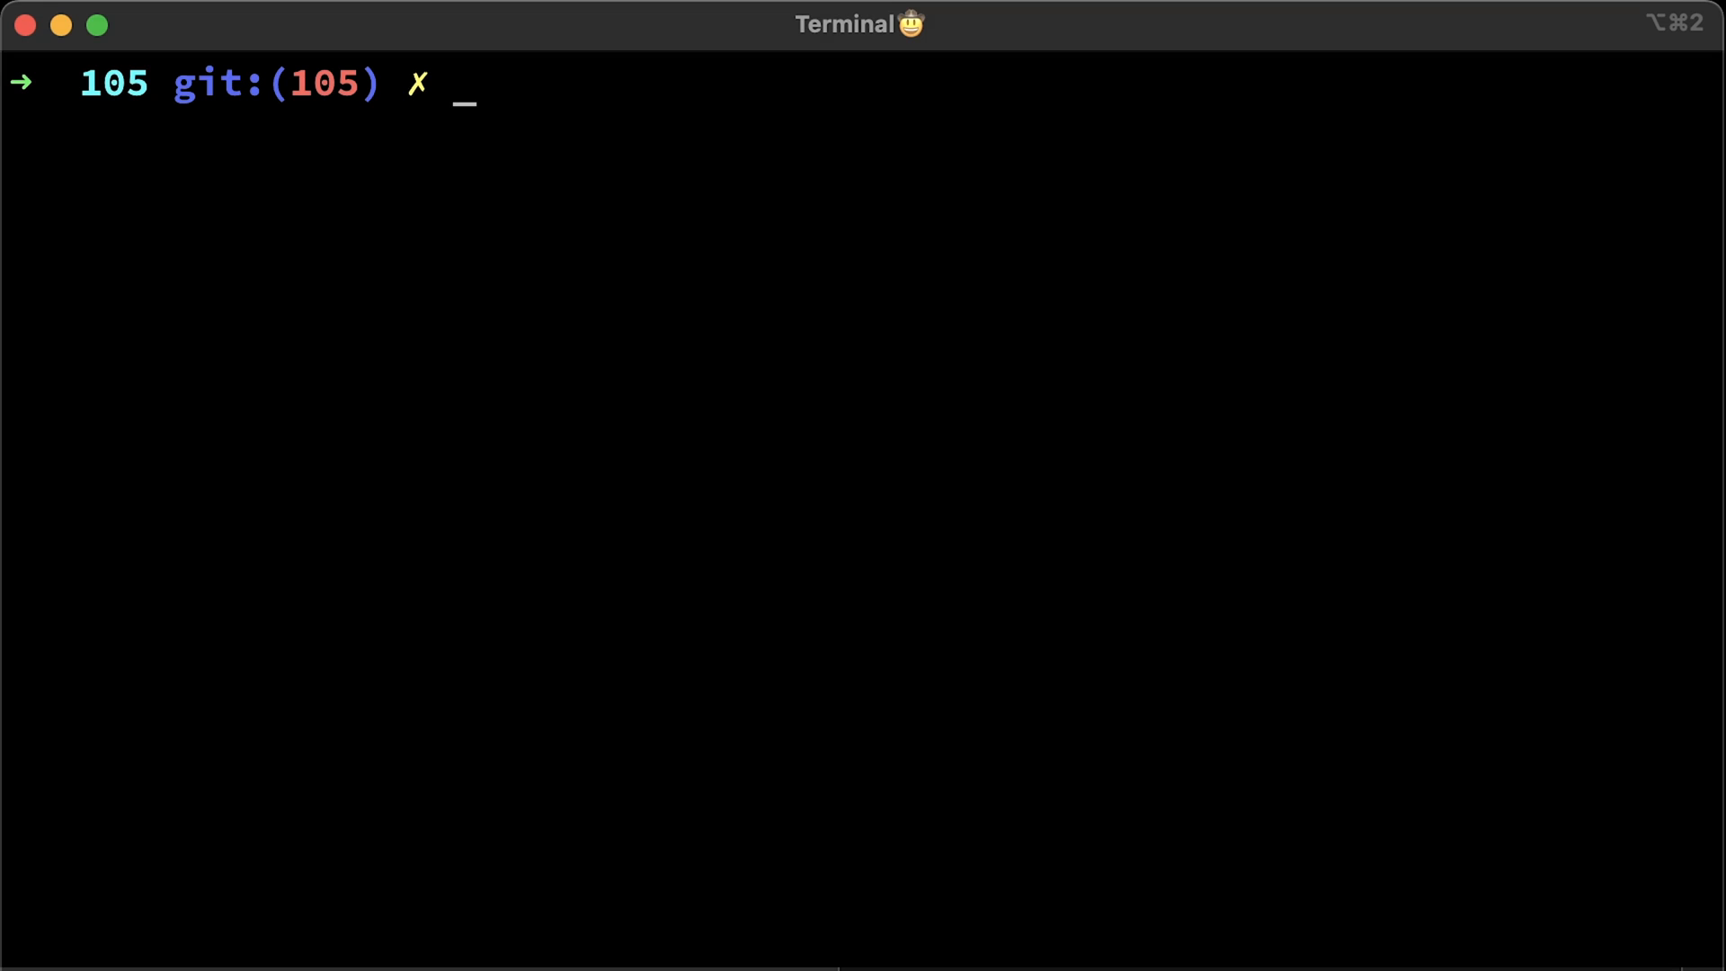
{"action": "type", "text": "kubectl create -f k8s/prometheus-operator/crds"}
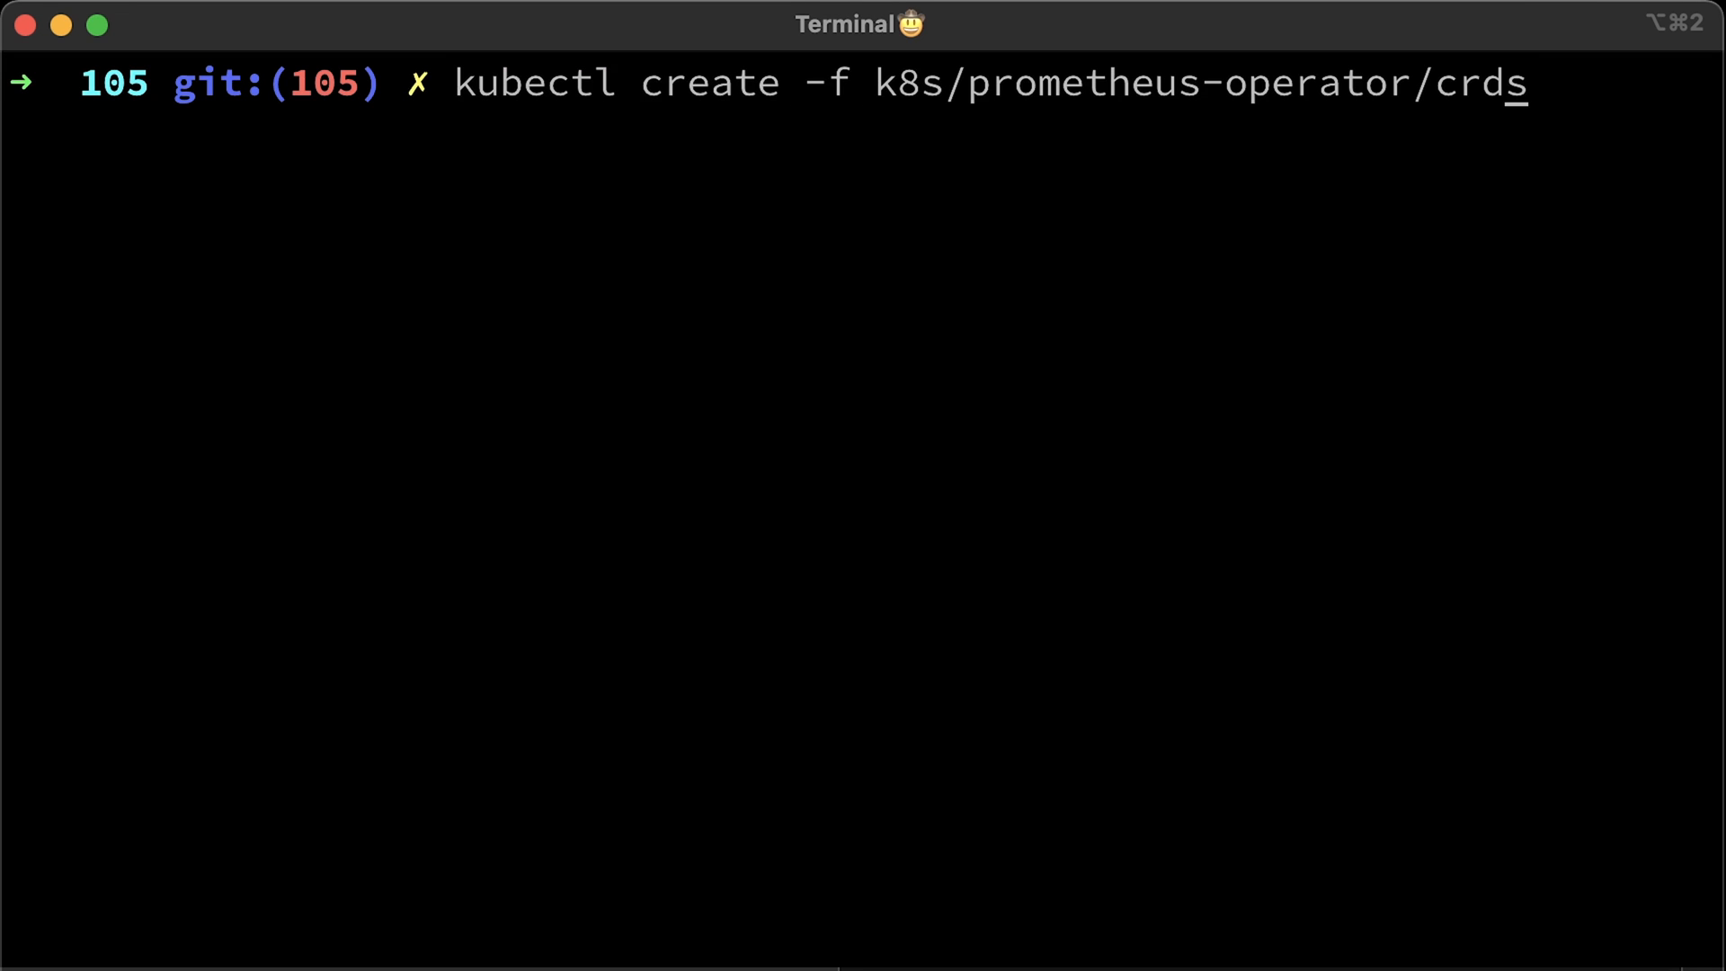
{"action": "key", "text": "Return"}
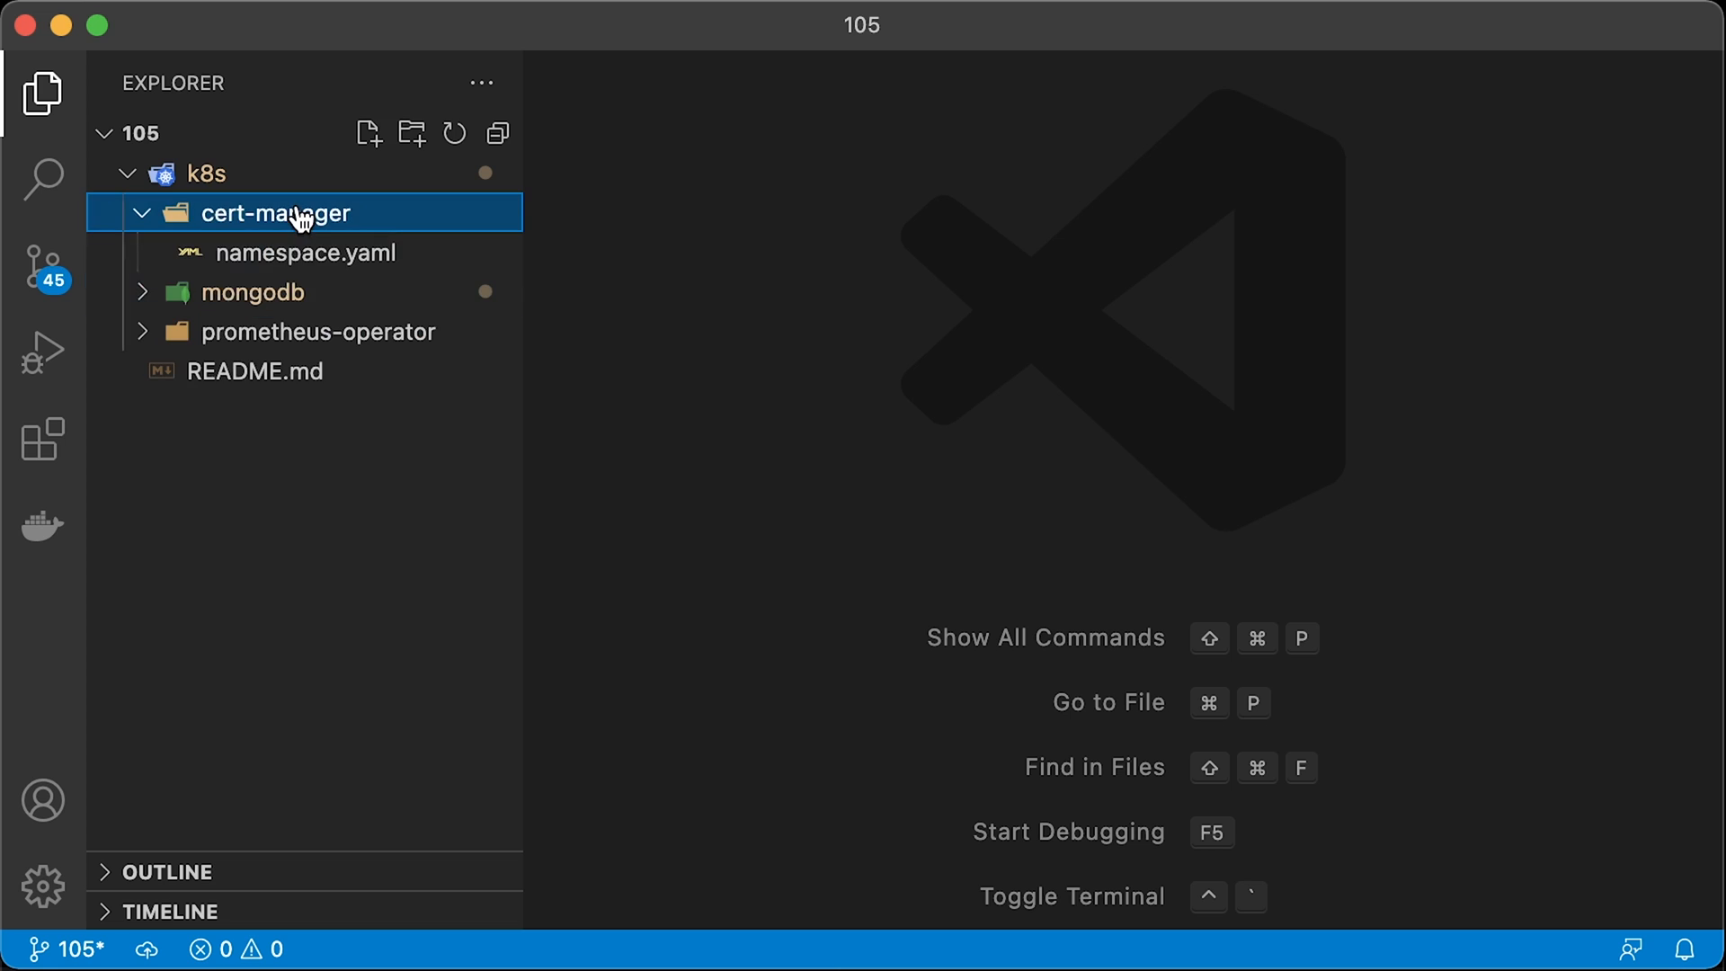
Write cert-manager helm-values.yaml with installCRDs and a prometheus servicemonitor enabled: true
{"action": "left_click", "coordinate": [307, 252]}
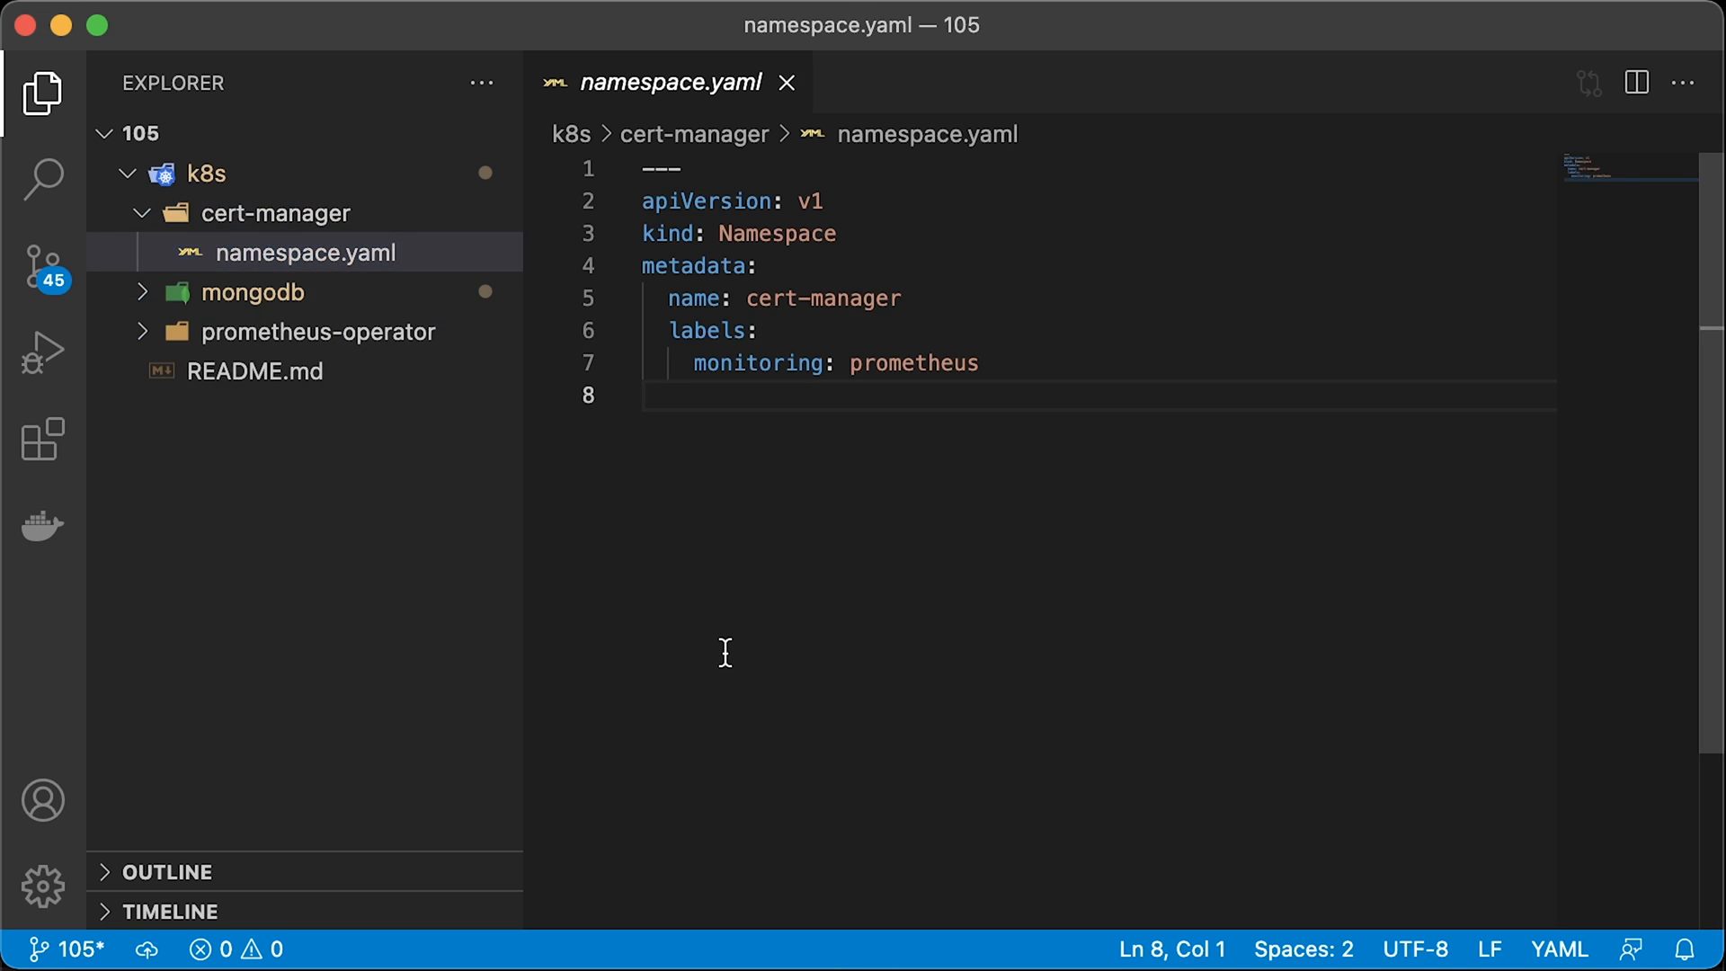
{"action": "mouse_move", "coordinate": [753, 468]}
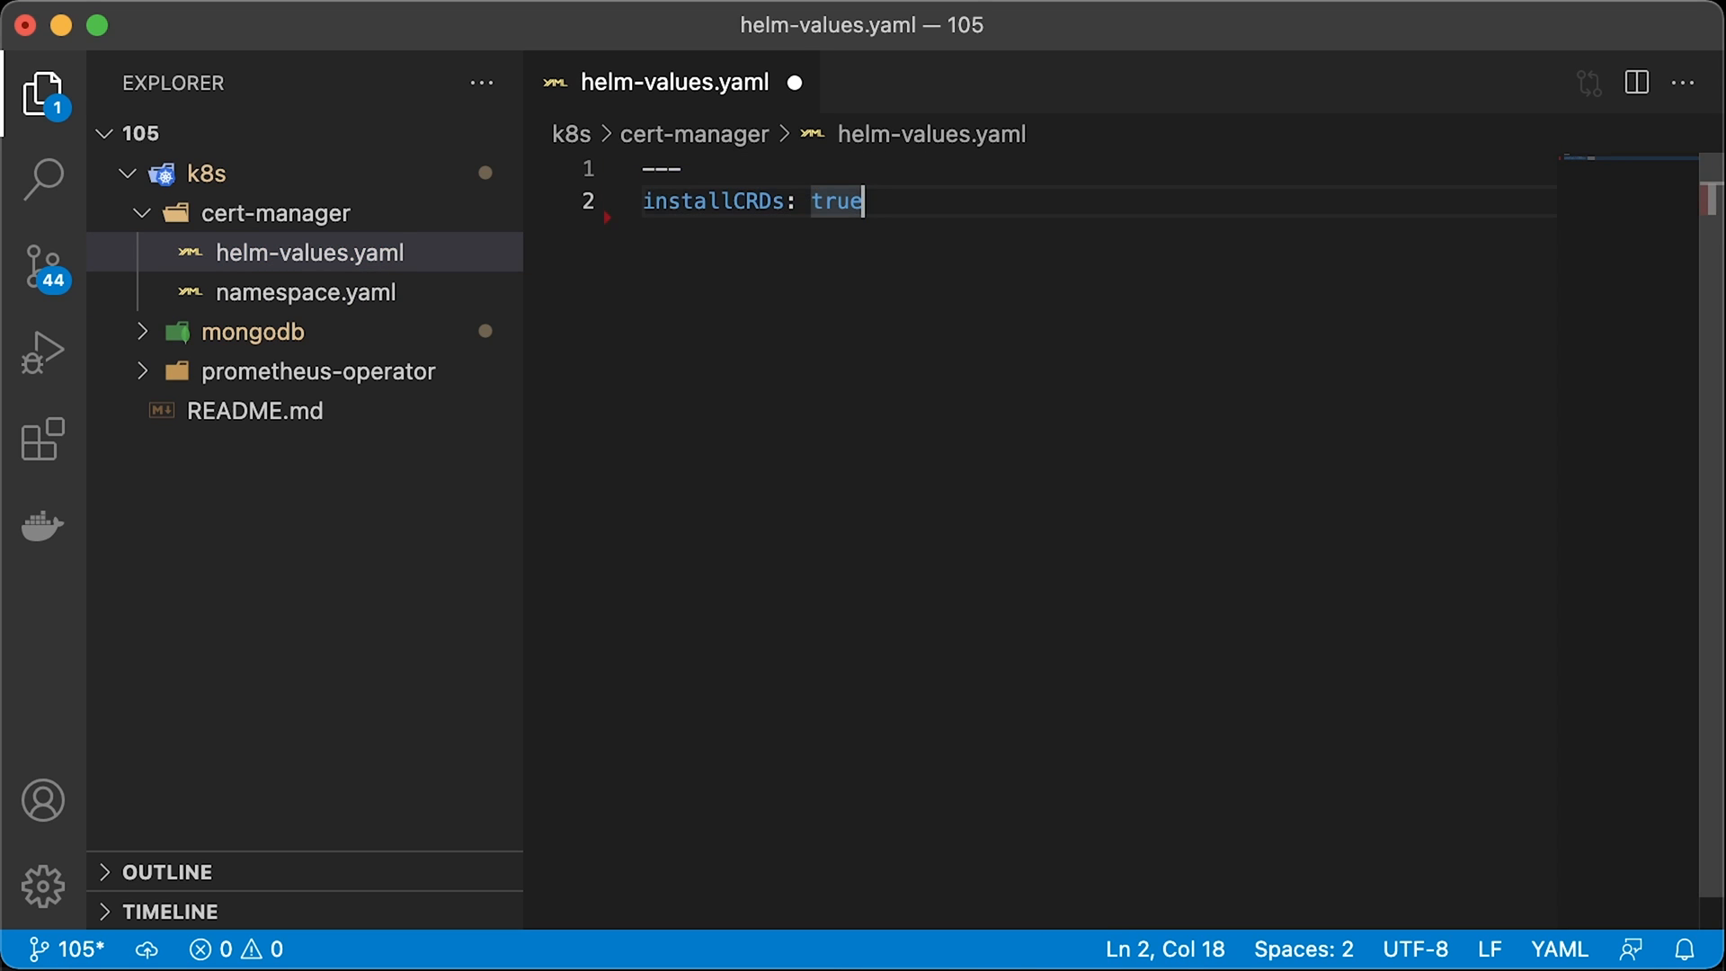
{"action": "type", "text": "prometheus:"}
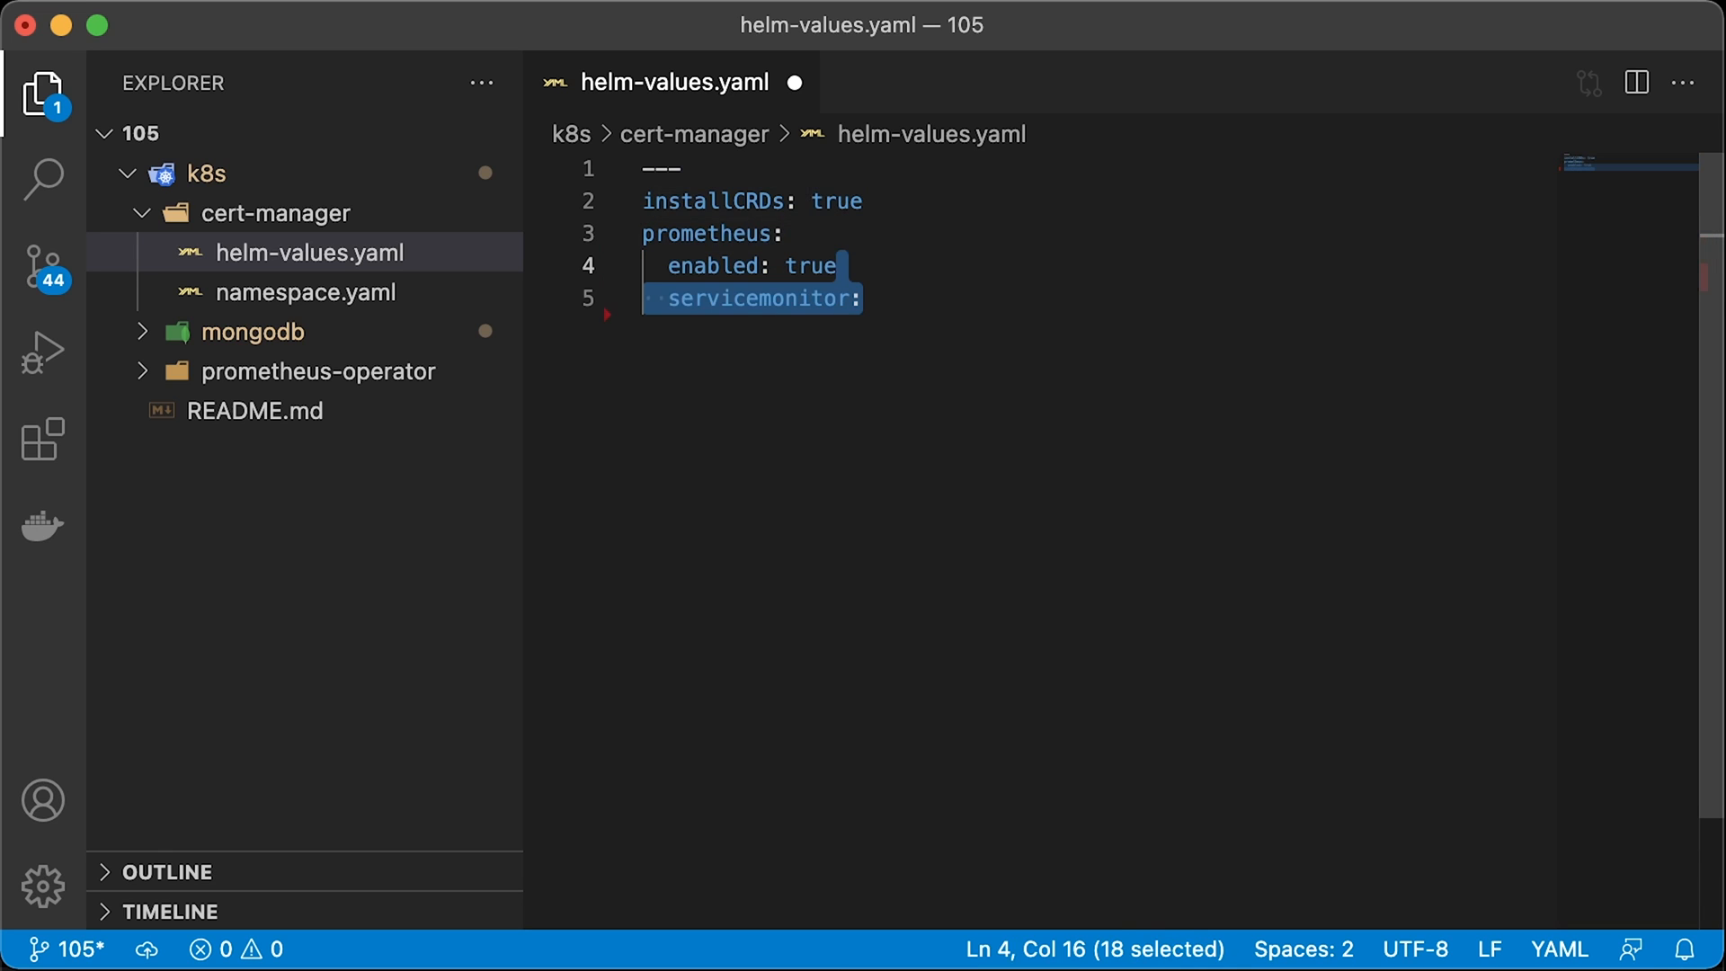
{"action": "type", "text": "enabled: true"}
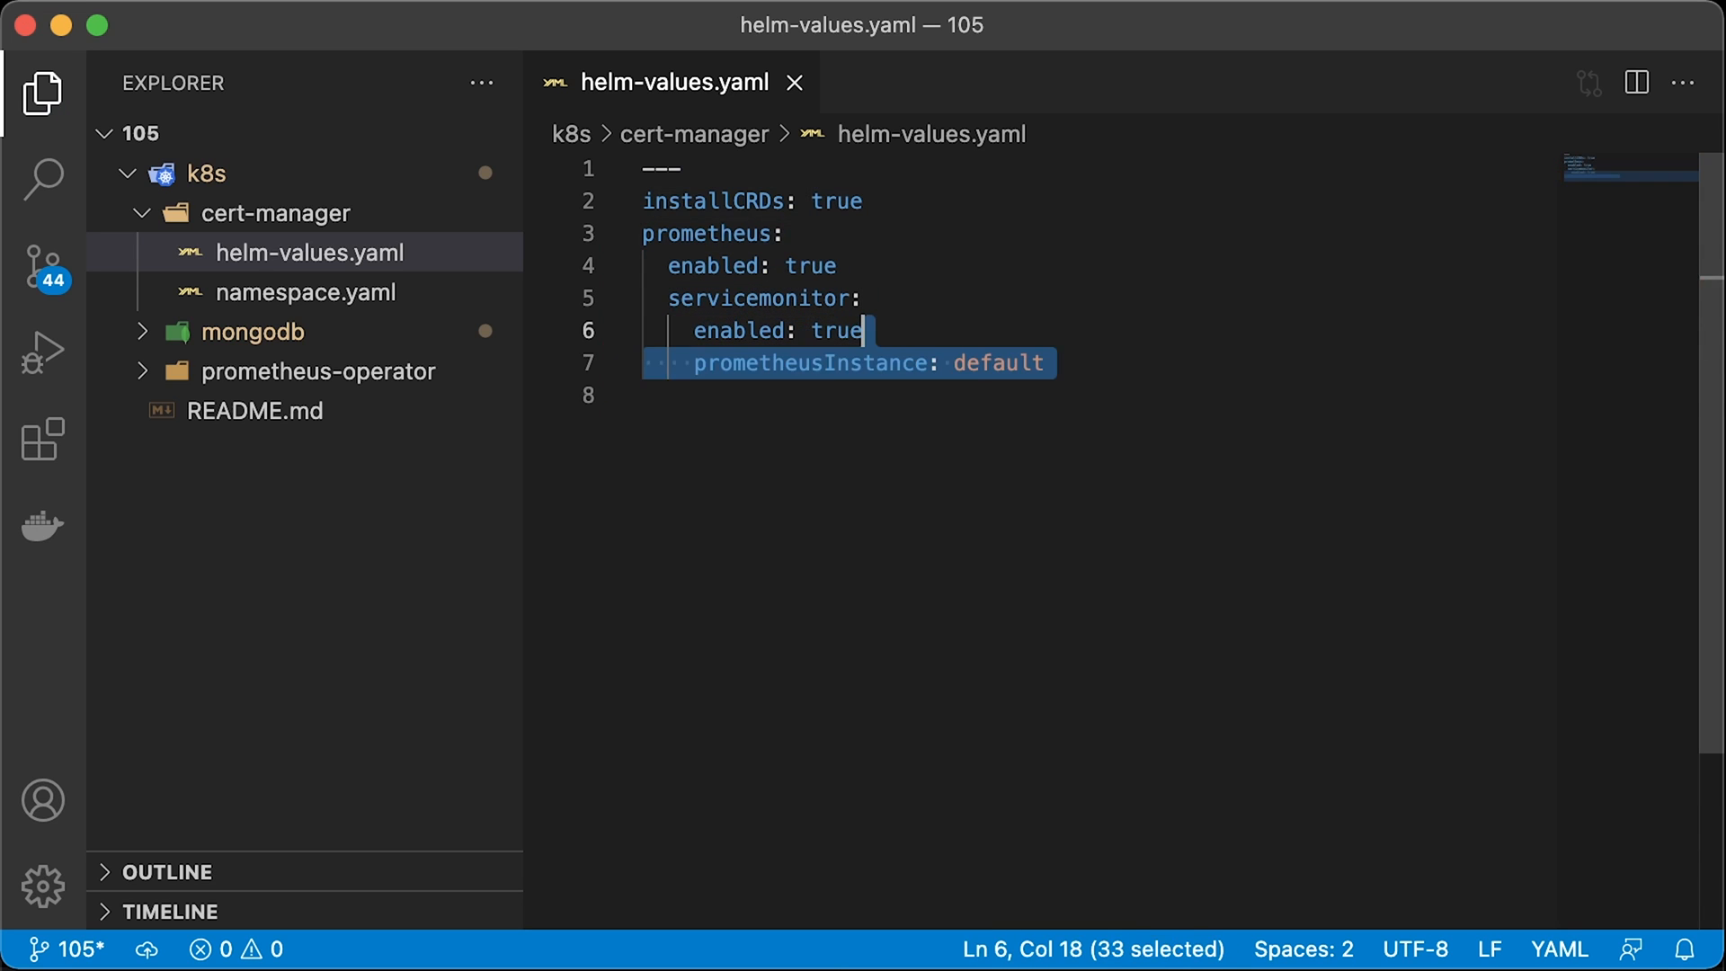
{"action": "left_click", "coordinate": [684, 393]}
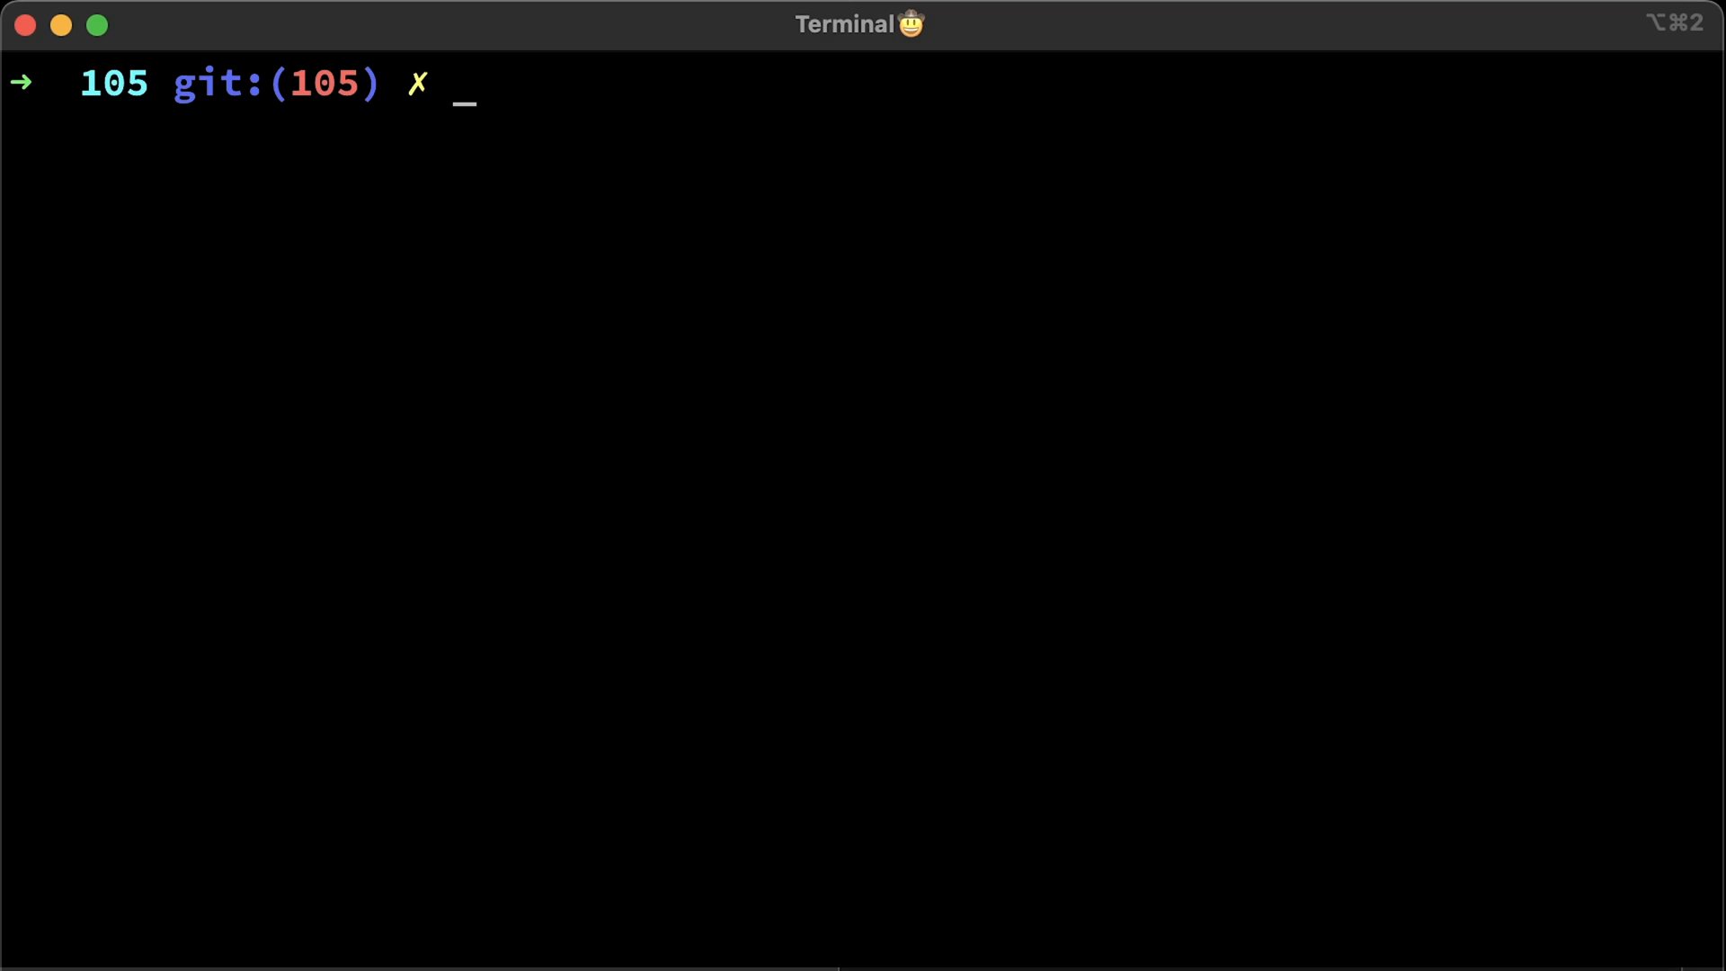
Apply k8s/cert-manager/namespace.yaml, helm install cert-105 jetstack/cert-manager v1.6.1, and list cert-manager pods
{"action": "type", "text": "kubectl apply -f k8s/cert-manager/namespace.yaml"}
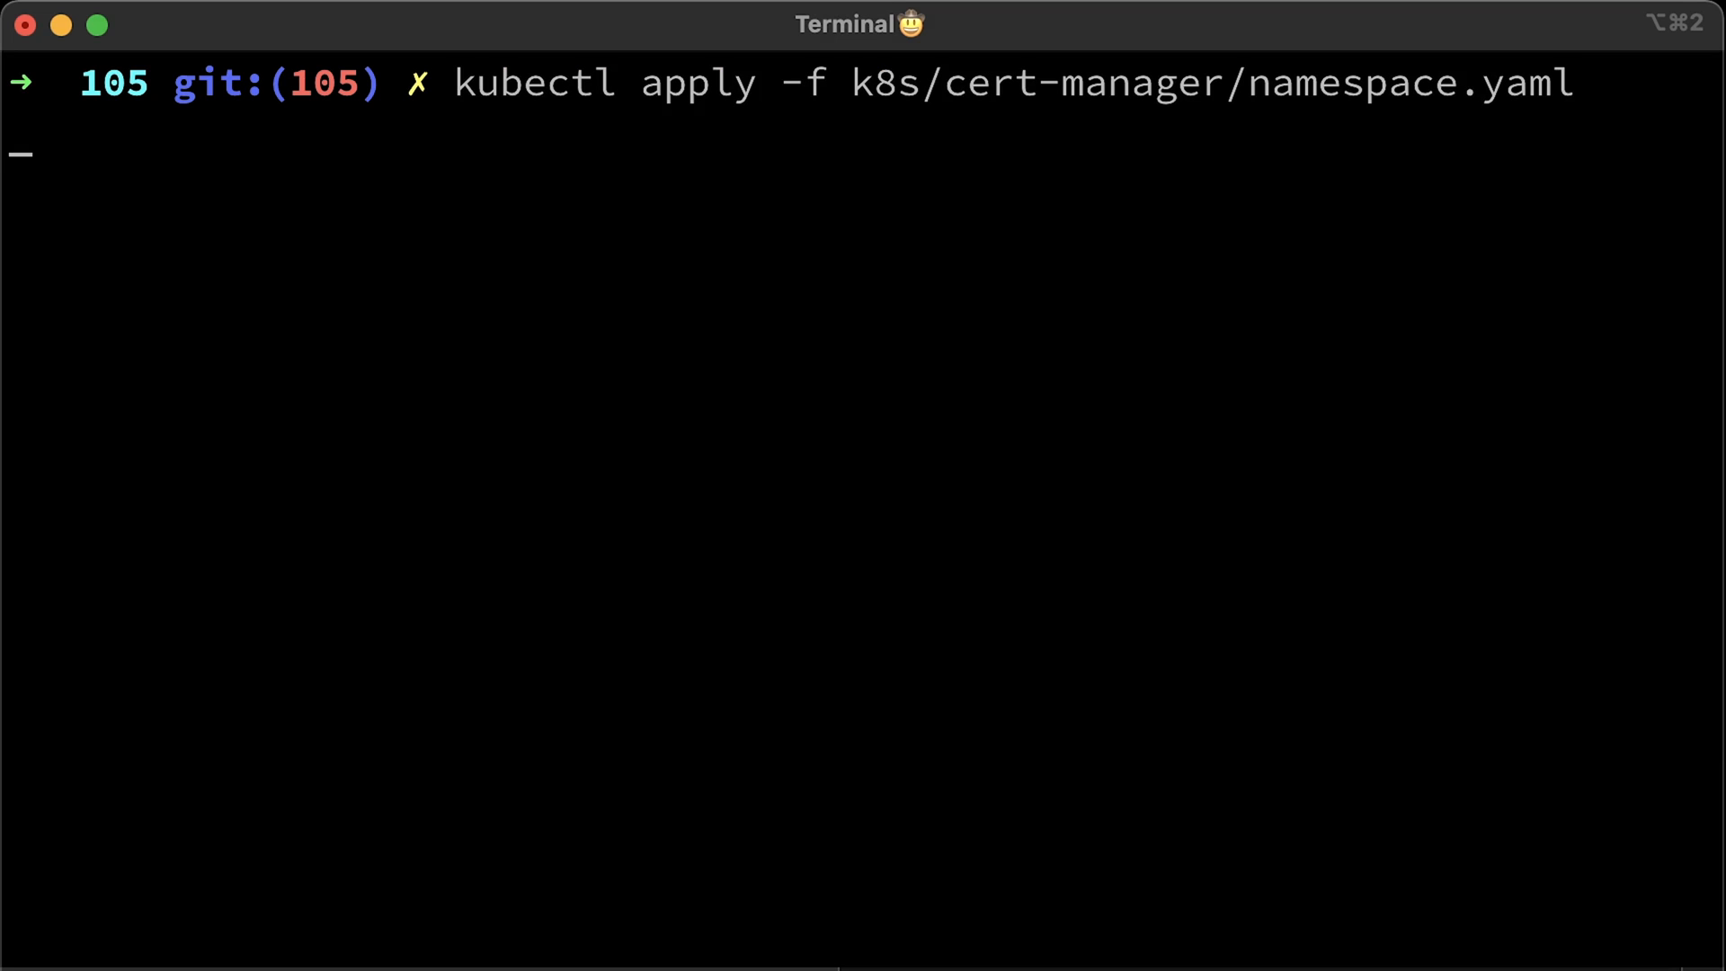
{"action": "type", "text": "helm install cert-105 jetstack/cert-manager \\"}
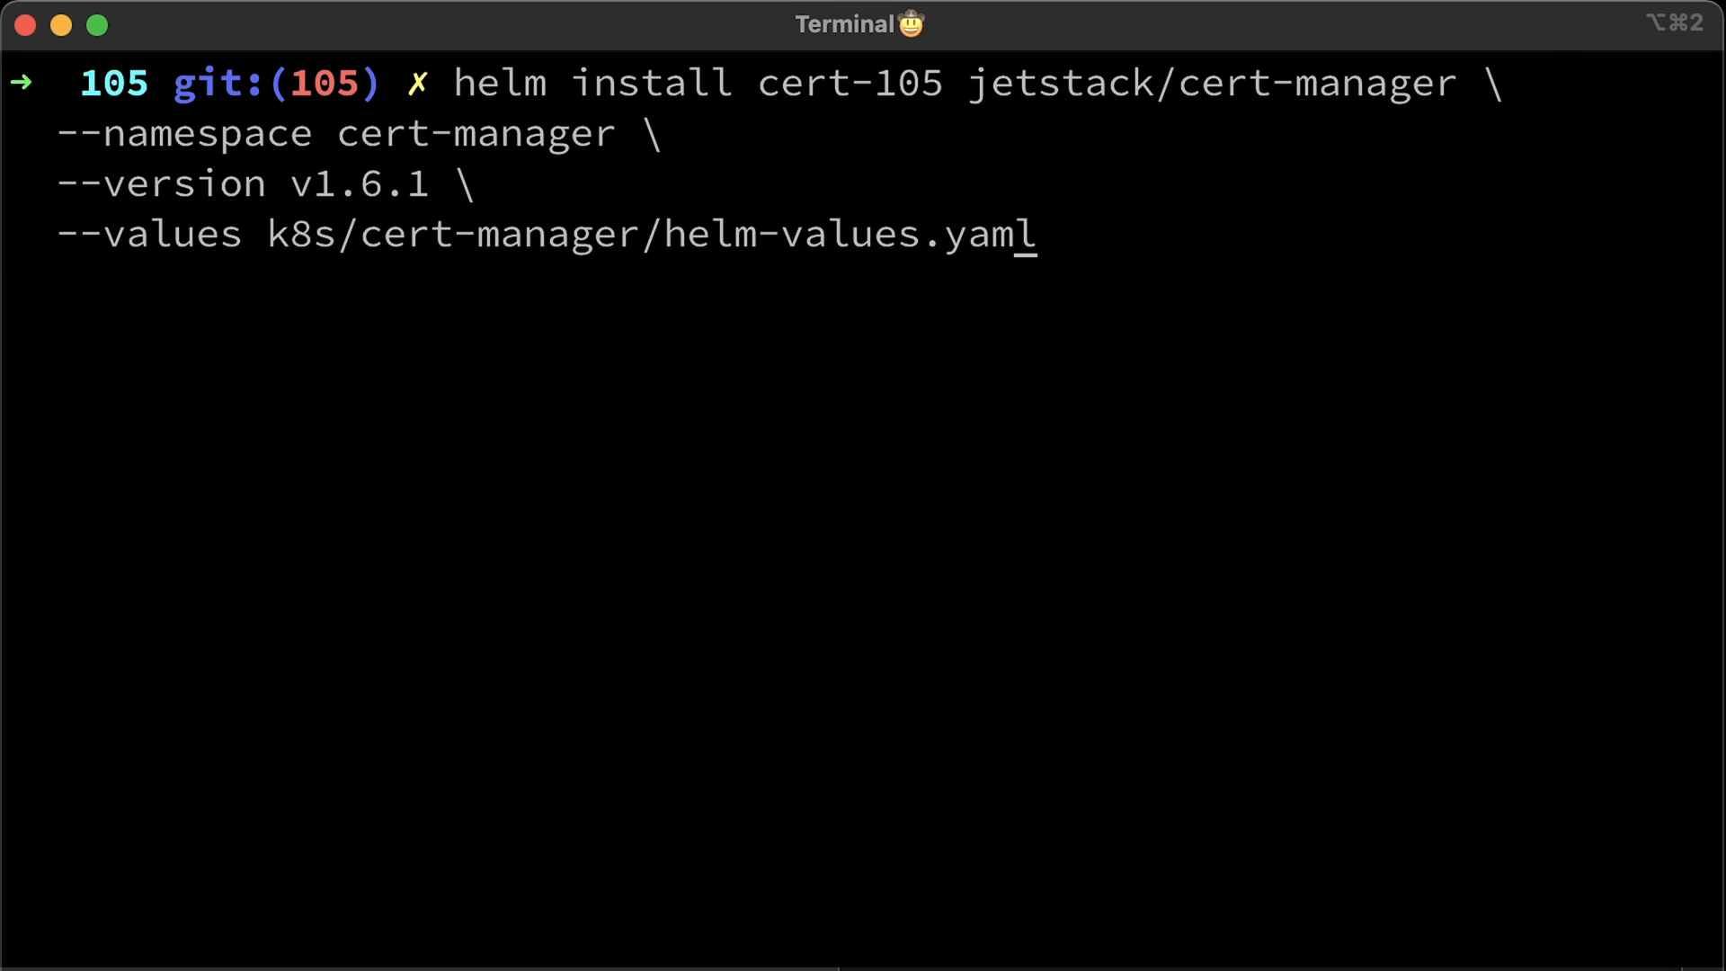
{"action": "key", "text": "Return"}
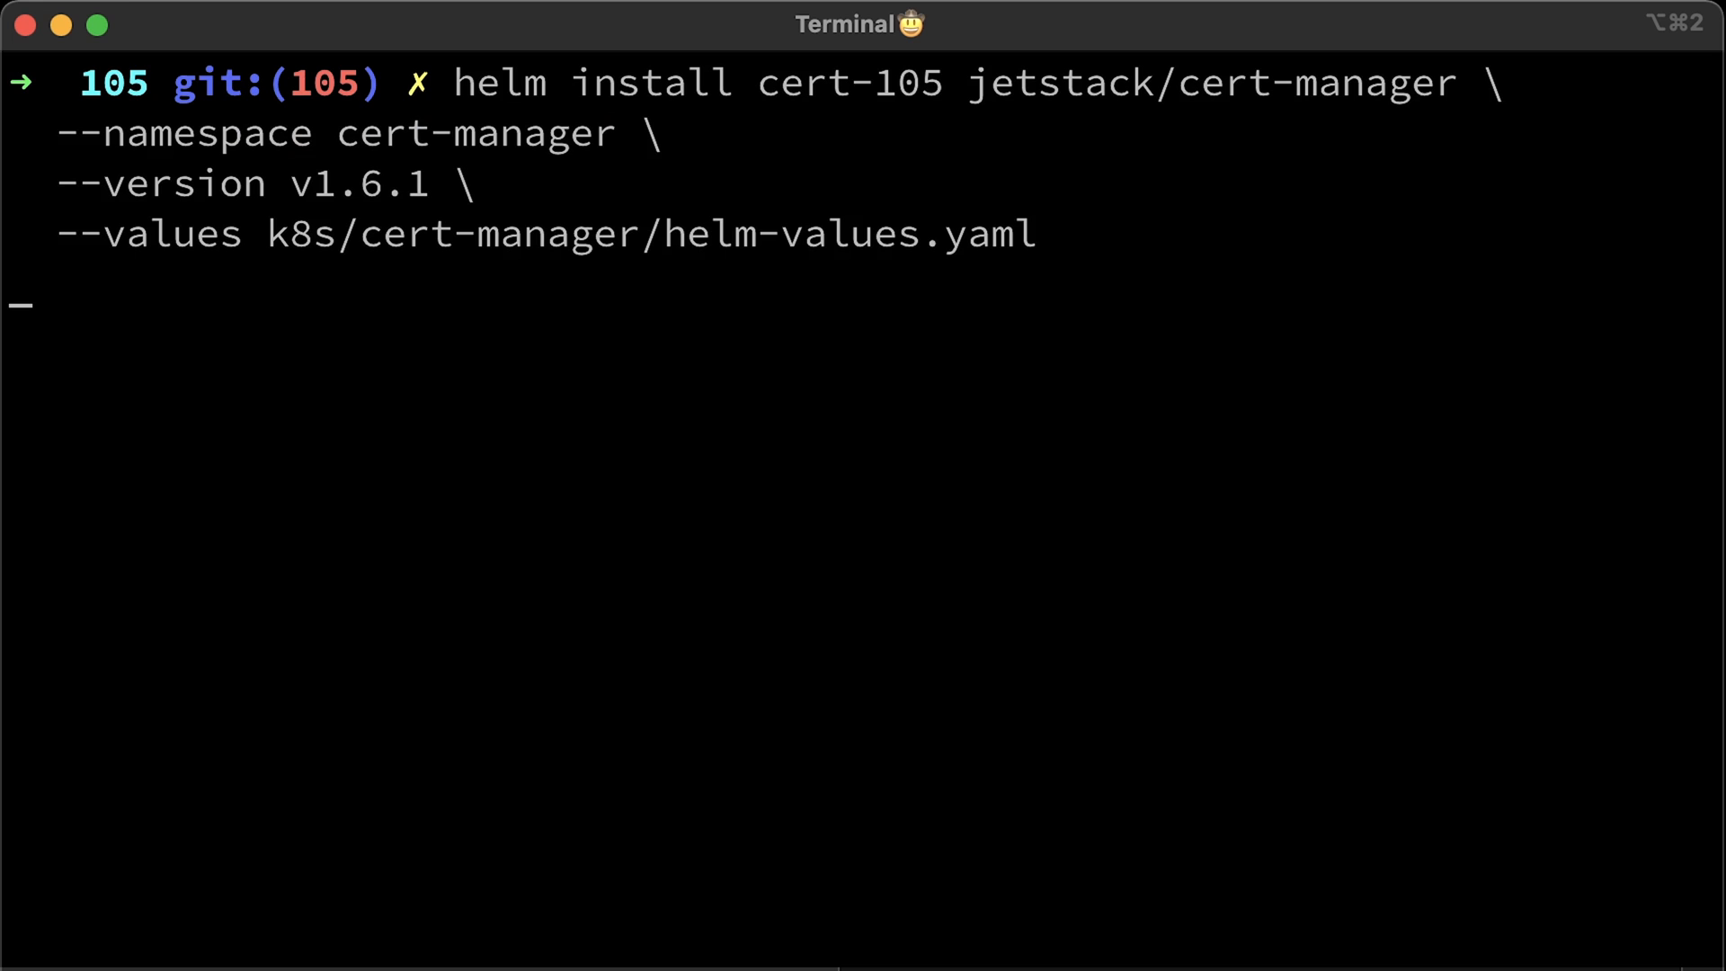
{"action": "key", "text": "Return"}
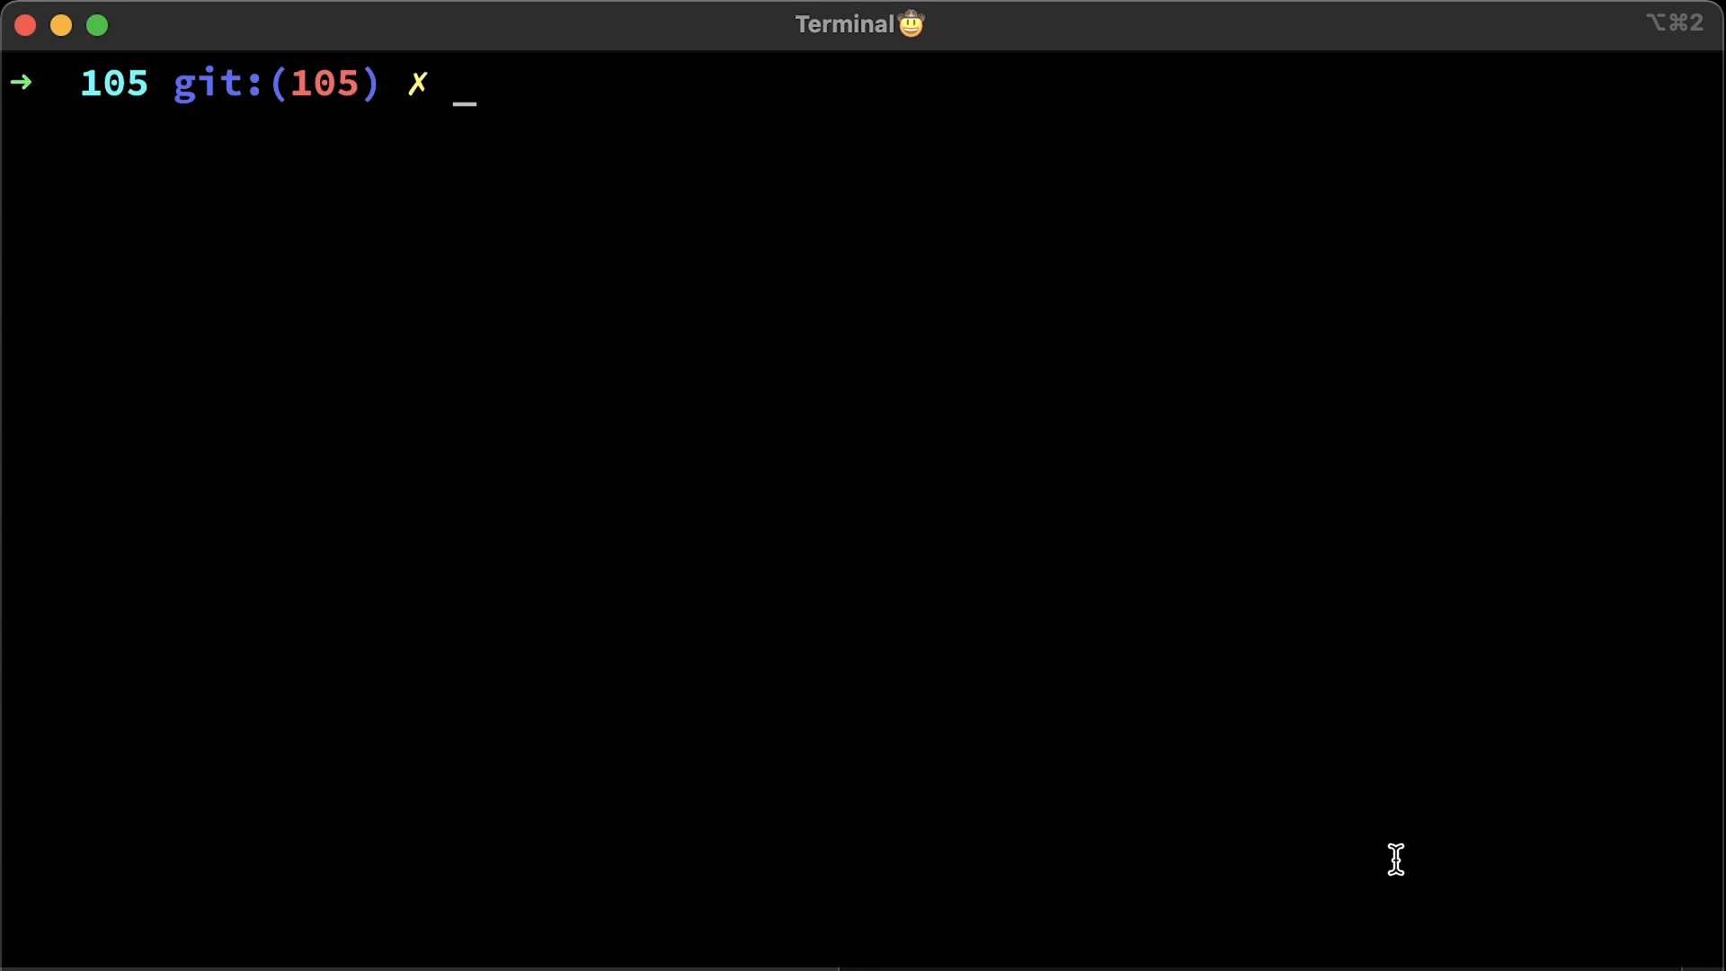
{"action": "type", "text": "kubectl get pods -n cert-manager"}
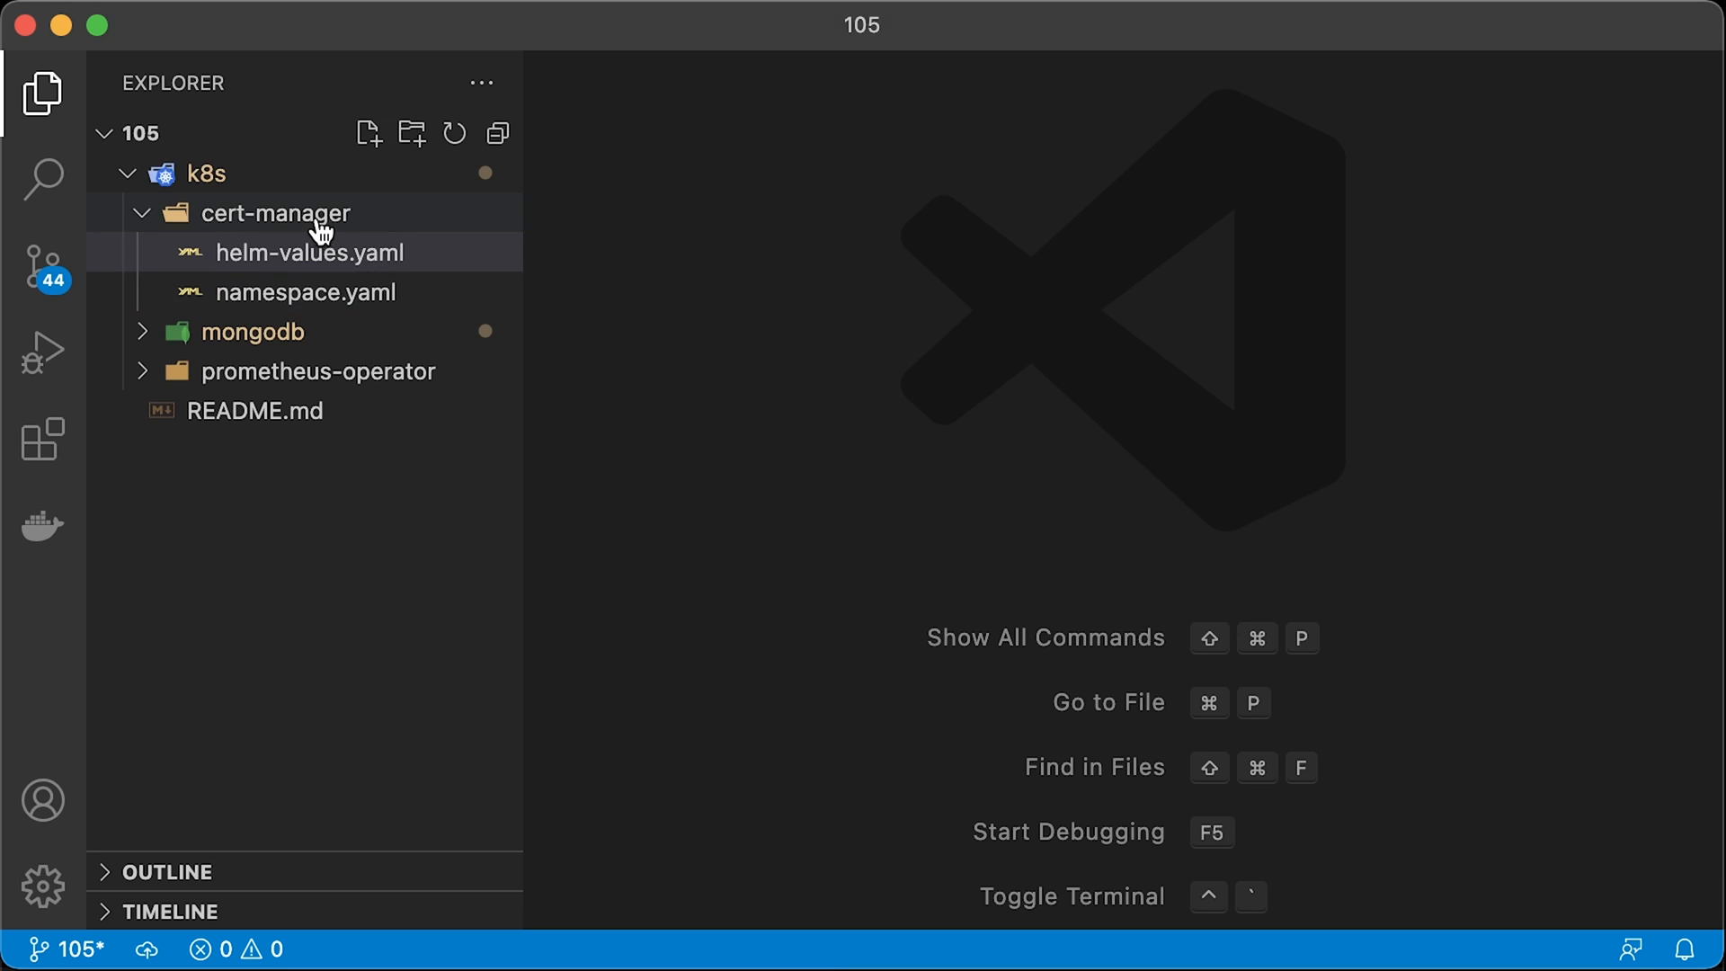
Create certificates/ca.yaml with a CA Certificate spec of duration 43800h (5 years)
{"action": "right_click", "coordinate": [253, 253]}
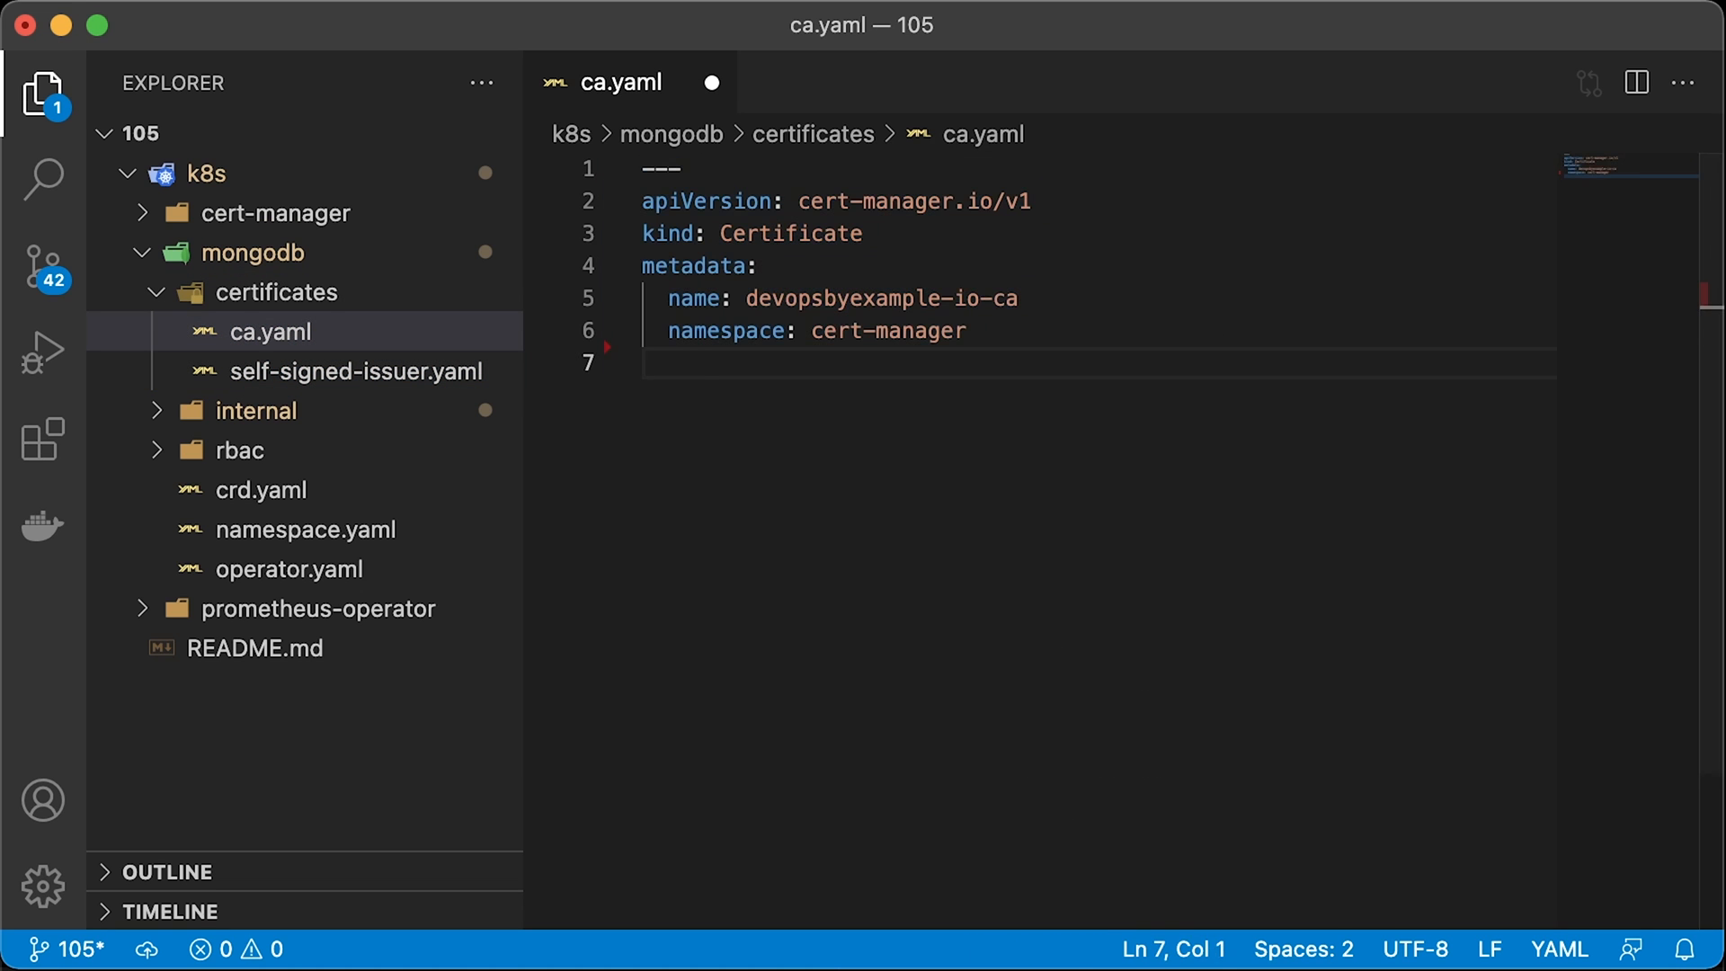
{"action": "type", "text": "spec:"}
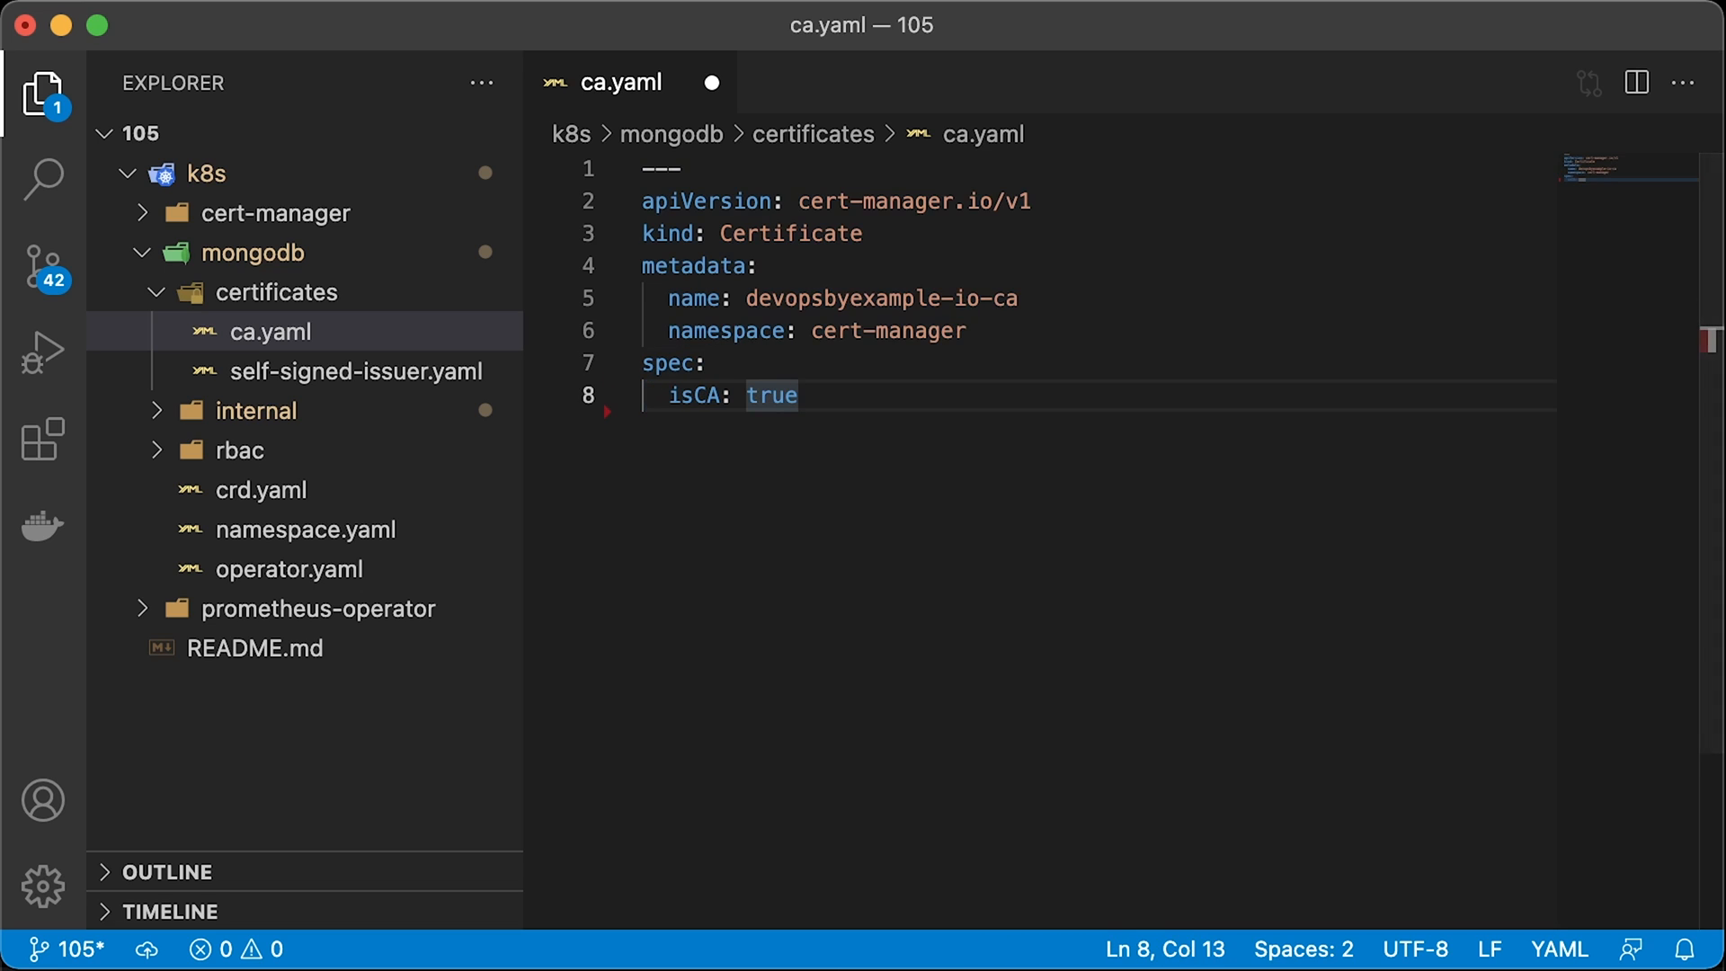
{"action": "type", "text": "duration: 43800h # 5 years"}
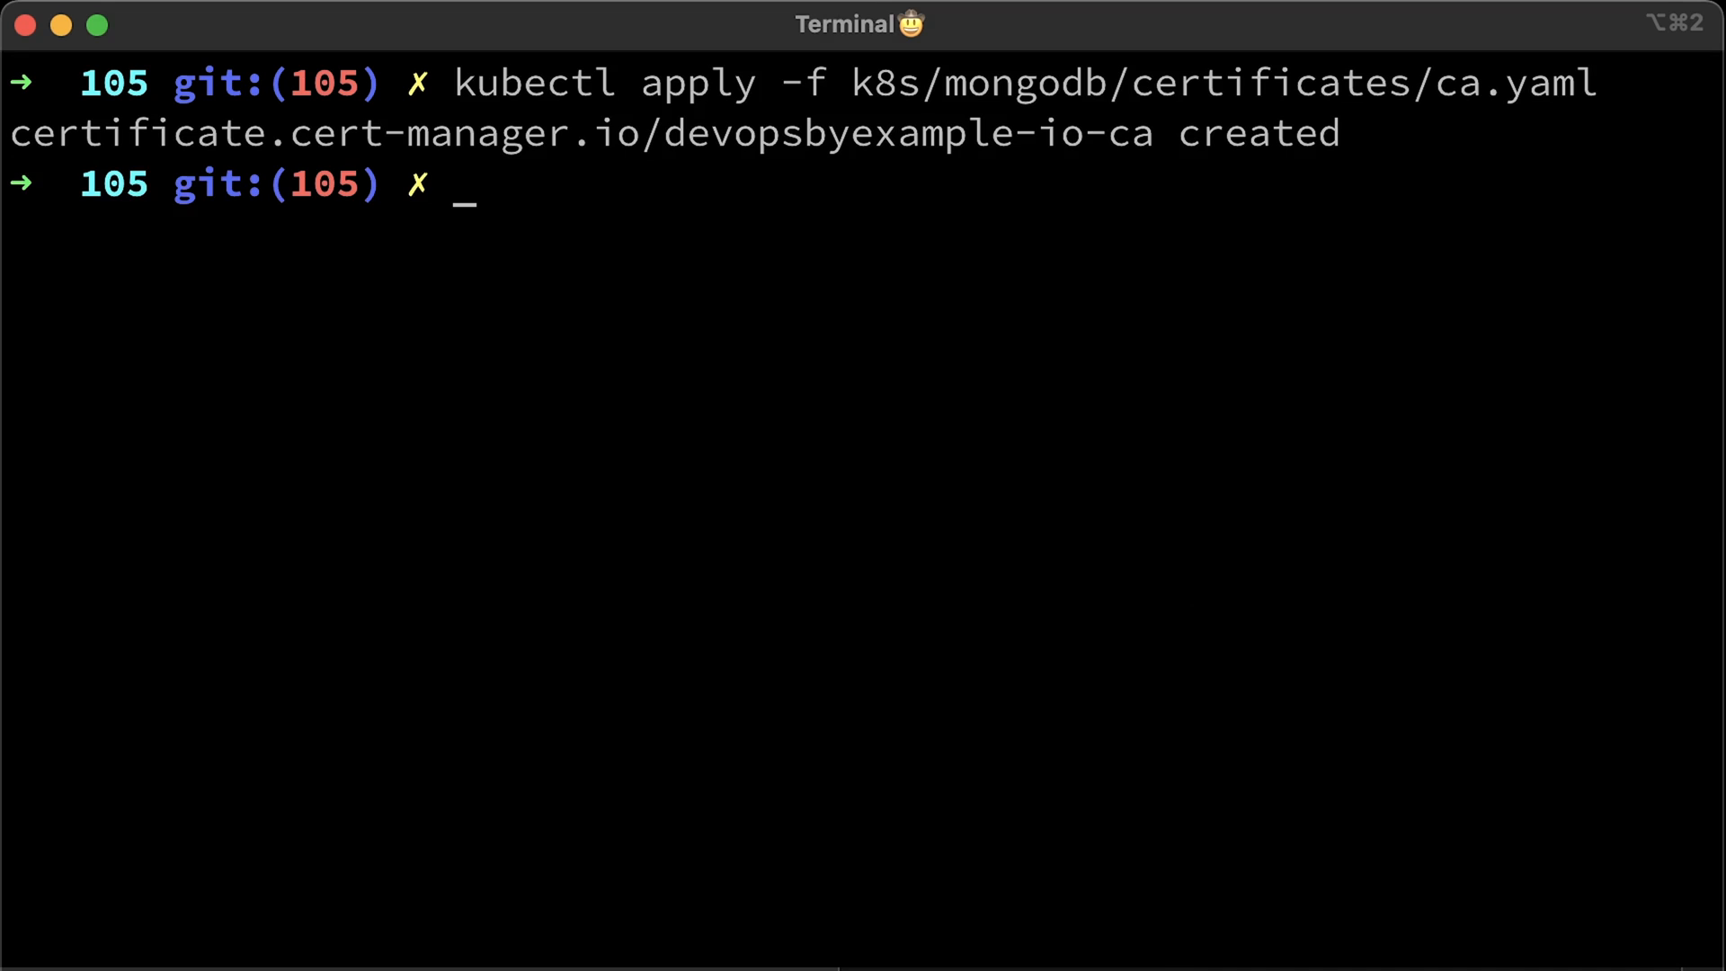
List the cert-manager certificates with kubectl to confirm the CA certificate exists
{"action": "type", "text": "kubectl get certificates -n cert-manager"}
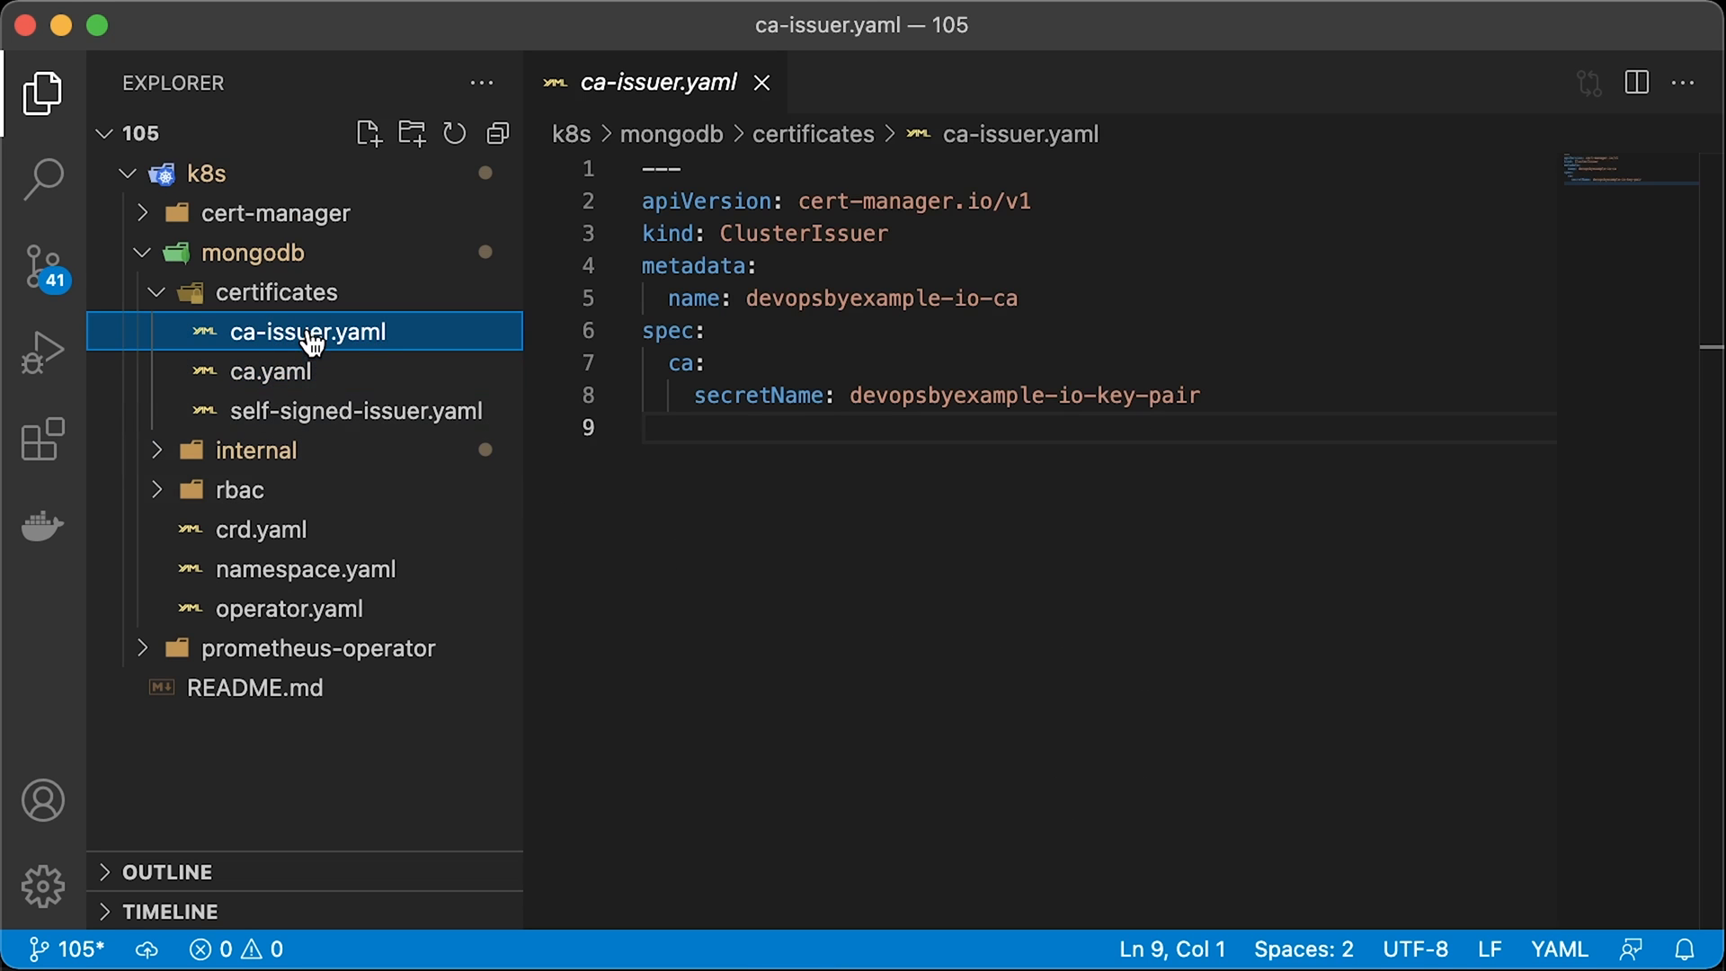
{"action": "mouse_move", "coordinate": [692, 665]}
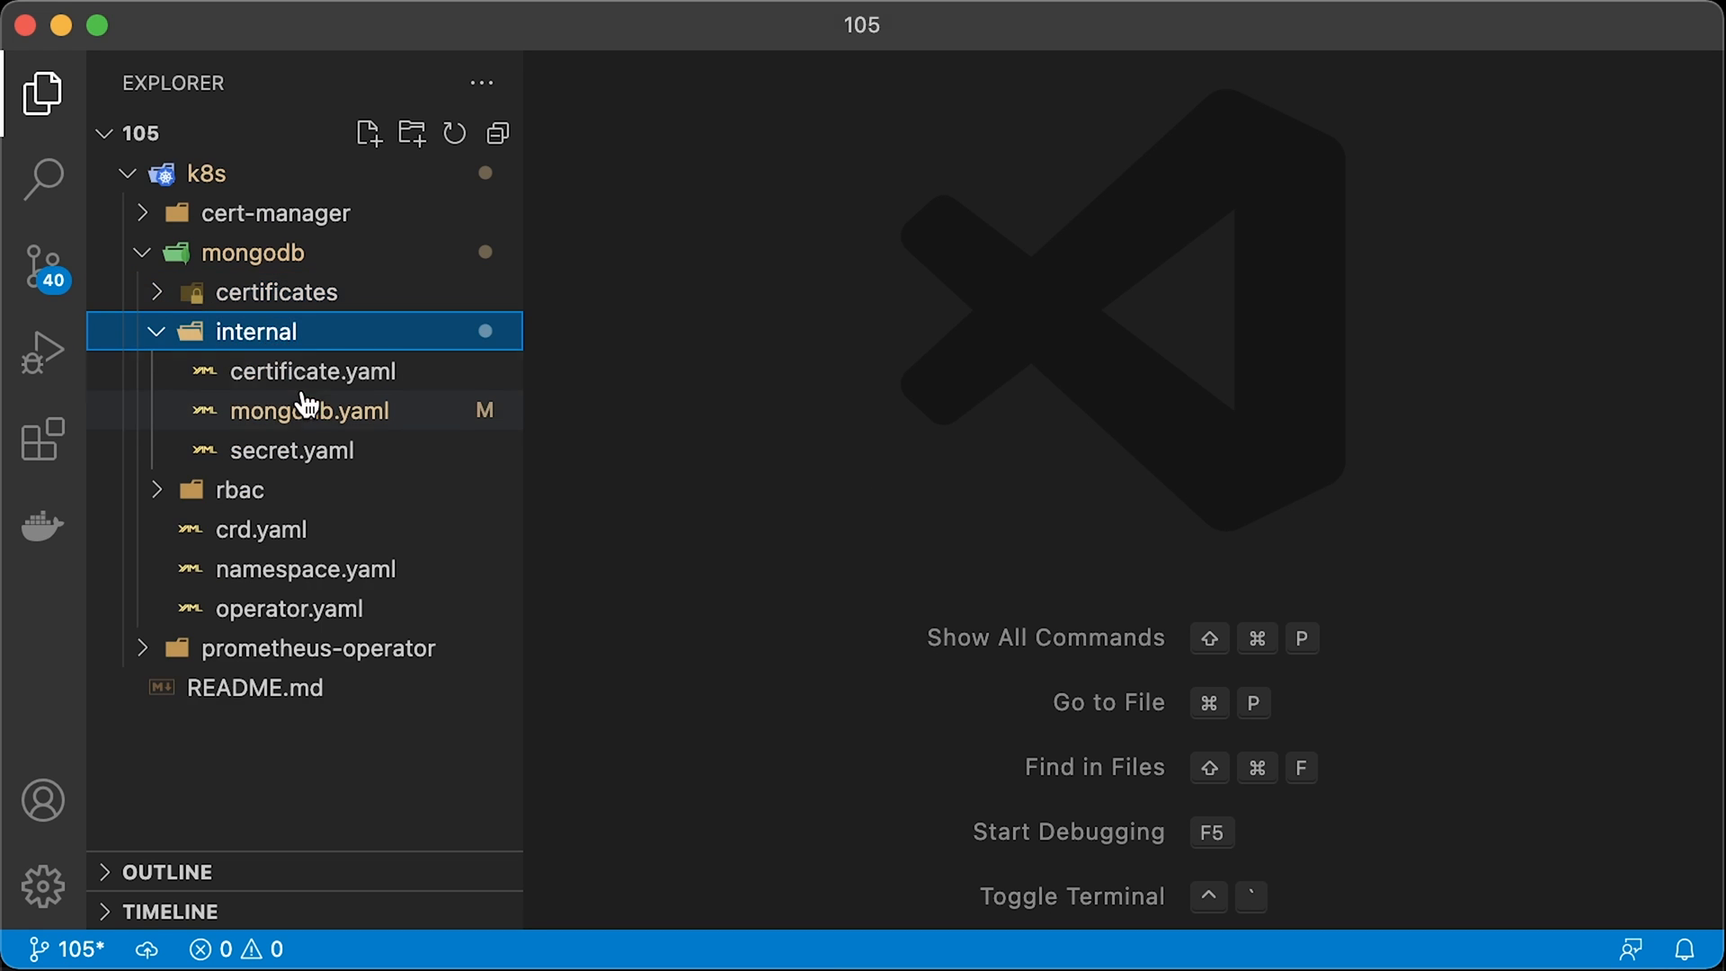
Give internal/certificate.yaml a 2160h duration, 360h renewBefore, dnsNames and secretName mongodb-key-pair
{"action": "left_click", "coordinate": [313, 371]}
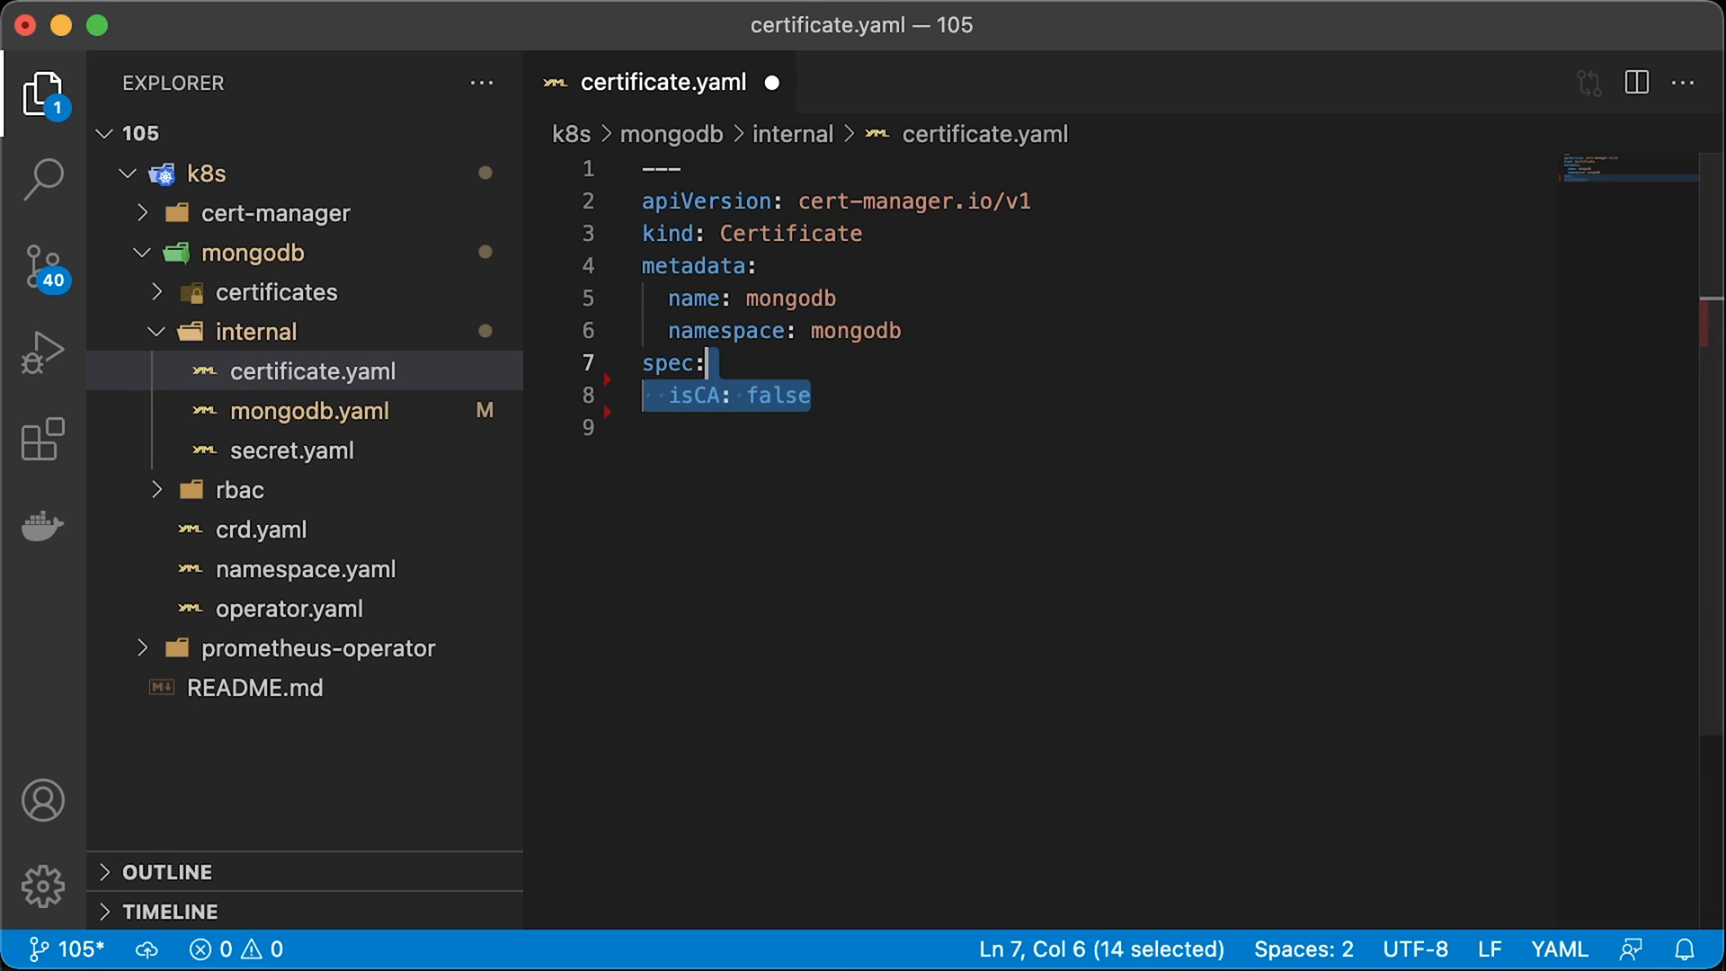
{"action": "type", "text": "duration: 2160h # 90d"}
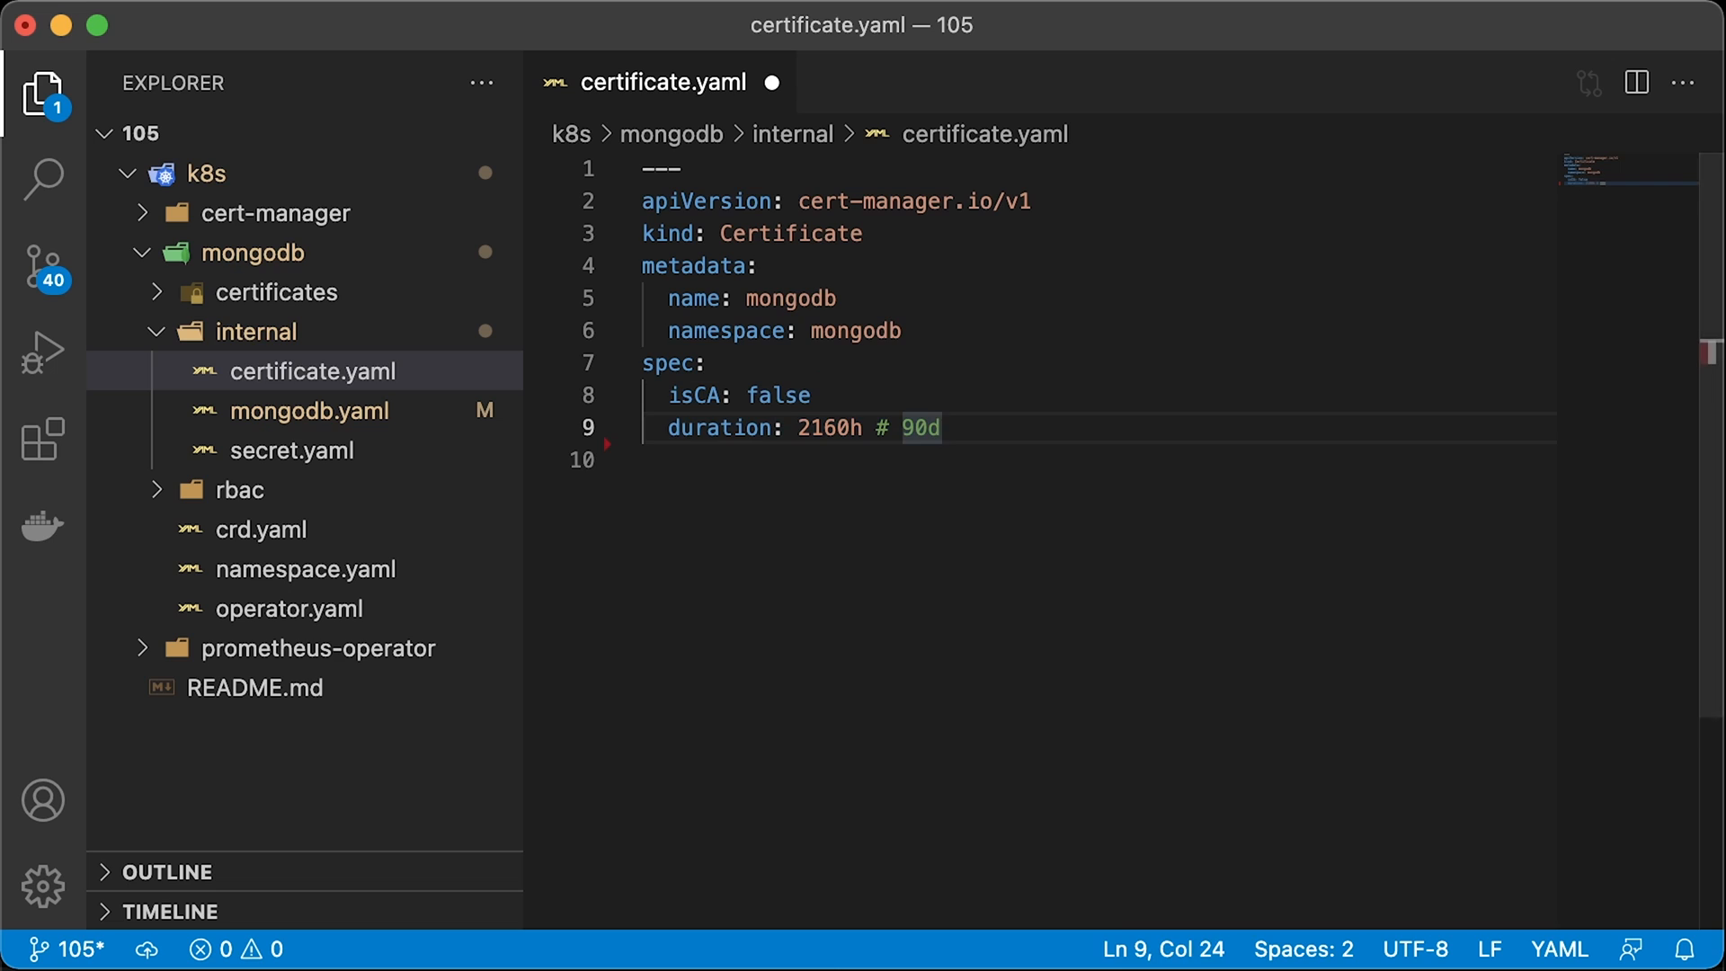
{"action": "type", "text": "renewBefore: 360h # 15d"}
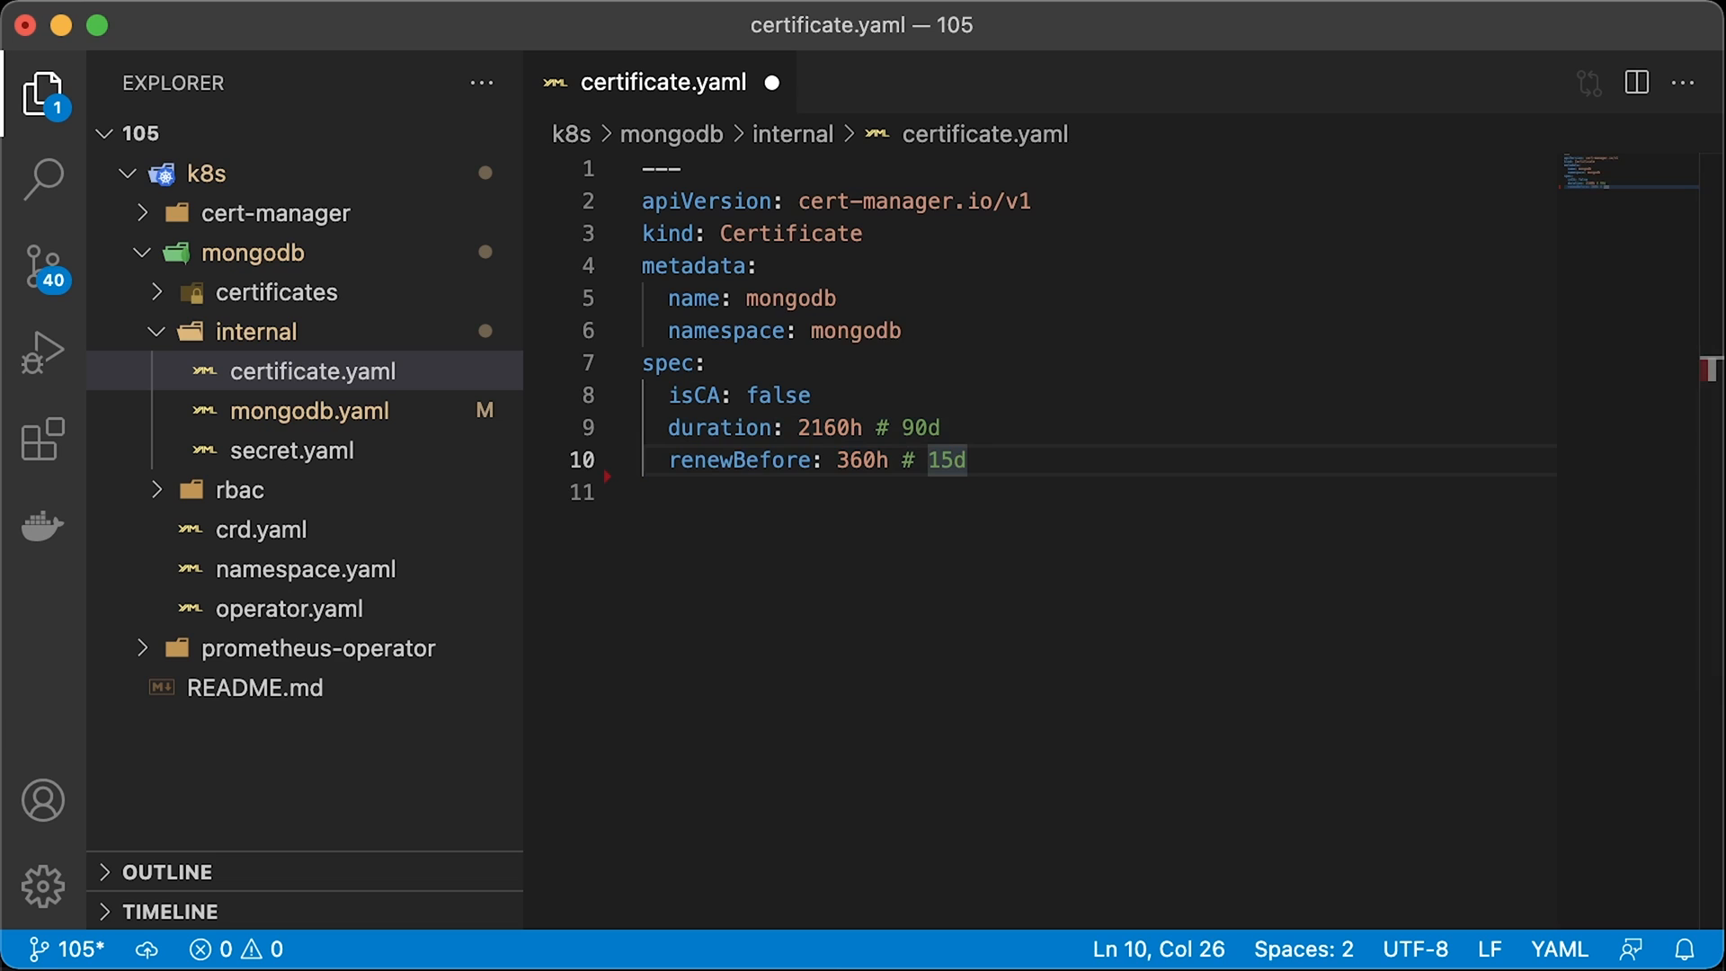
{"action": "type", "text": "dnsNames:"}
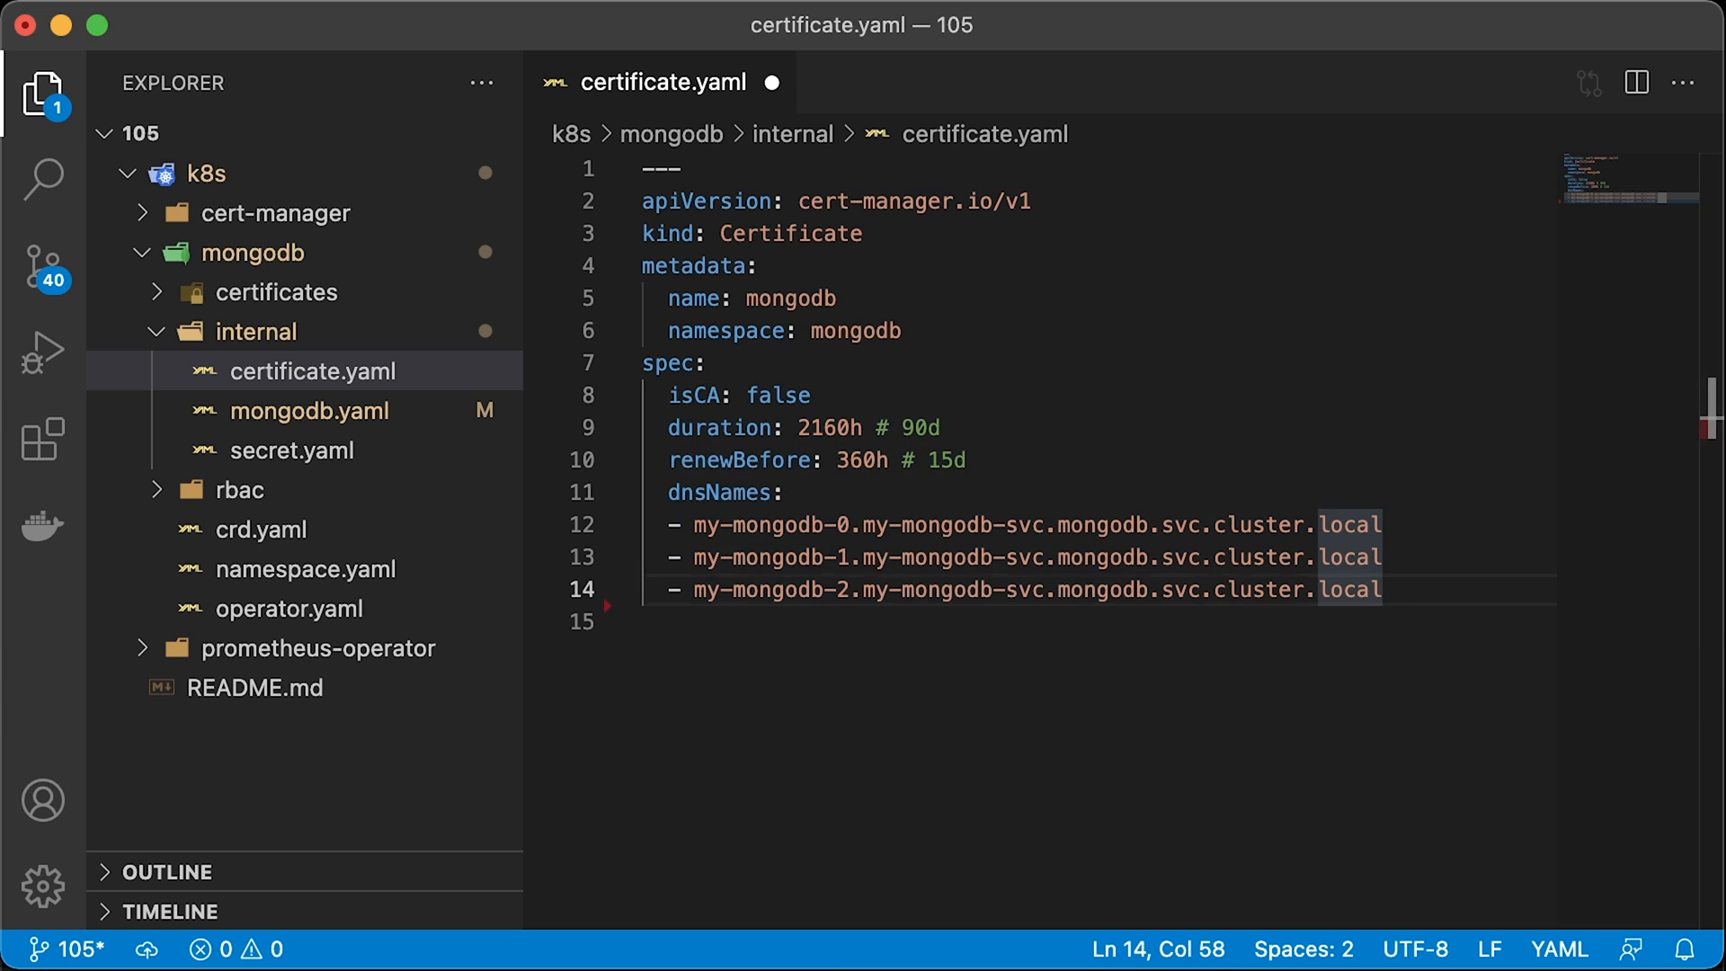
{"action": "type", "text": "secretName: mongodb-key-pair"}
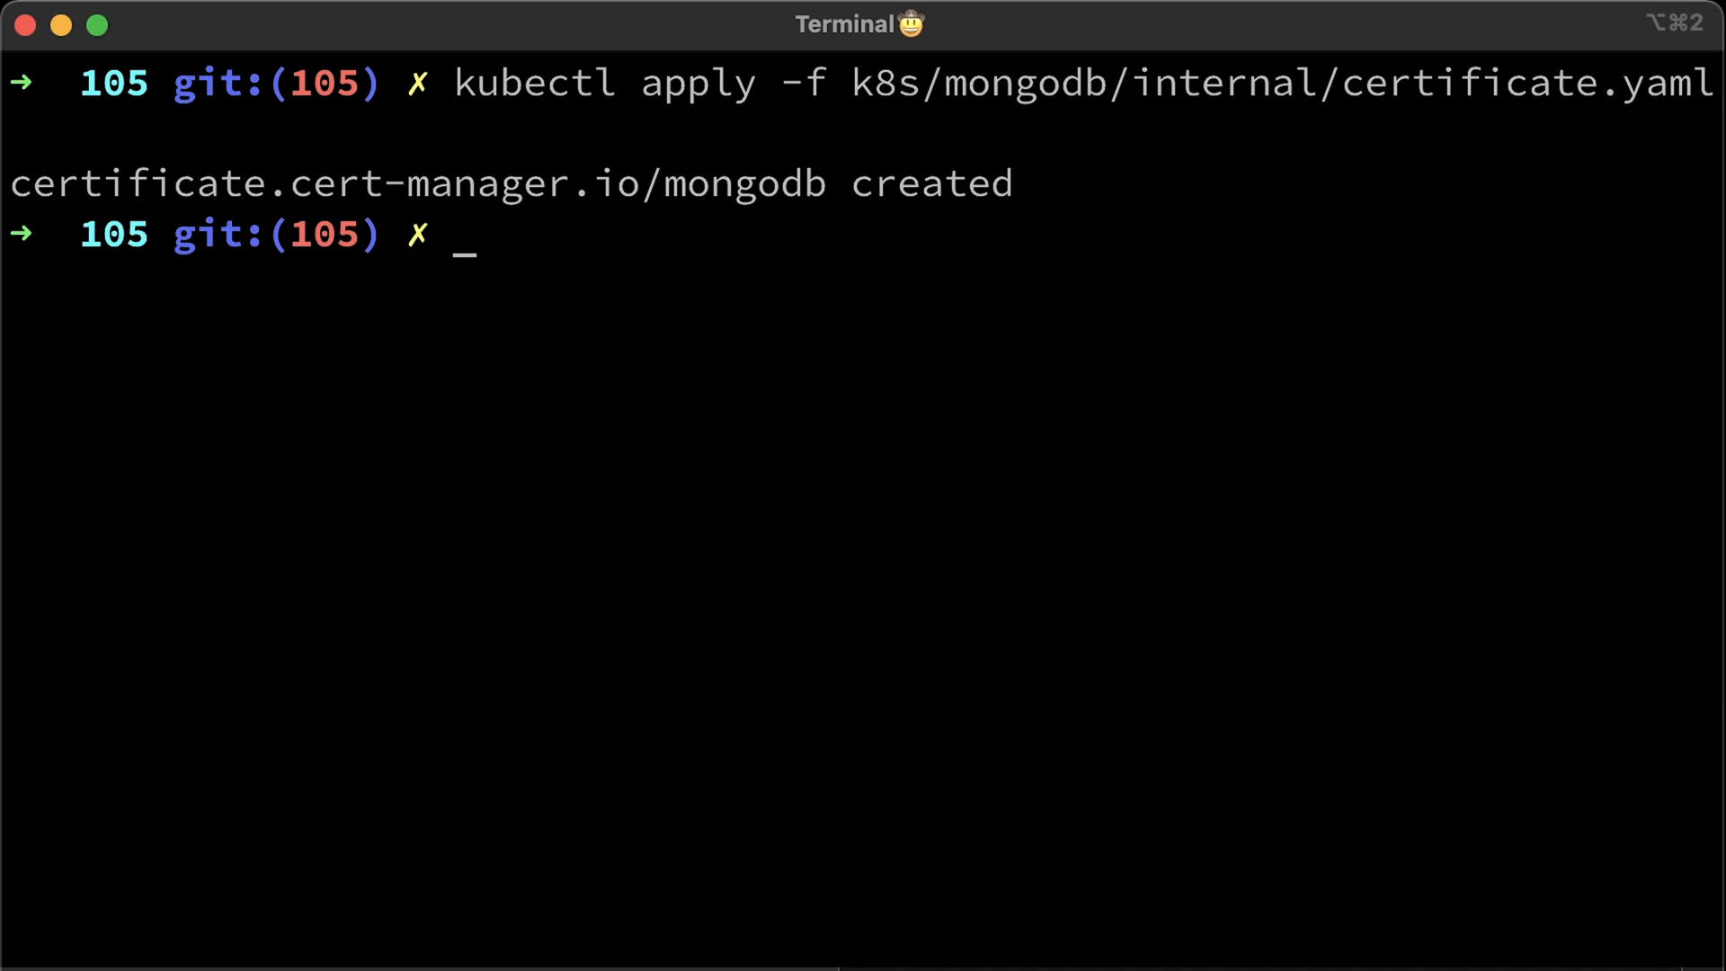
Check certificates in the mongodb namespace, then close the reviewed internal mongodb.yaml
{"action": "type", "text": "kubectl get certificates -n mongodb"}
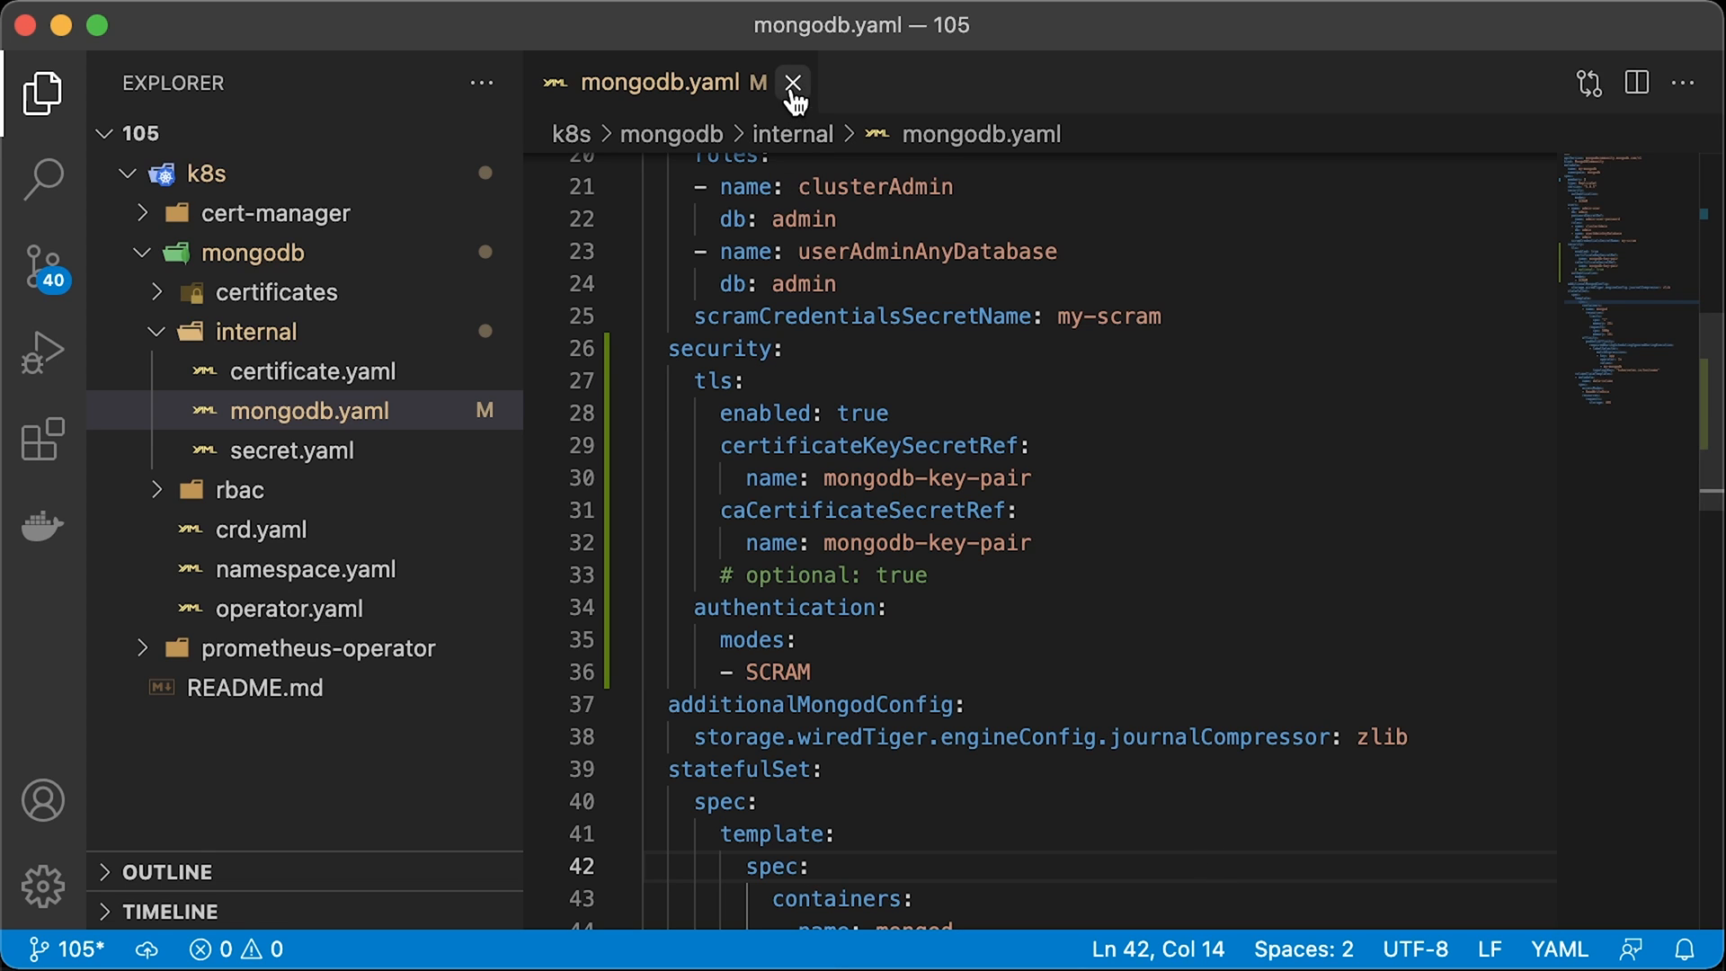
{"action": "left_click", "coordinate": [793, 83]}
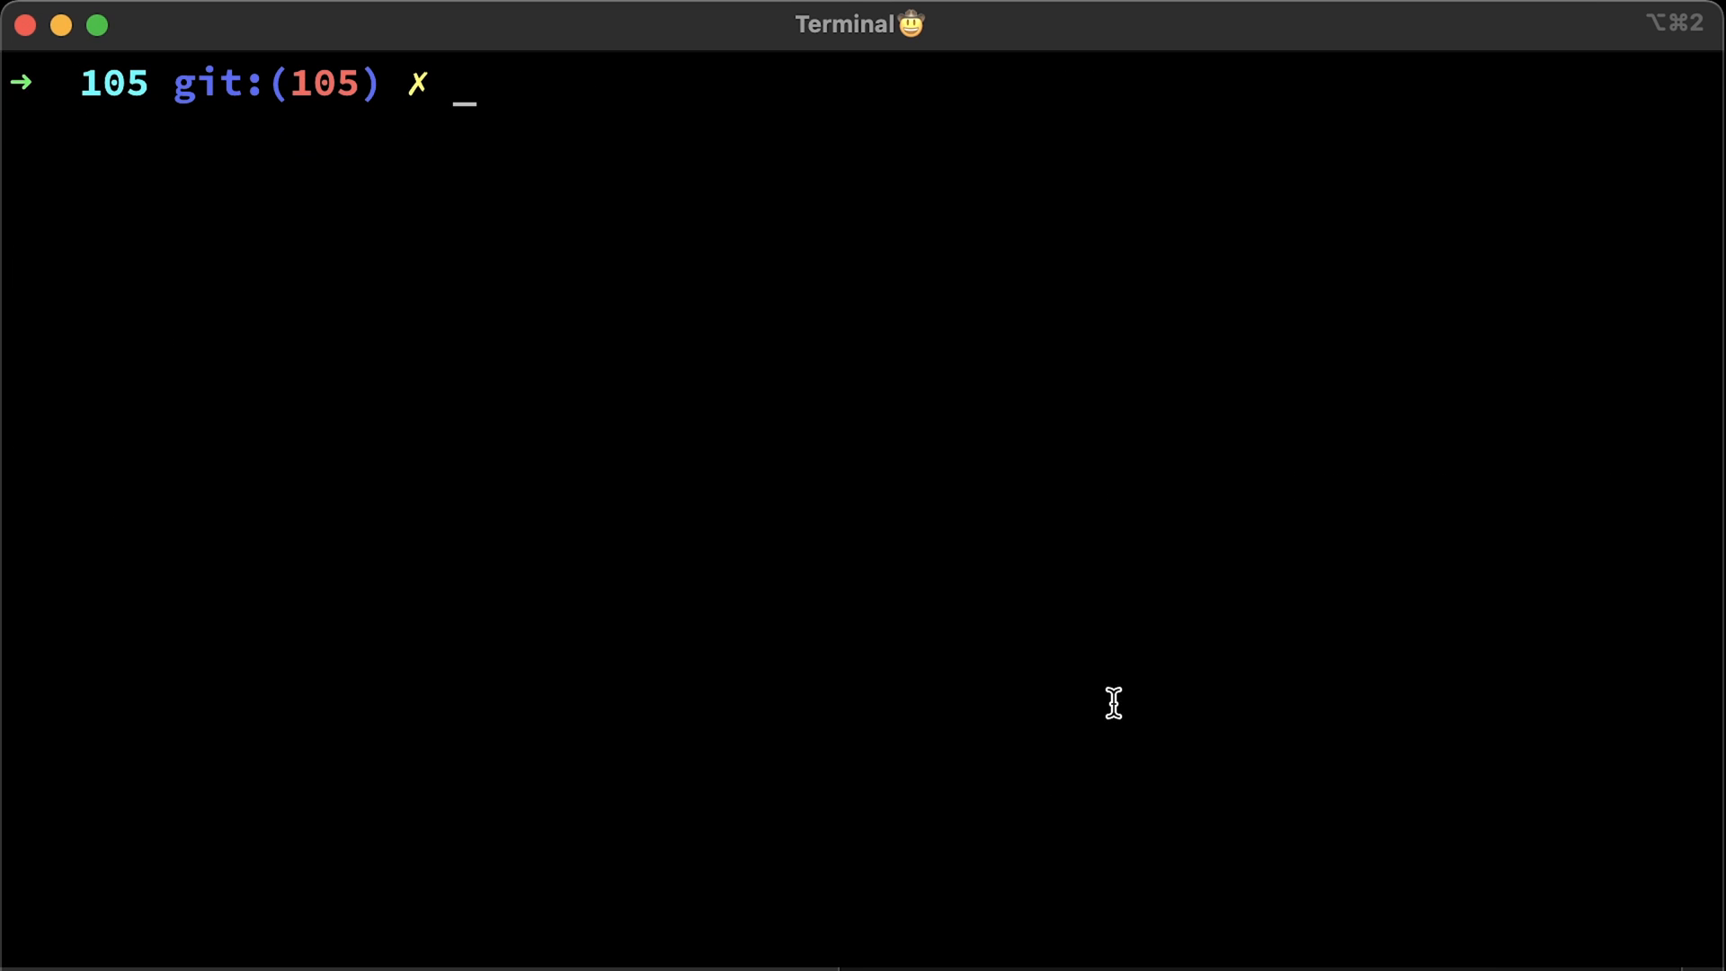
Exec into my-mongodb-0 with mongosh over TLS, run rs.status(), then leave the shell
{"action": "type", "text": "kubectl exec -it -n mongodb \\"}
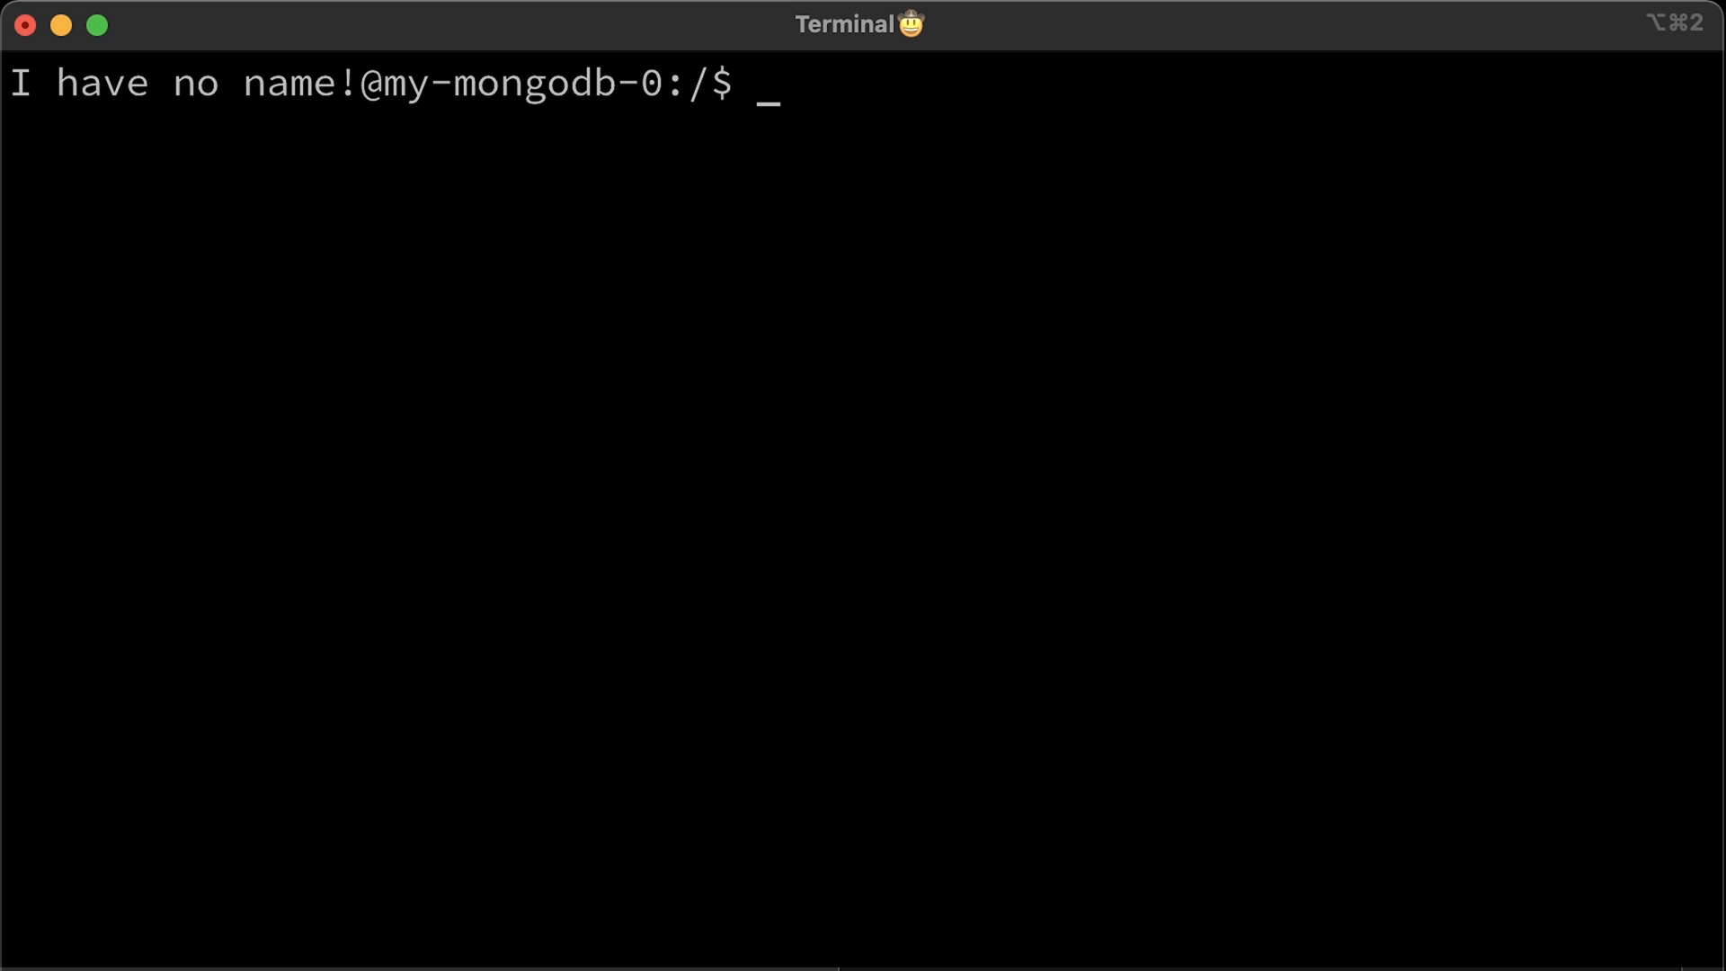
{"action": "type", "text": "mongosh \\"}
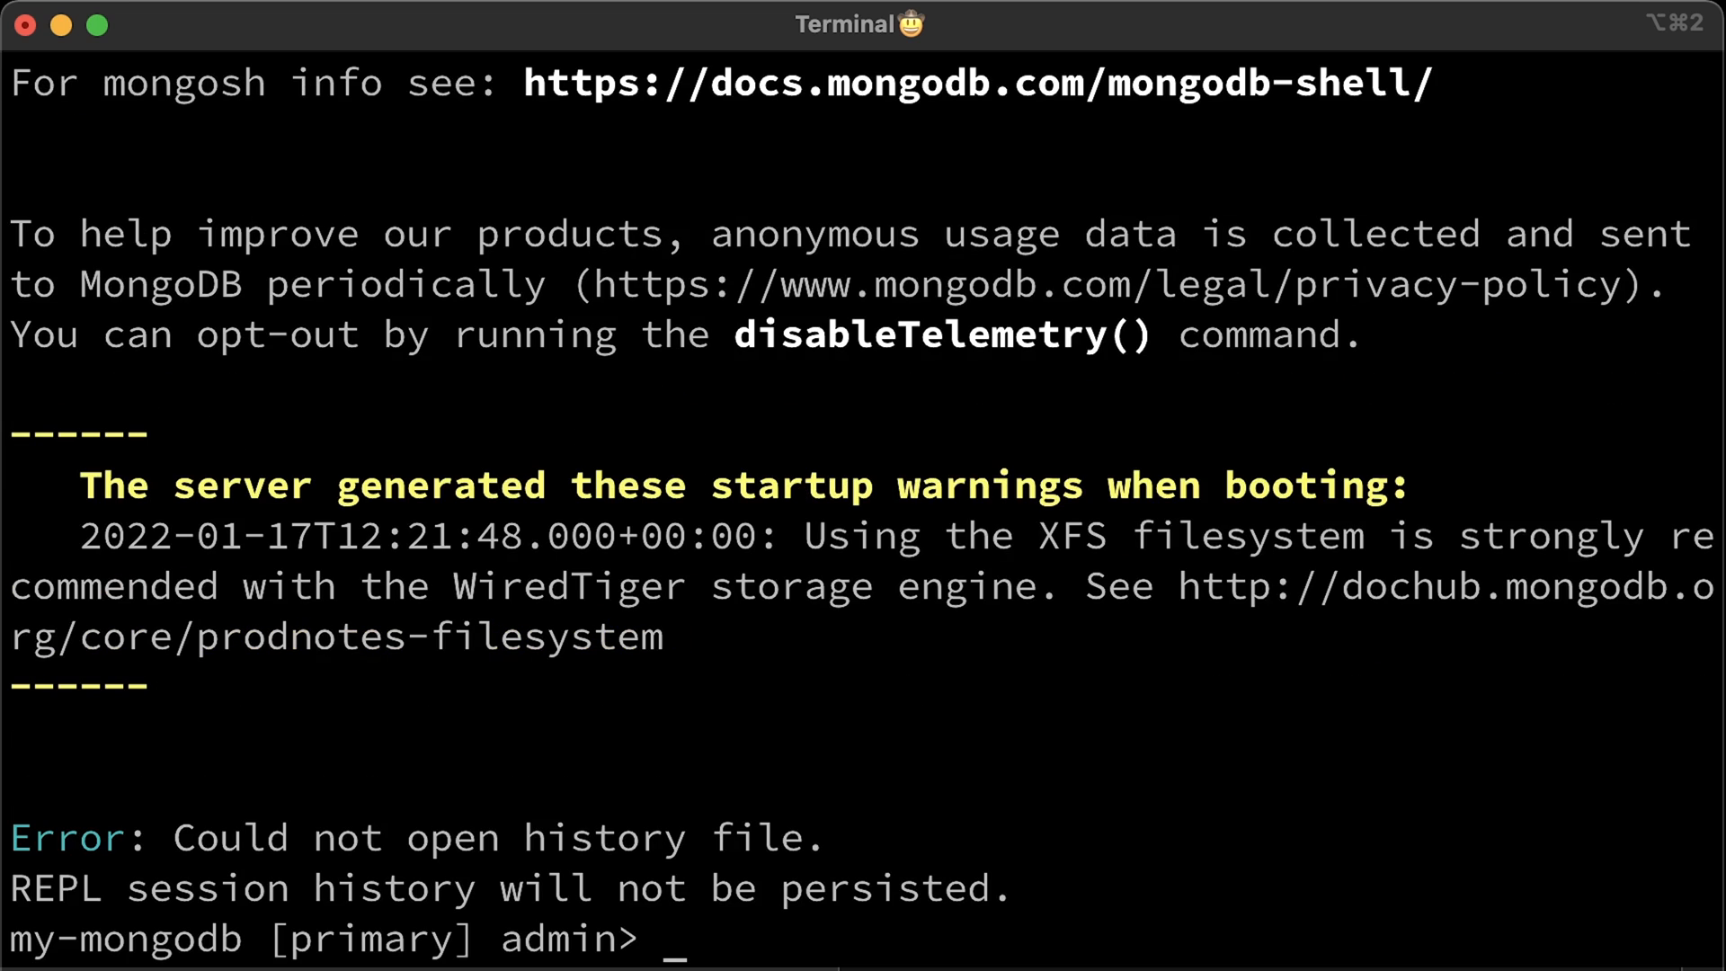
{"action": "type", "text": "rs.status("}
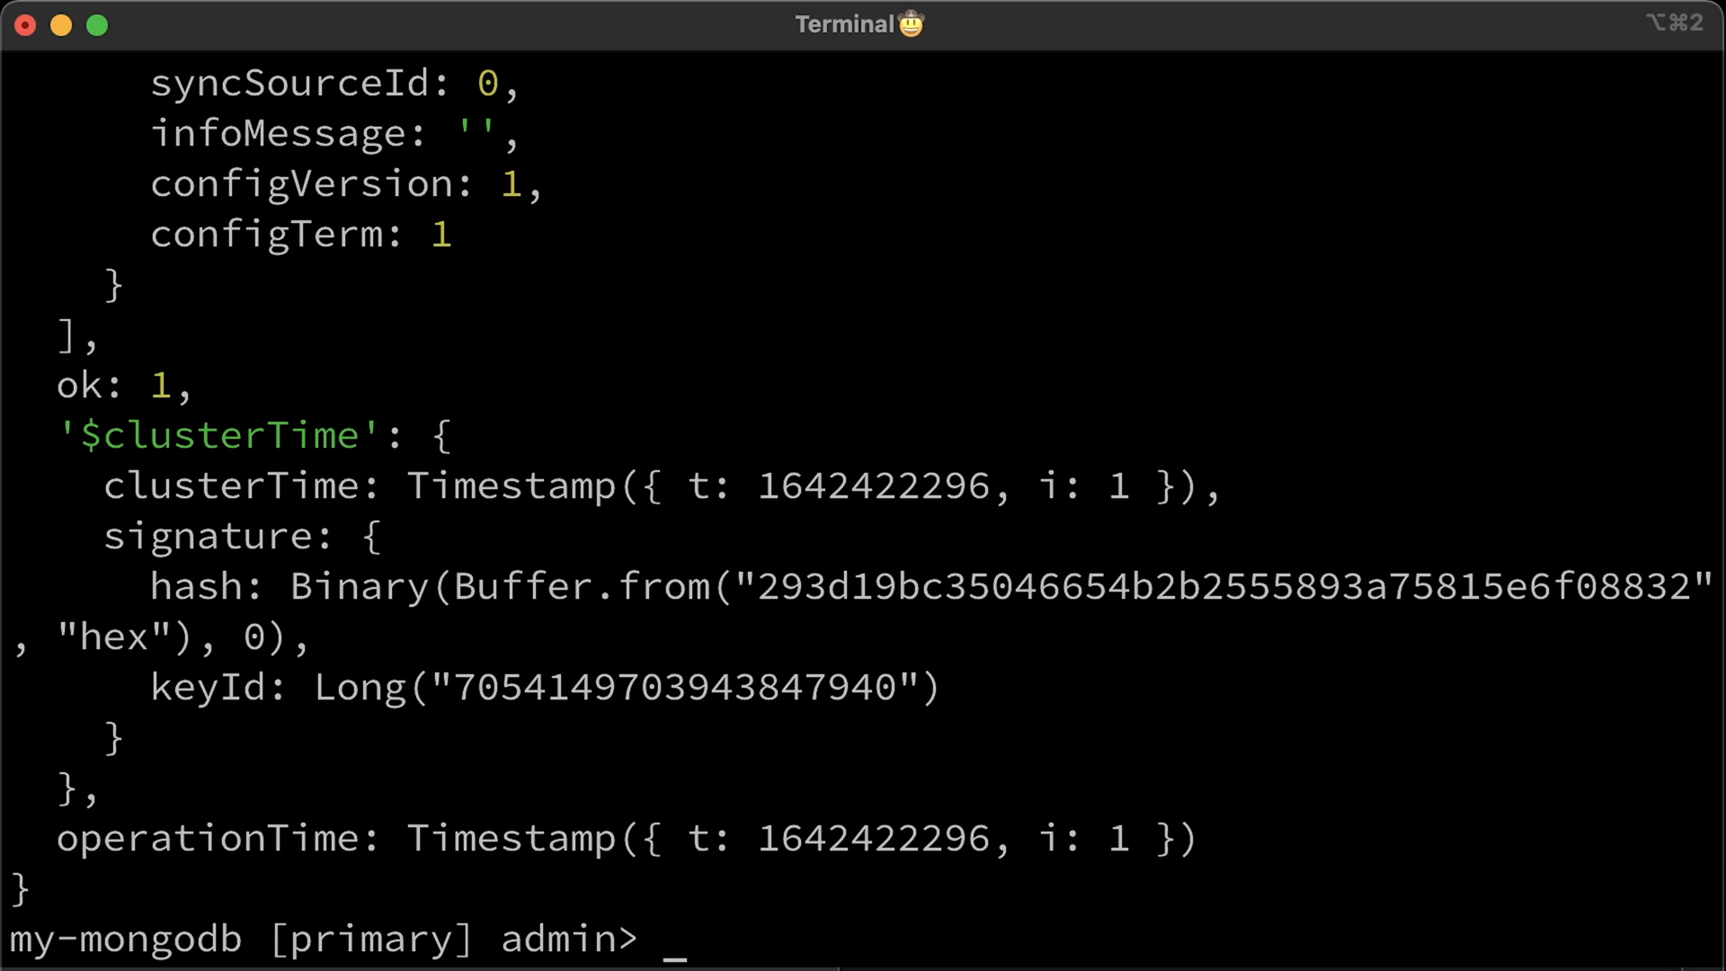
{"action": "type", "text": "rs.status()"}
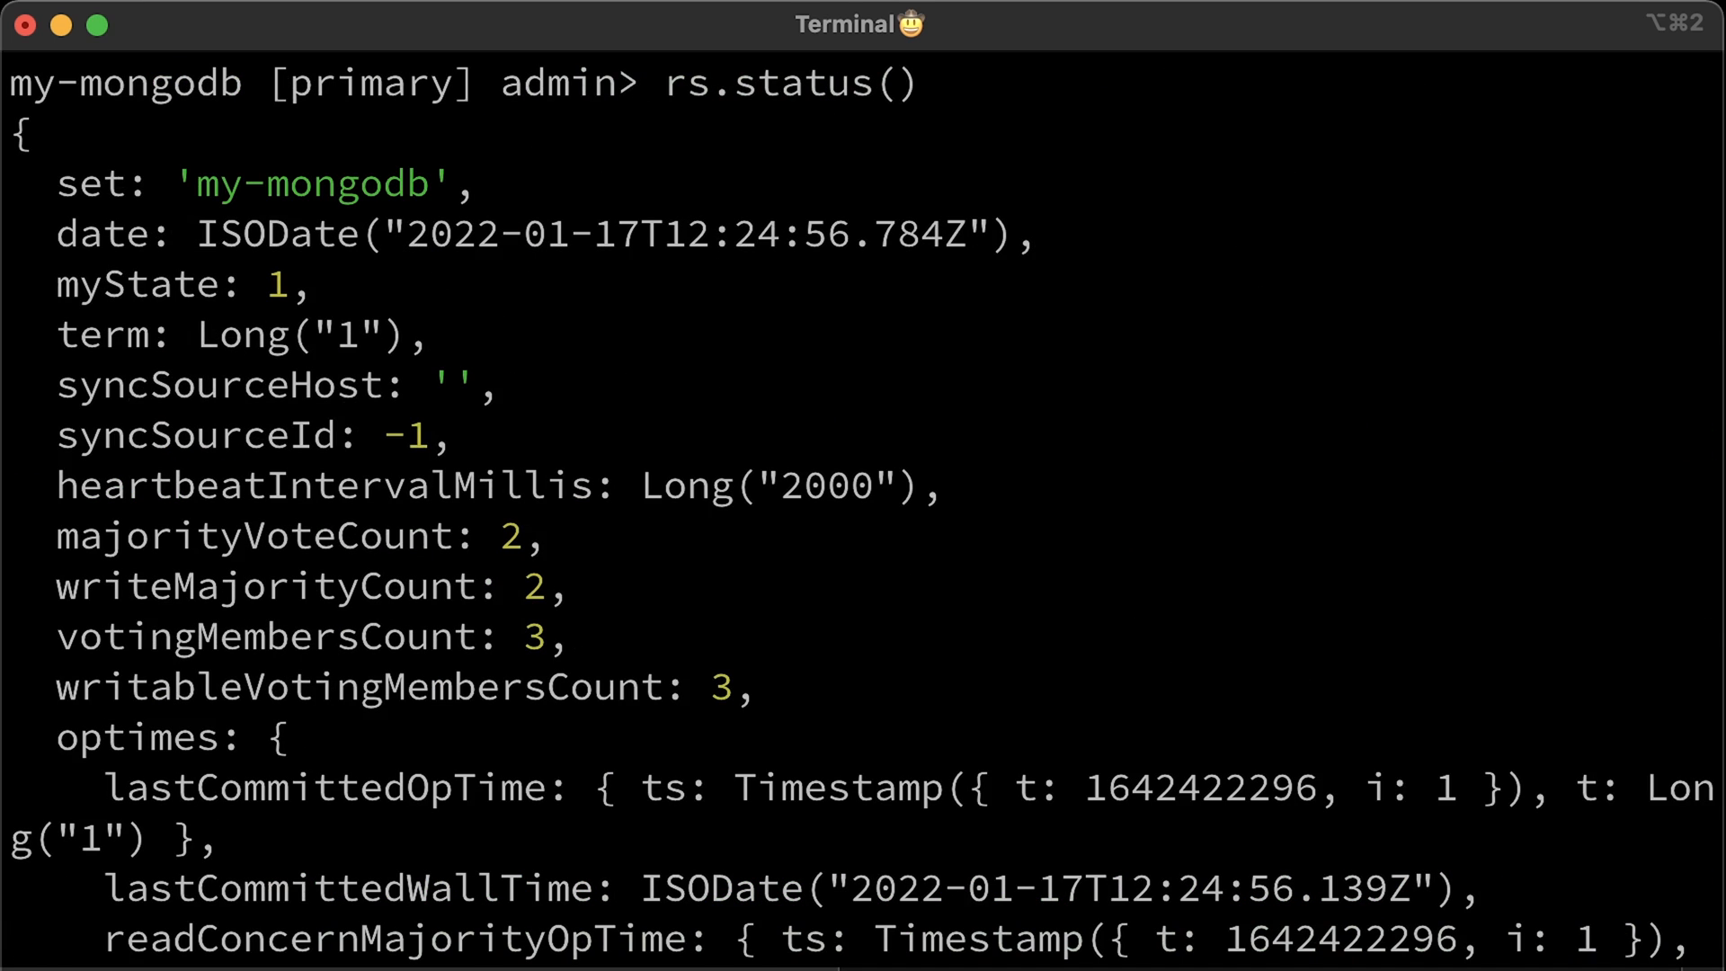
{"action": "key", "text": "ctrl+l"}
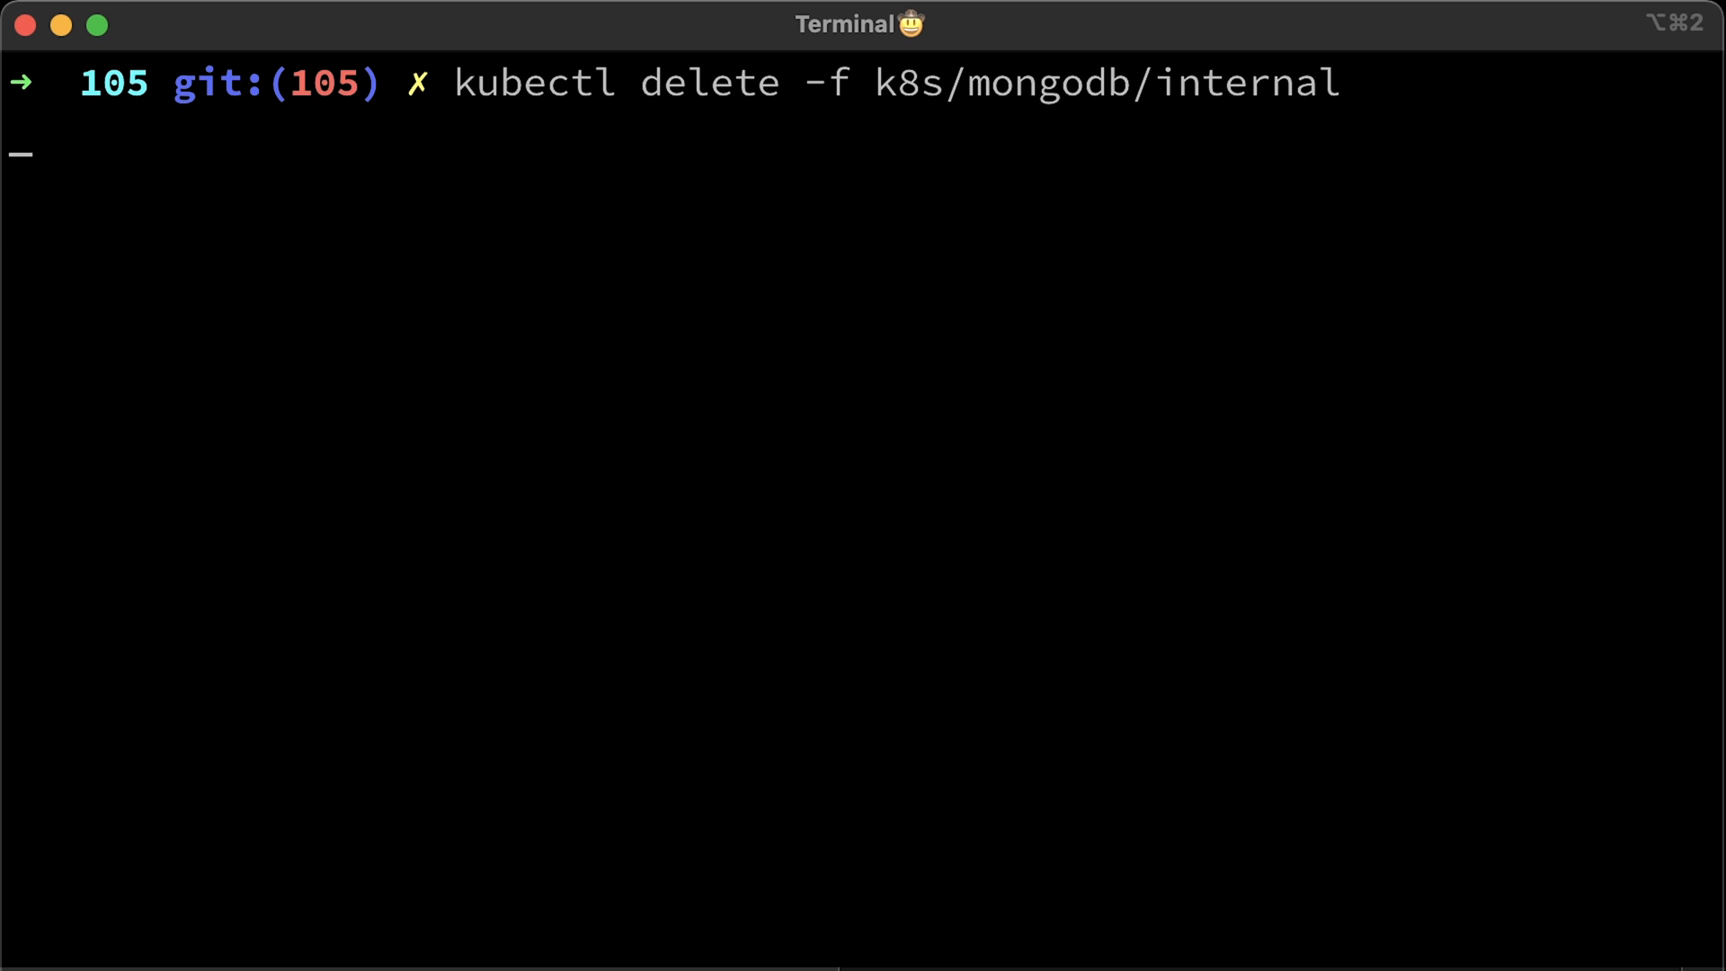
Write external/certificate.yaml with the extra hostnames and secretName mongodb-external-key-pair
{"action": "key", "text": "Enter"}
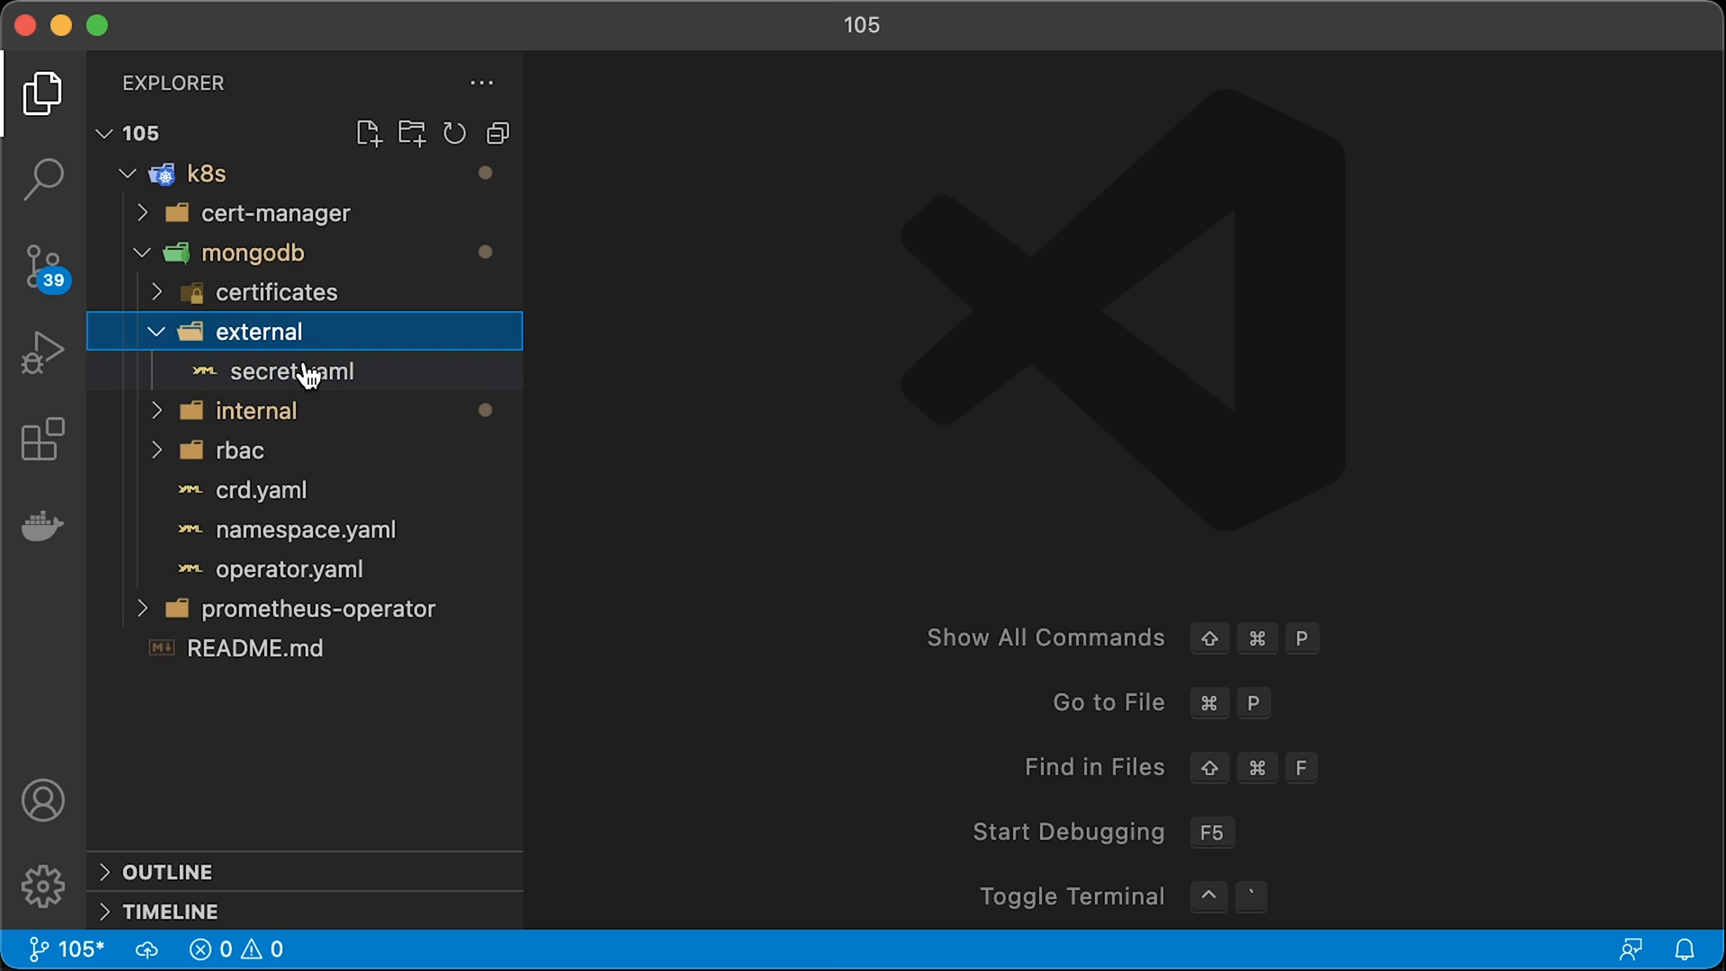
{"action": "double_click", "coordinate": [293, 370]}
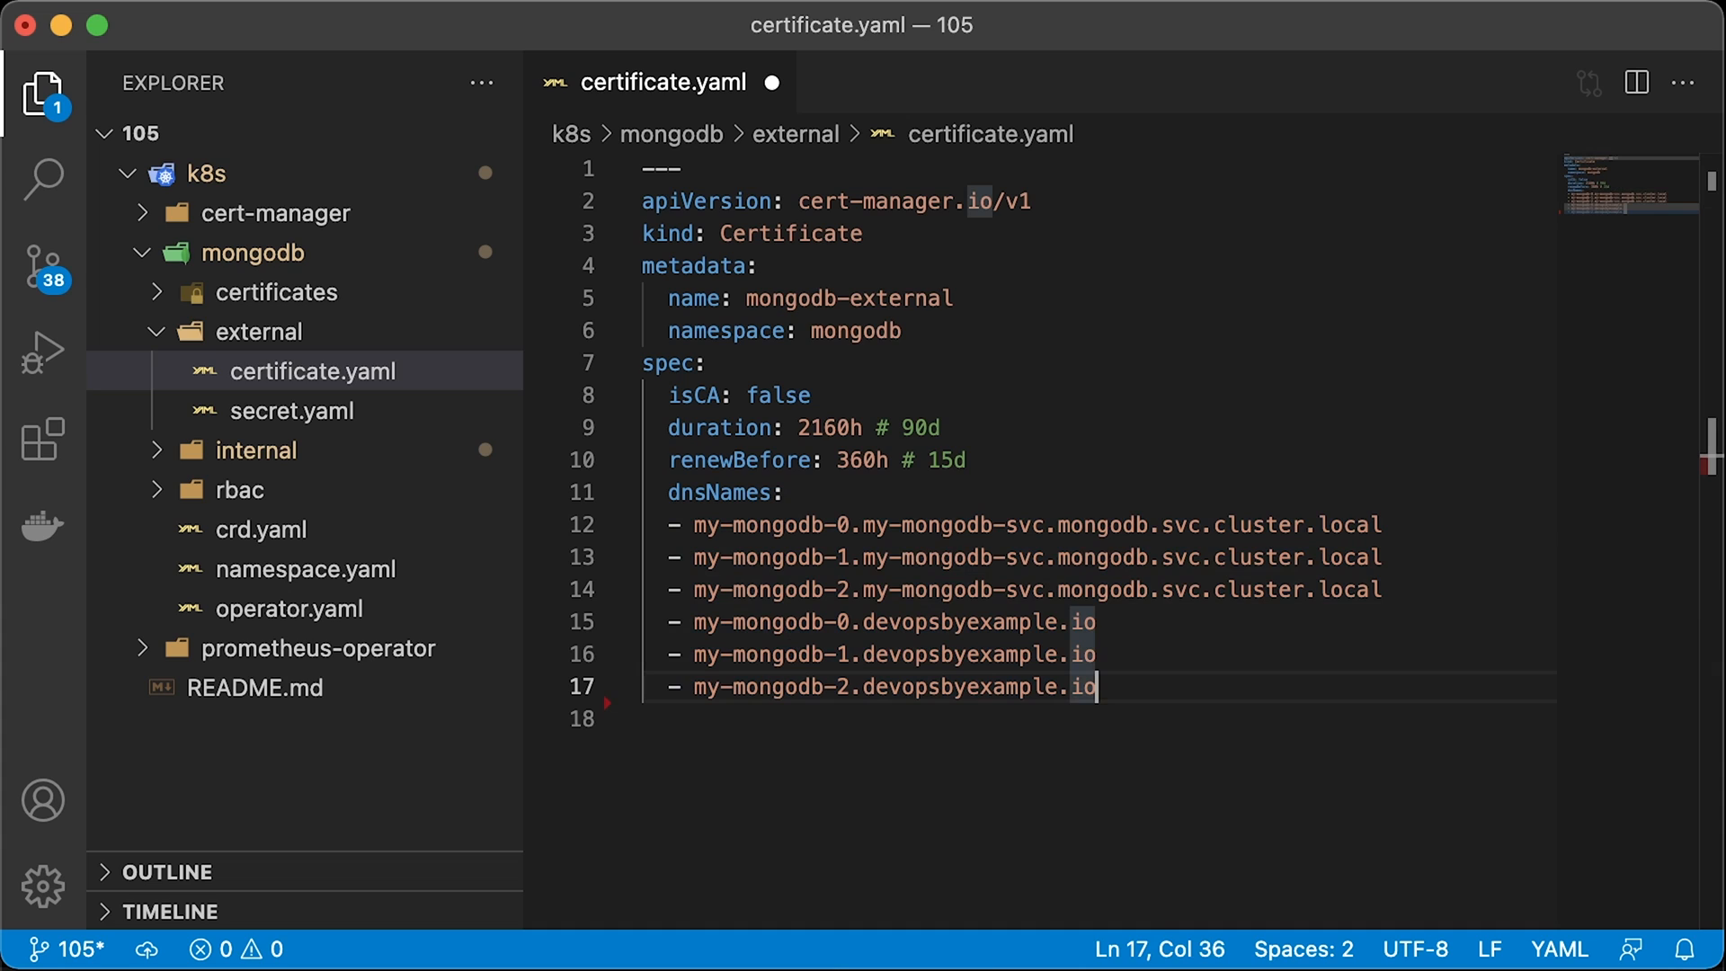
{"action": "type", "text": "secretName: mongodb-external-key-pair"}
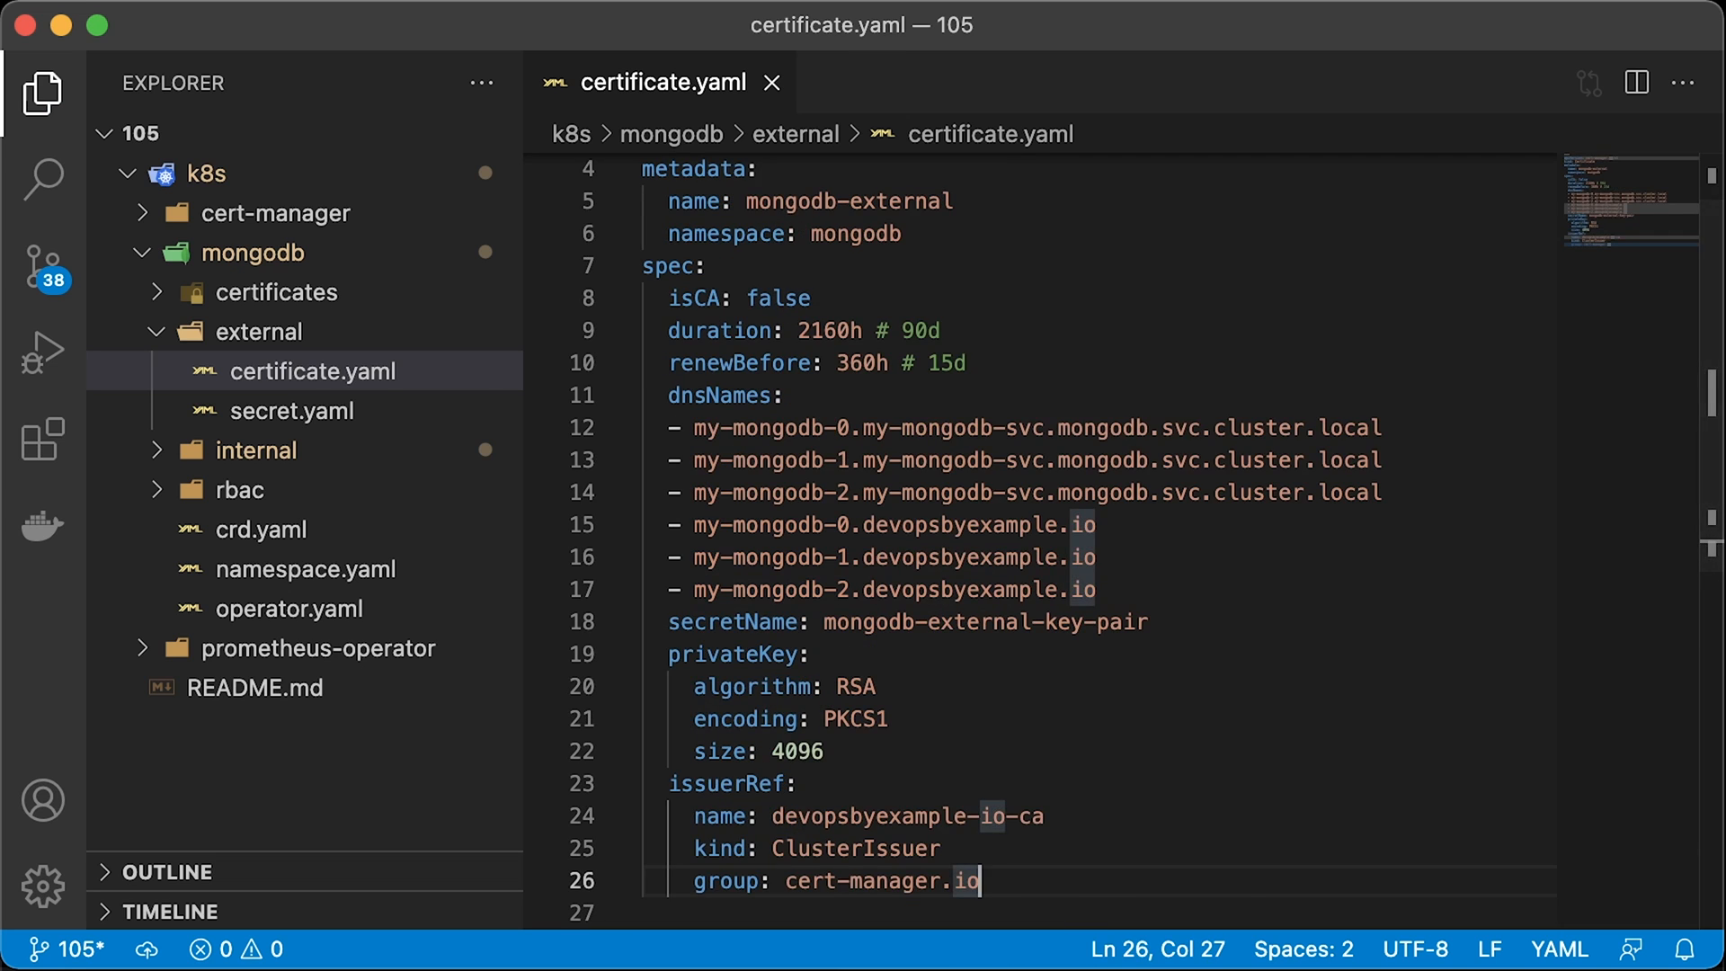
Review replicaSetHorizons in external/mongodb.yaml and start a services.yaml in the external folder
{"action": "left_click", "coordinate": [323, 410]}
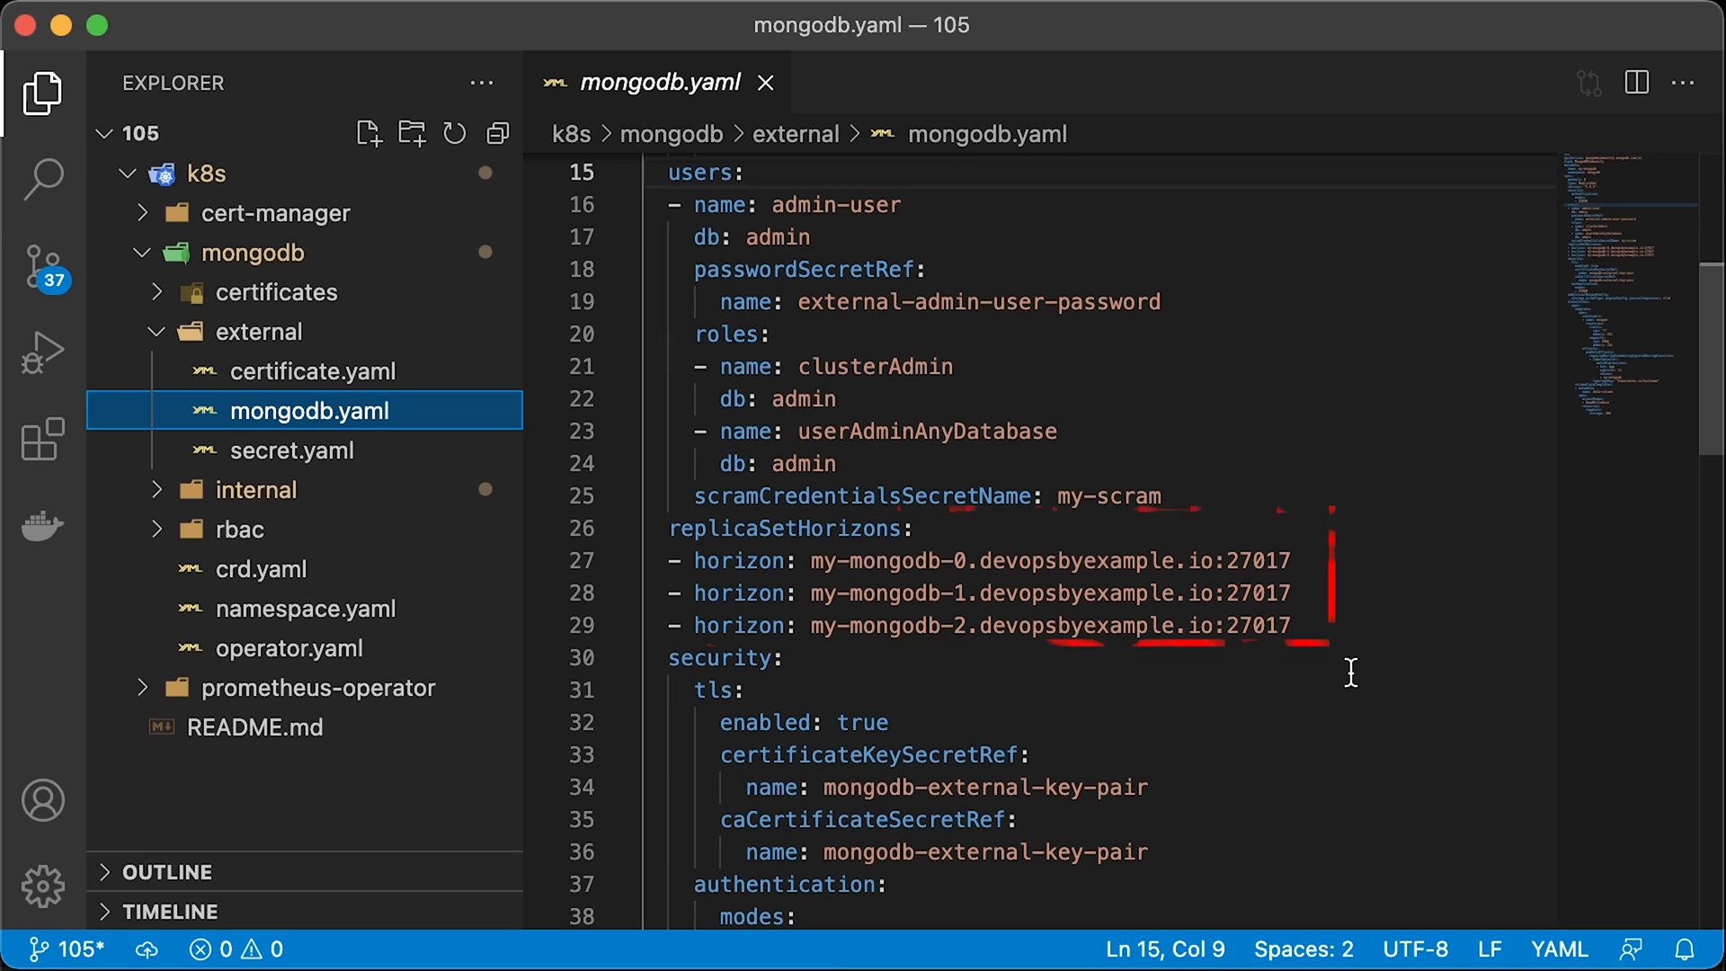
{"action": "scroll", "scroll_direction": "down", "scroll_amount": 3}
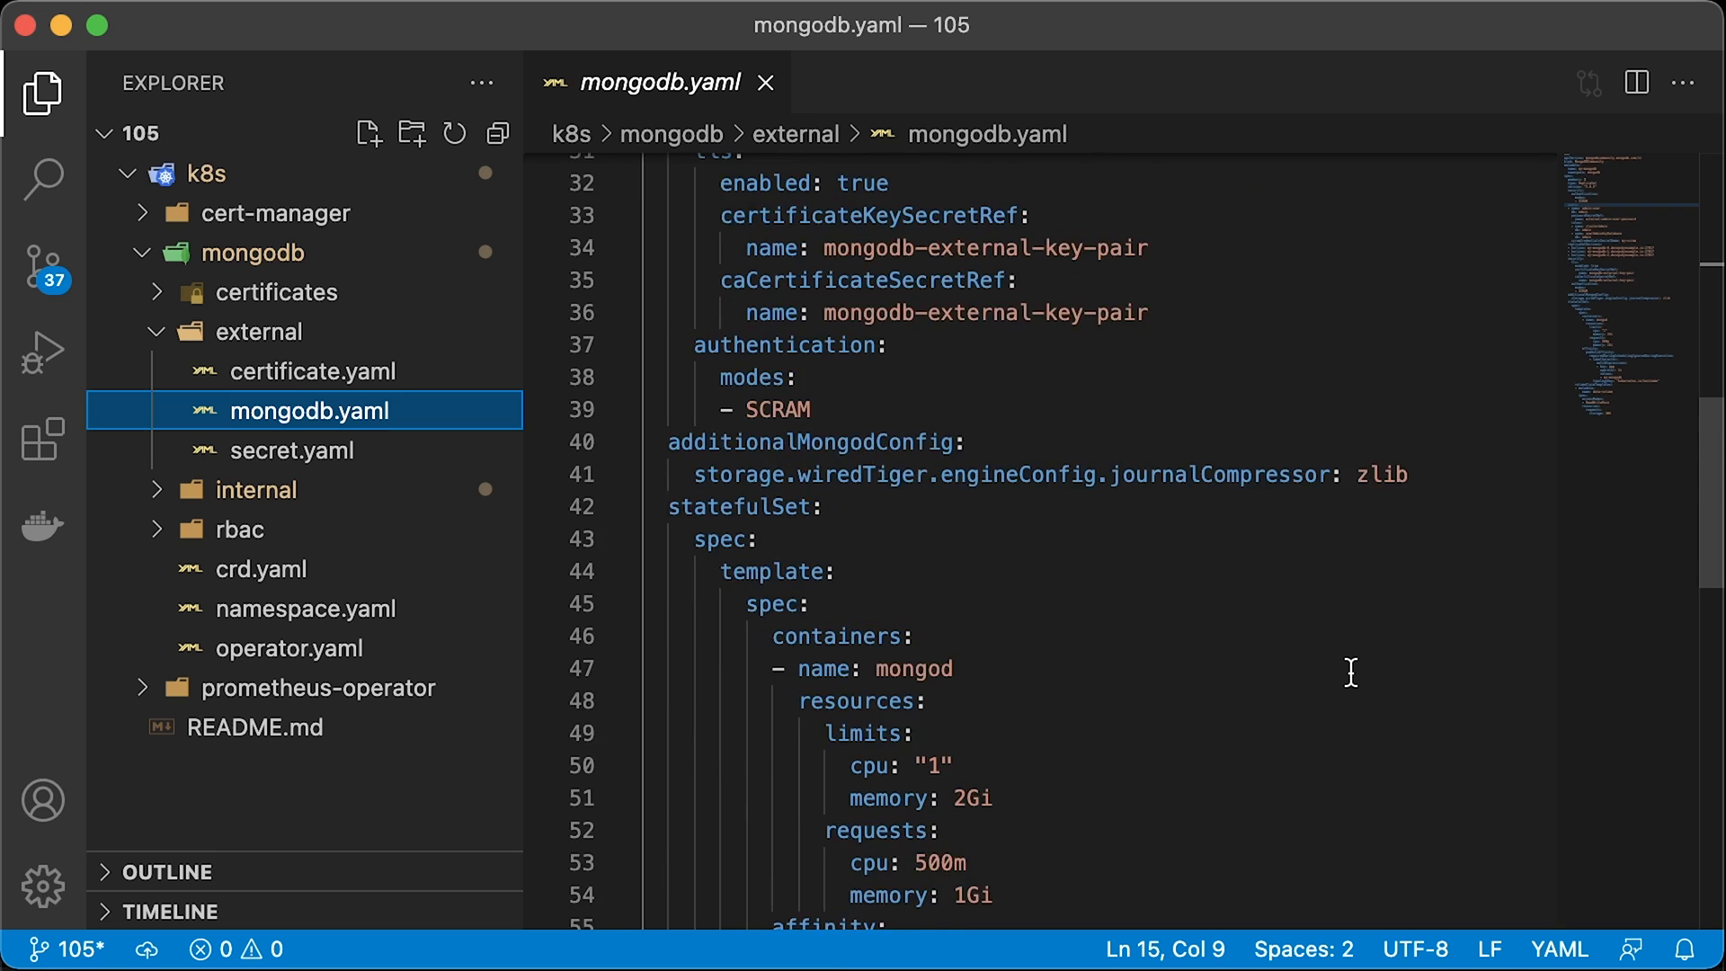
{"action": "scroll", "scroll_direction": "down", "scroll_amount": 3}
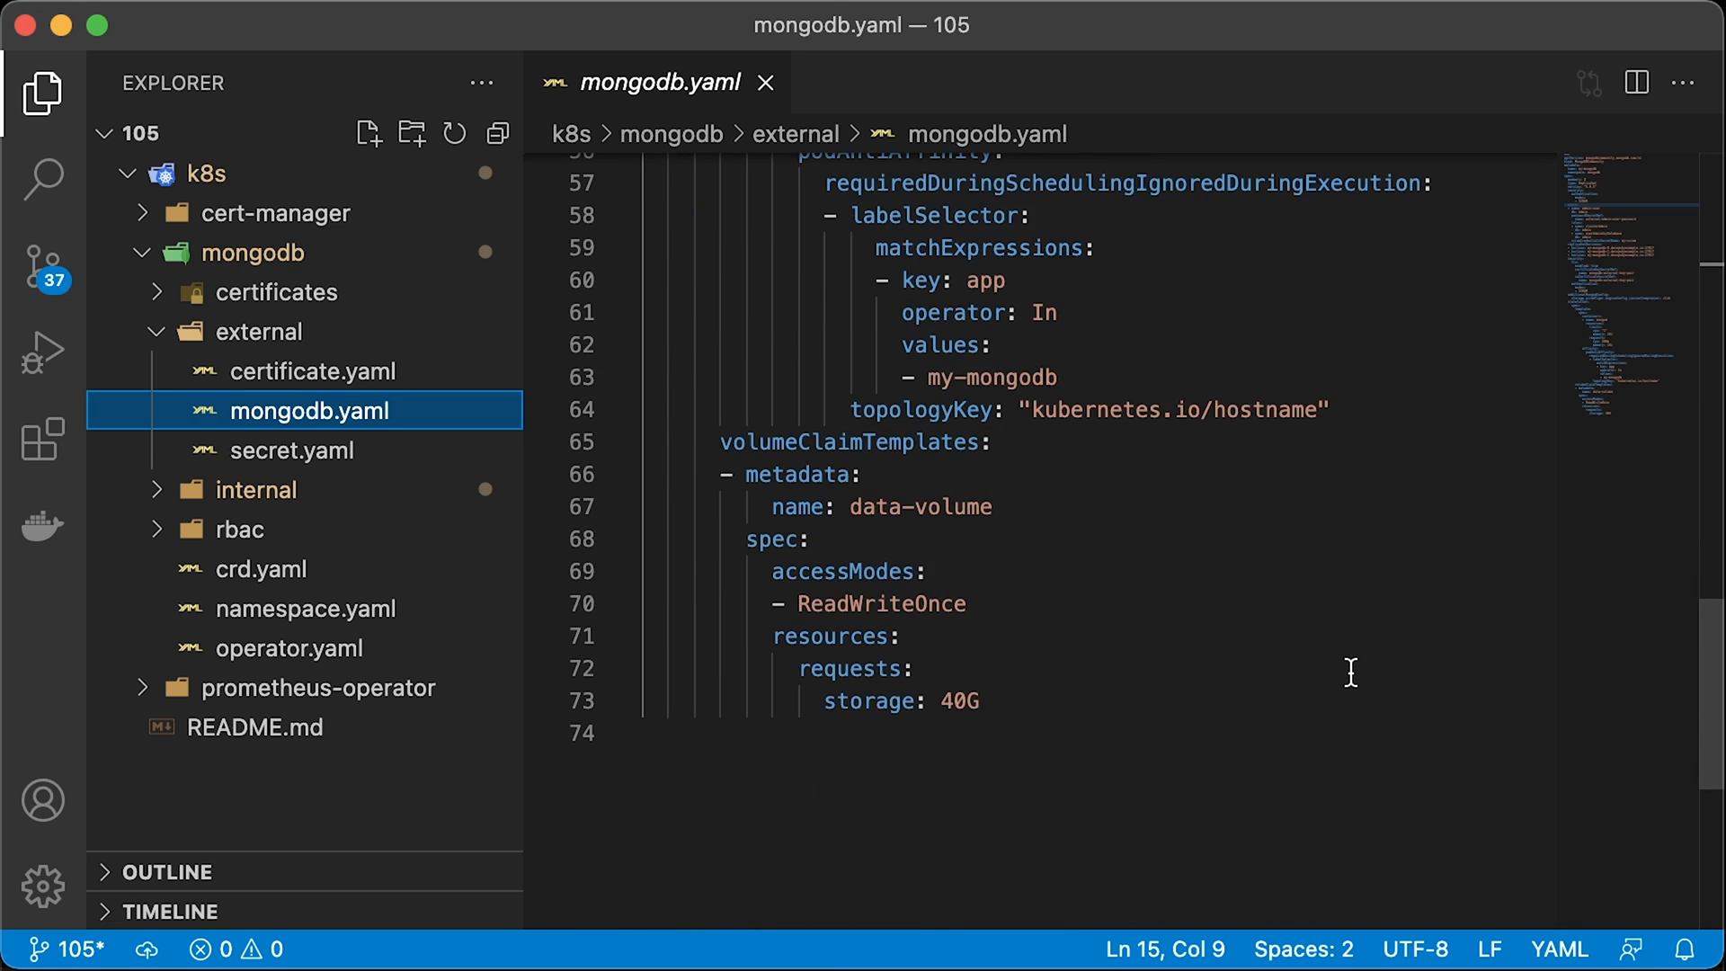
{"action": "left_click", "coordinate": [367, 131]}
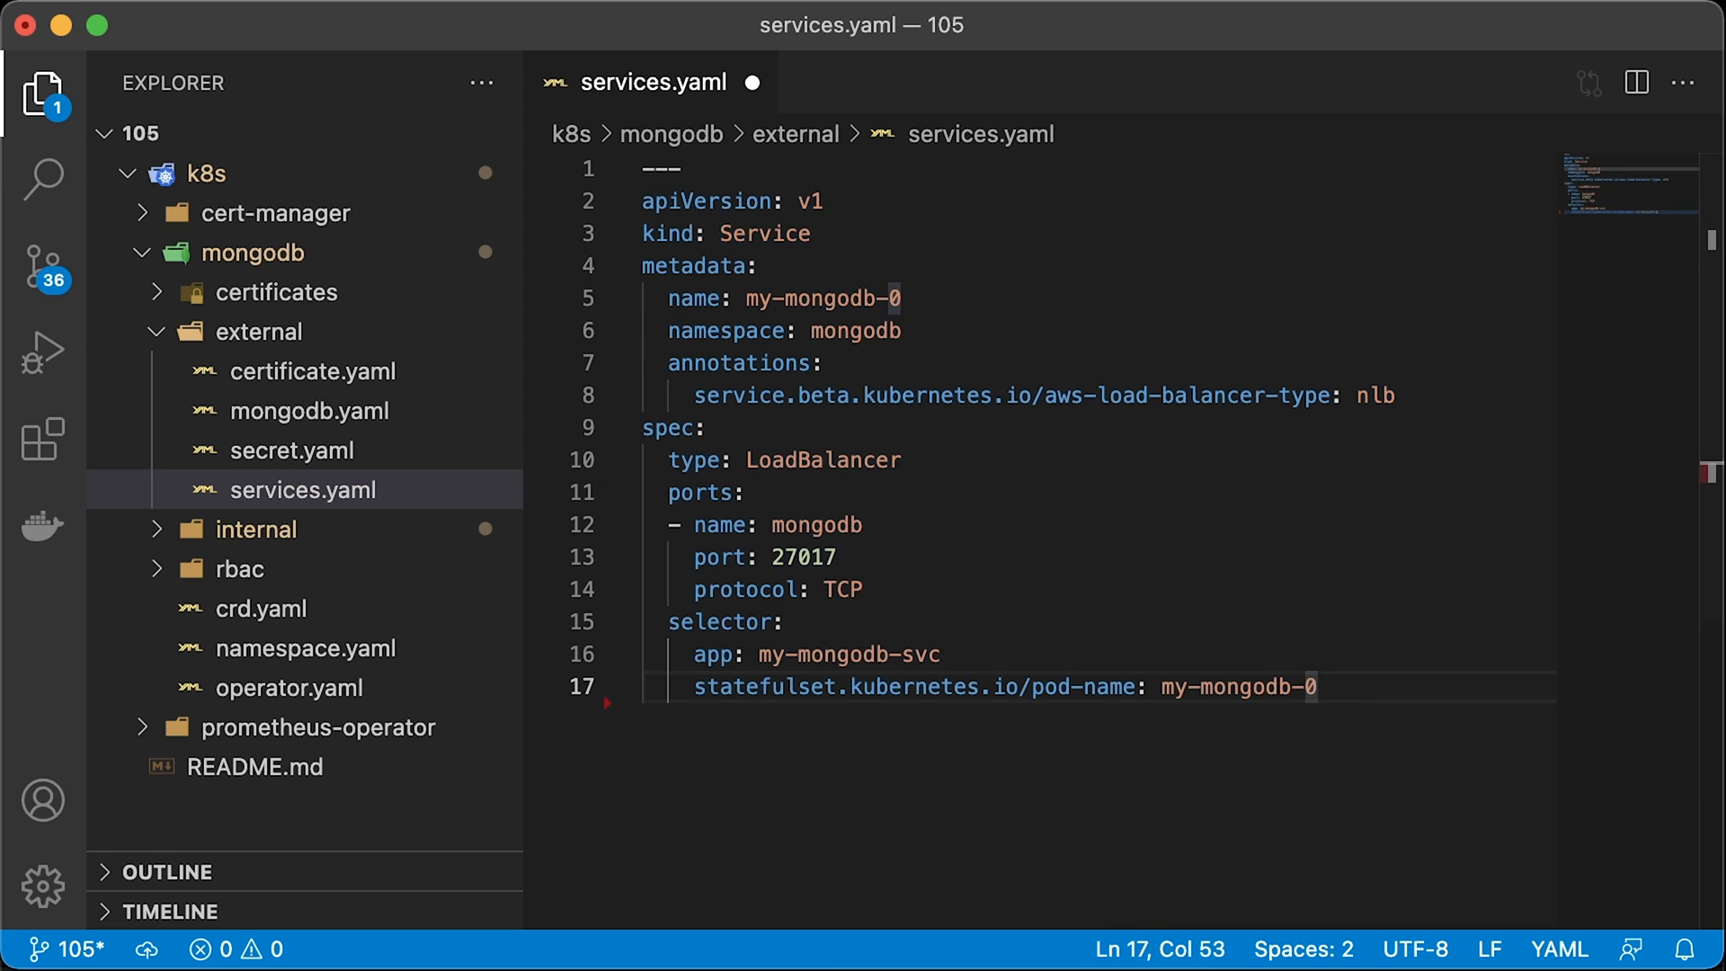
Scroll through services.yaml defining the three per-pod LoadBalancer services
{"action": "scroll", "scroll_direction": "down", "scroll_amount": 3}
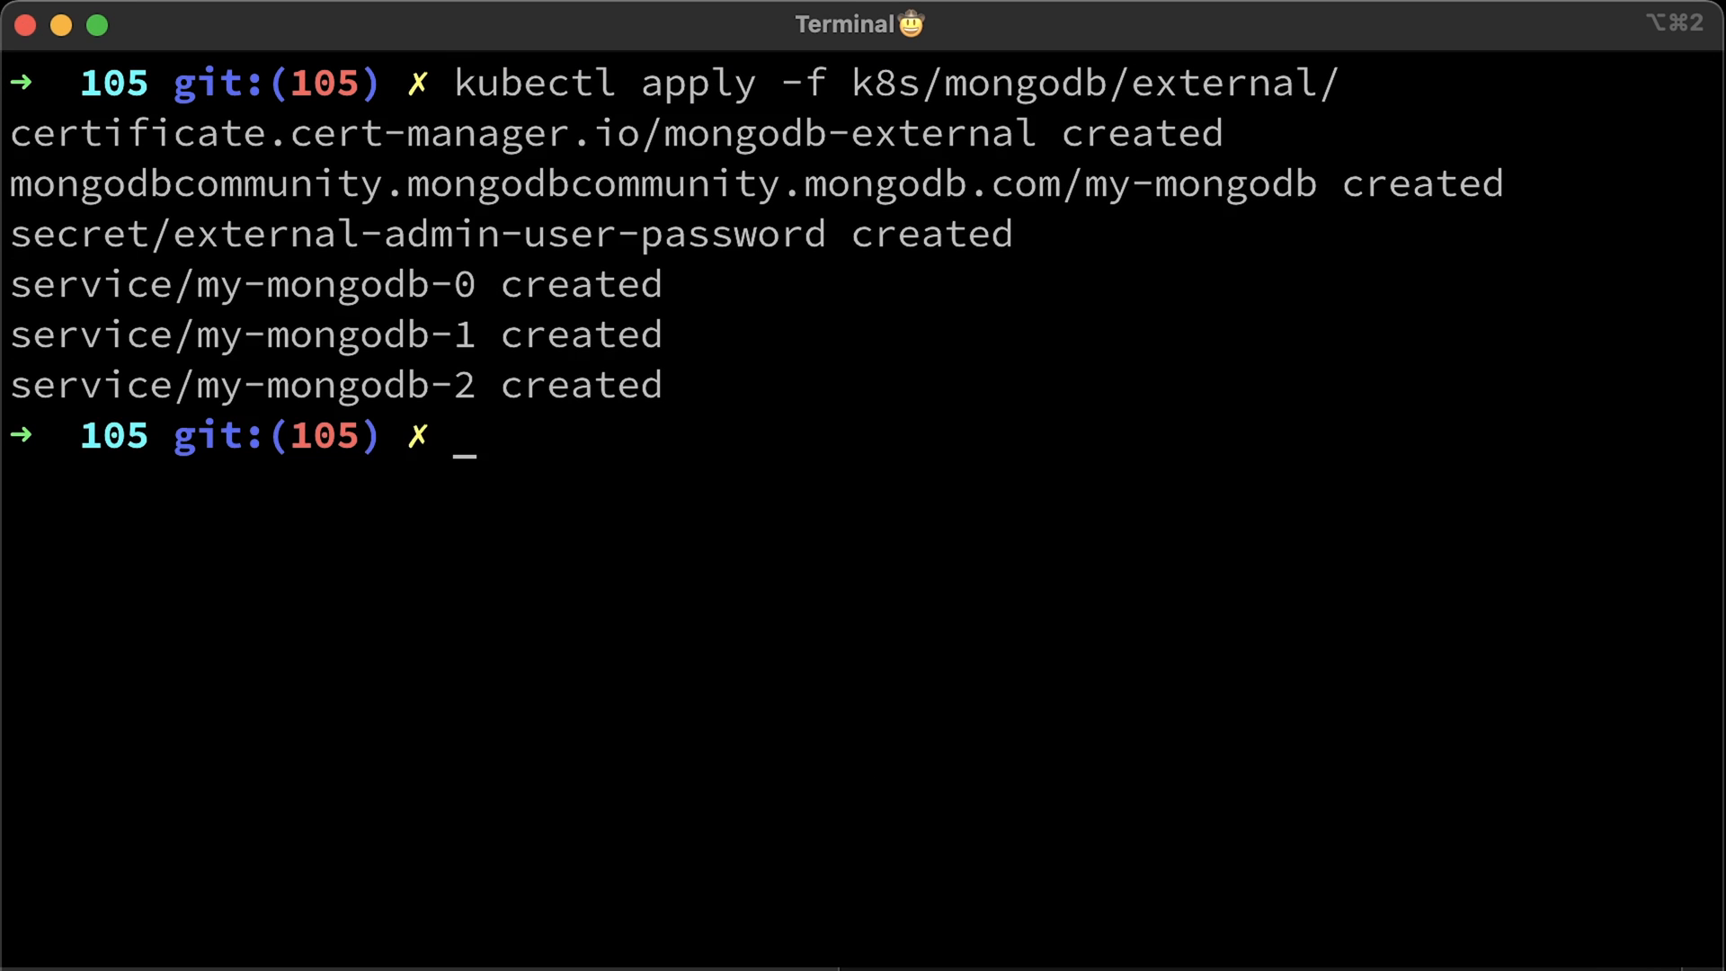
Watch the mongodb pods come up and list the services with kubectl get svc
{"action": "type", "text": "watch -n 1 -t kubectl get pods -n mongodb"}
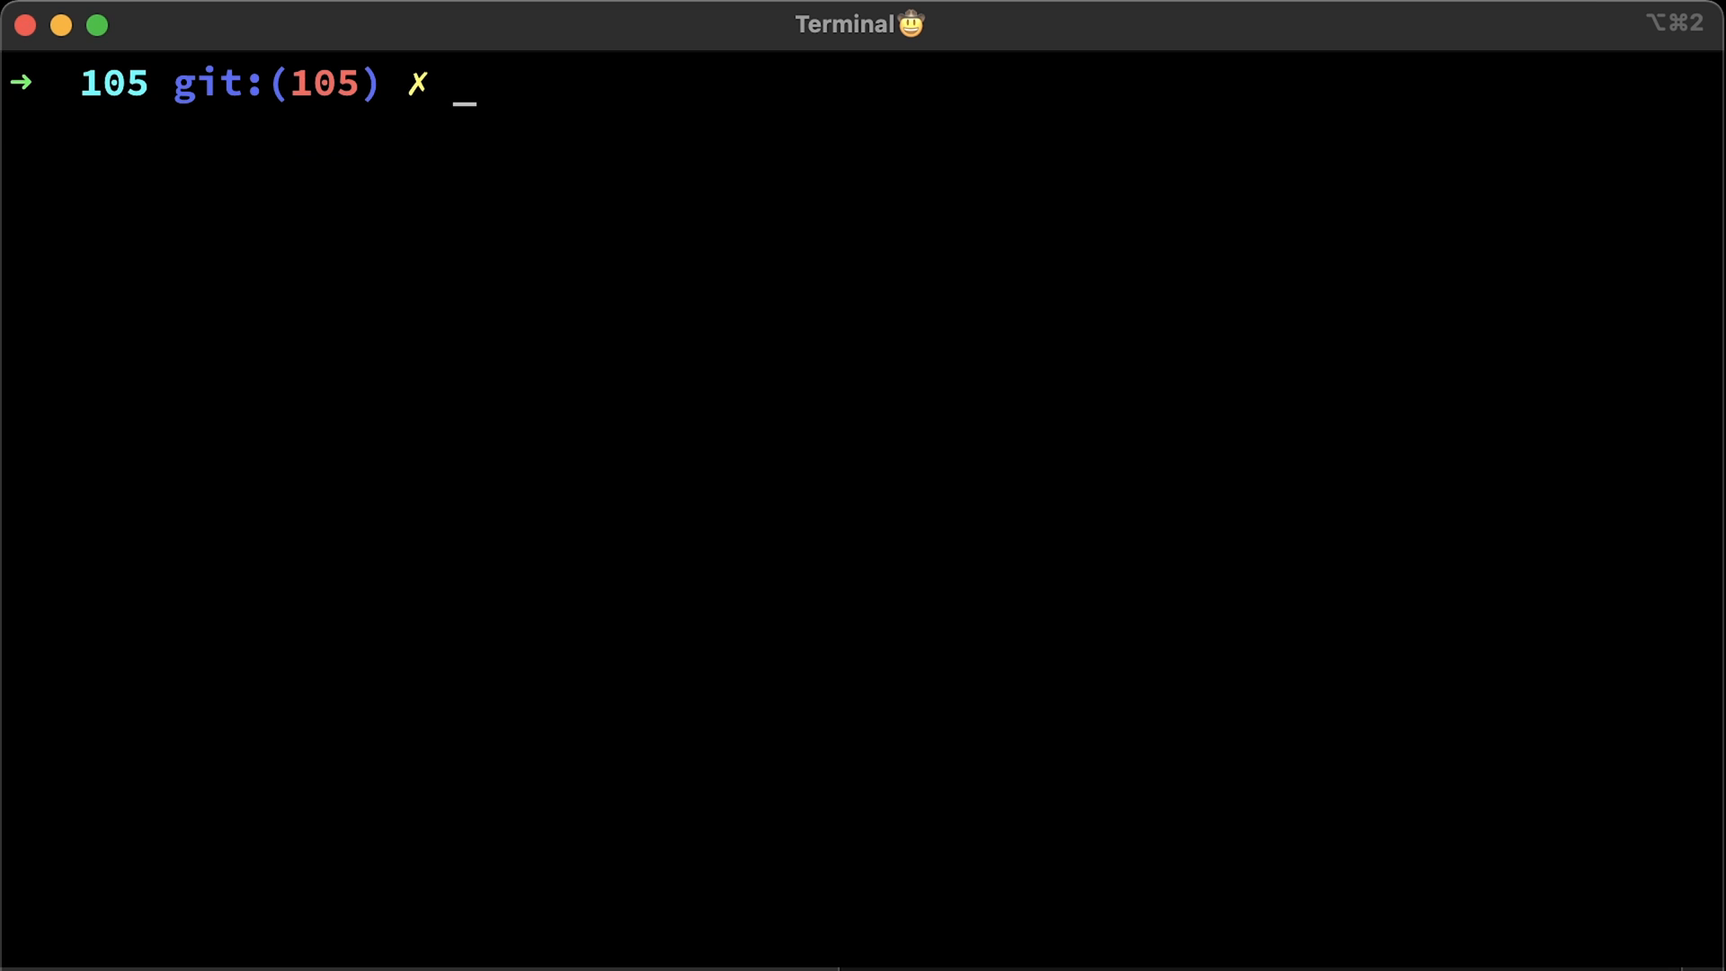
{"action": "type", "text": "kubectl get svc -n mongodb"}
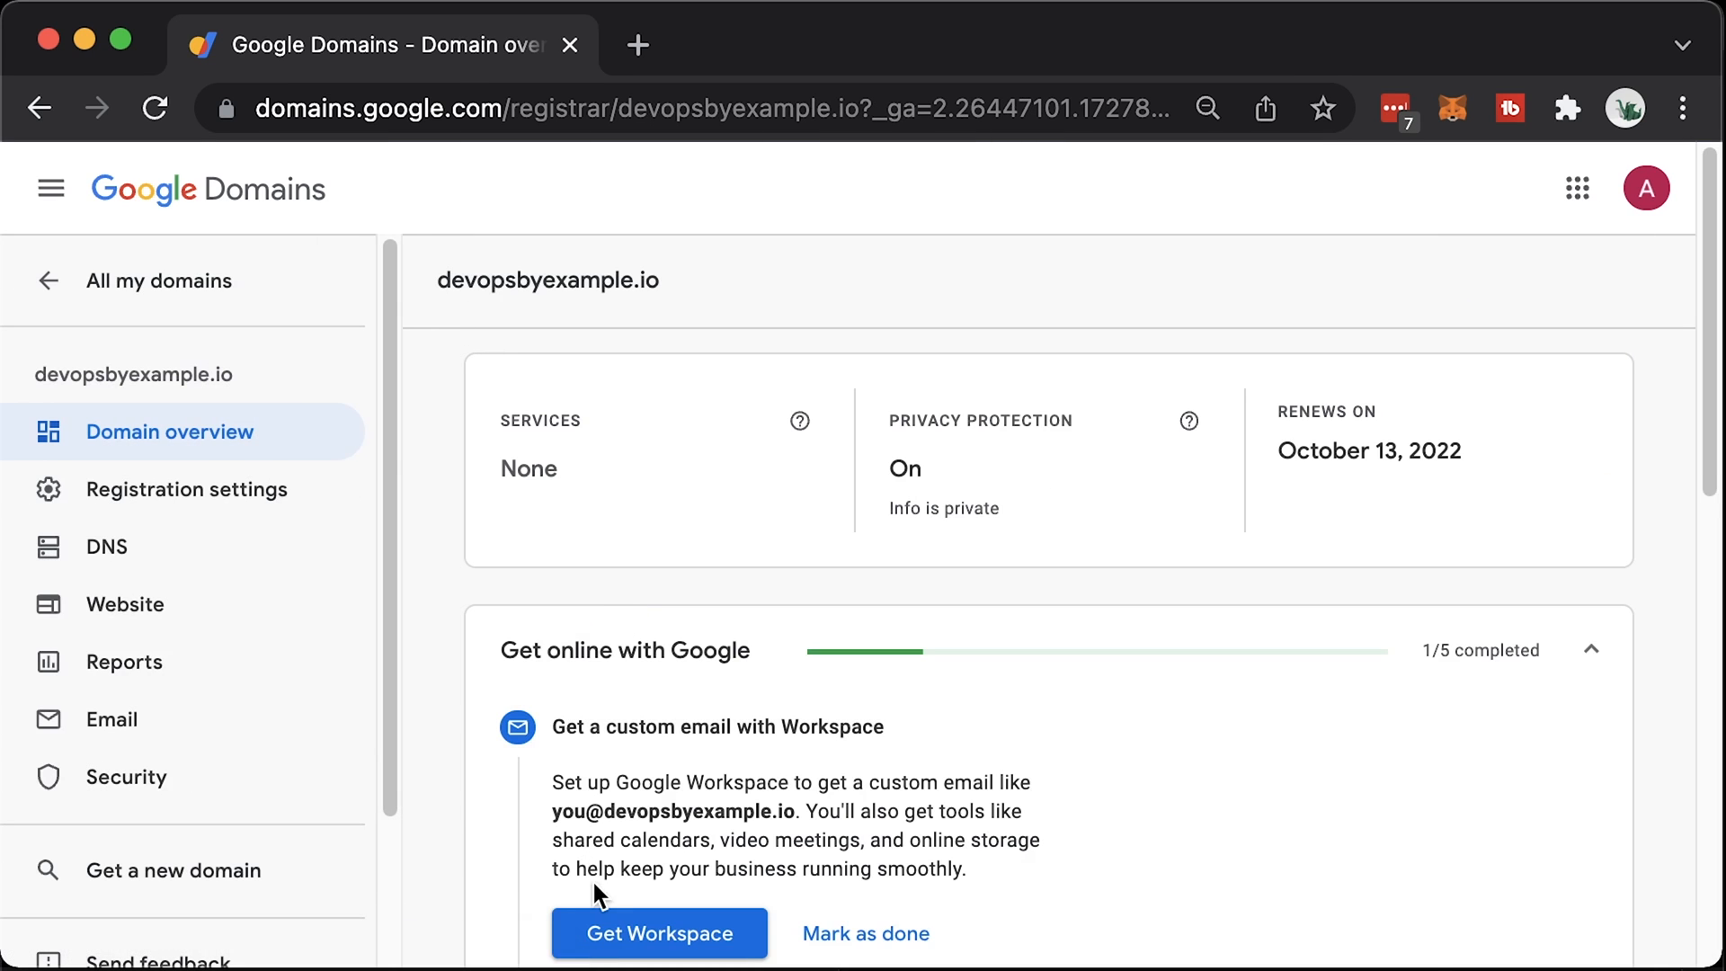
Add CNAME records for the my-mongodb pods and an _mongodb._tcp SRV record on port 27017, then save
{"action": "left_click", "coordinate": [106, 547]}
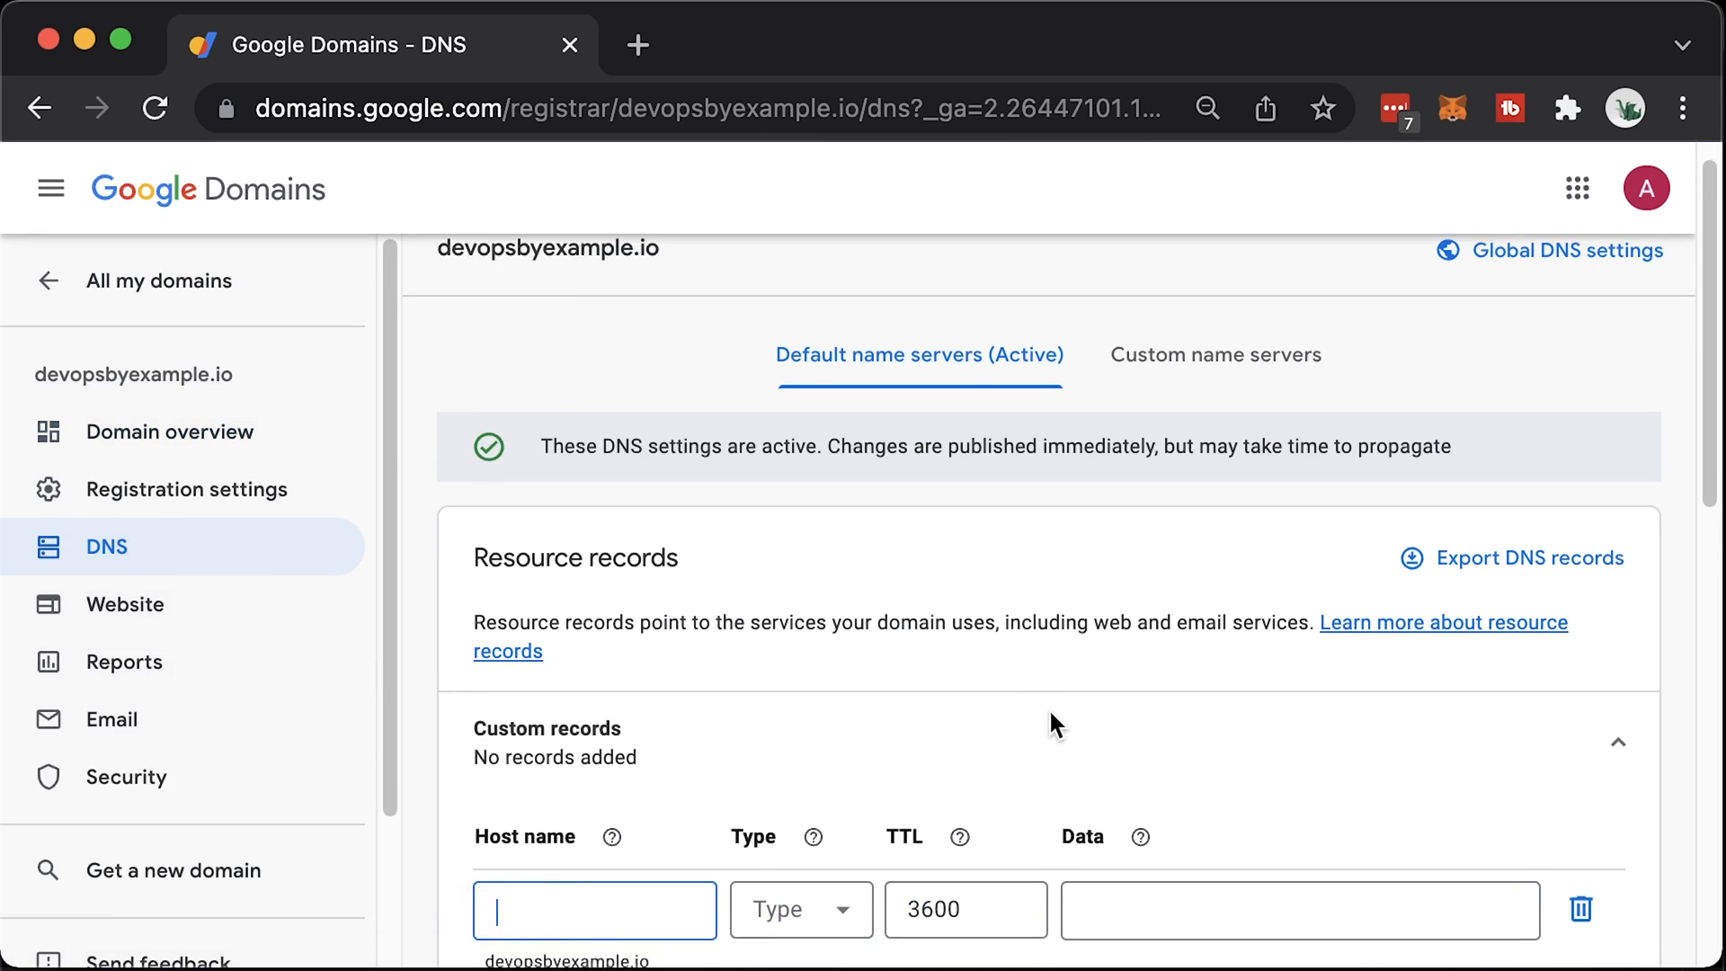
{"action": "scroll", "scroll_direction": "down", "scroll_amount": 3}
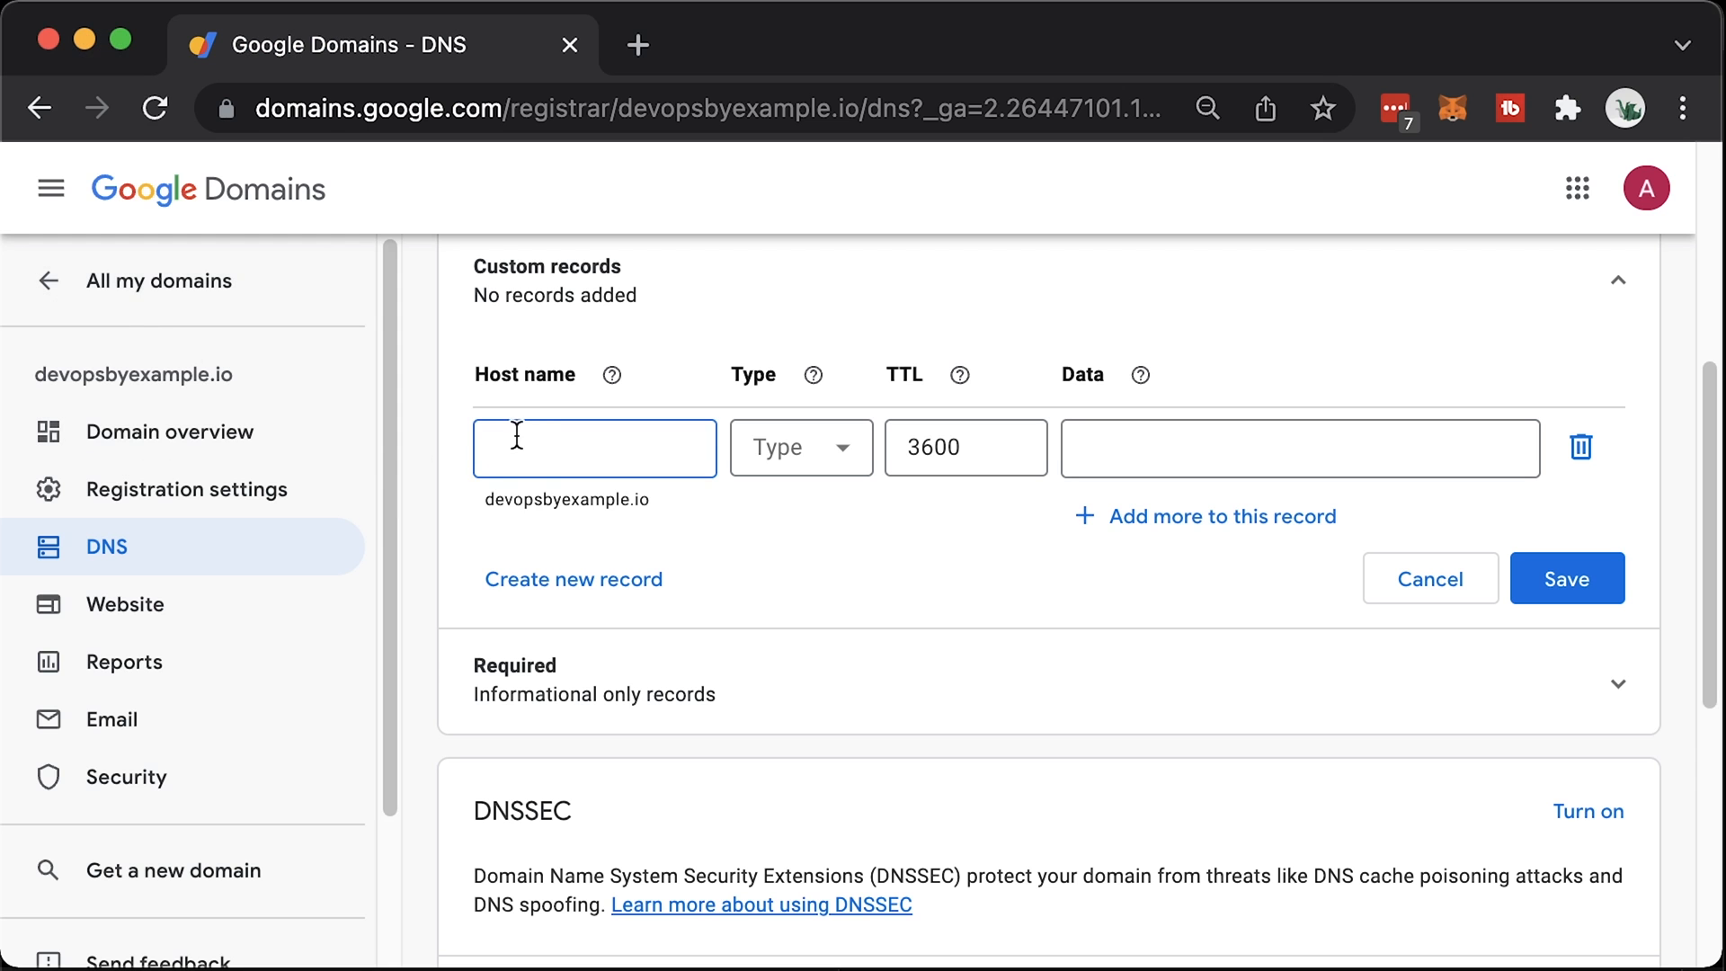
{"action": "left_click", "coordinate": [800, 448]}
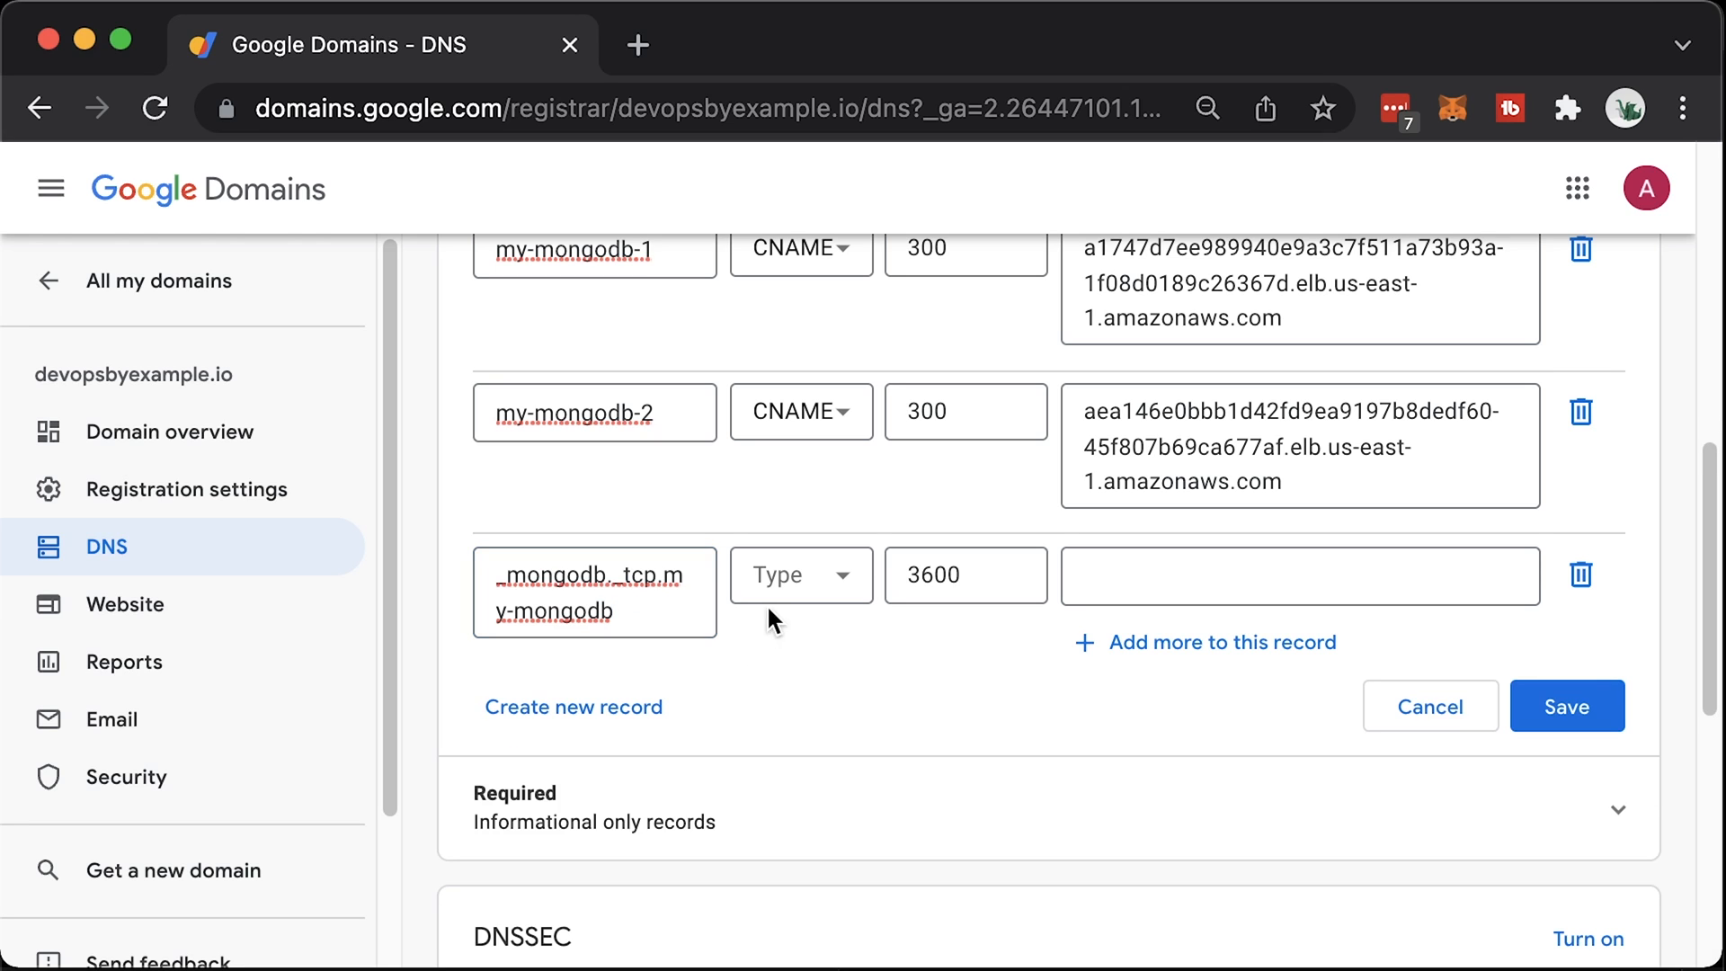
{"action": "left_click", "coordinate": [800, 575]}
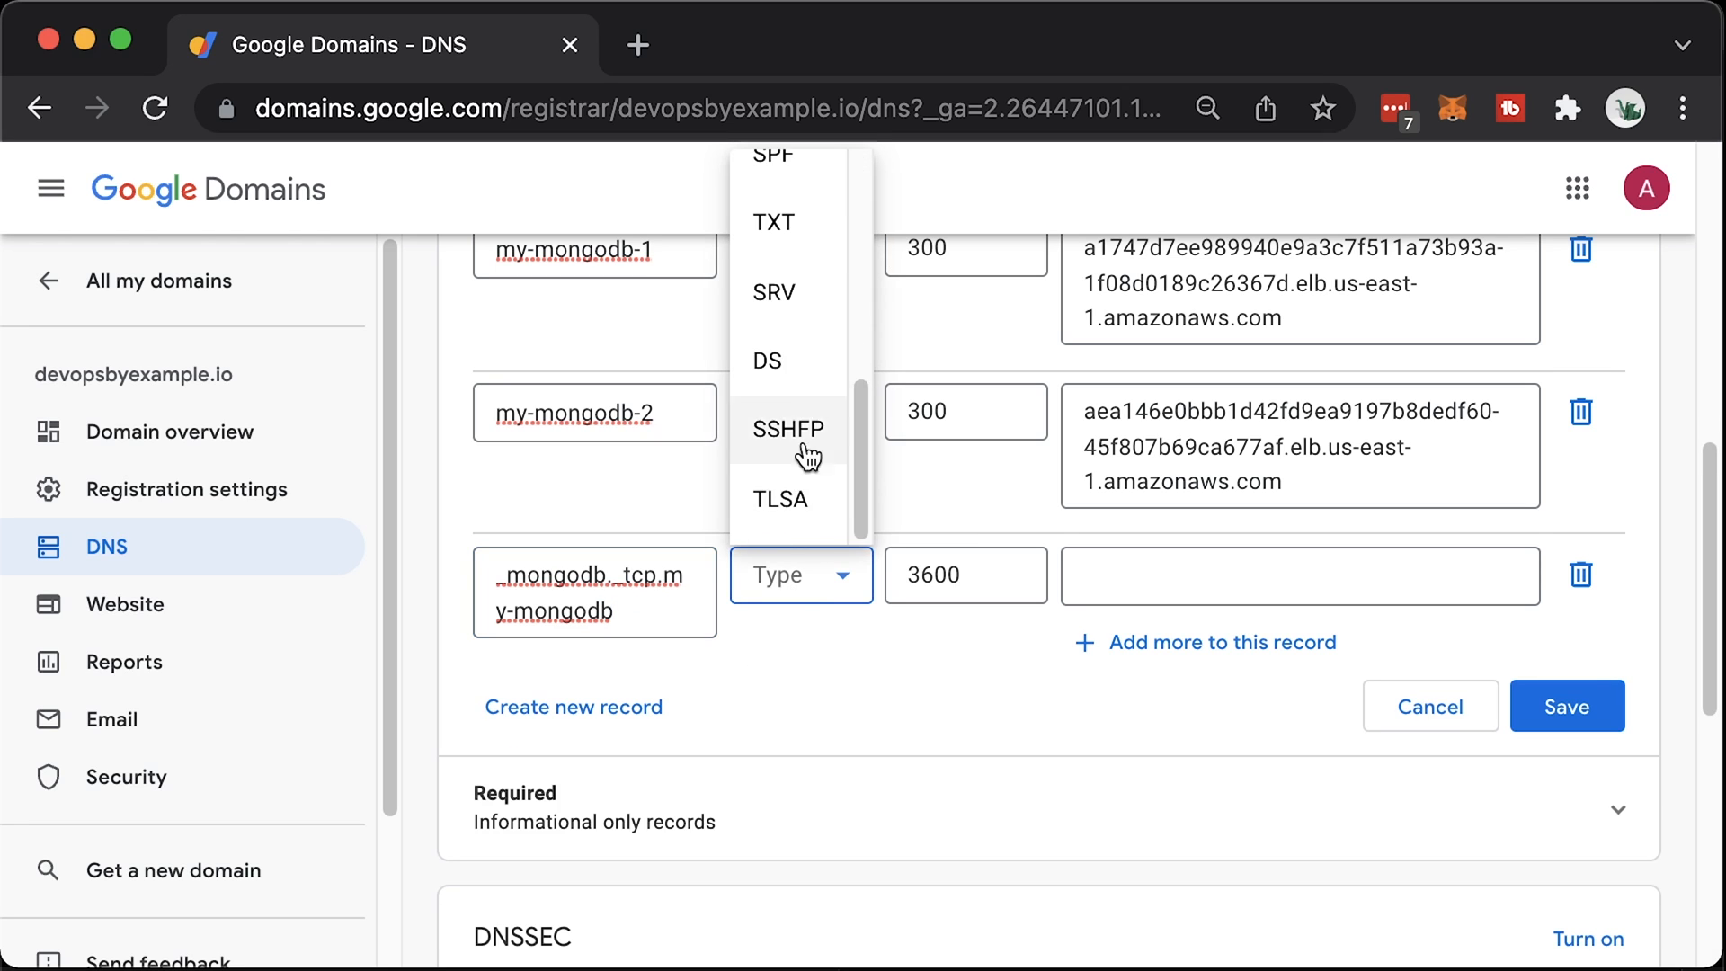
{"action": "left_click", "coordinate": [773, 292]}
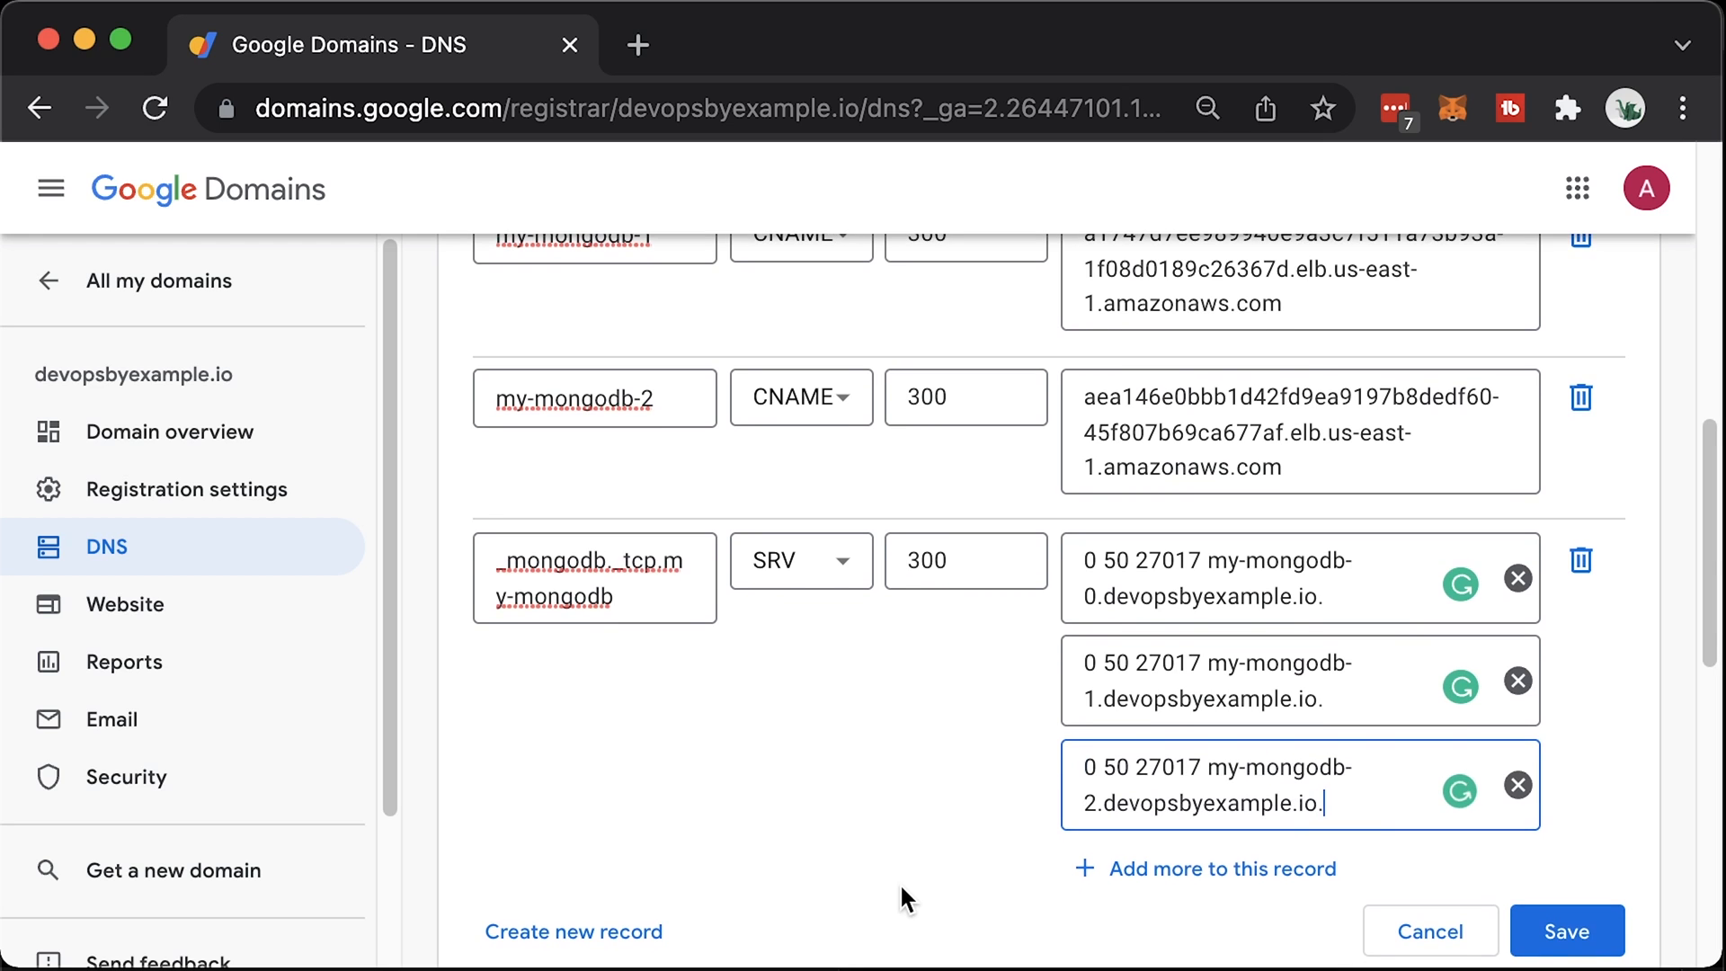
{"action": "left_click", "coordinate": [1566, 930]}
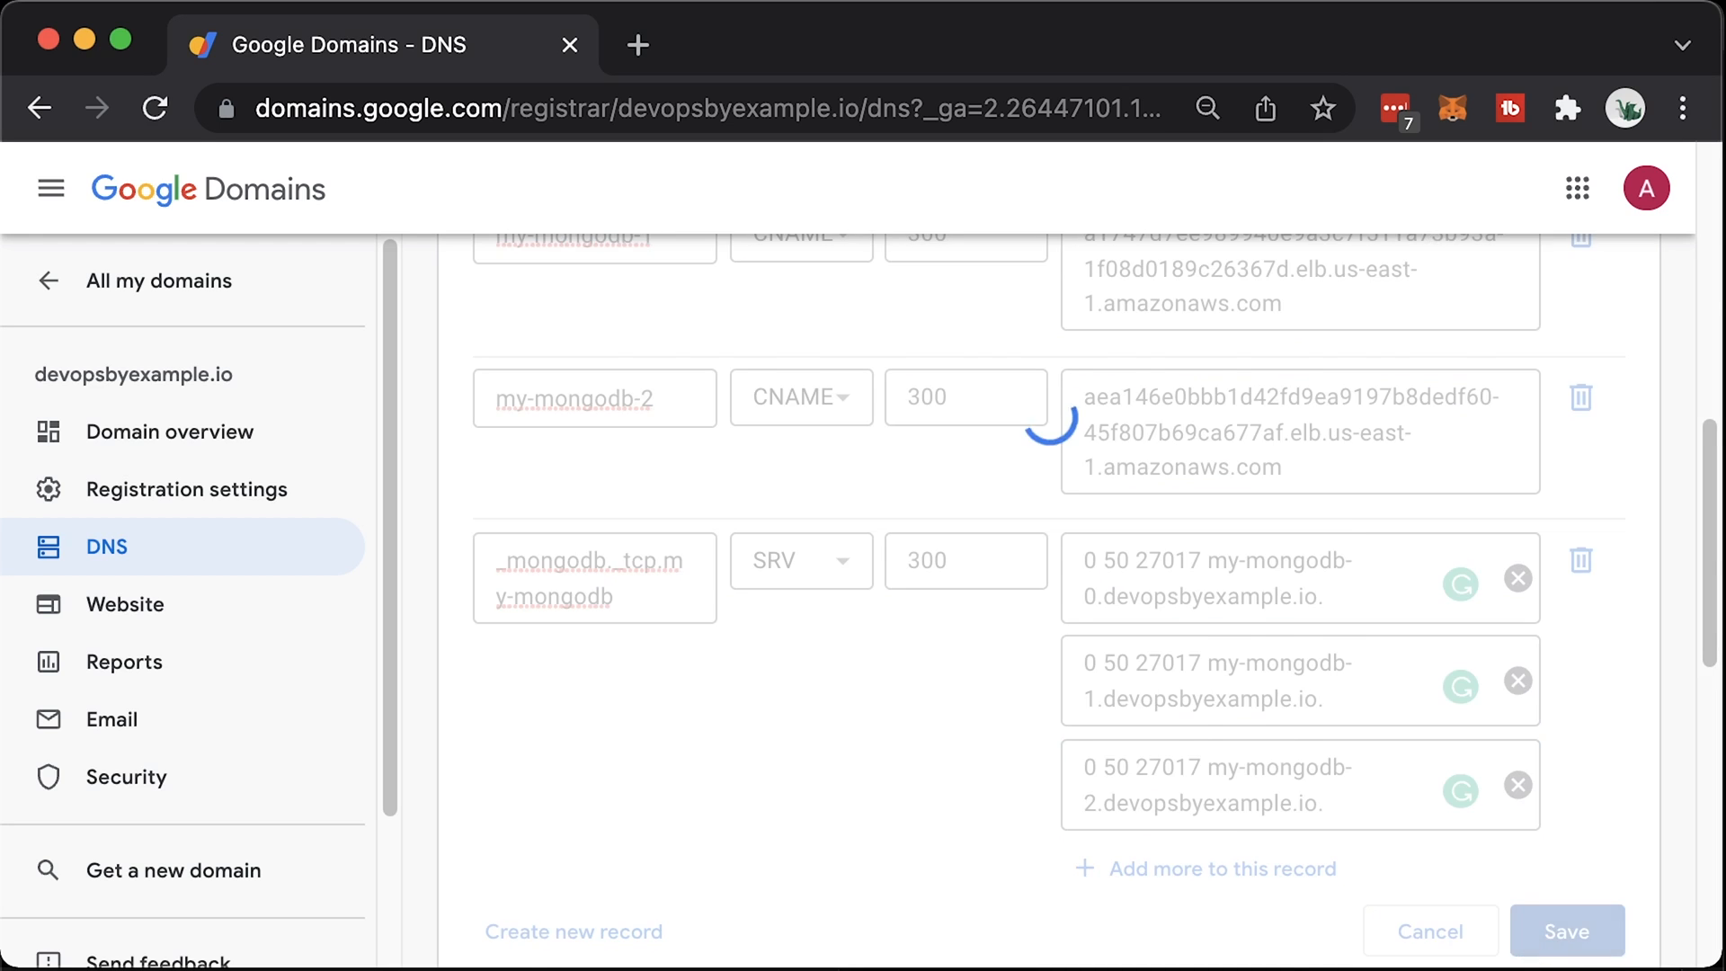
{"action": "left_click", "coordinate": [1564, 930]}
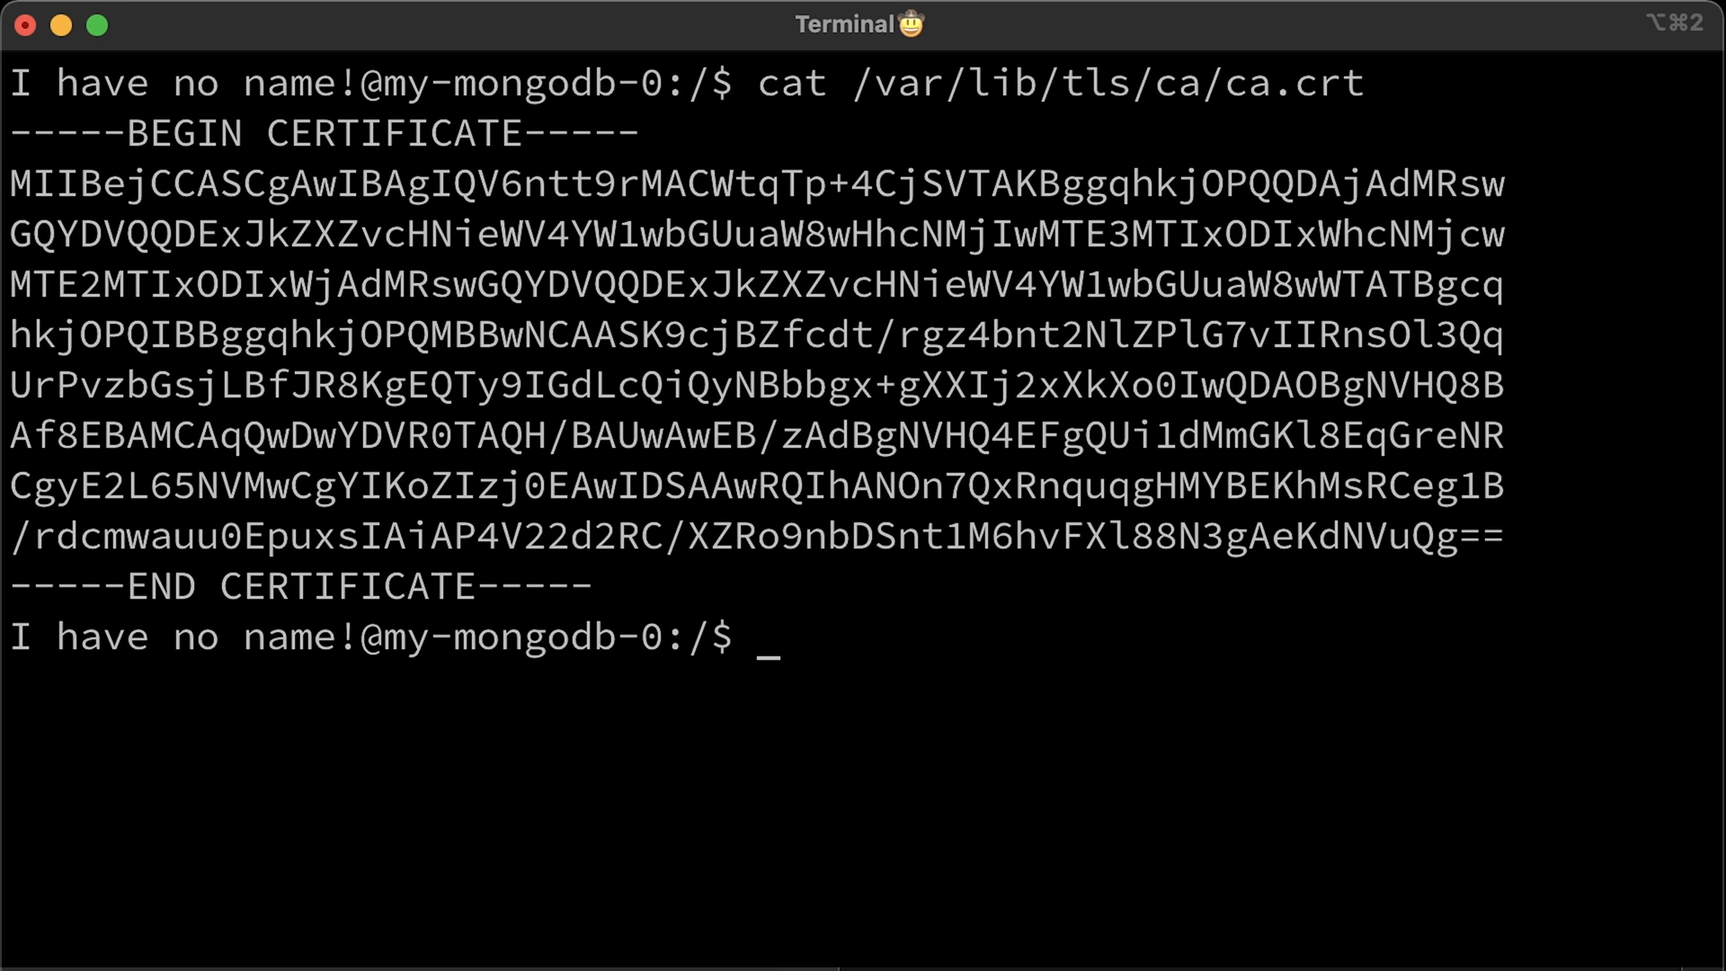
{"action": "mouse_move", "coordinate": [588, 581]}
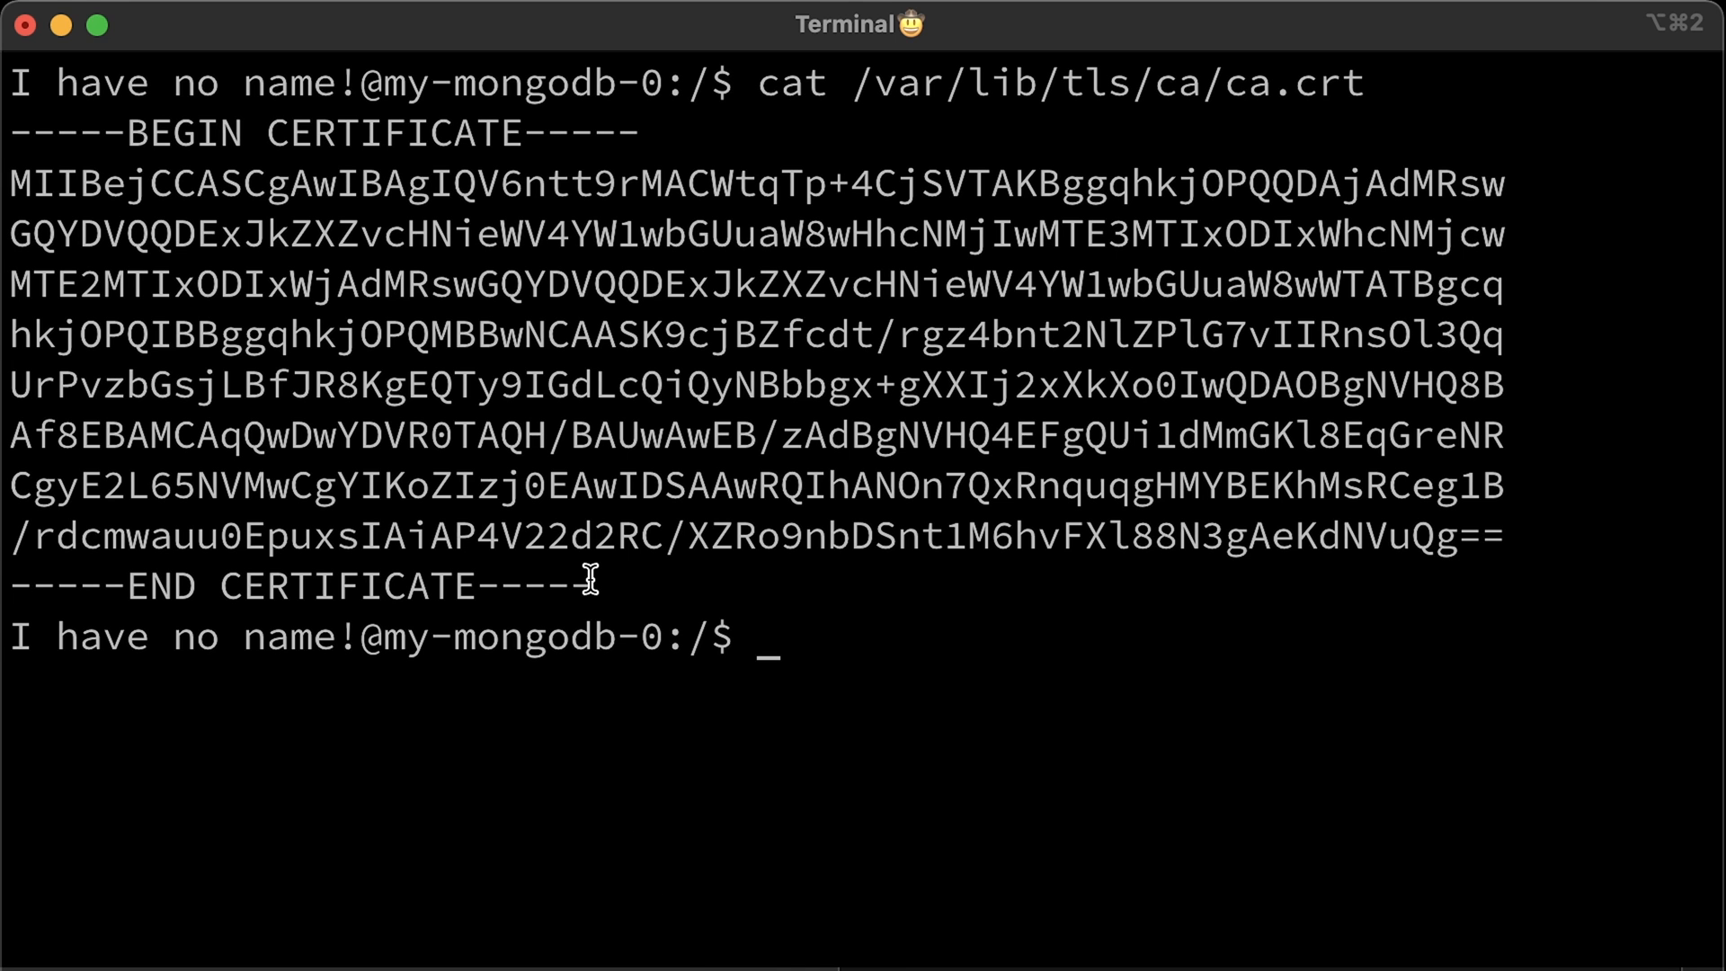
Copy the printed CA certificate text and run a show command in the mongosh session
{"action": "left_click_drag", "start_coordinate": [16, 131], "coordinate": [591, 586]}
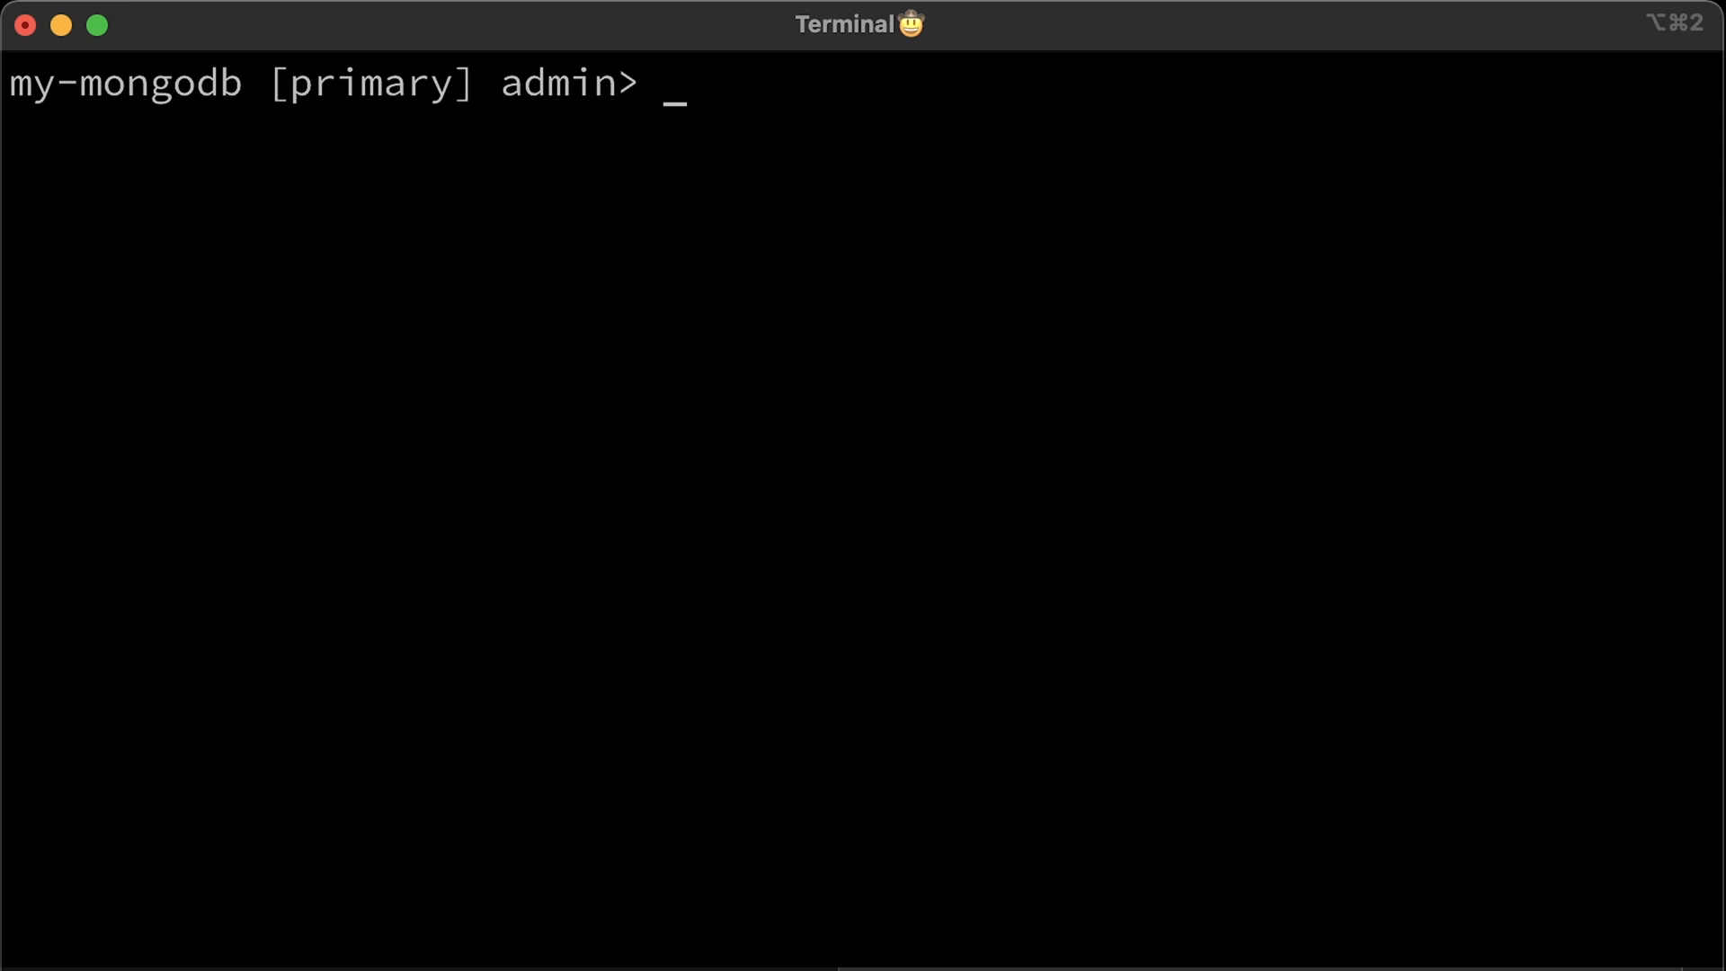
{"action": "type", "text": "show"}
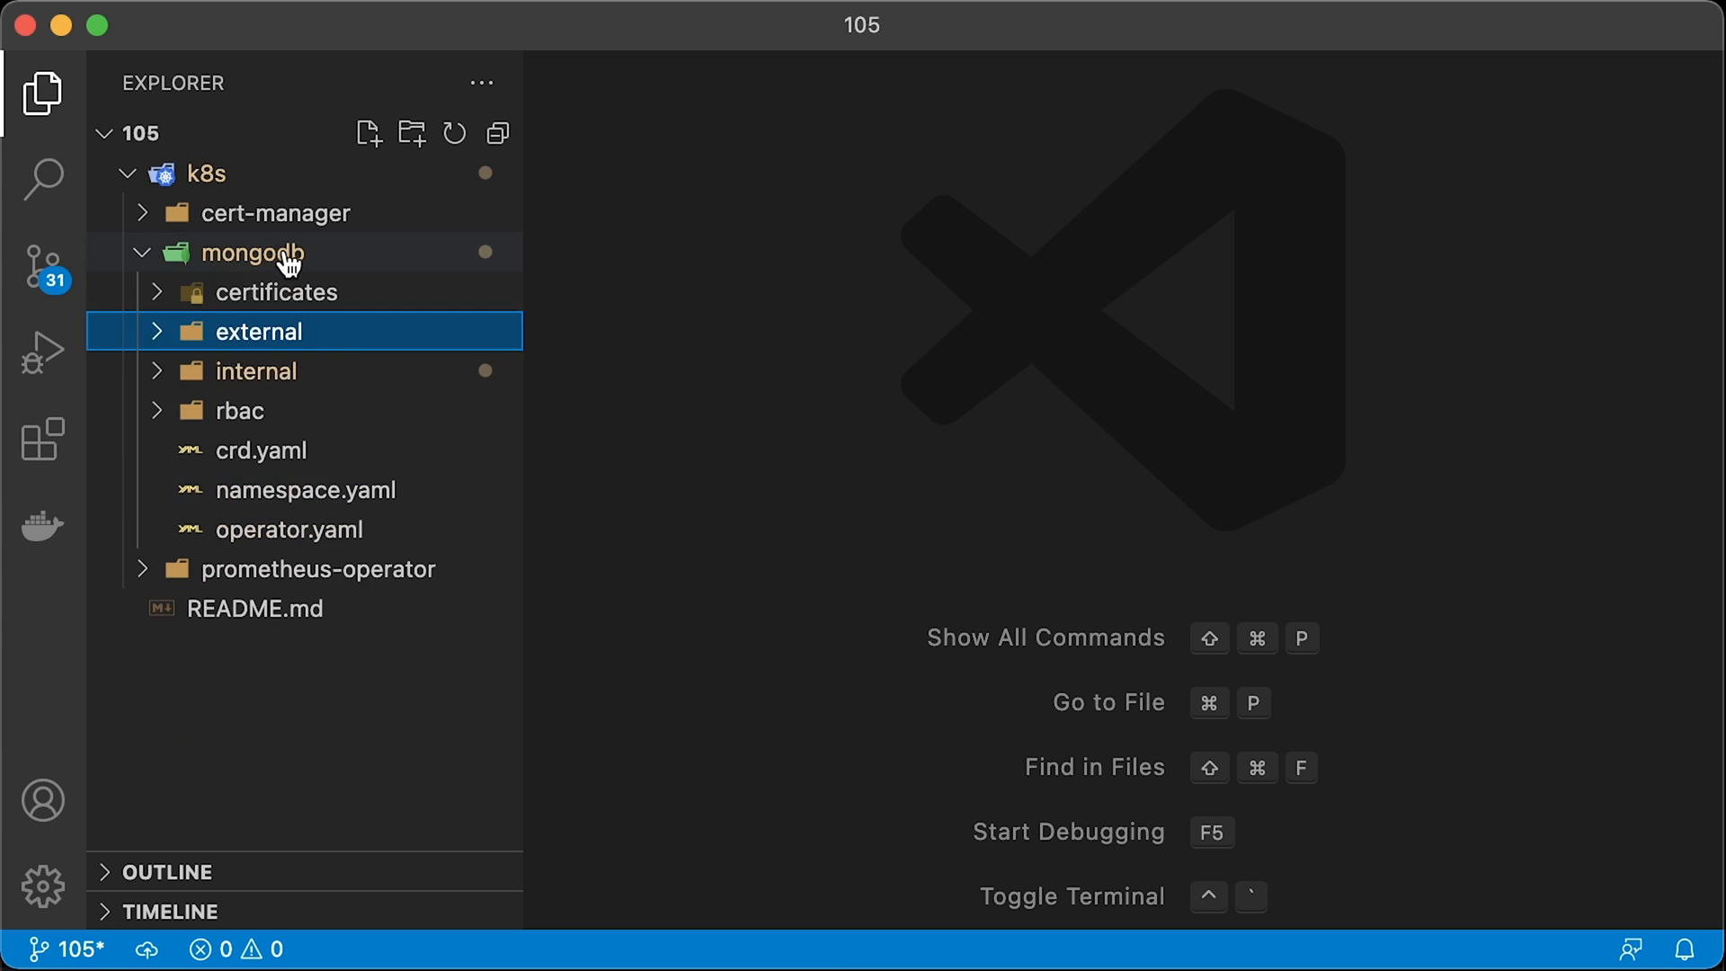
Browse the prometheus-operator folder and open its deployment.yaml manifest
{"action": "left_click", "coordinate": [254, 251]}
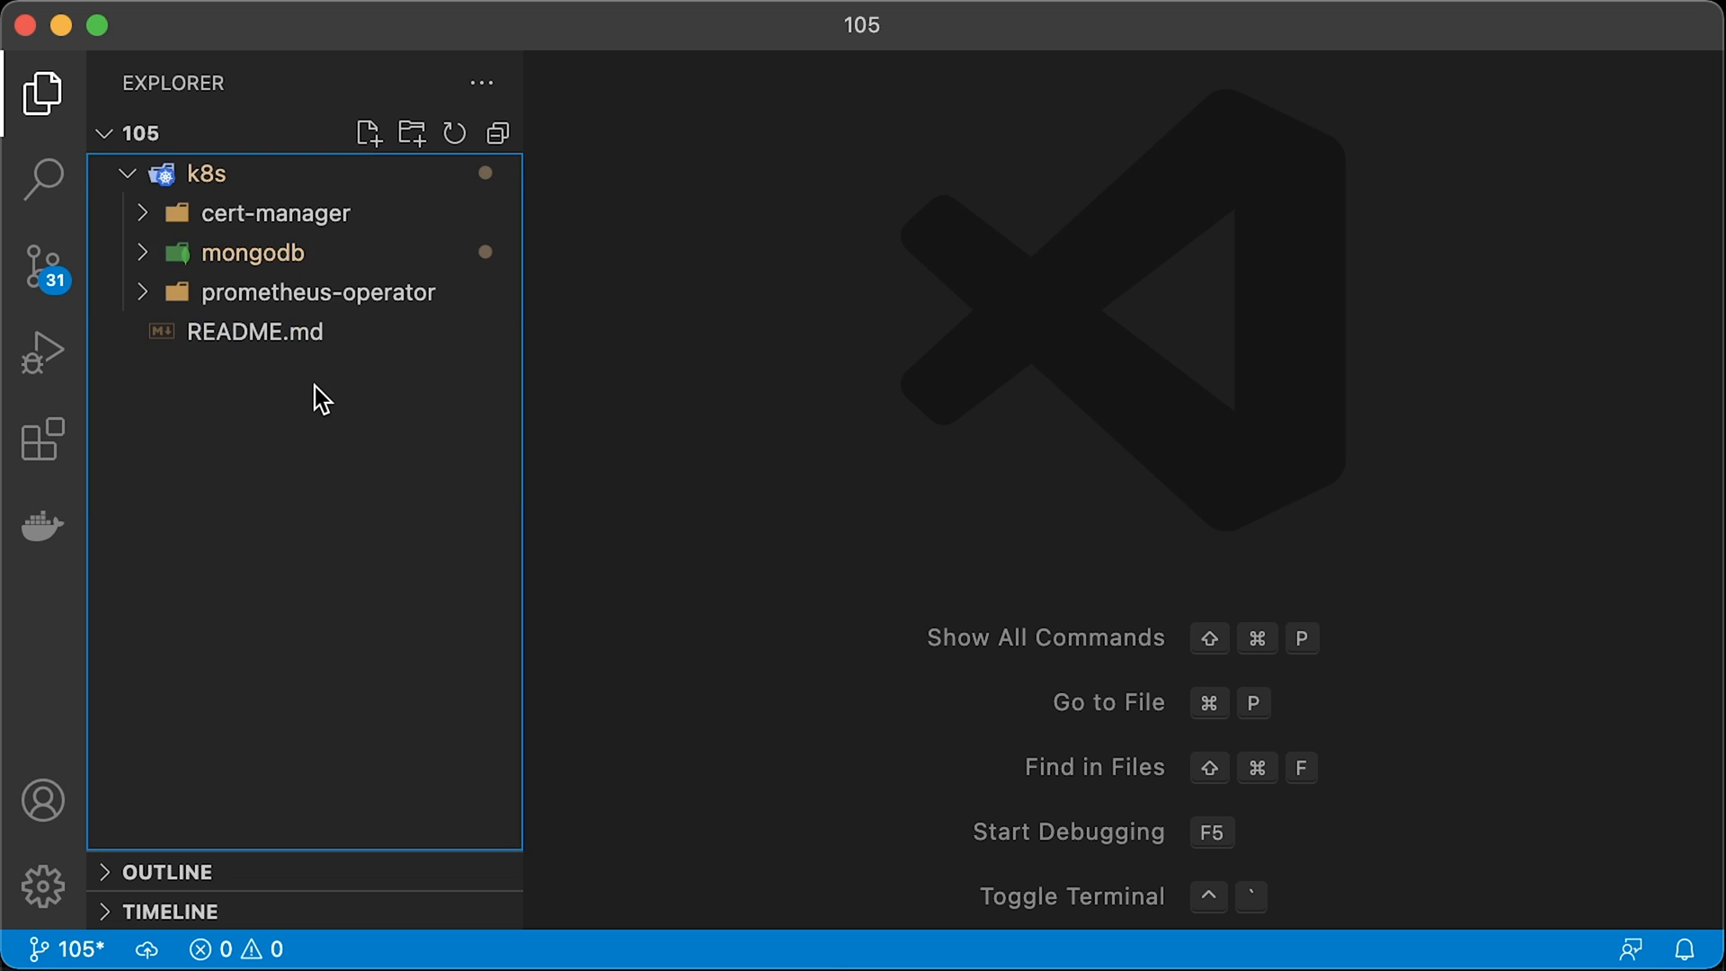
{"action": "left_click", "coordinate": [320, 291]}
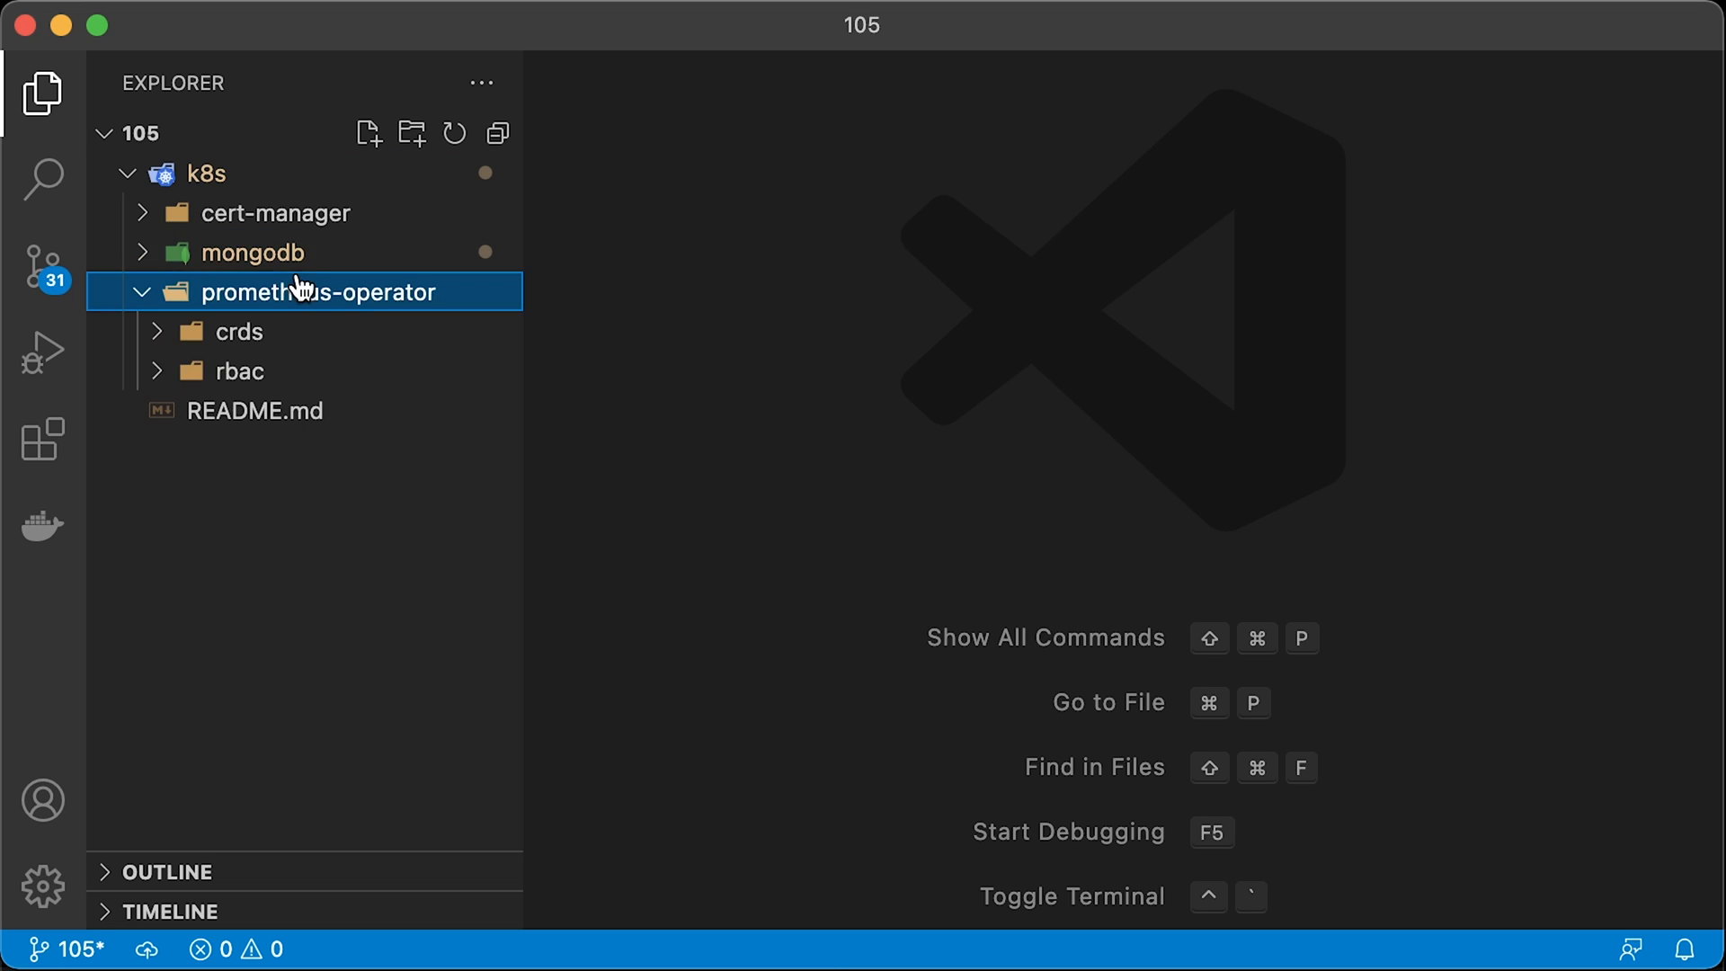
{"action": "left_click", "coordinate": [240, 371]}
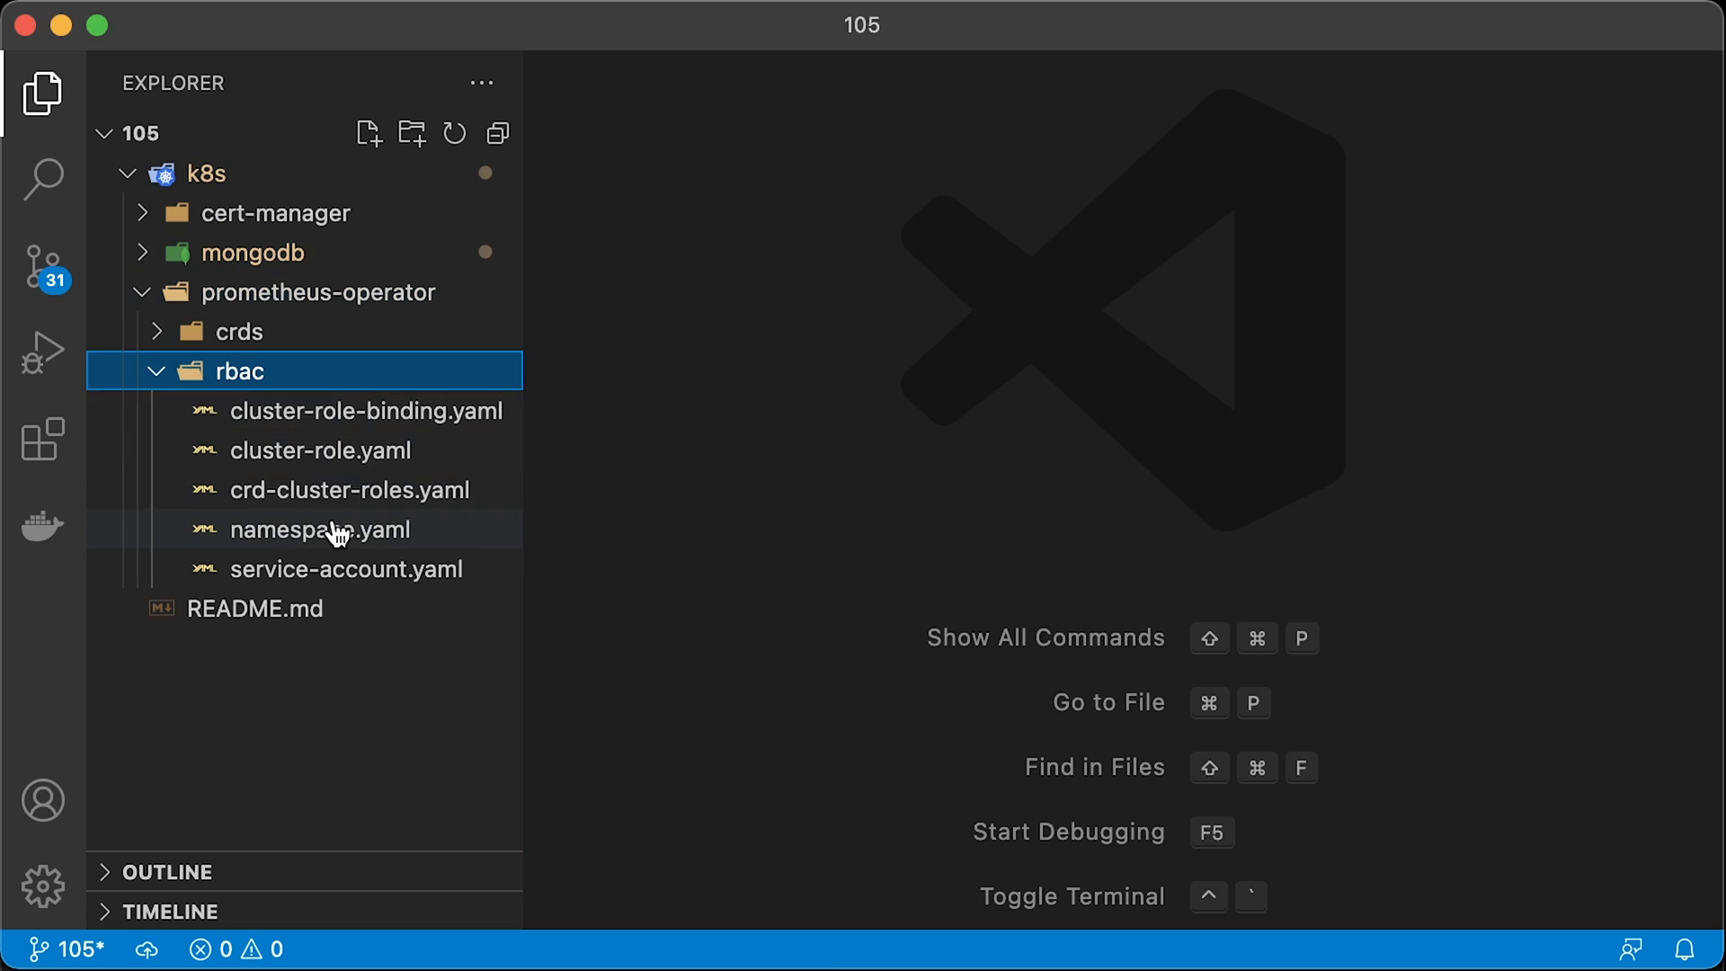
{"action": "left_click", "coordinate": [237, 370]}
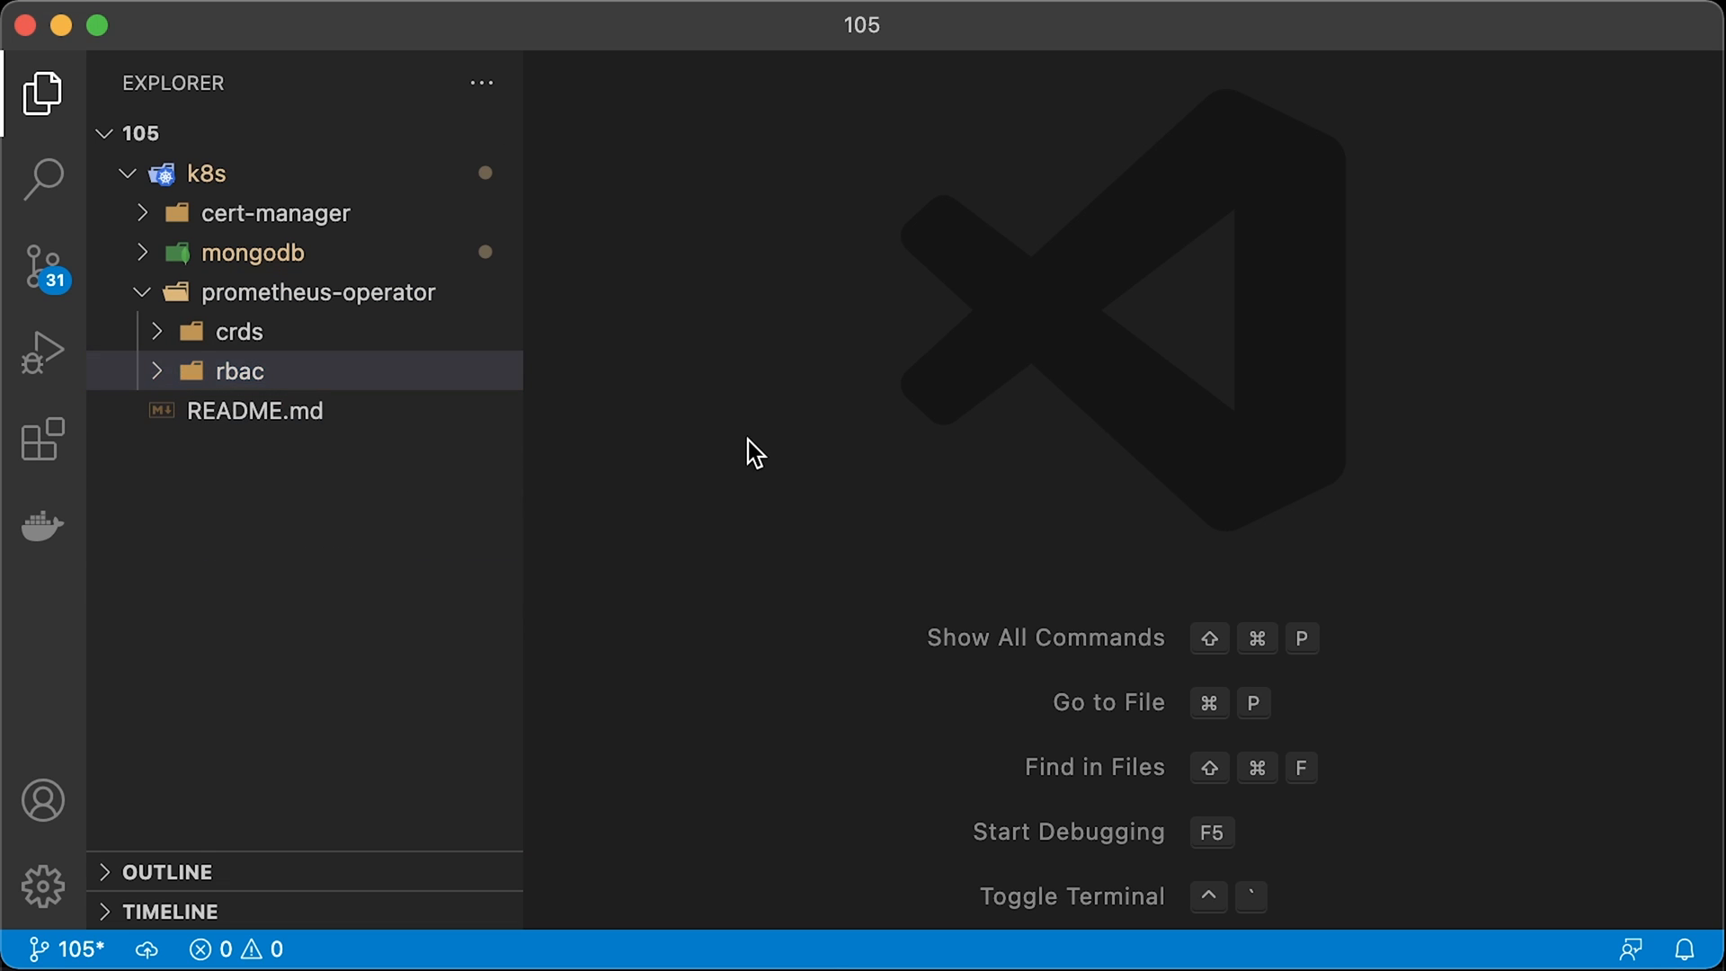
{"action": "left_click", "coordinate": [286, 370]}
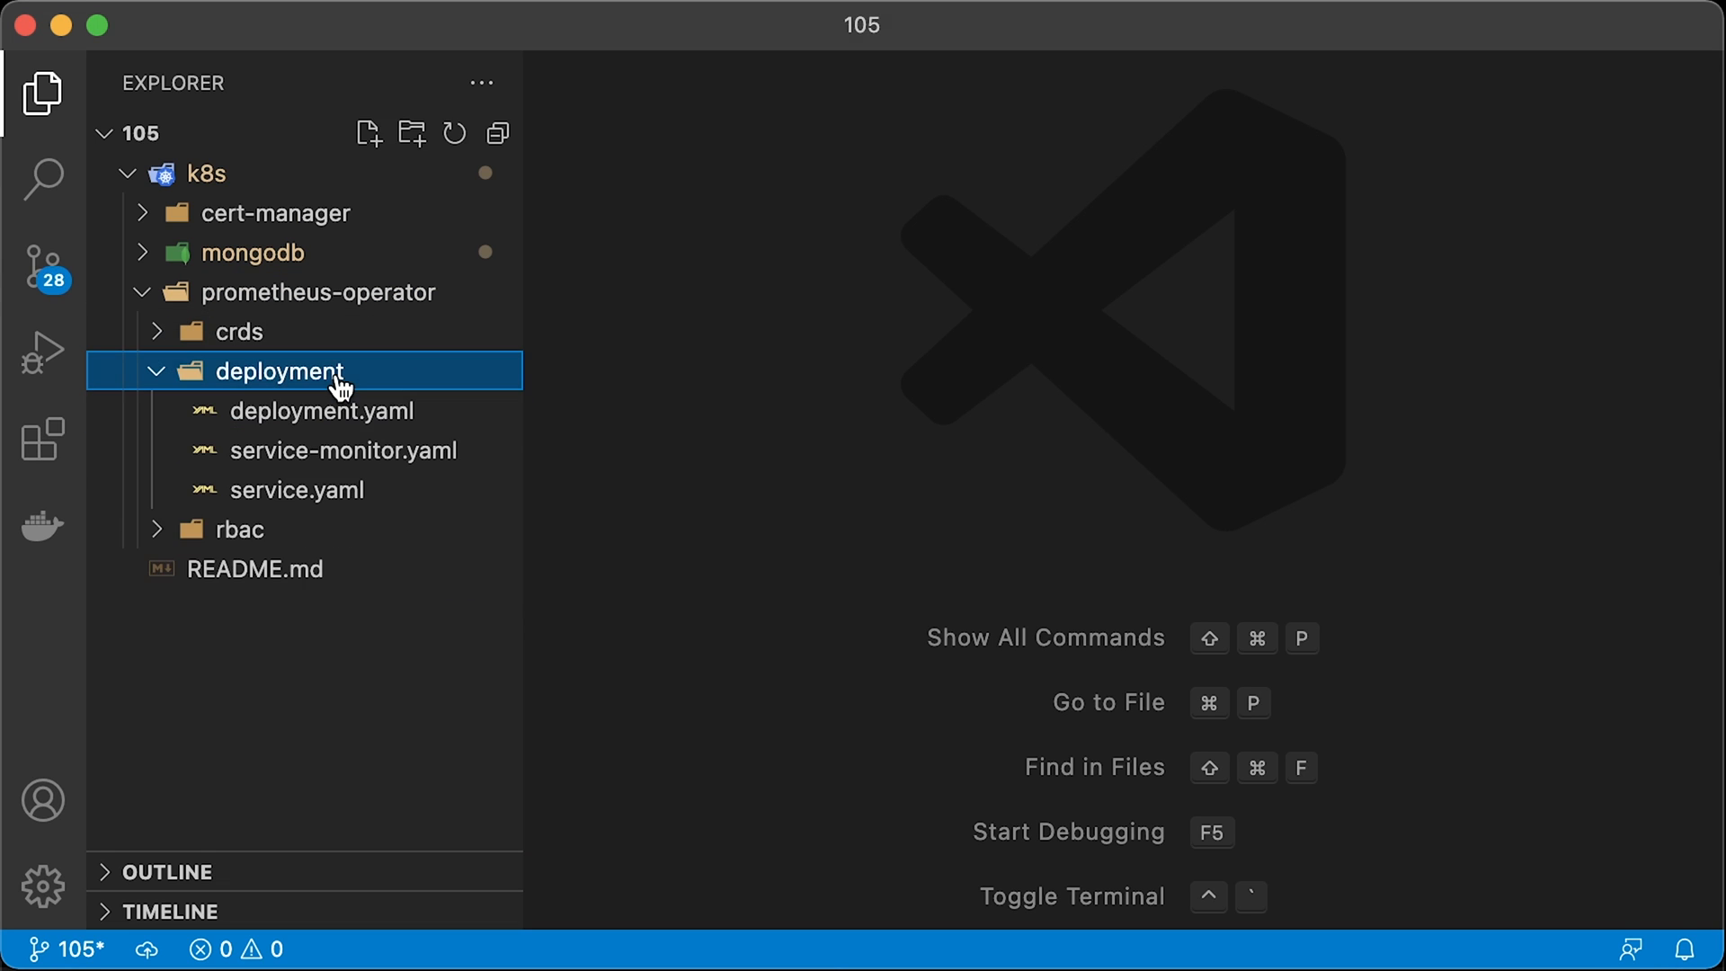
{"action": "left_click", "coordinate": [322, 410]}
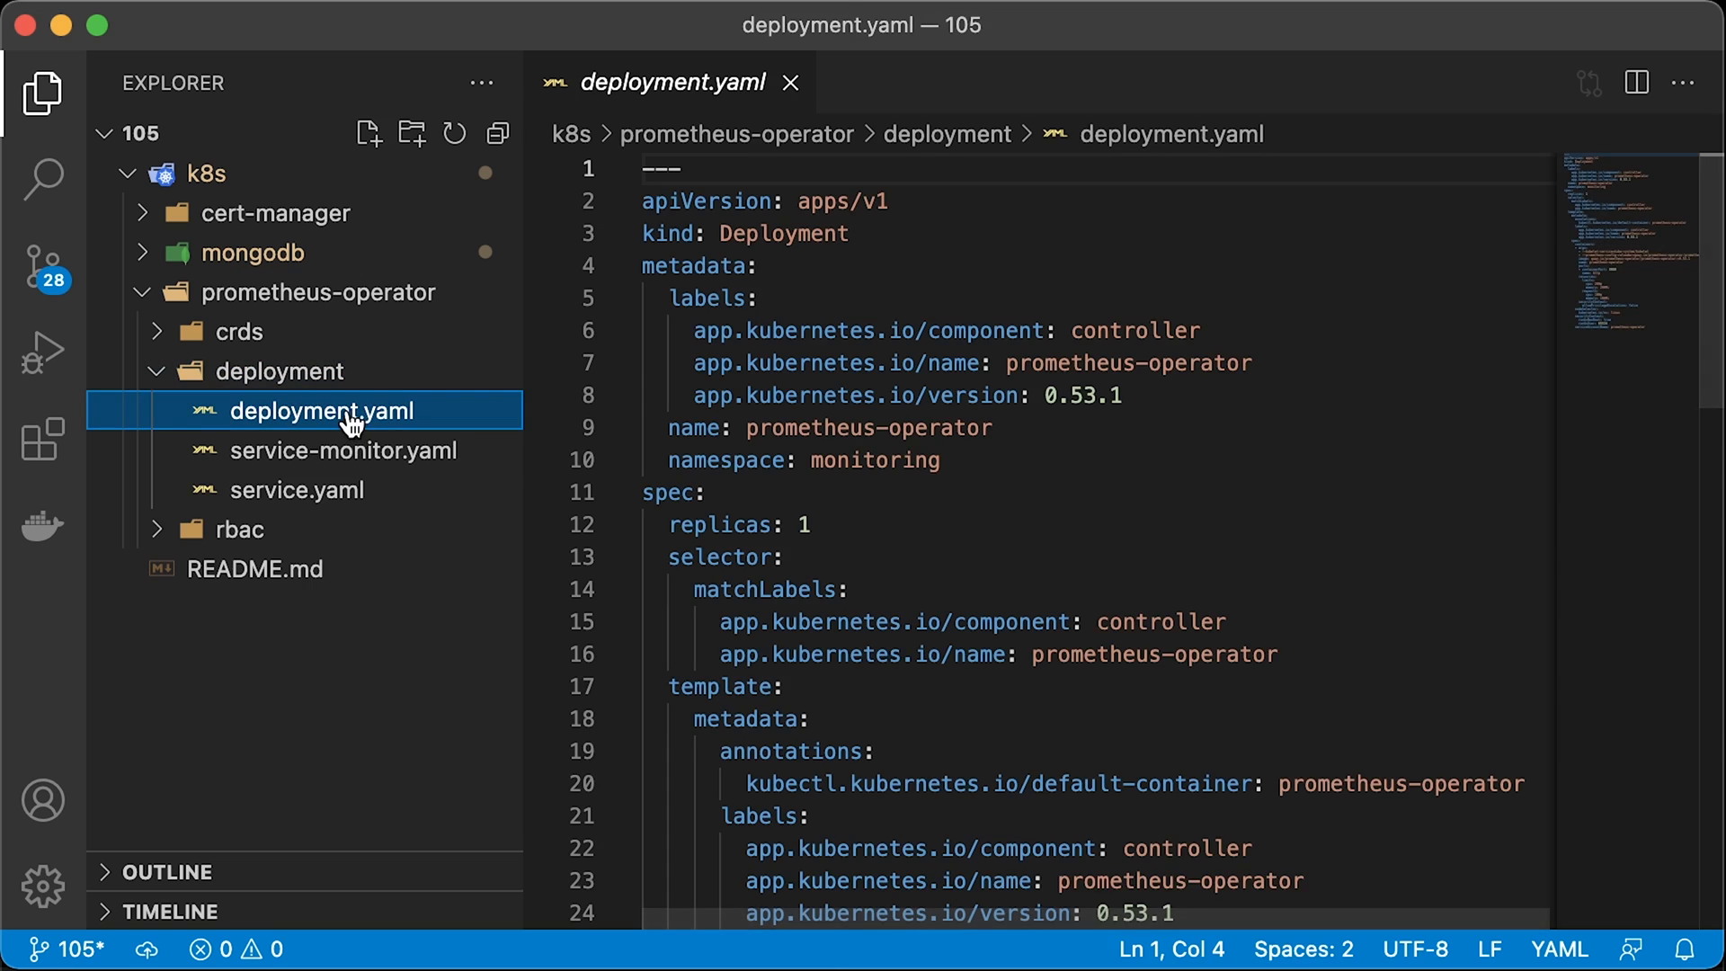
{"action": "left_click", "coordinate": [346, 450]}
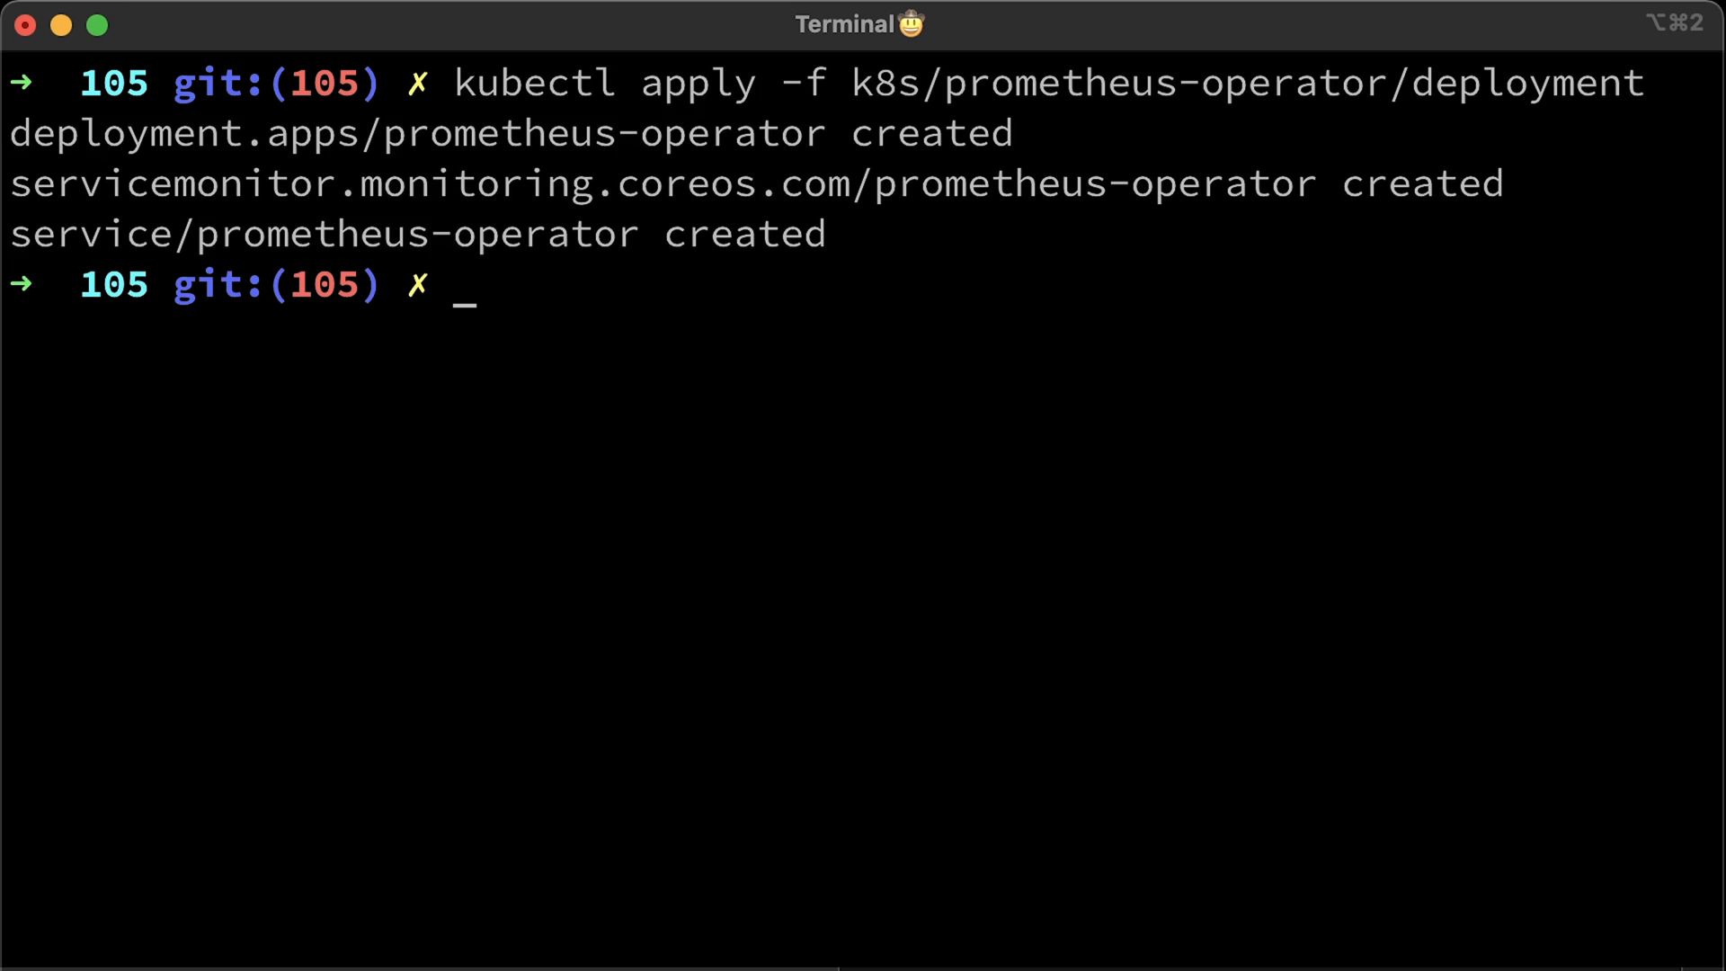
Check the monitoring namespace pods with kubectl after applying the operator
{"action": "type", "text": "kubectl get pods -n monitoring"}
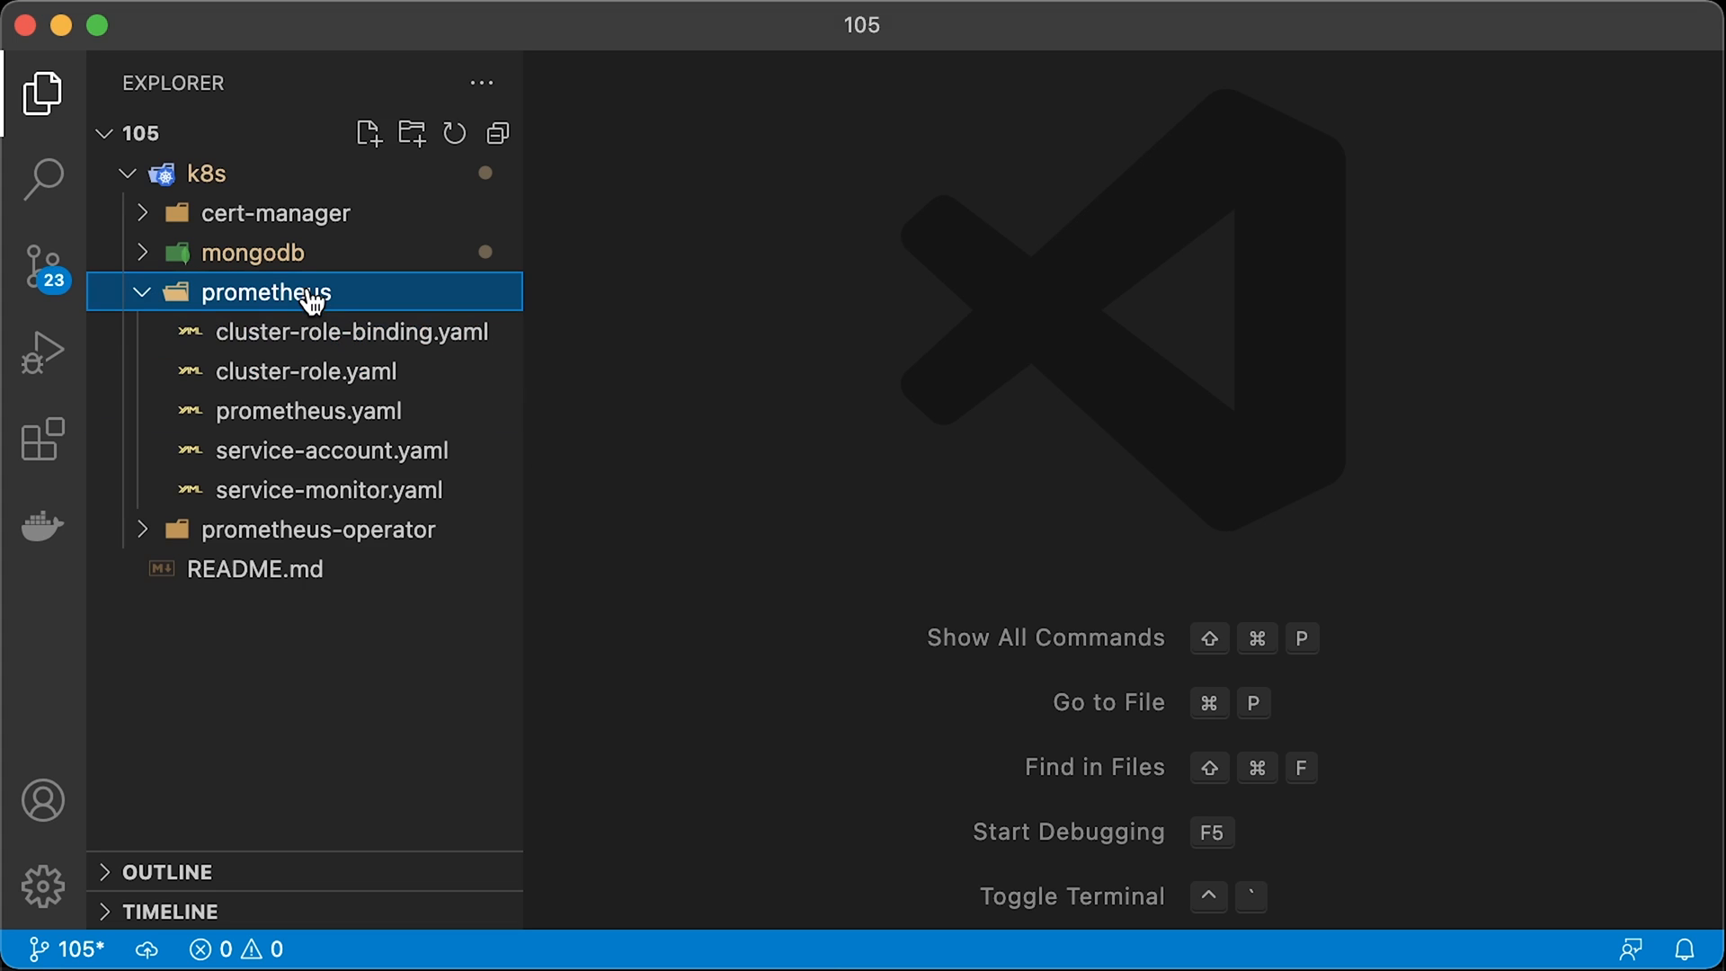
{"action": "mouse_move", "coordinate": [268, 291]}
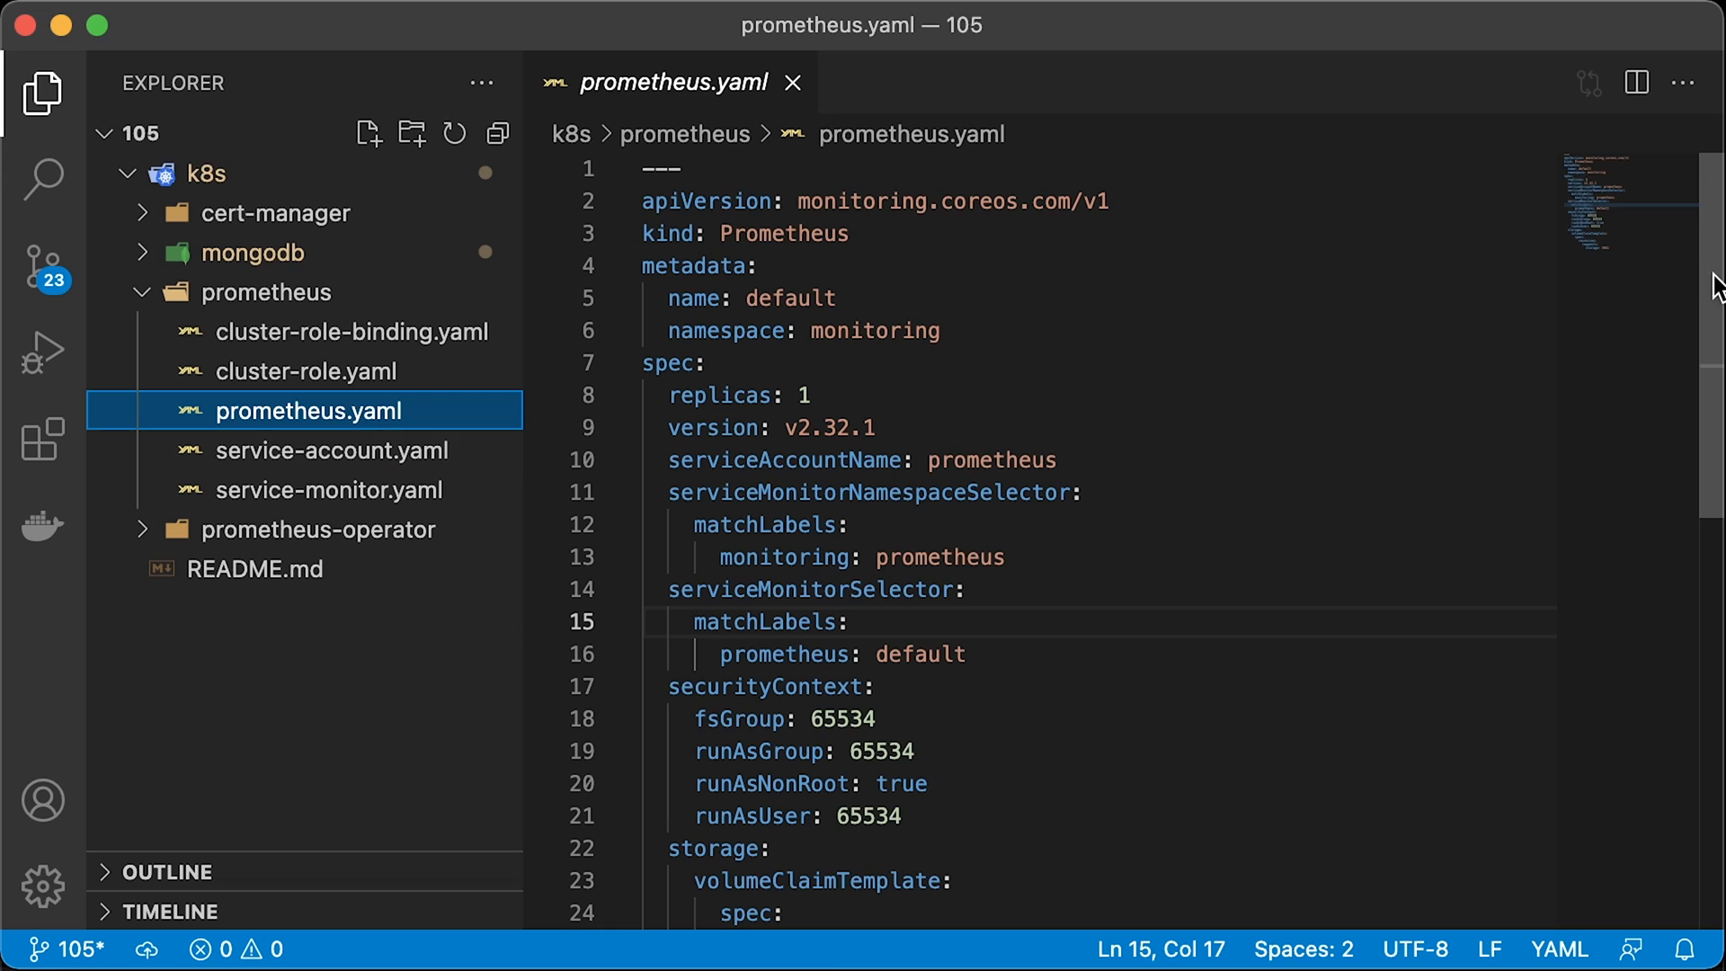
Scroll through prometheus.yaml, then load mongodb/exporter/deployment.yaml in the editor
{"action": "scroll", "scroll_direction": "down", "scroll_amount": 3}
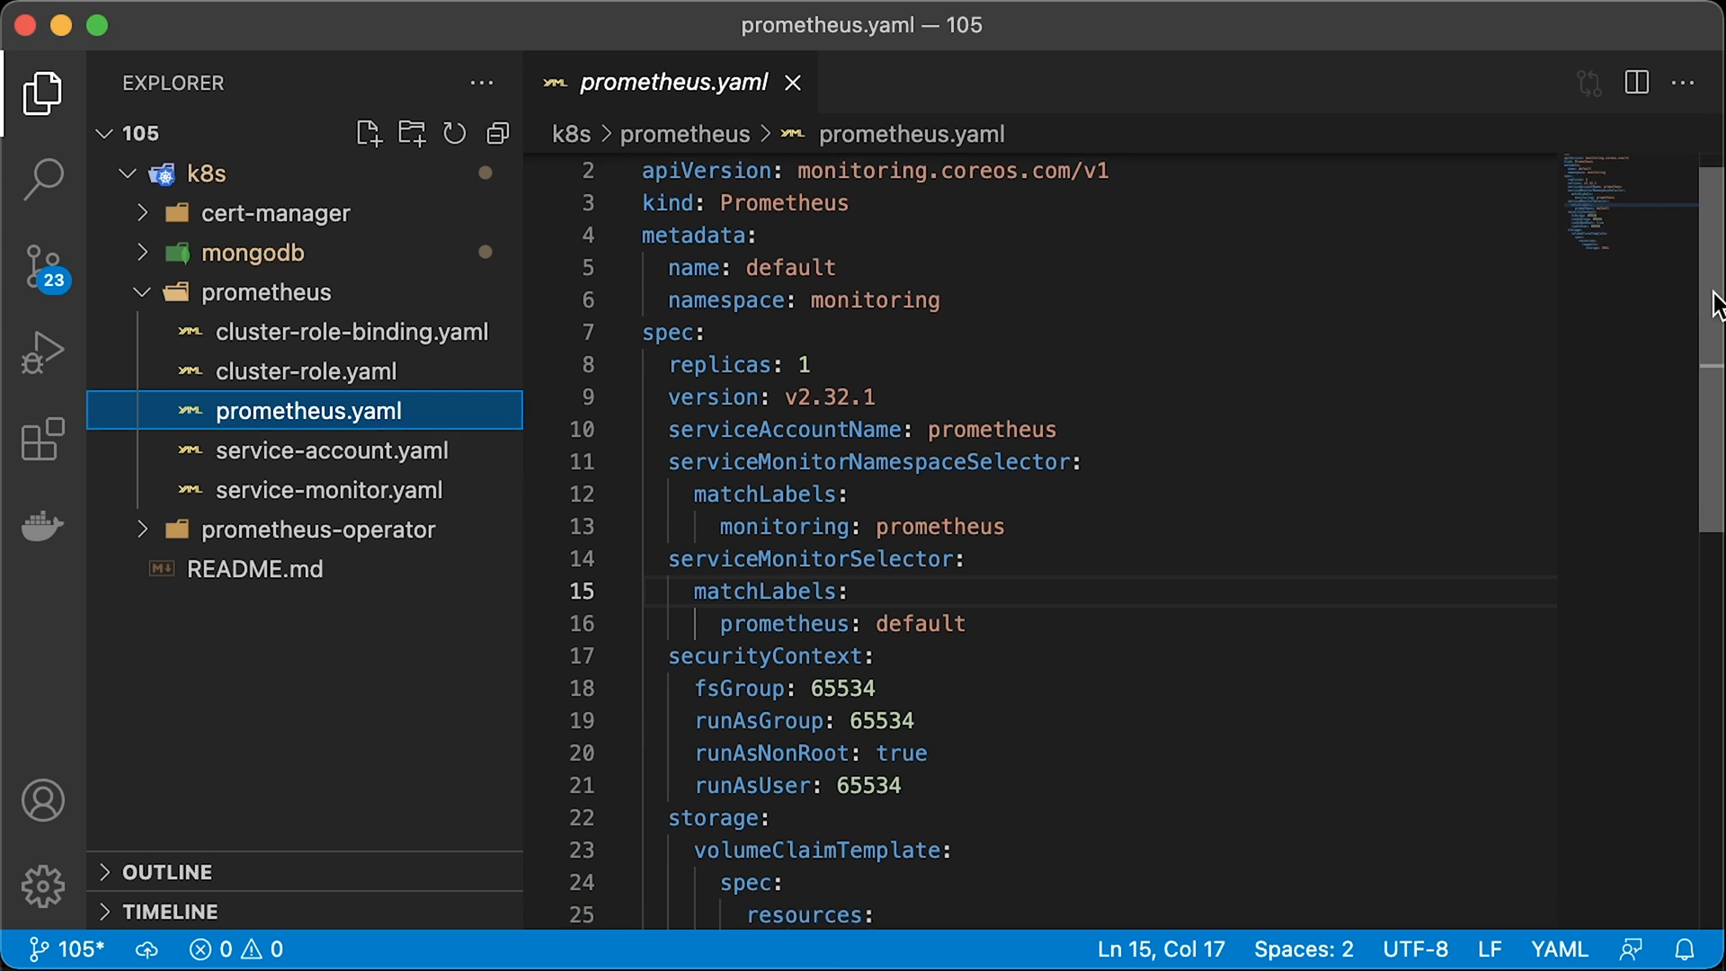
{"action": "scroll", "scroll_direction": "down", "scroll_amount": 3}
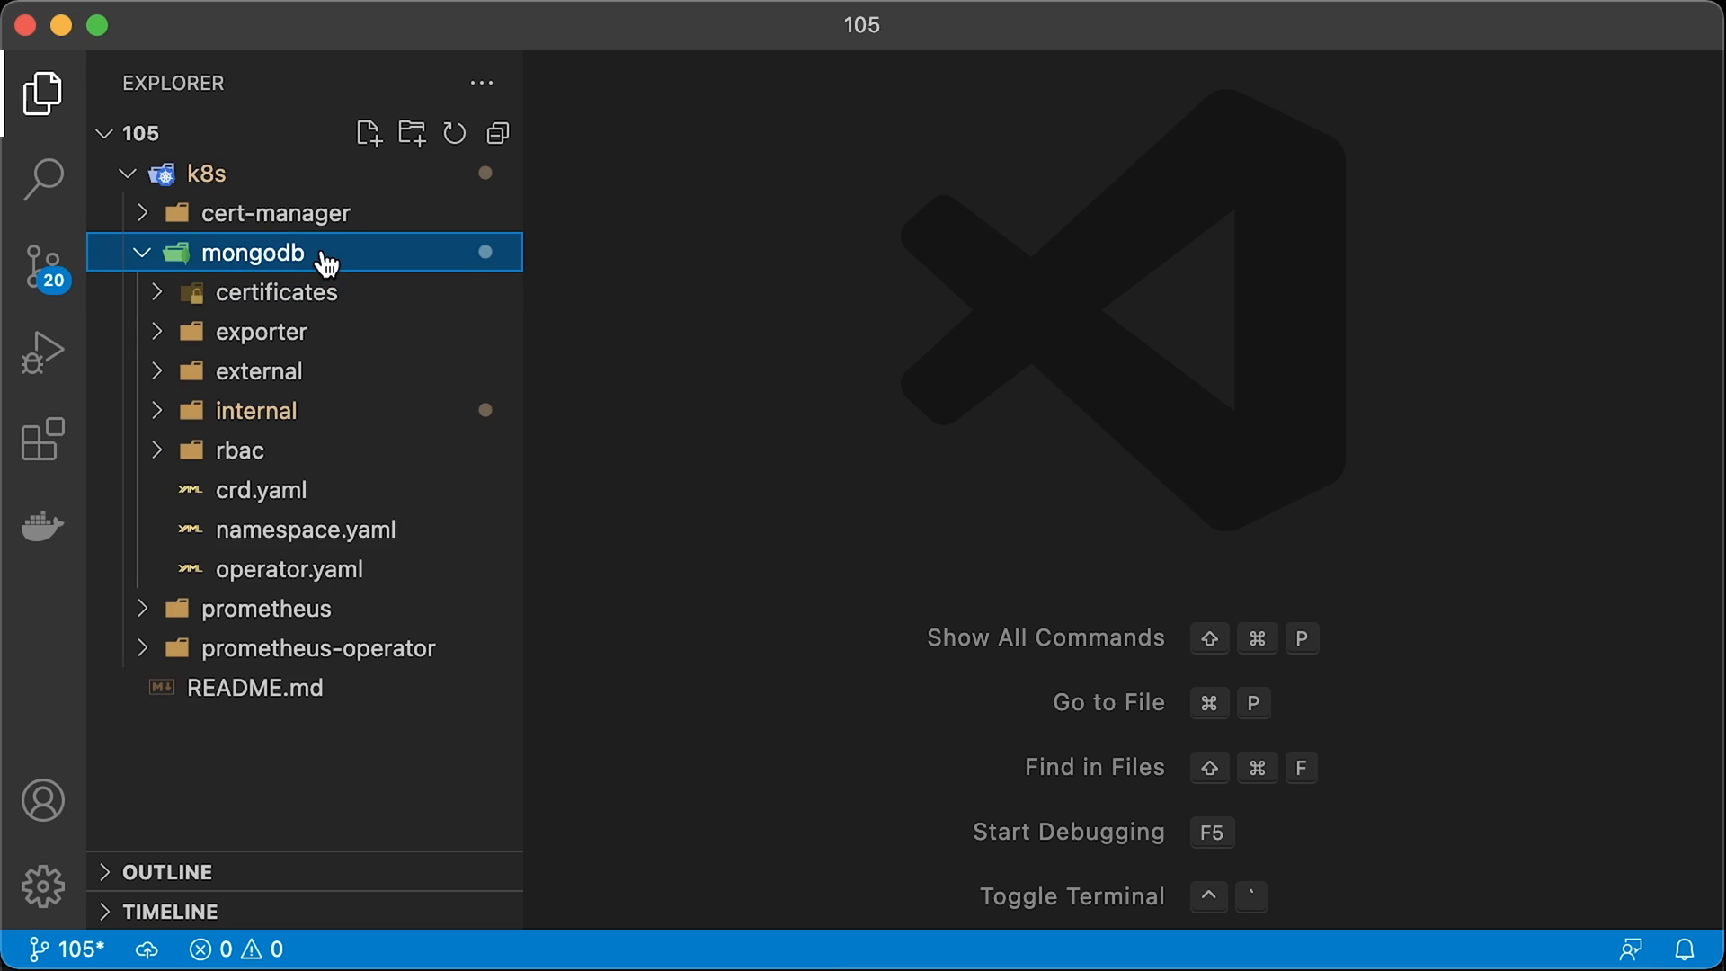
{"action": "left_click", "coordinate": [263, 330]}
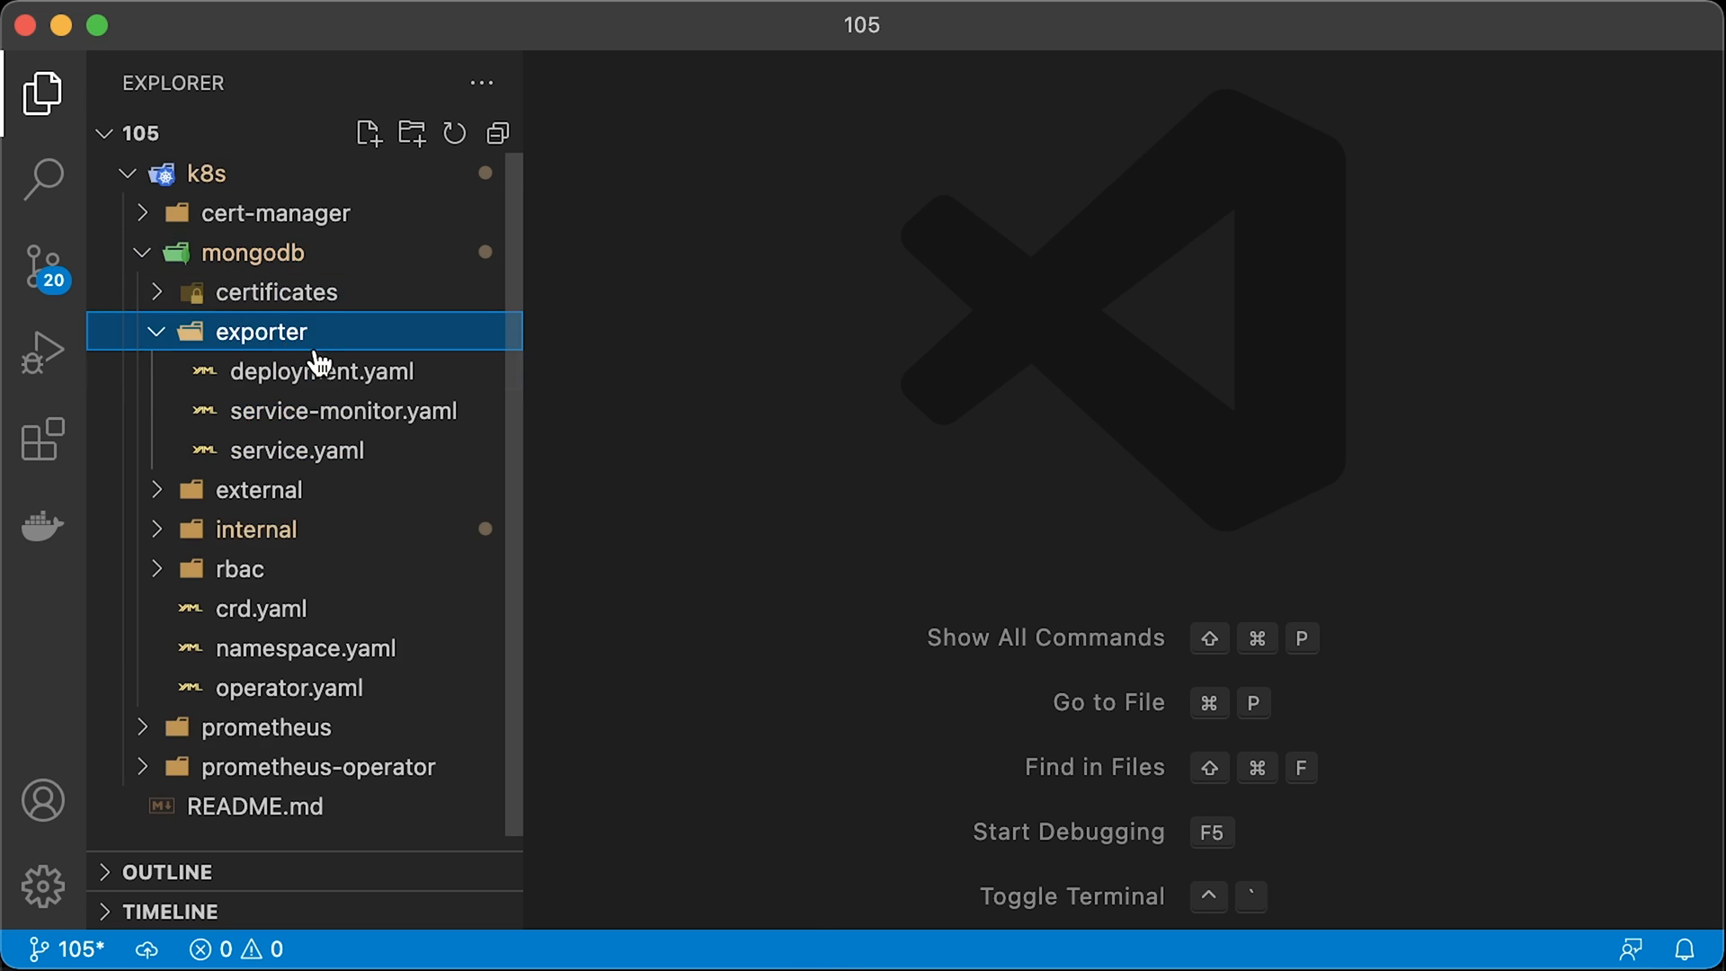
{"action": "double_click", "coordinate": [322, 370]}
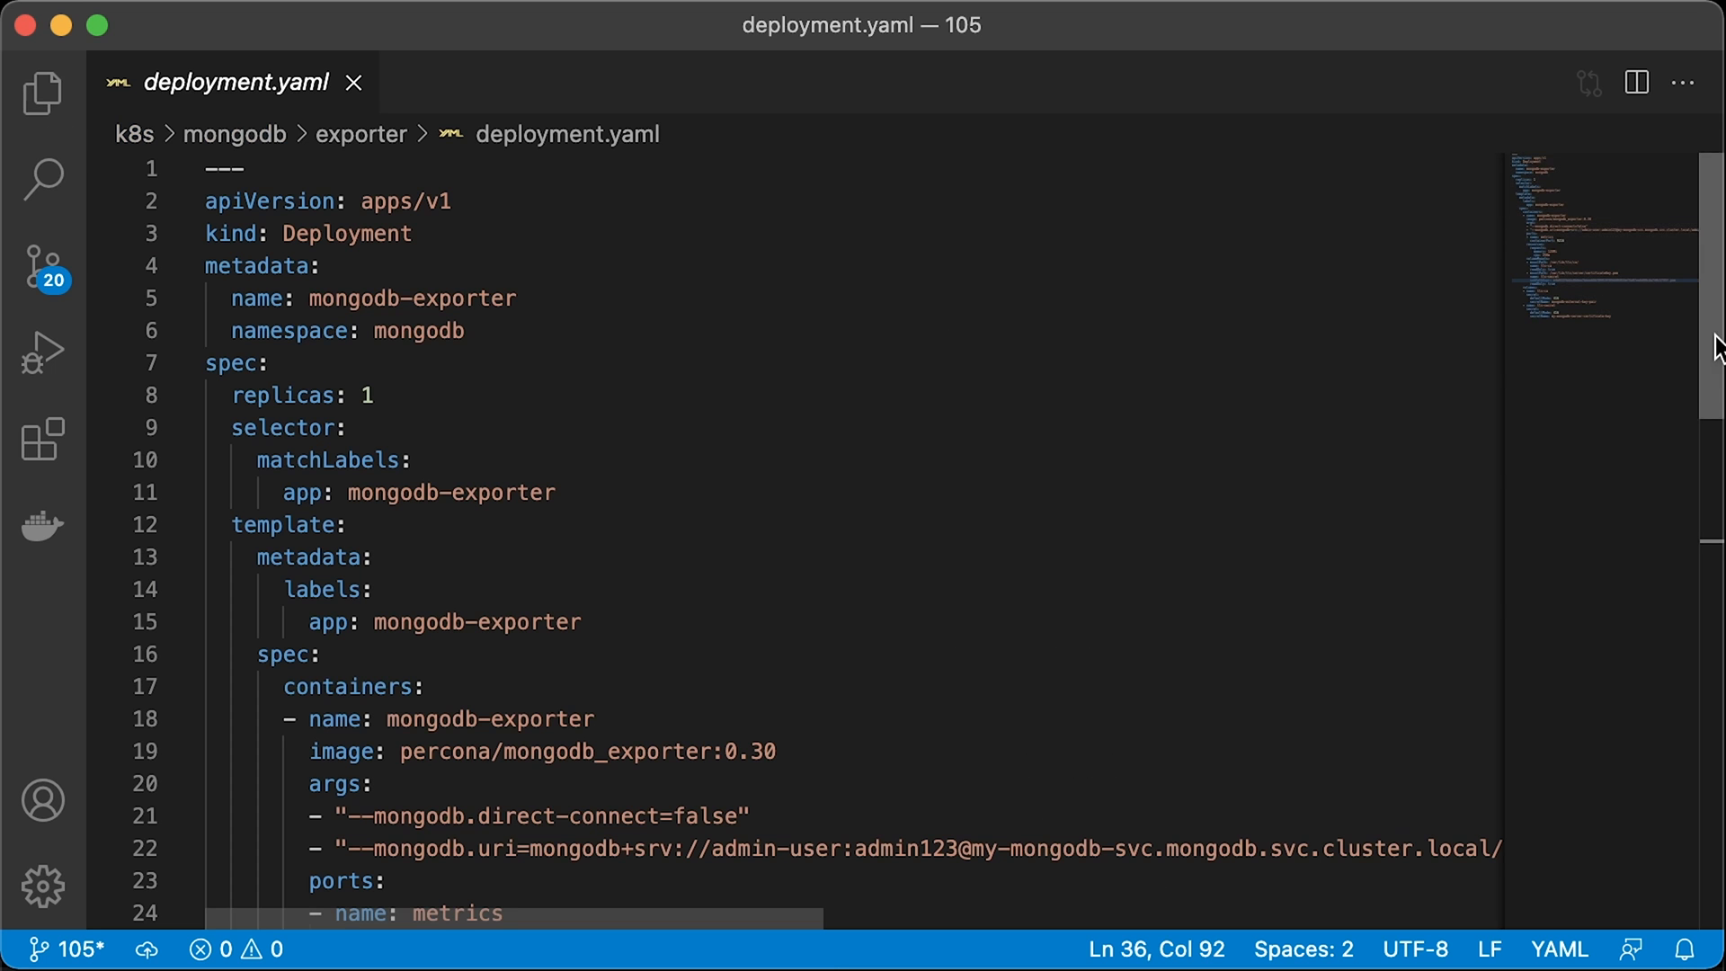
Replace the line-36 subPathExpr value with 847a4797b0b13045ba3c76ff71dd689334b2f15b25857791c0e88ac39983d03e.pem
{"action": "scroll", "scroll_direction": "down", "scroll_amount": 3}
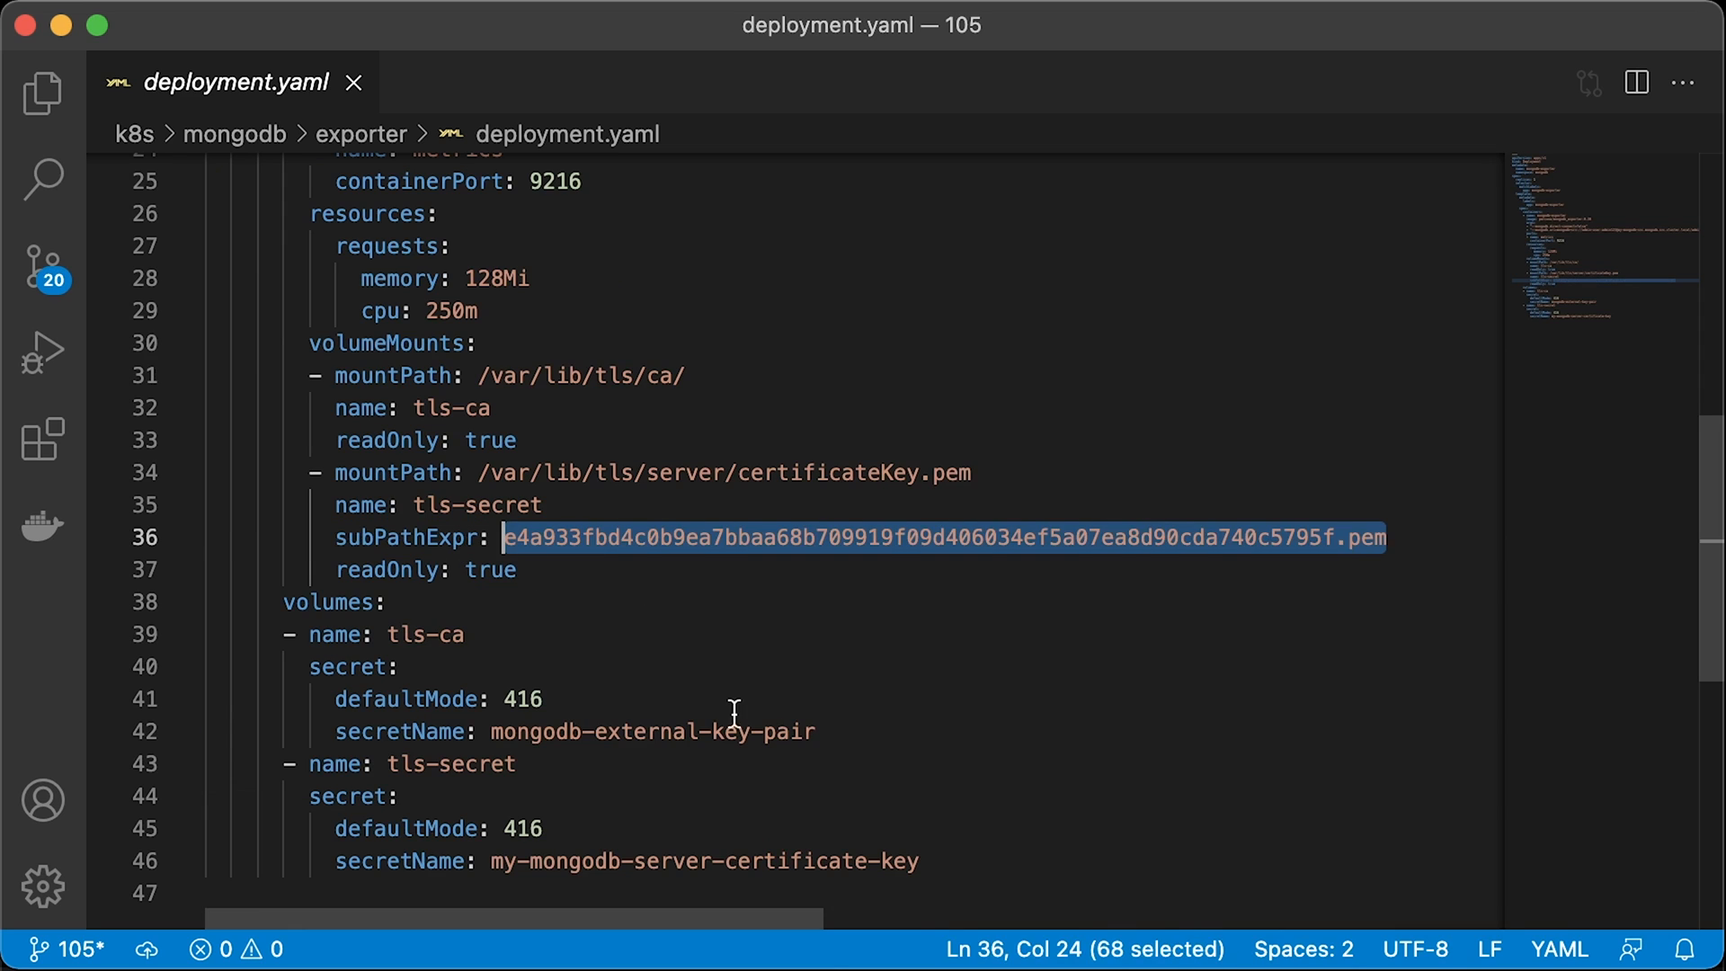
{"action": "key", "text": "Delete"}
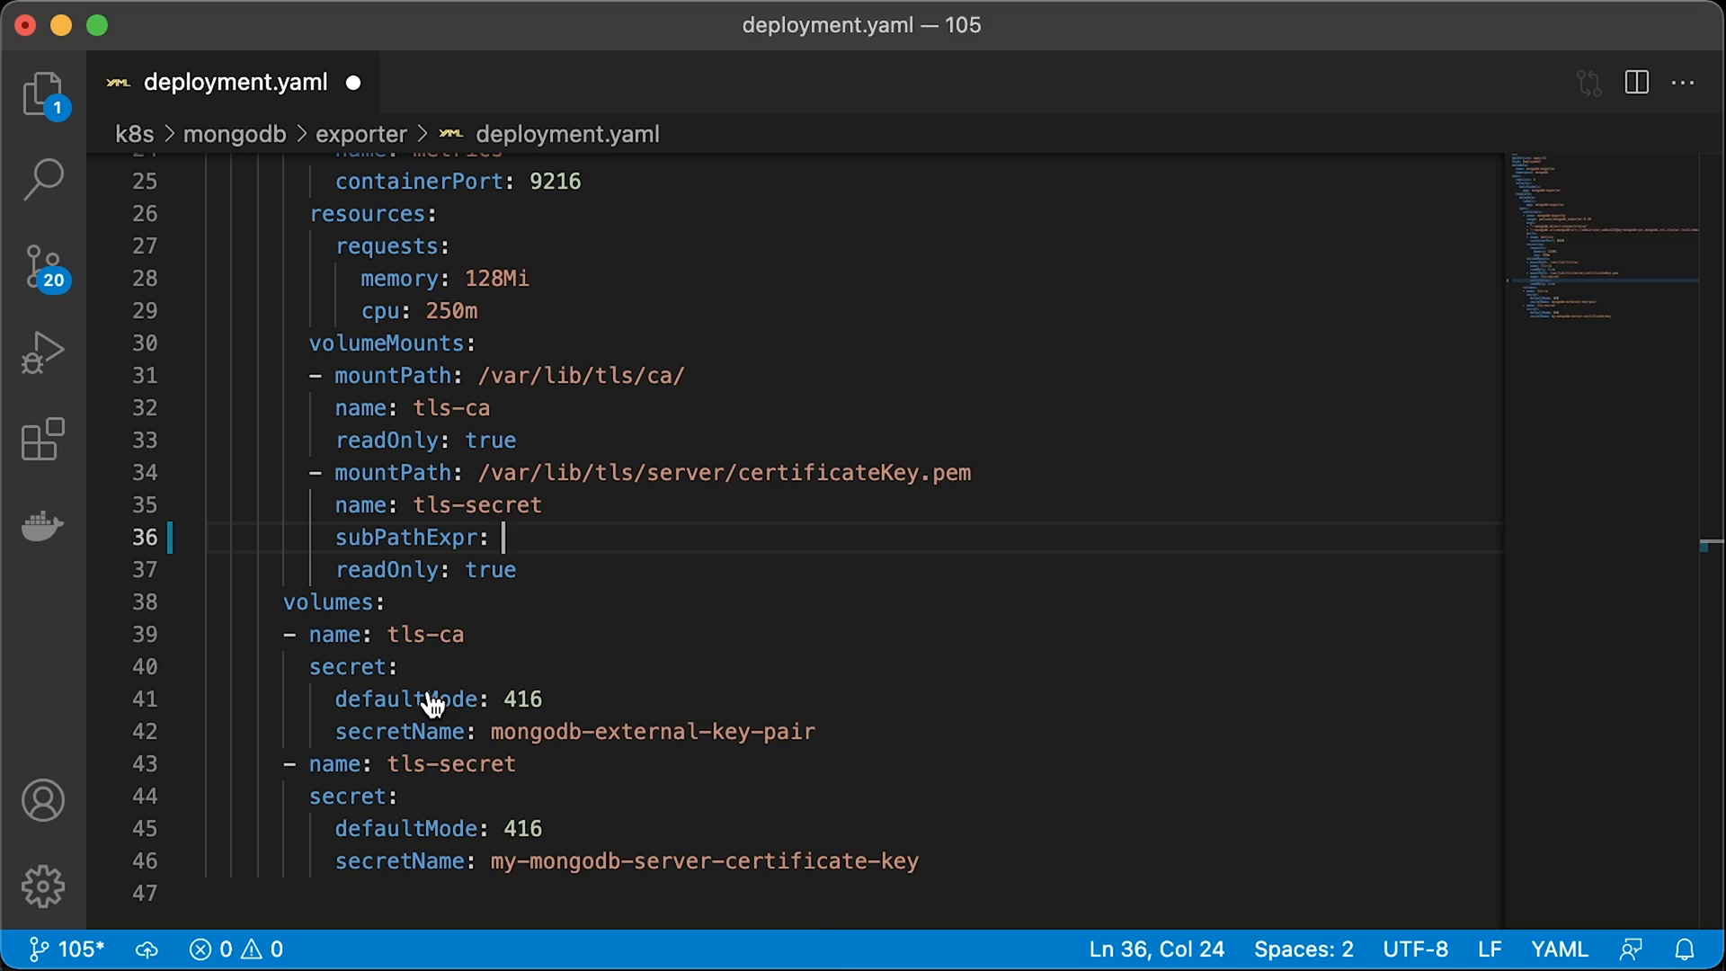
{"action": "type", "text": "847a4797b0b13045ba3c76ff71dd689334b2f15b25857791c0e88ac39983d03e.pem"}
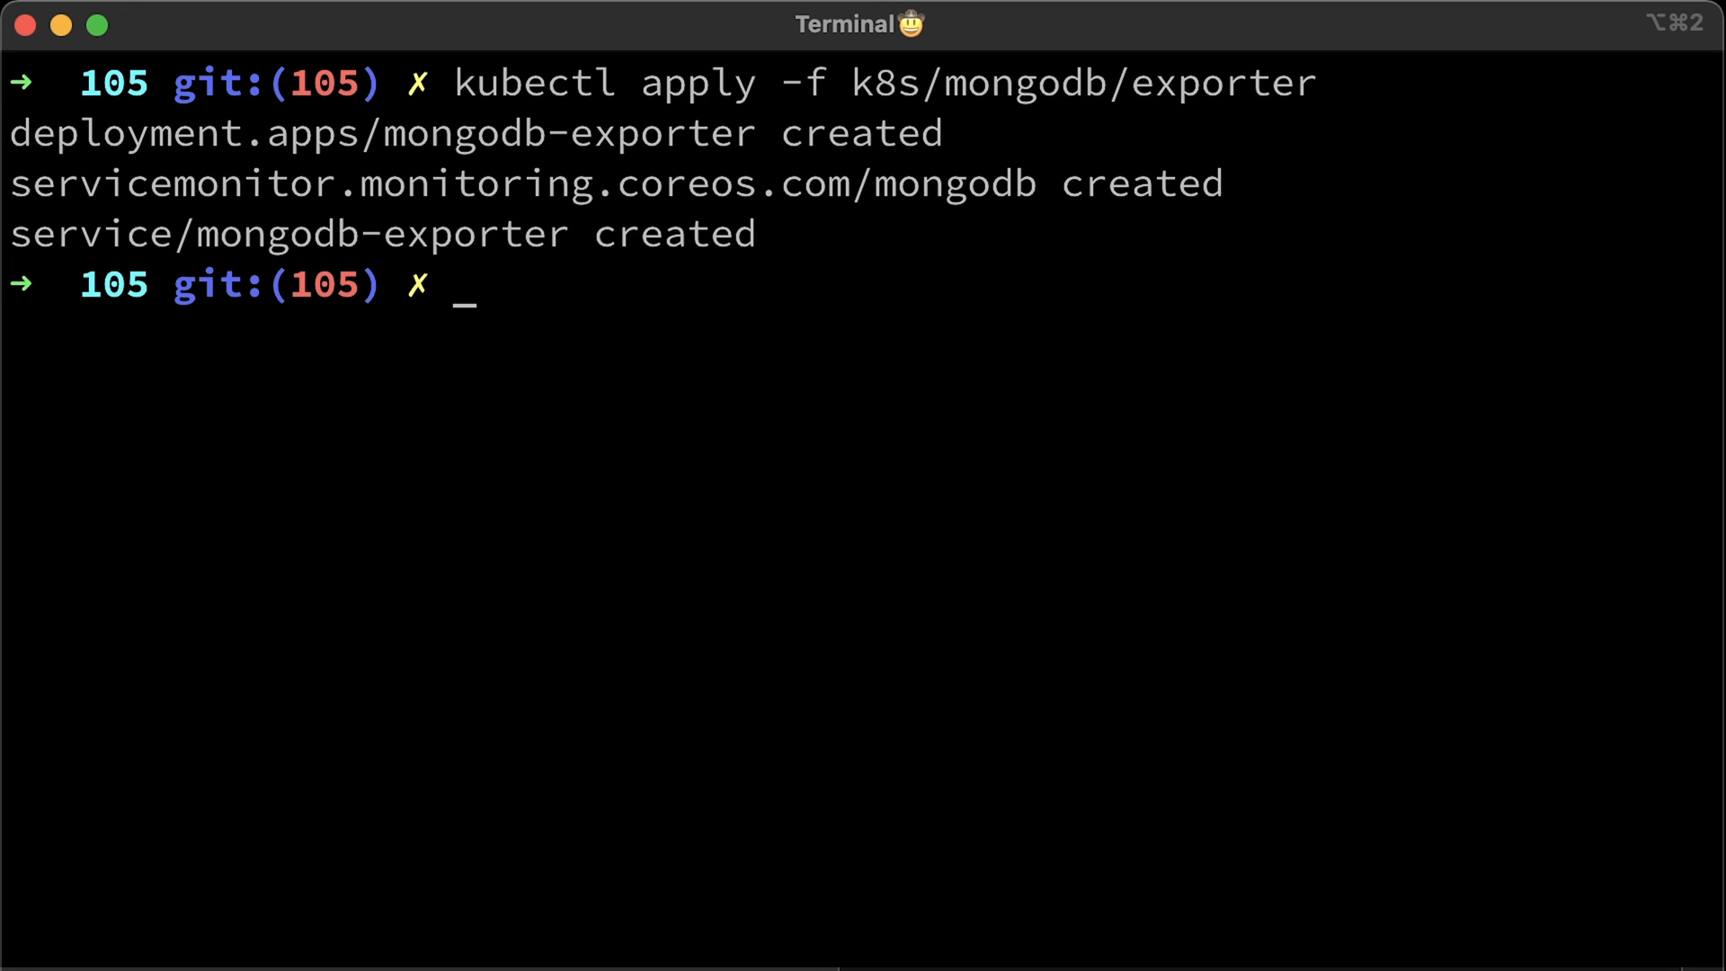
List the pods in the mongodb namespace with kubectl get pods -n mongodb
{"action": "type", "text": "kubectl get pods -n mongodb"}
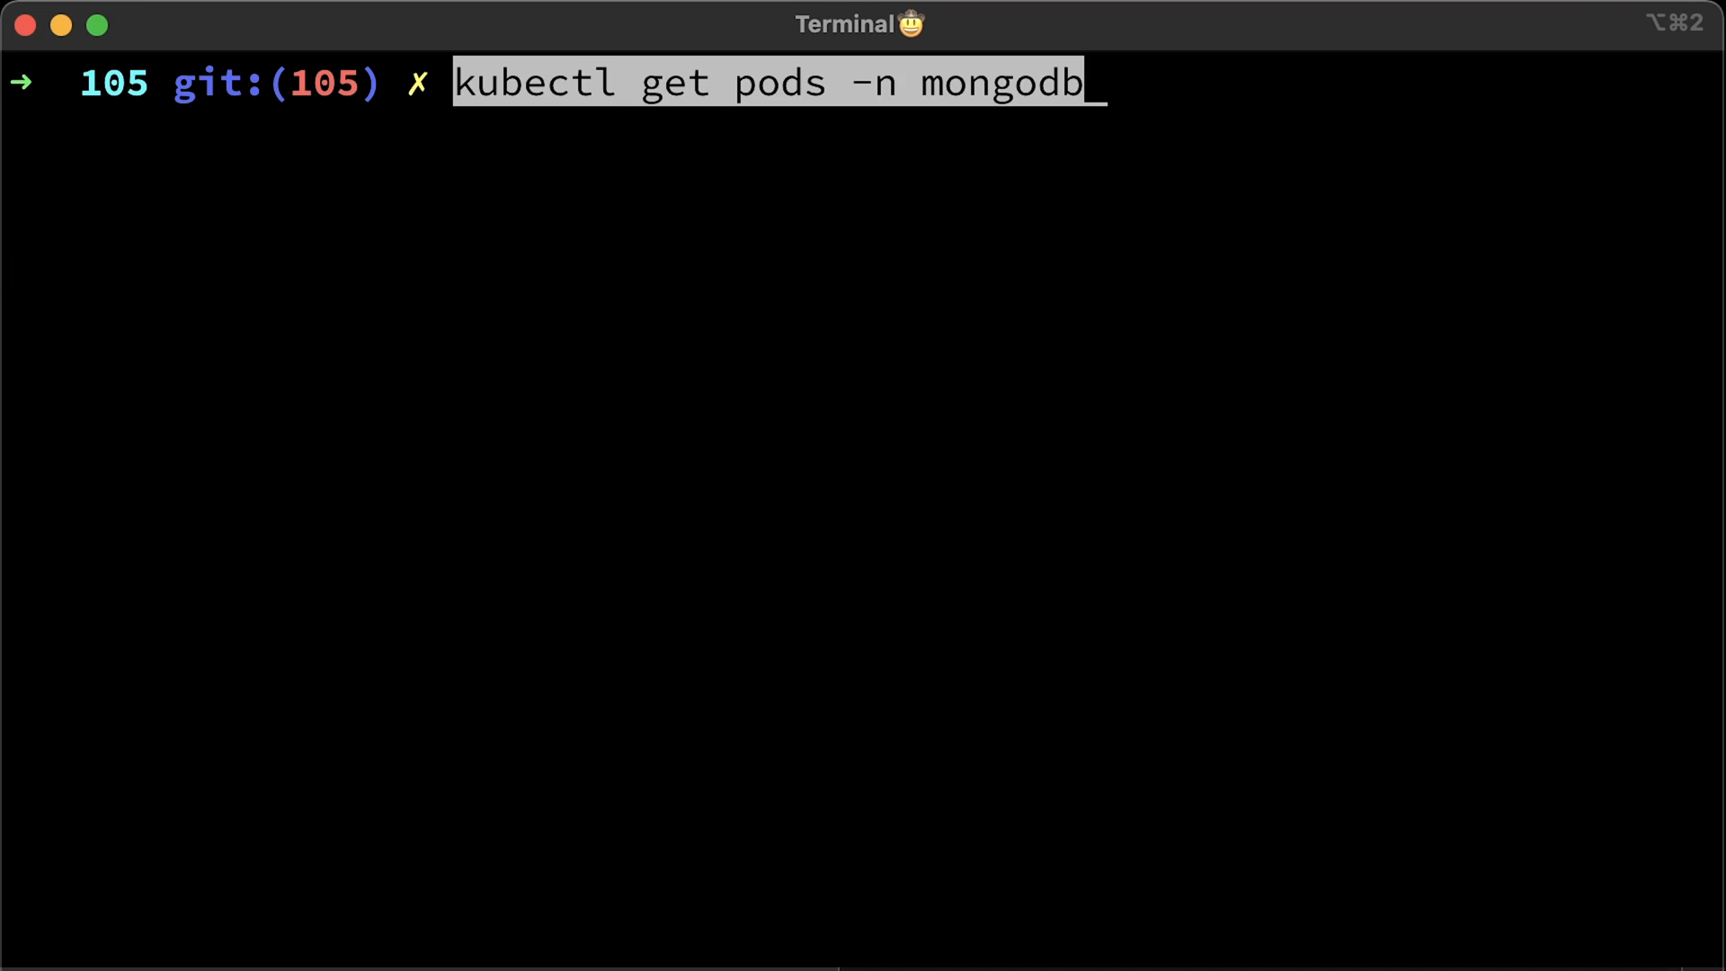
{"action": "key", "text": "Return"}
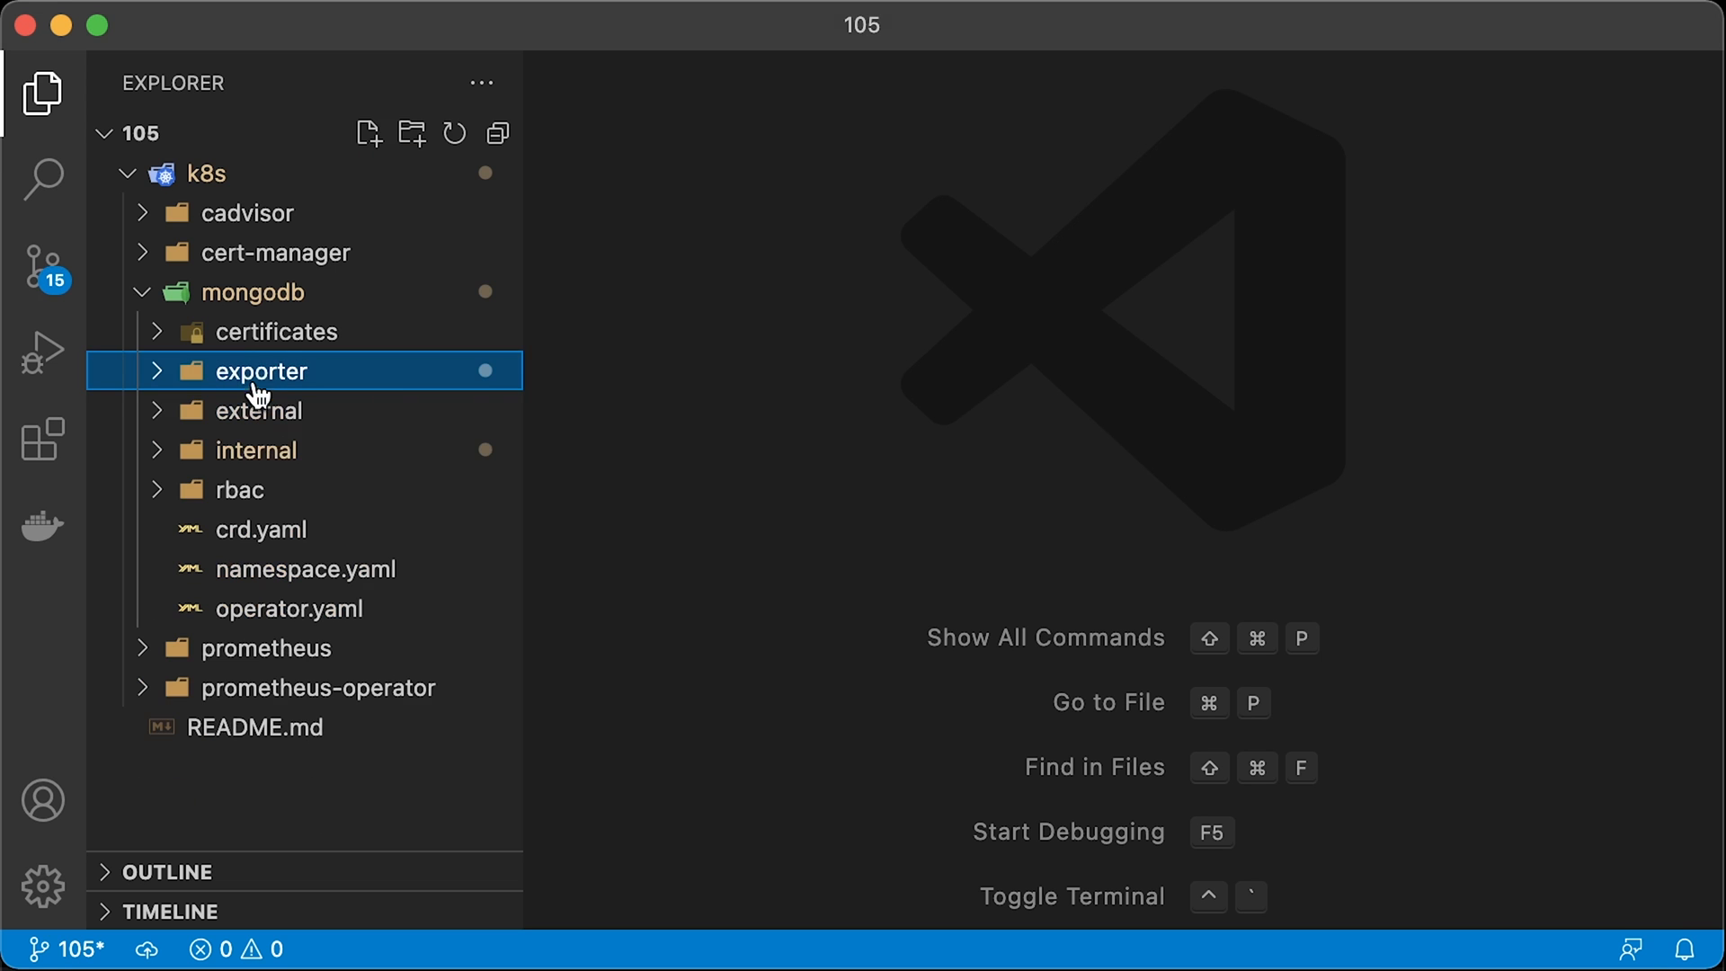
Expand the cadvisor and grafana folders and read through the grafana deployment.yaml
{"action": "left_click", "coordinate": [250, 212]}
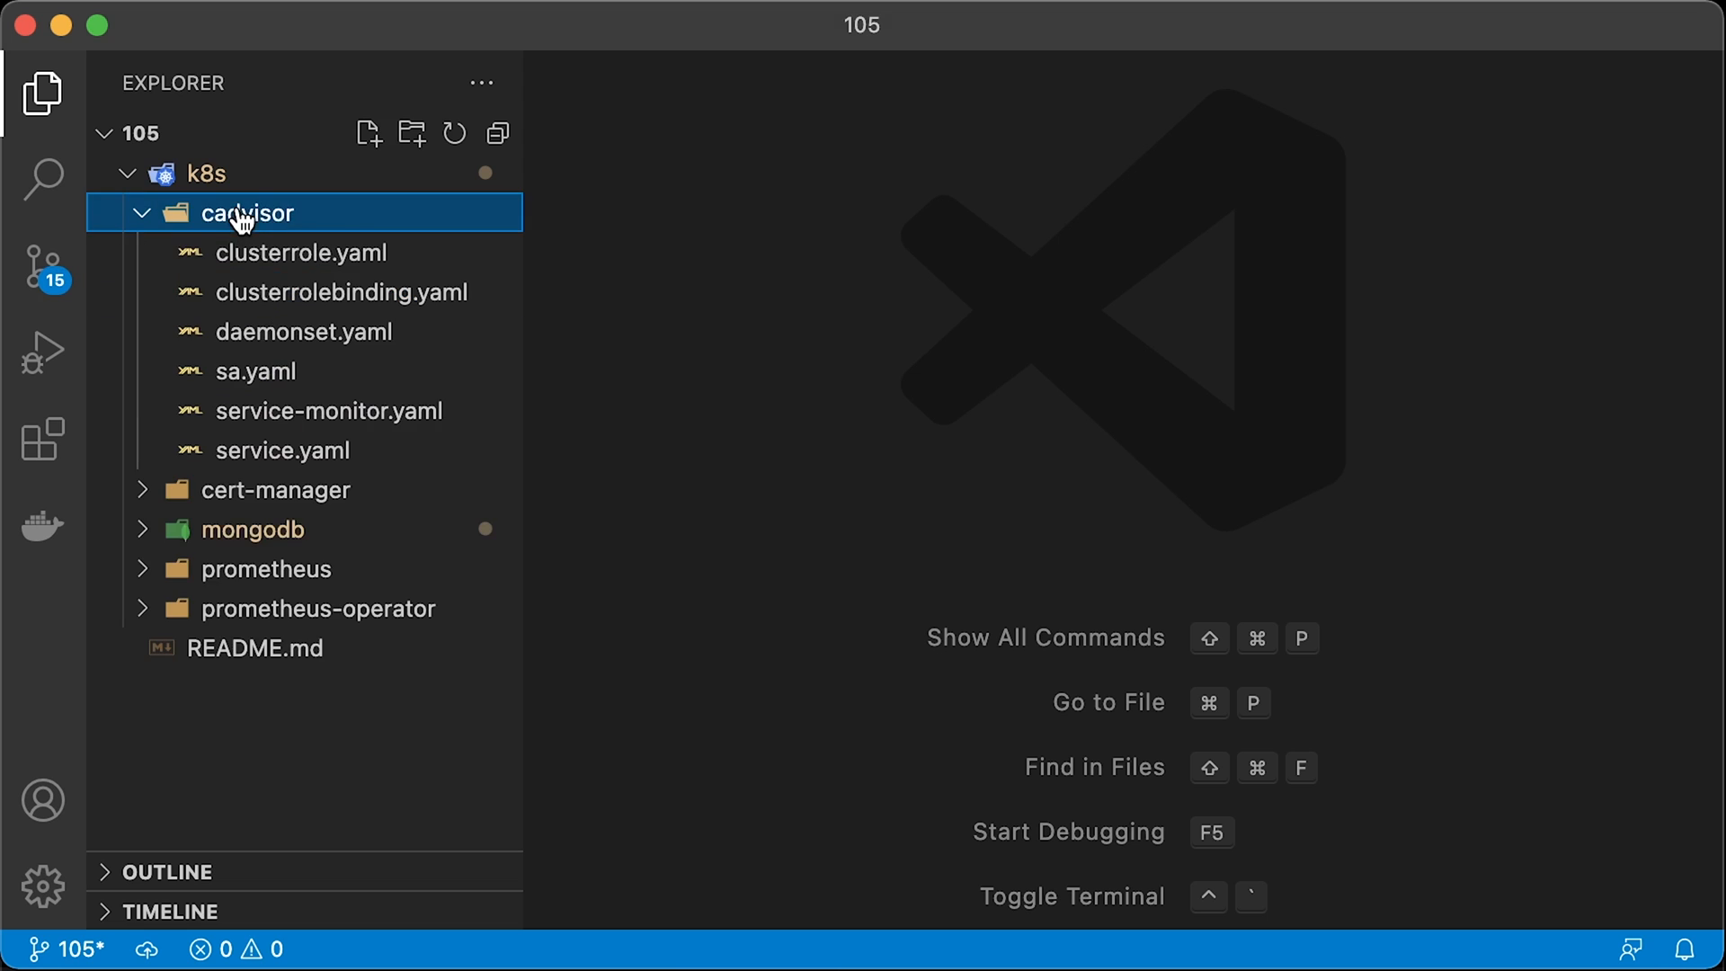
{"action": "mouse_move", "coordinate": [304, 449]}
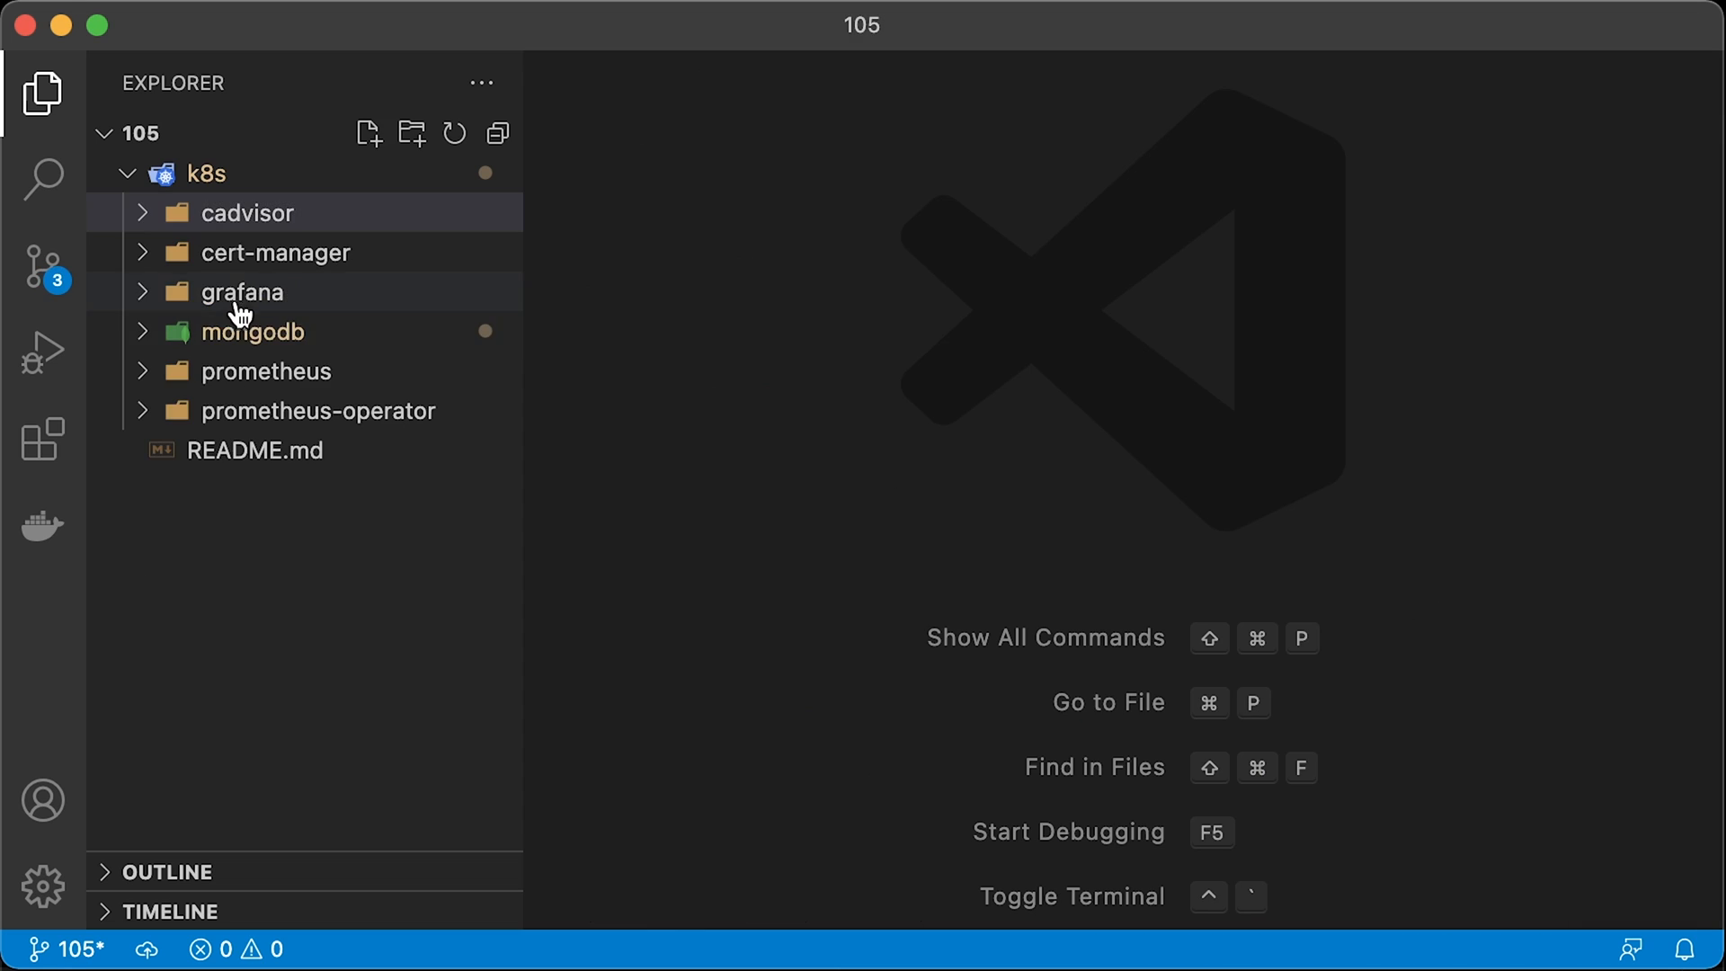
{"action": "left_click", "coordinate": [241, 291]}
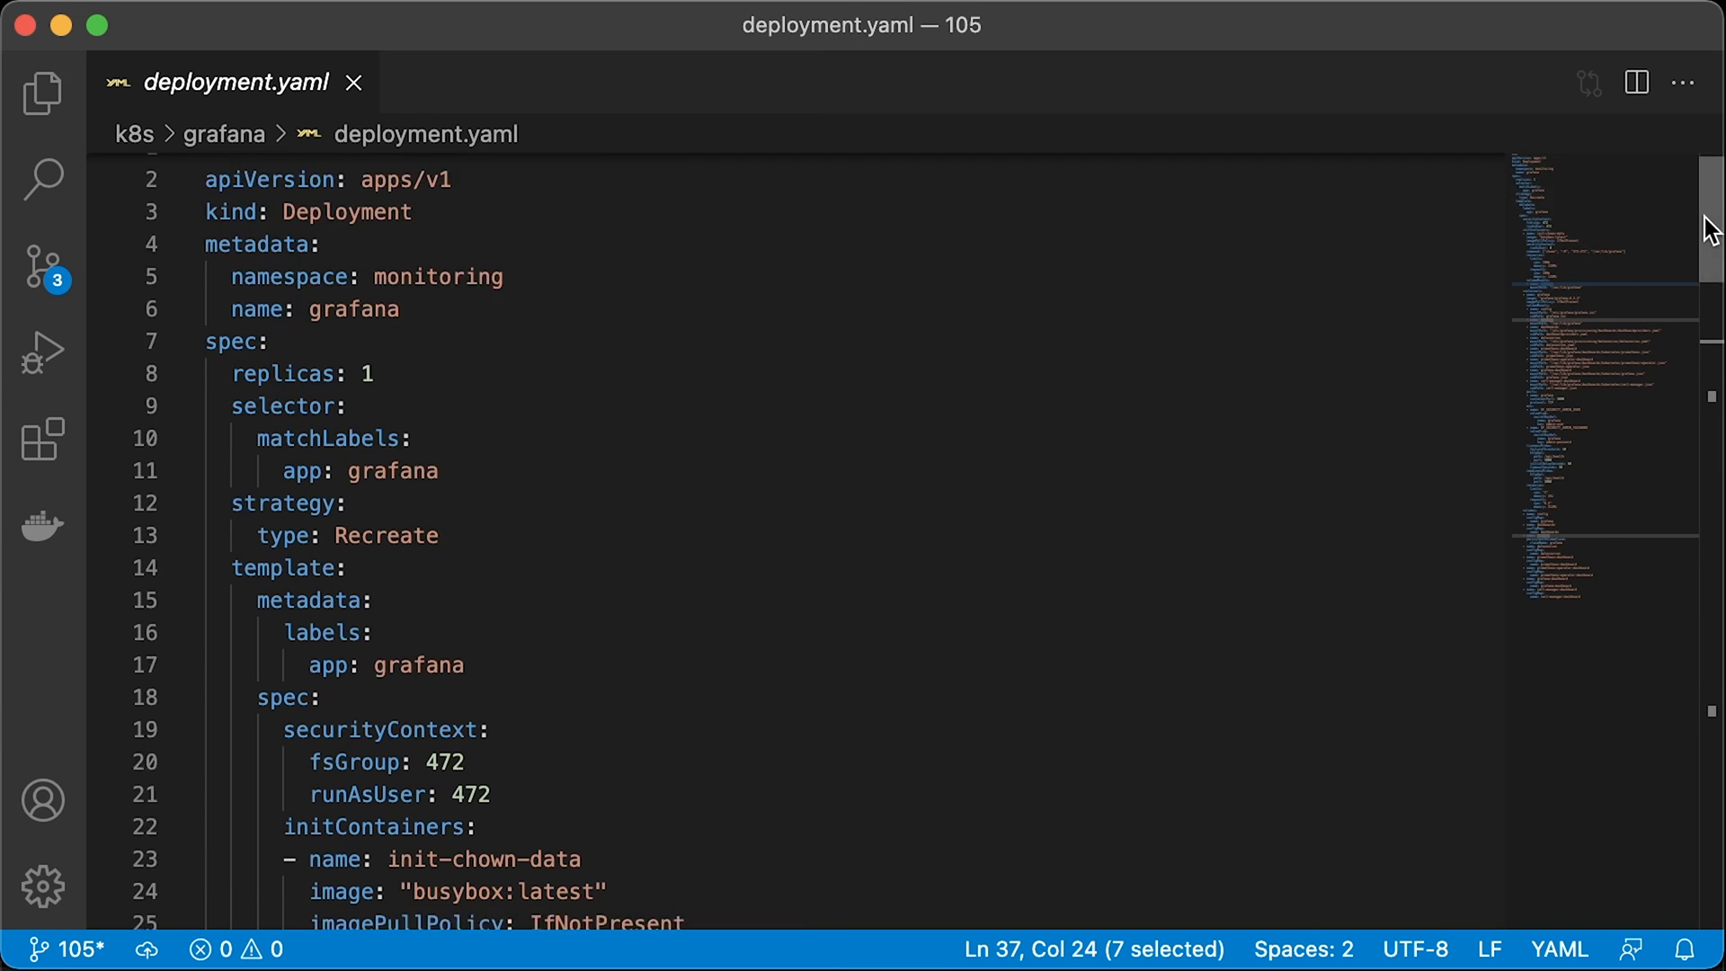
{"action": "scroll", "scroll_direction": "down", "scroll_amount": 3}
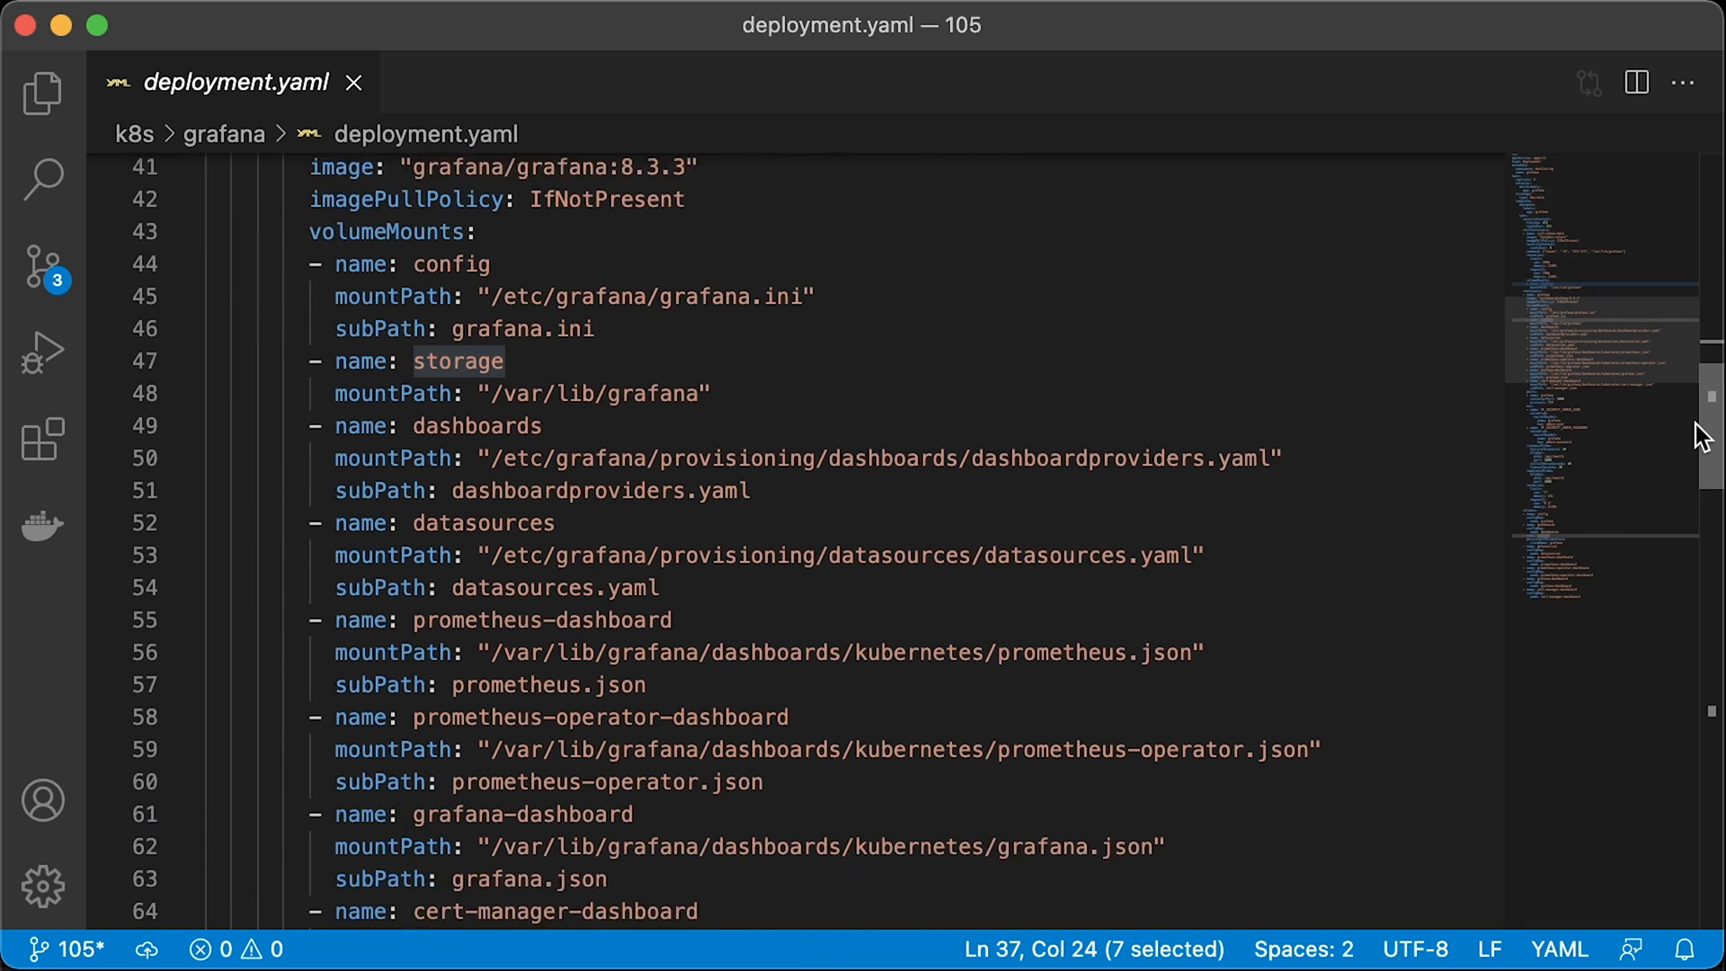
{"action": "scroll", "scroll_direction": "down", "scroll_amount": 3}
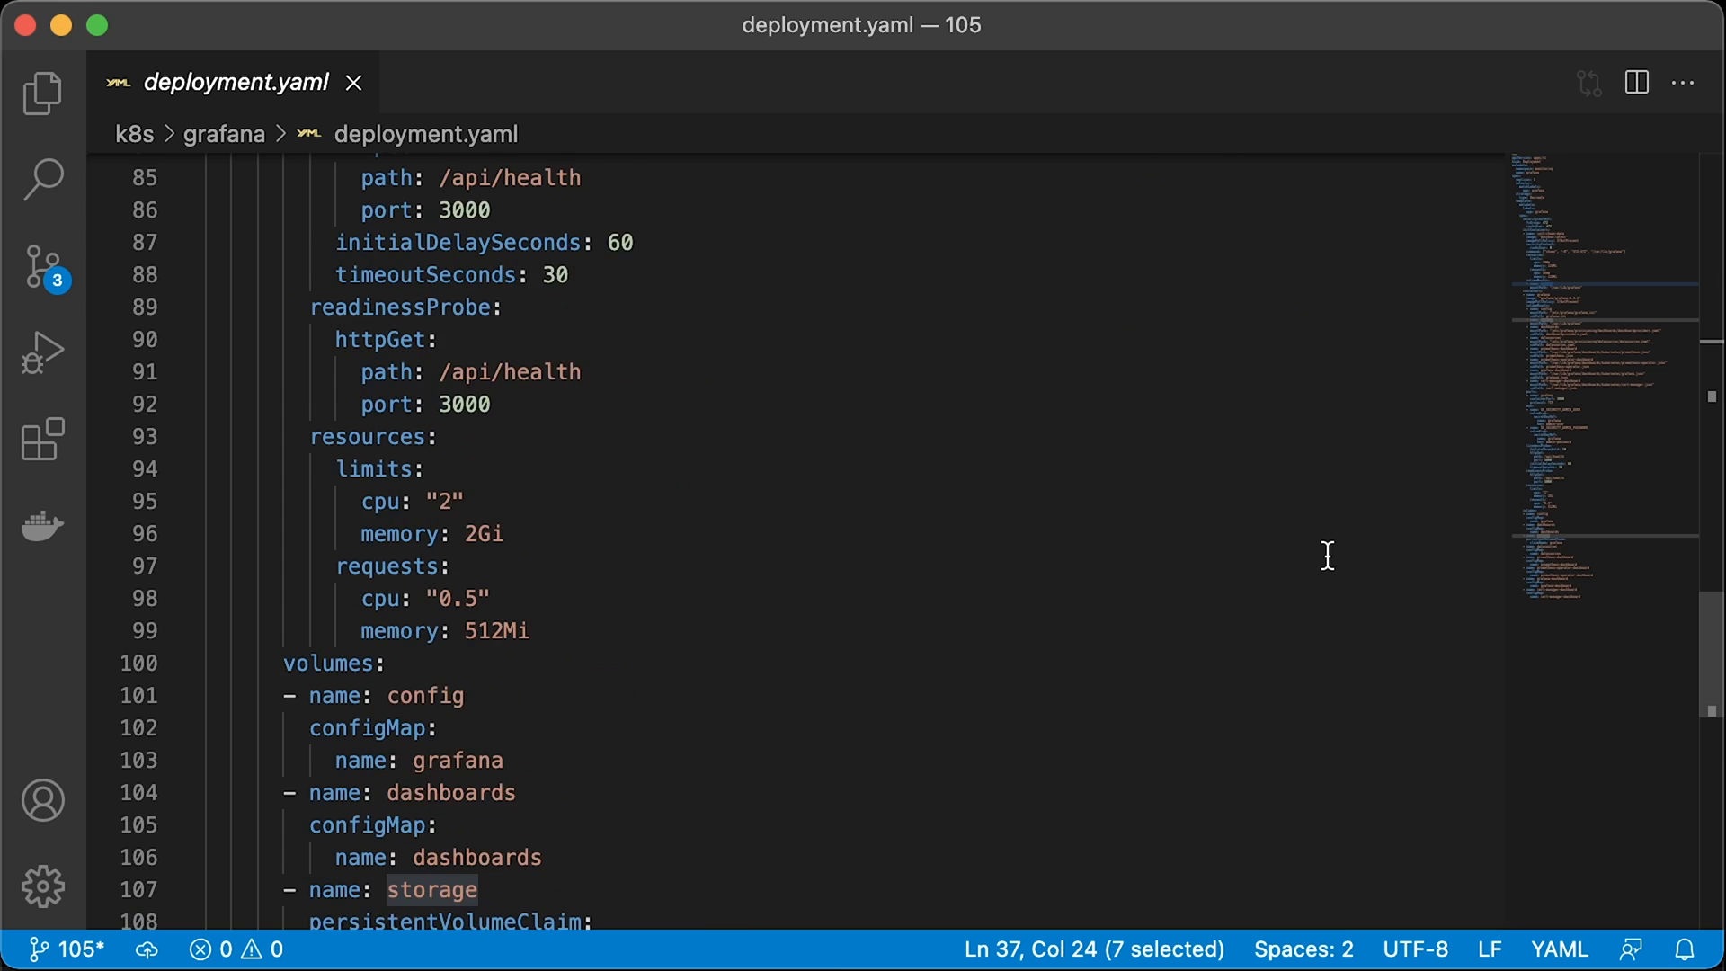
Review grafana's datasources-cm.yaml and the dashboards/cert-manager.yaml manifest
{"action": "left_click", "coordinate": [42, 94]}
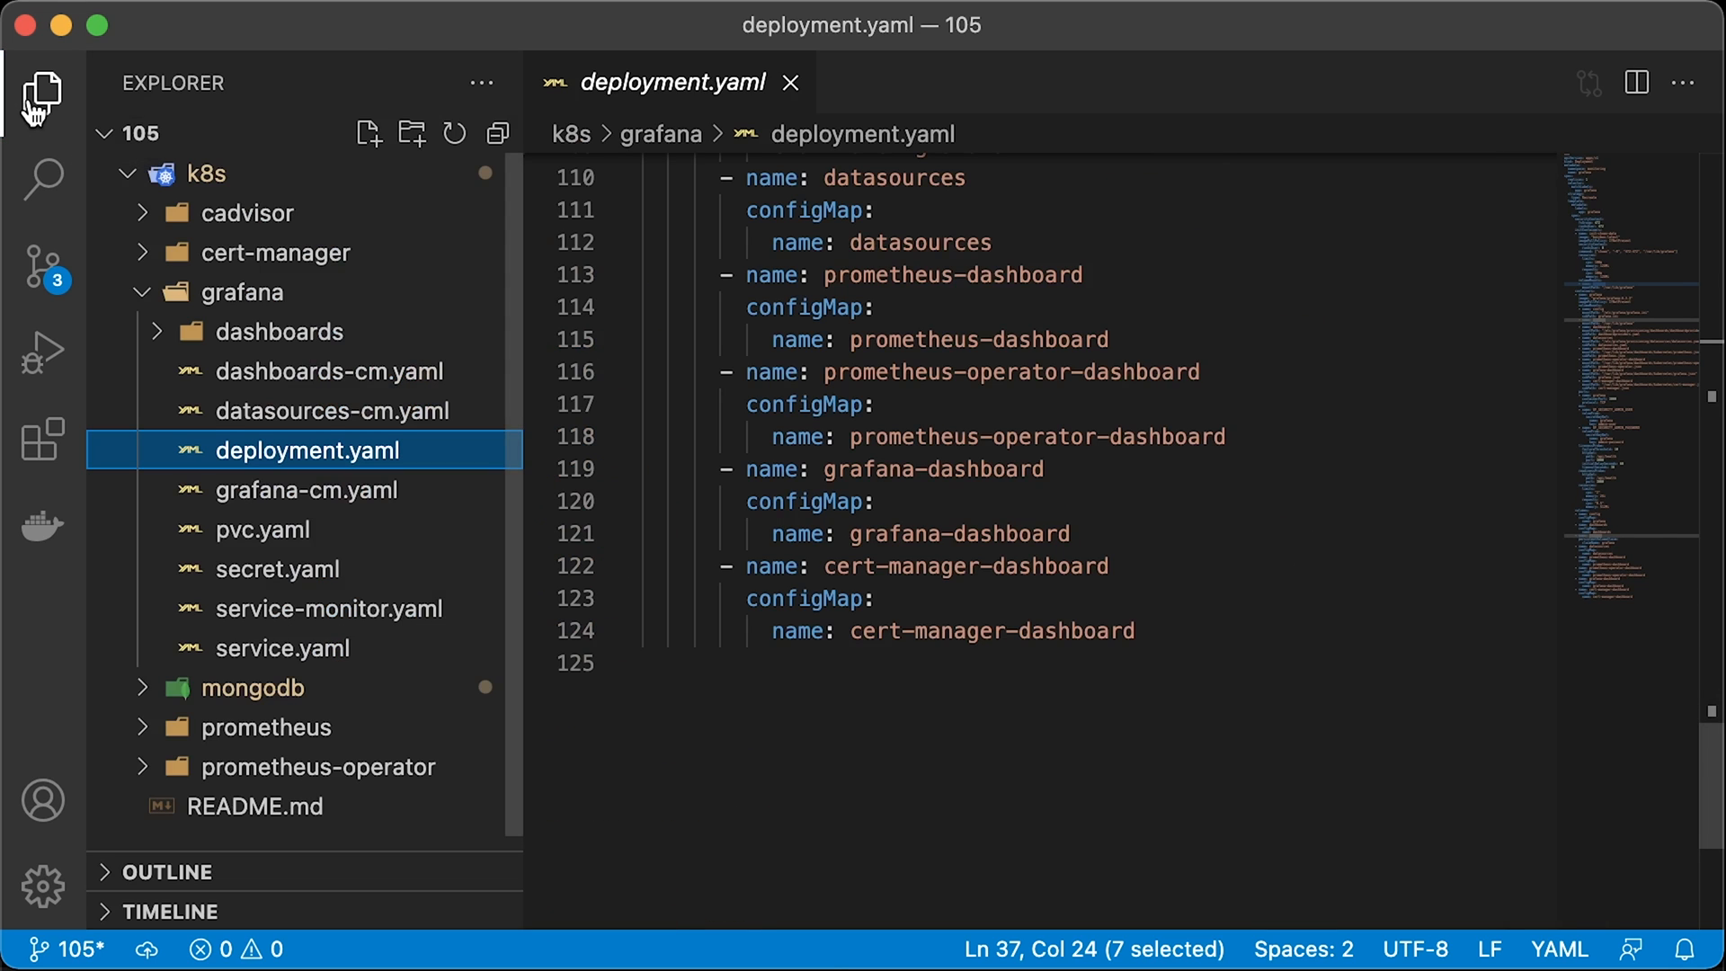
{"action": "left_click", "coordinate": [327, 410]}
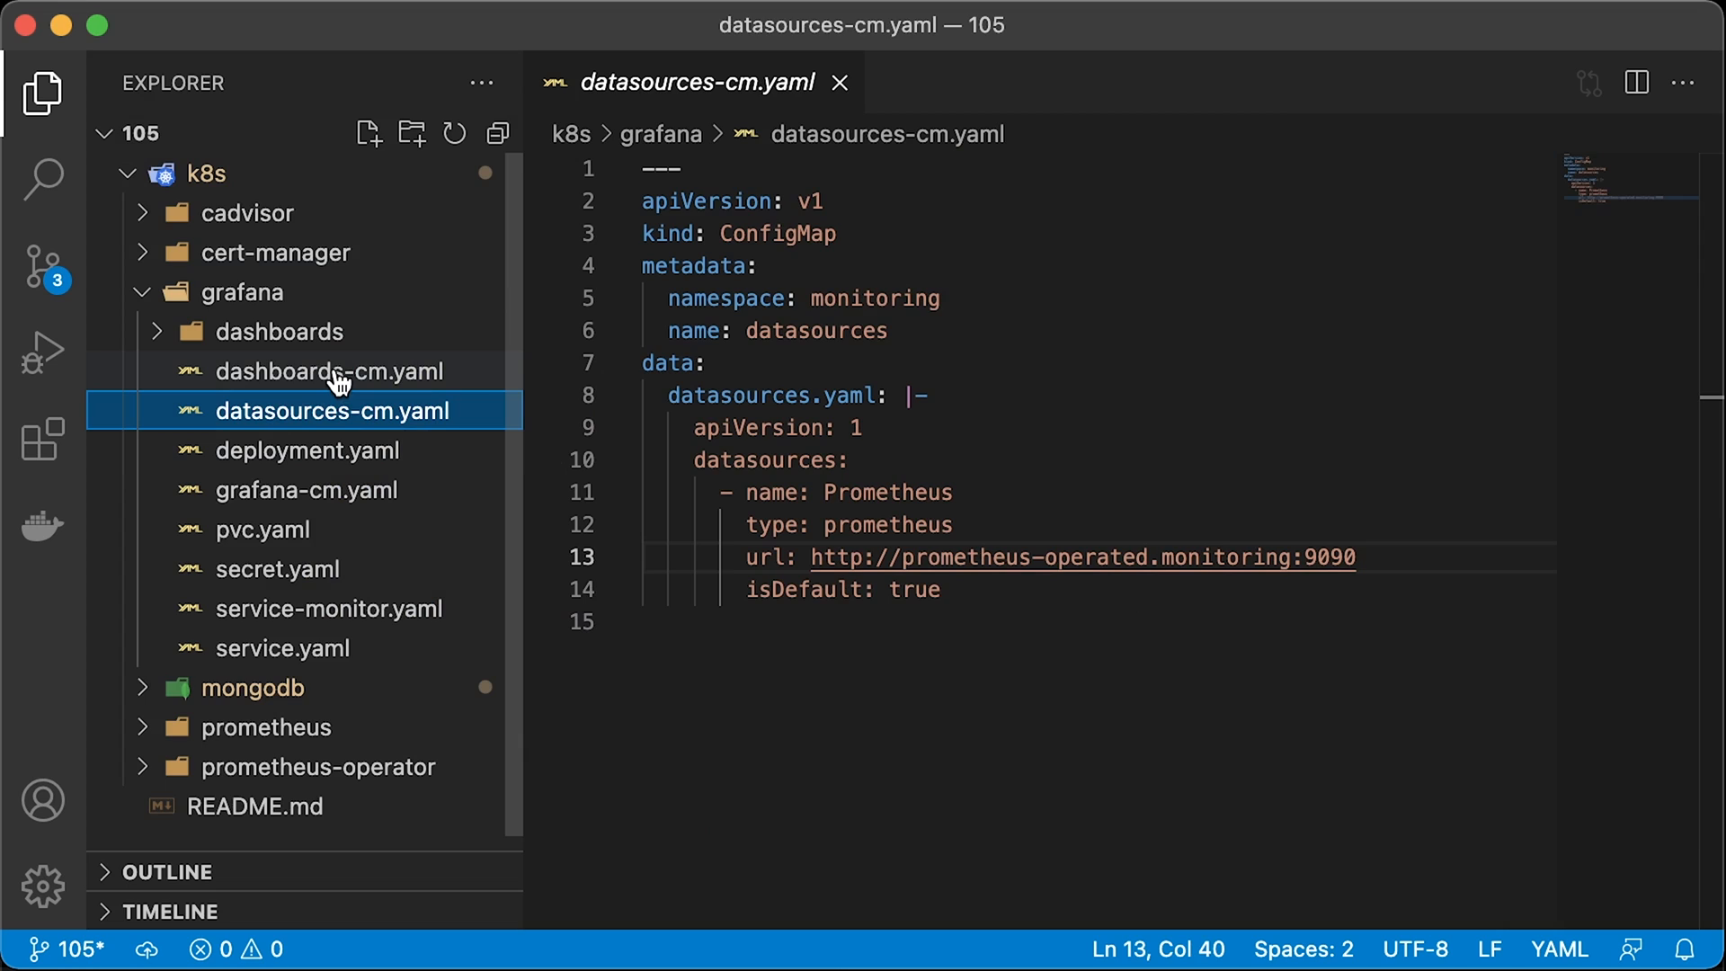
{"action": "left_click", "coordinate": [328, 370]}
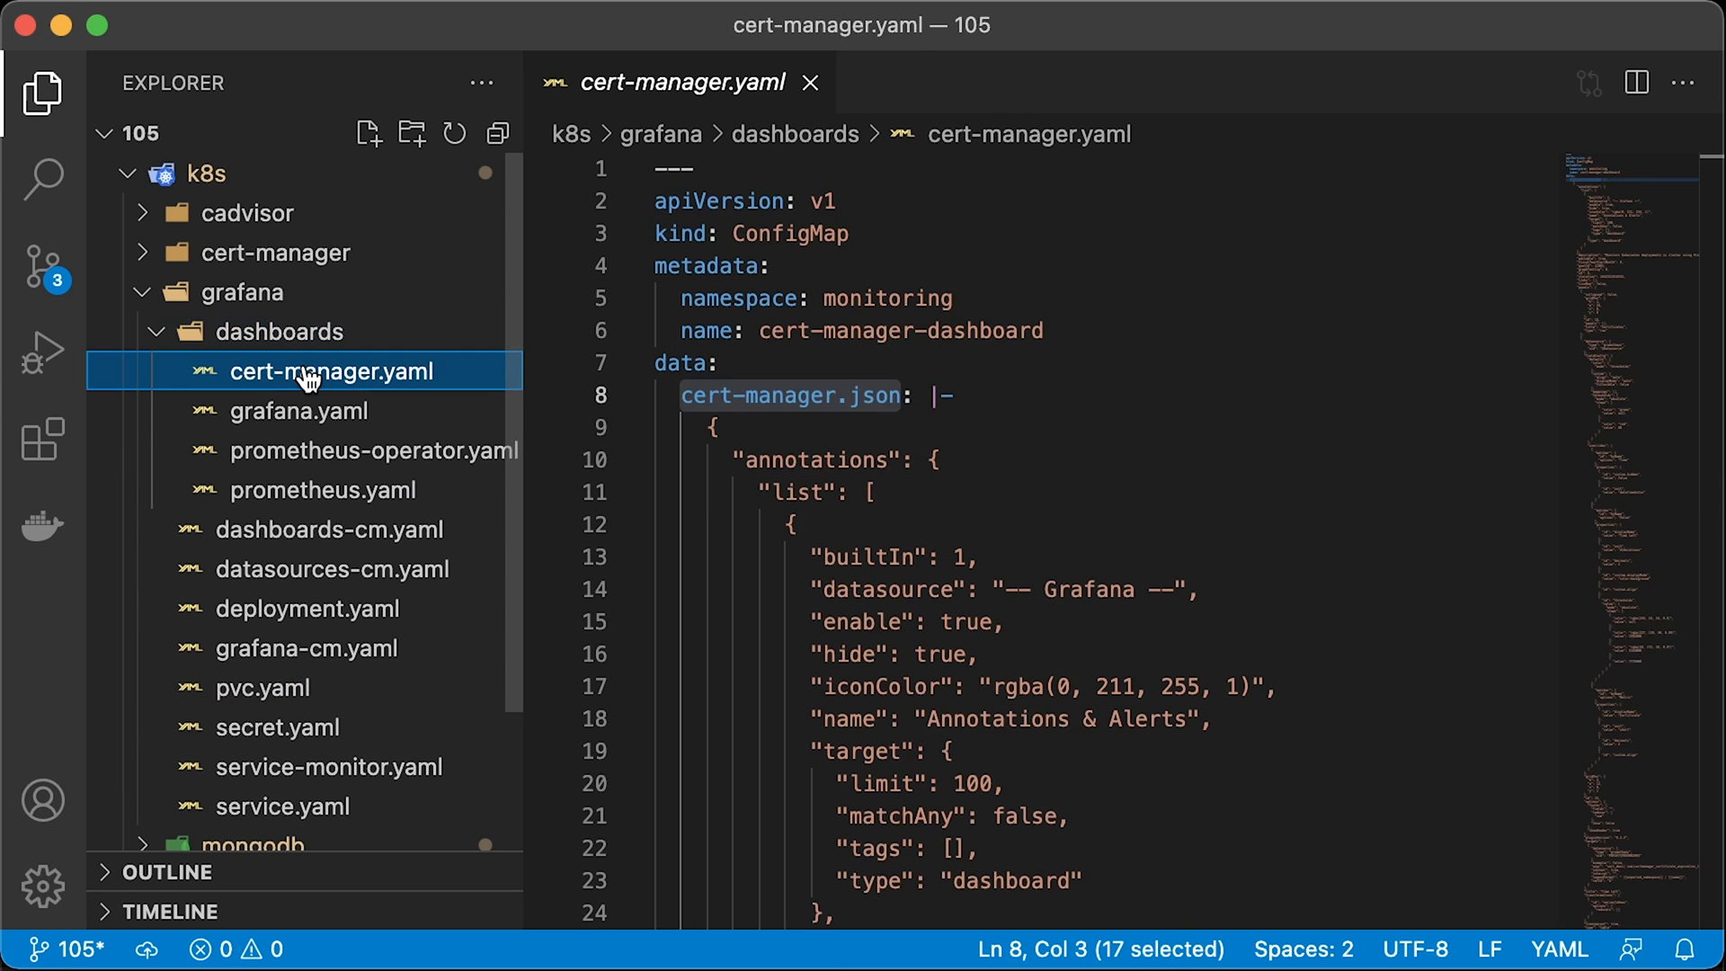
{"action": "left_click", "coordinate": [375, 450]}
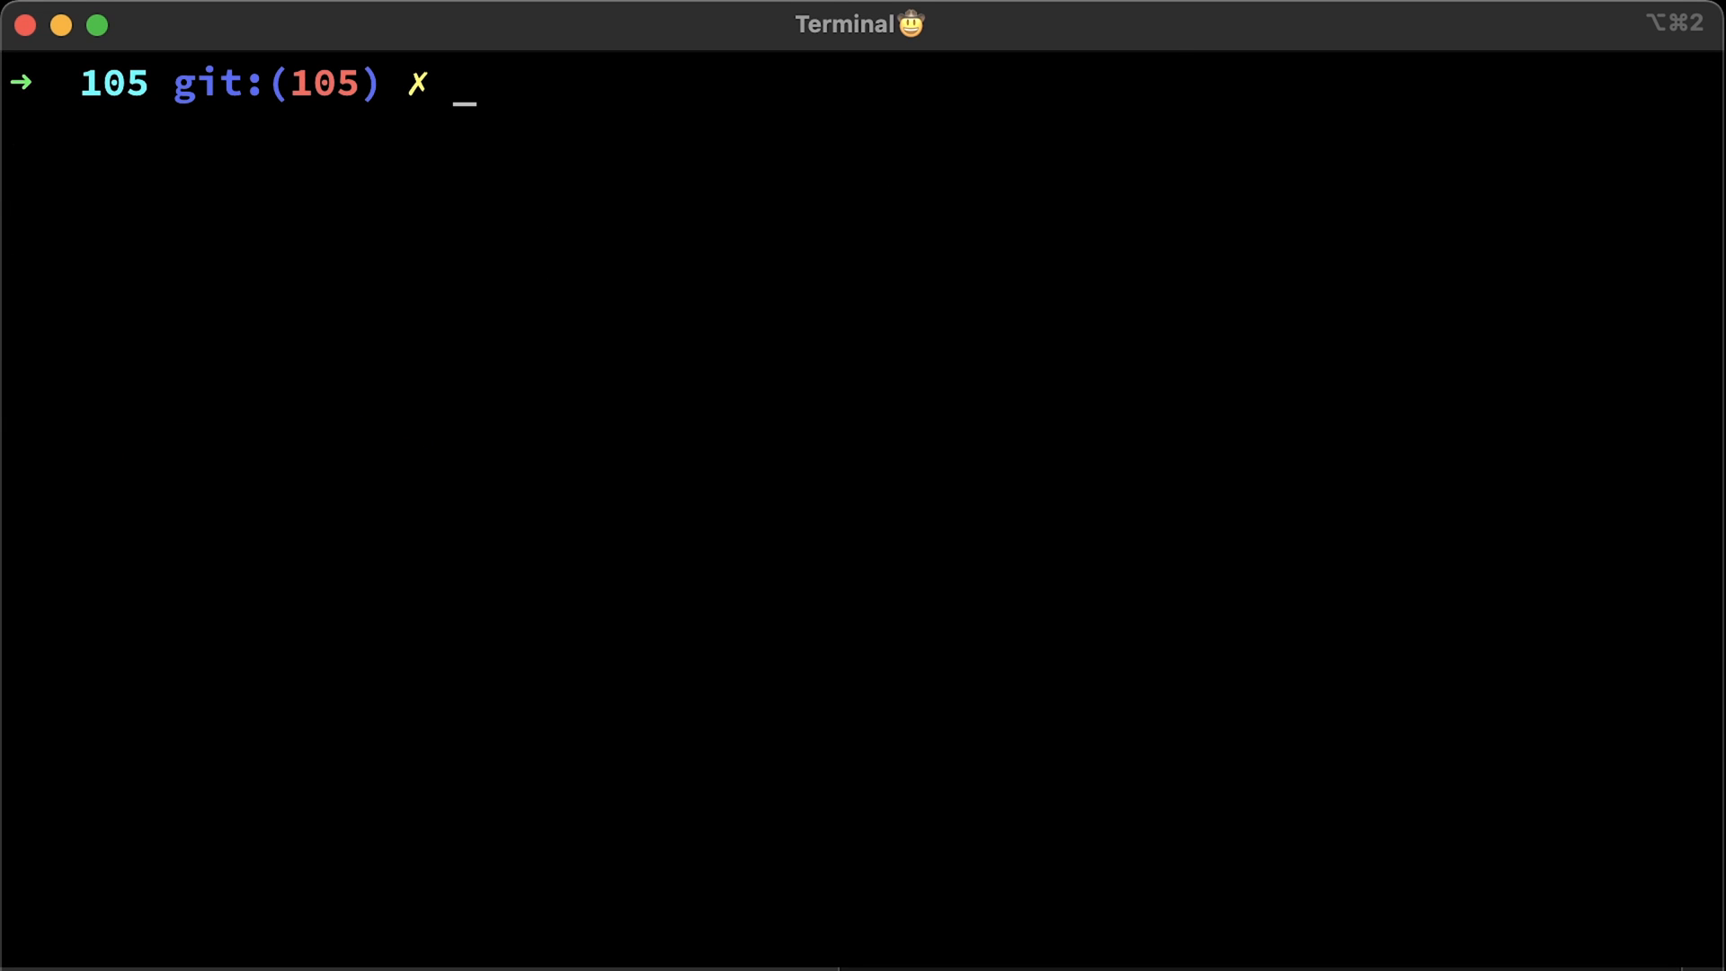
Apply k8s/grafana recursively, list monitoring pods, and port-forward prometheus-operated on 9090
{"action": "type", "text": "kubectl apply -R -f k8s/grafana"}
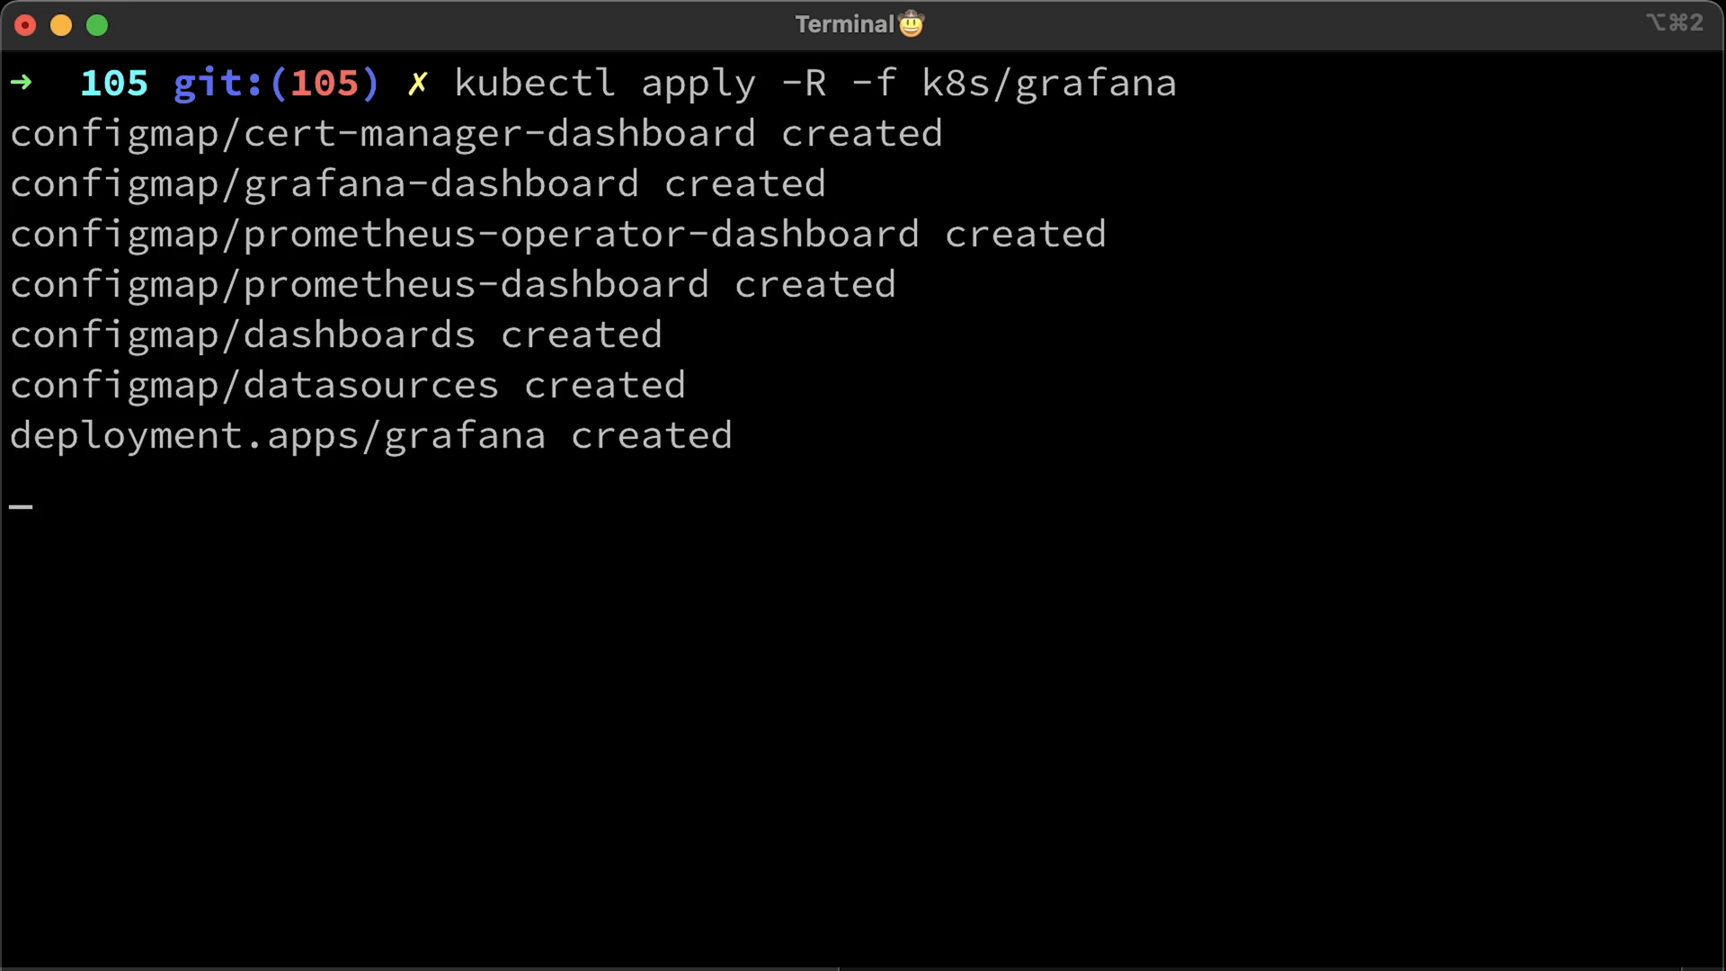
{"action": "type", "text": "kubectl get pods -n monitoring"}
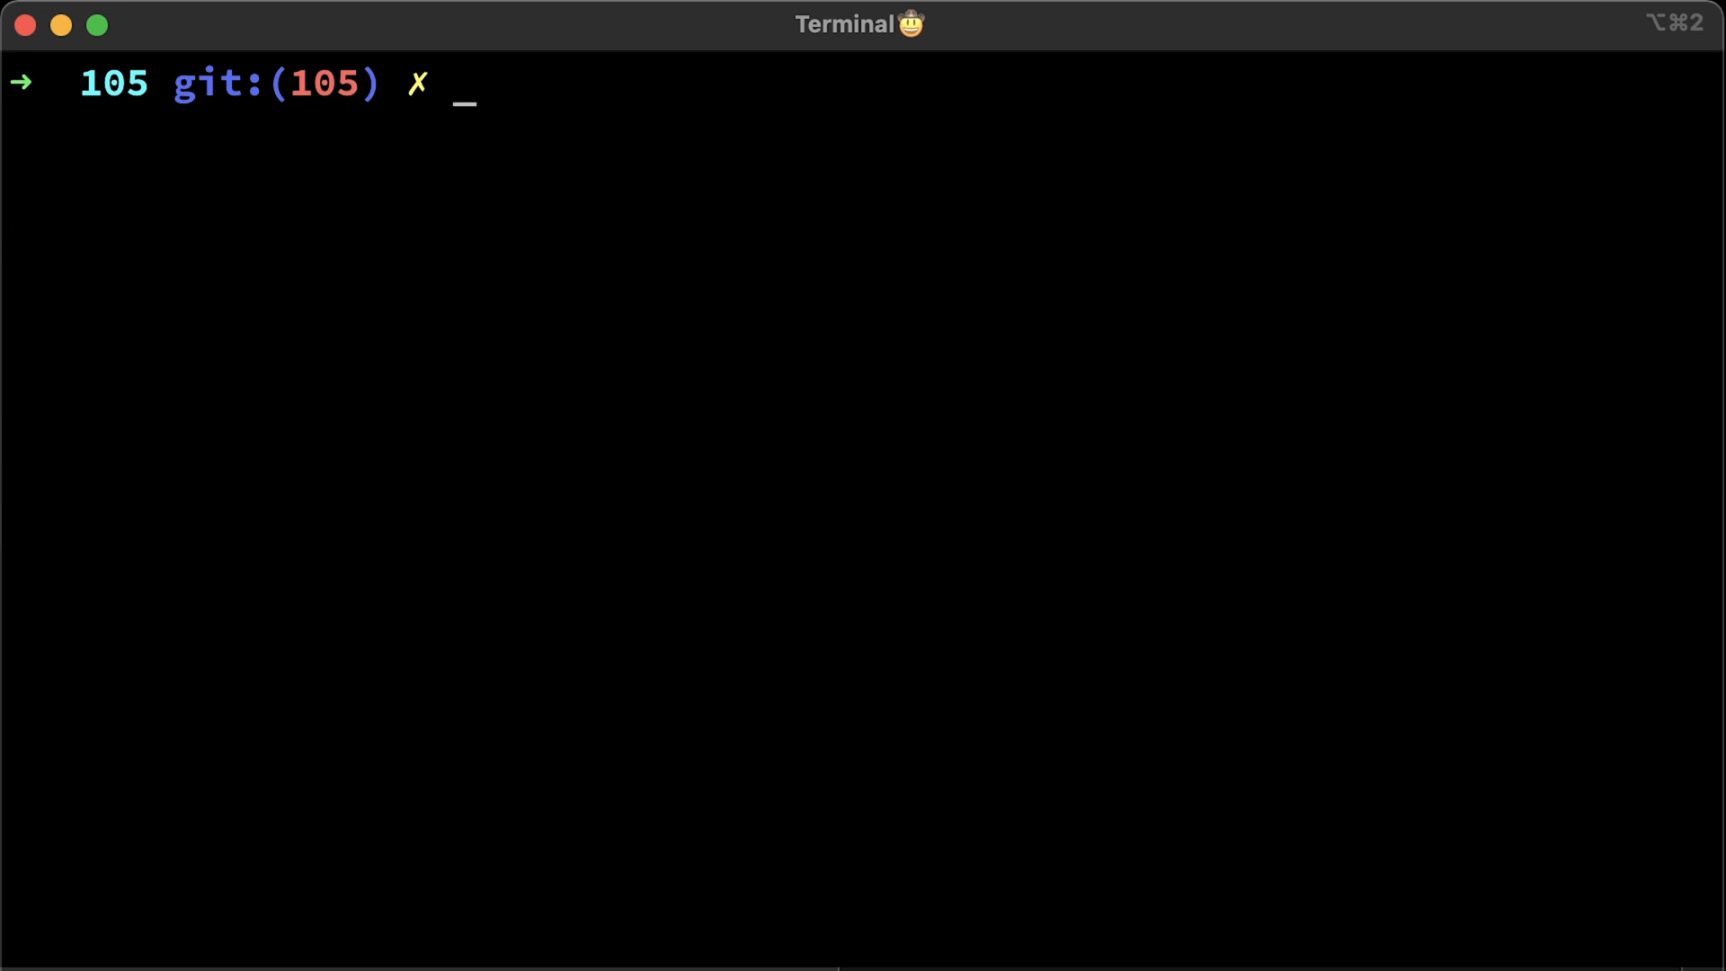
{"action": "type", "text": "kubectl port-forward svc/prometheus-operated 9090 -n monitoring"}
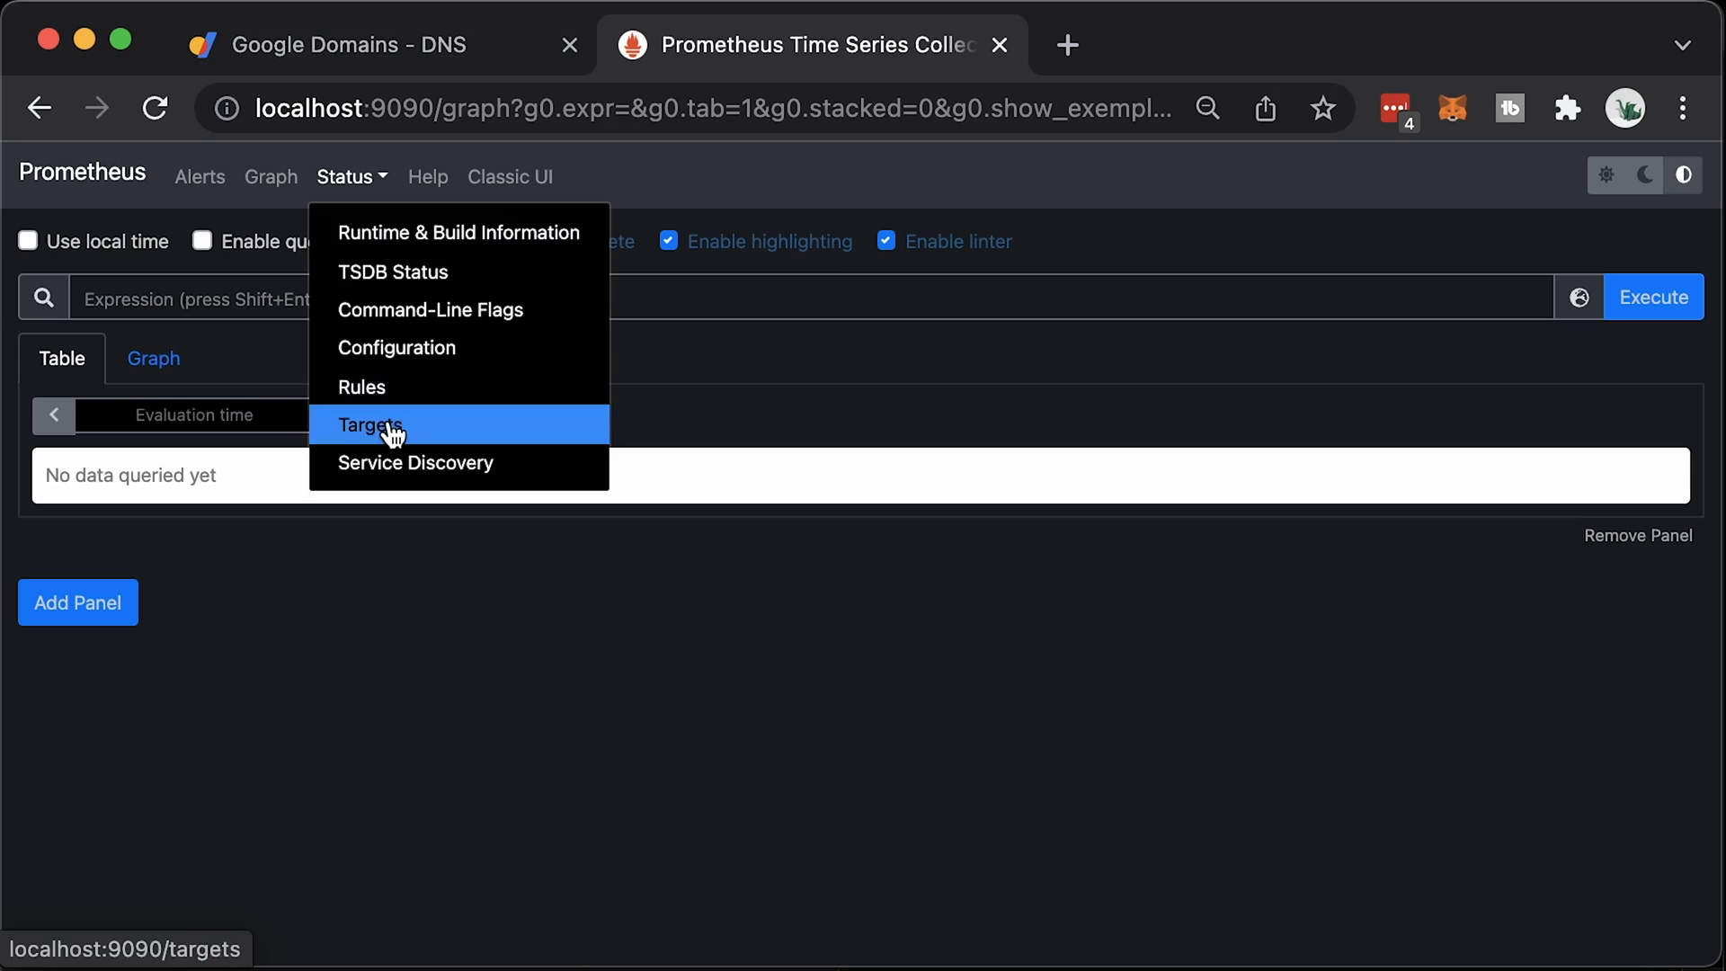
Check Prometheus Status > Targets, then browse to Grafana at localhost:3000
{"action": "left_click", "coordinate": [368, 427]}
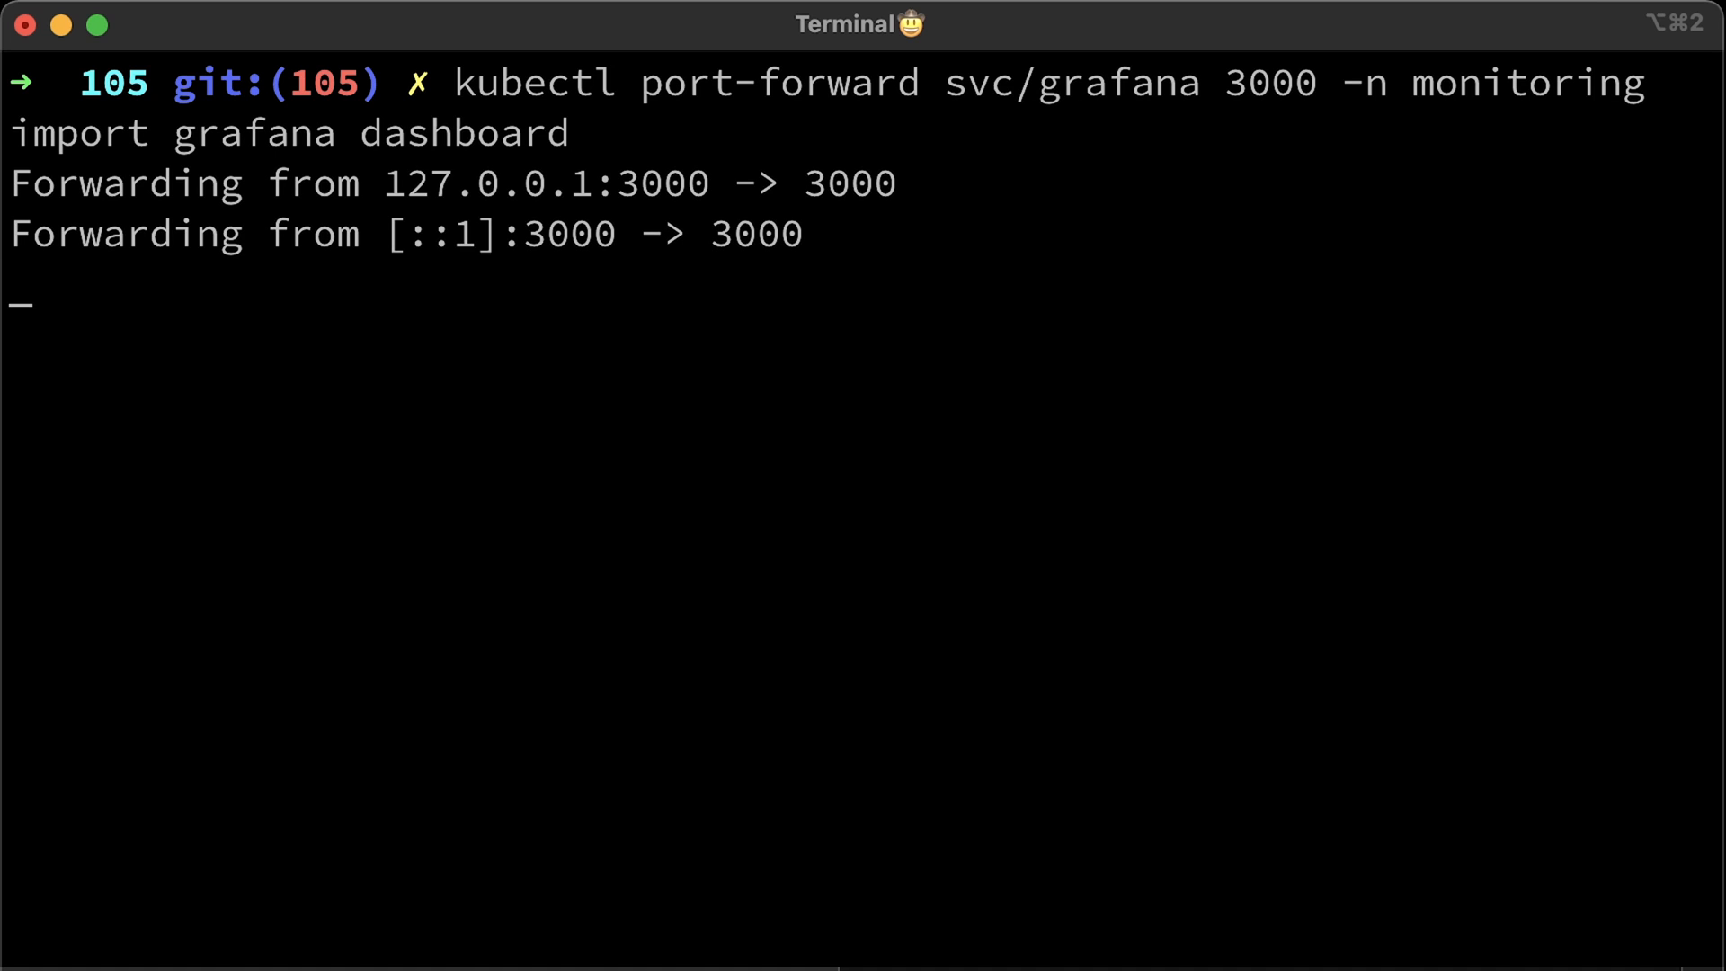
{"action": "type", "text": "localhost:3000/login"}
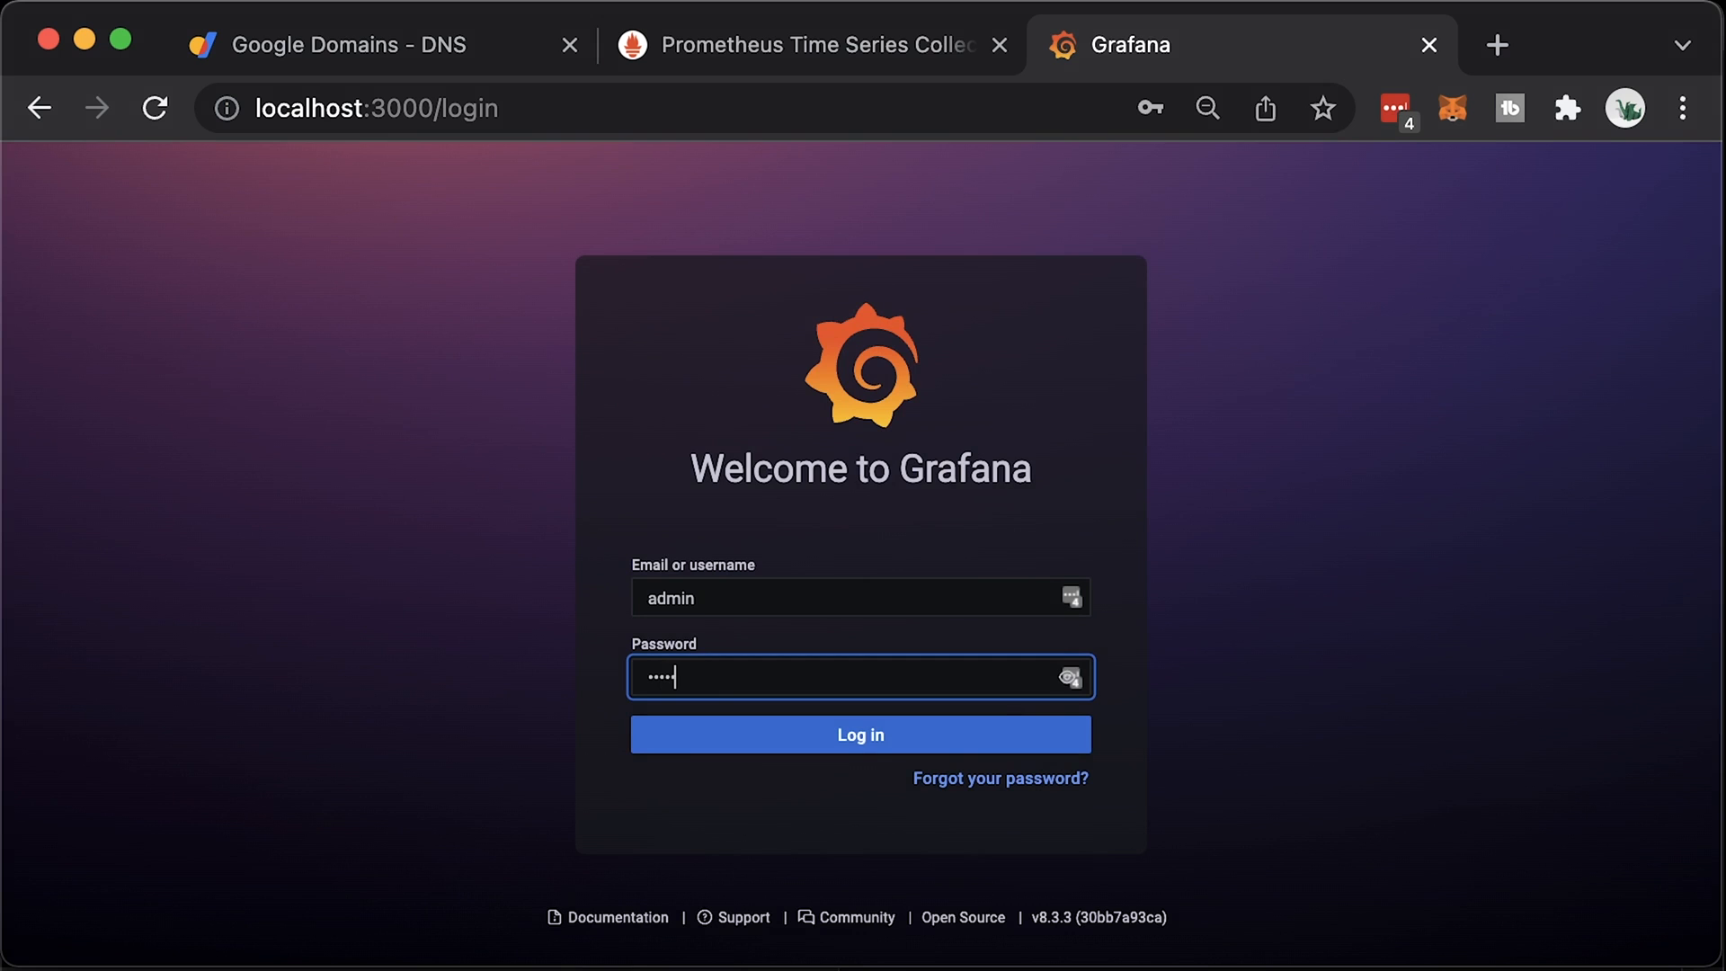
Log in to Grafana, confirm the Prometheus data source, and browse the Kubernetes dashboards folder
{"action": "left_click", "coordinate": [859, 734]}
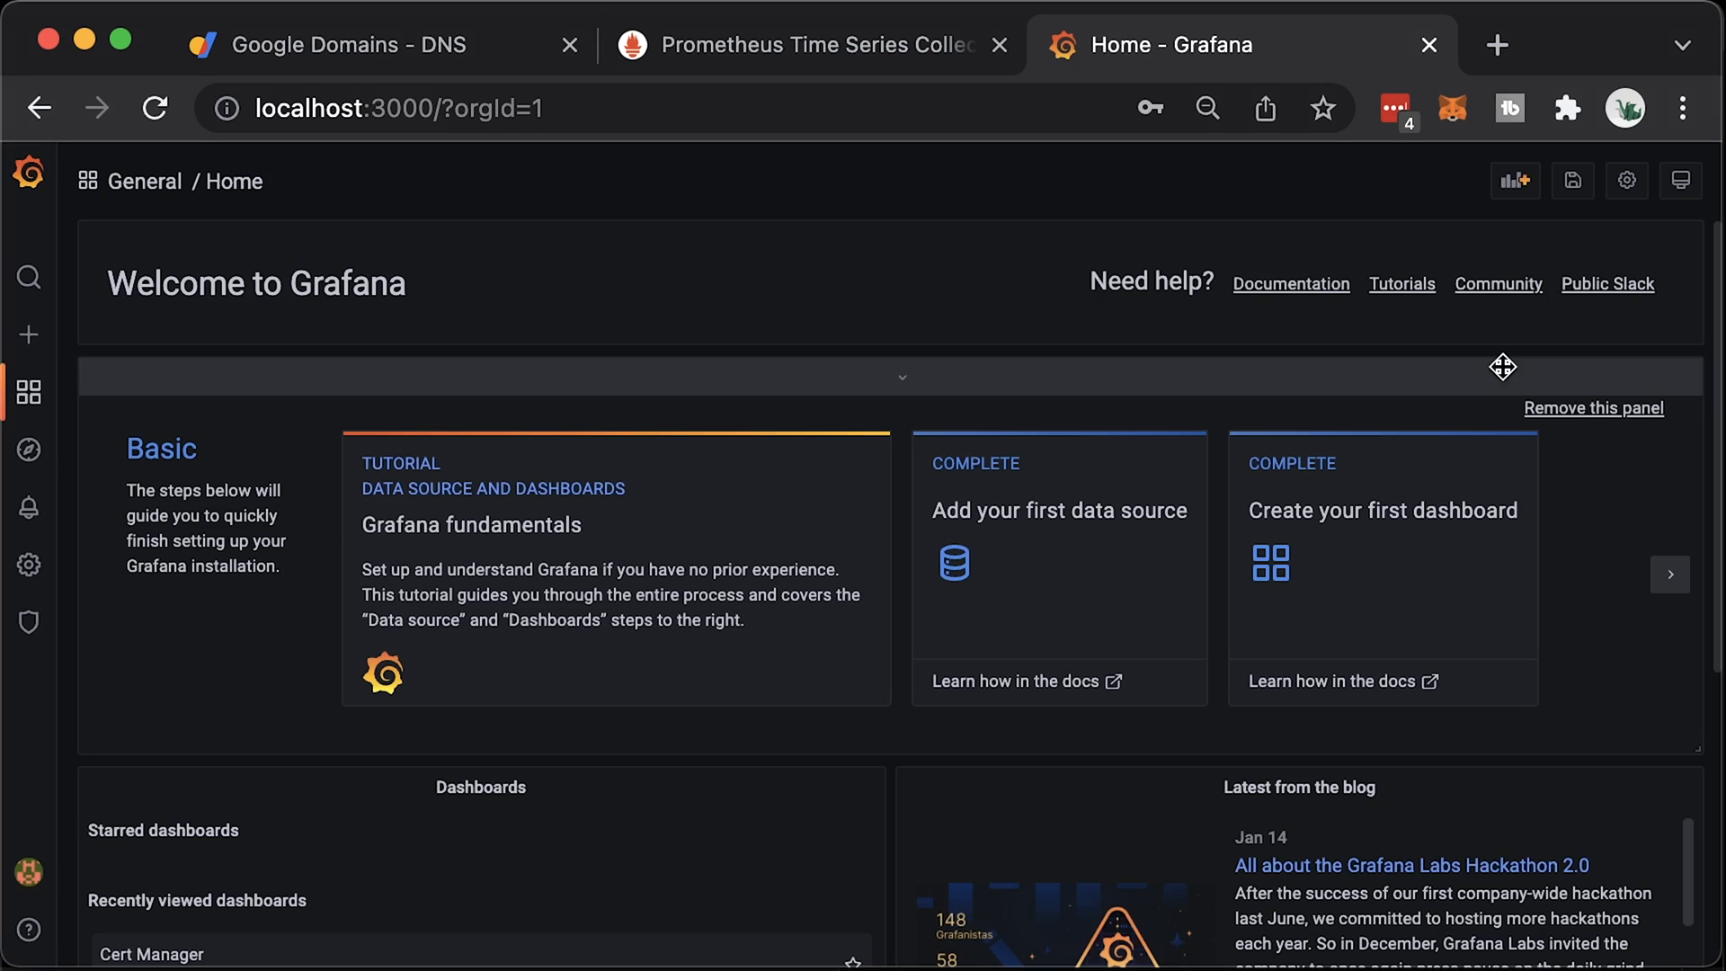
{"action": "left_click", "coordinate": [29, 565]}
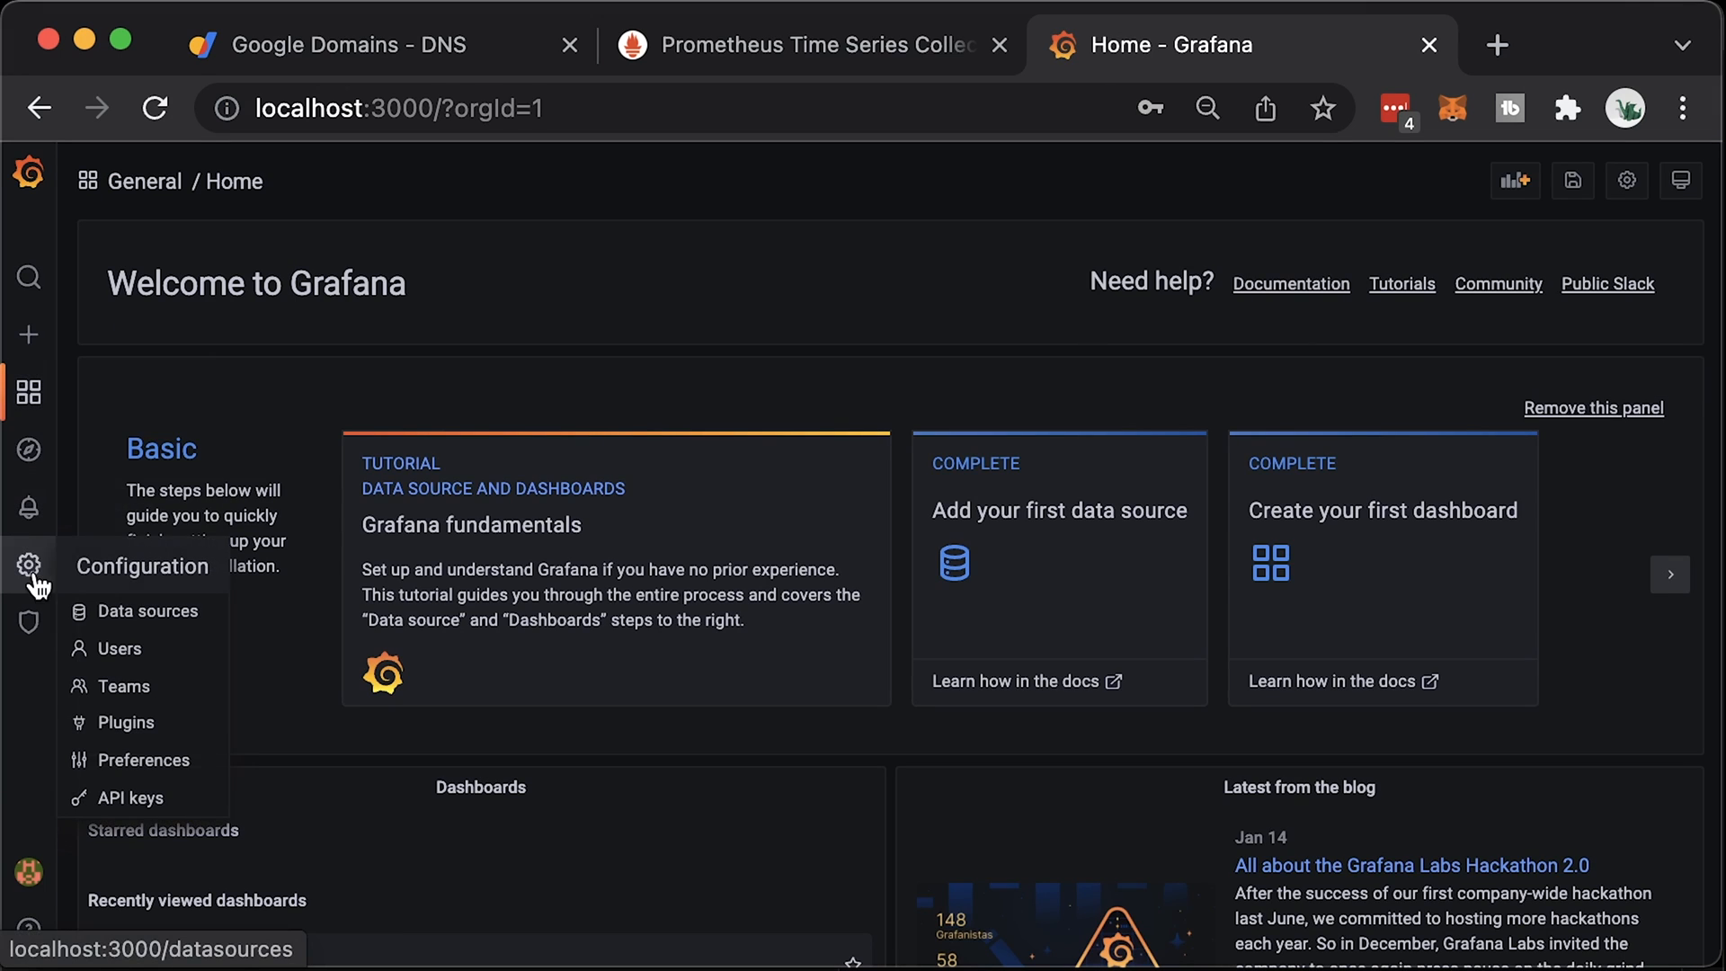
{"action": "left_click", "coordinate": [143, 611]}
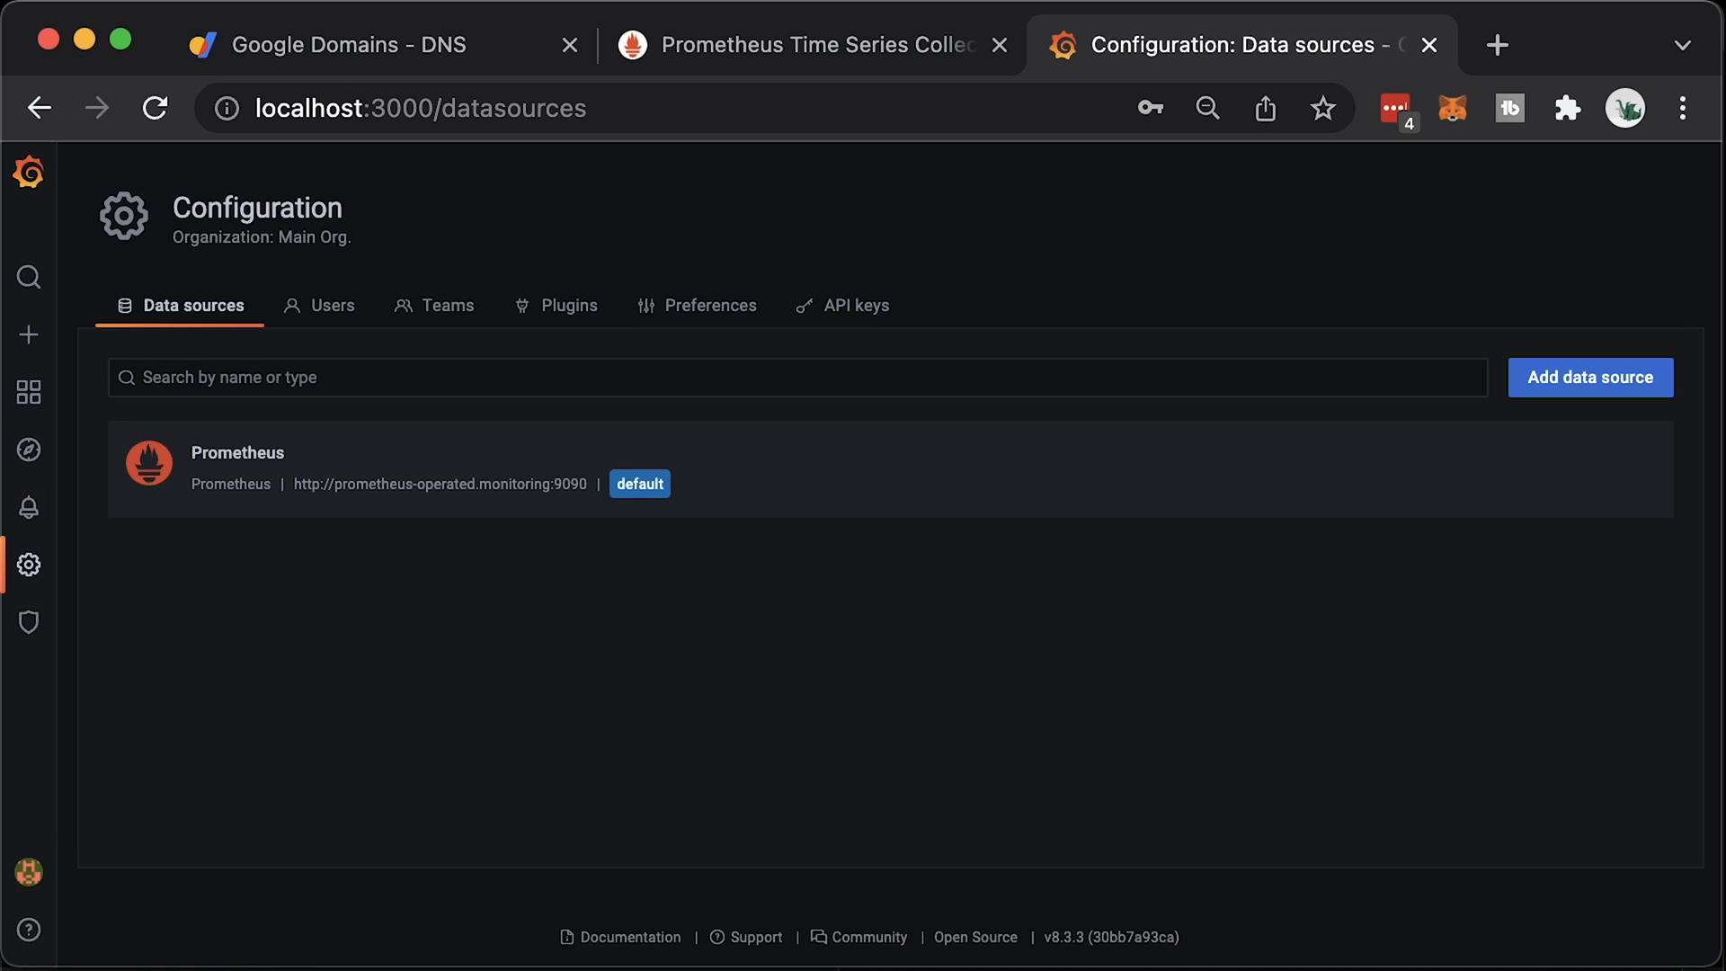
{"action": "left_click", "coordinate": [237, 467]}
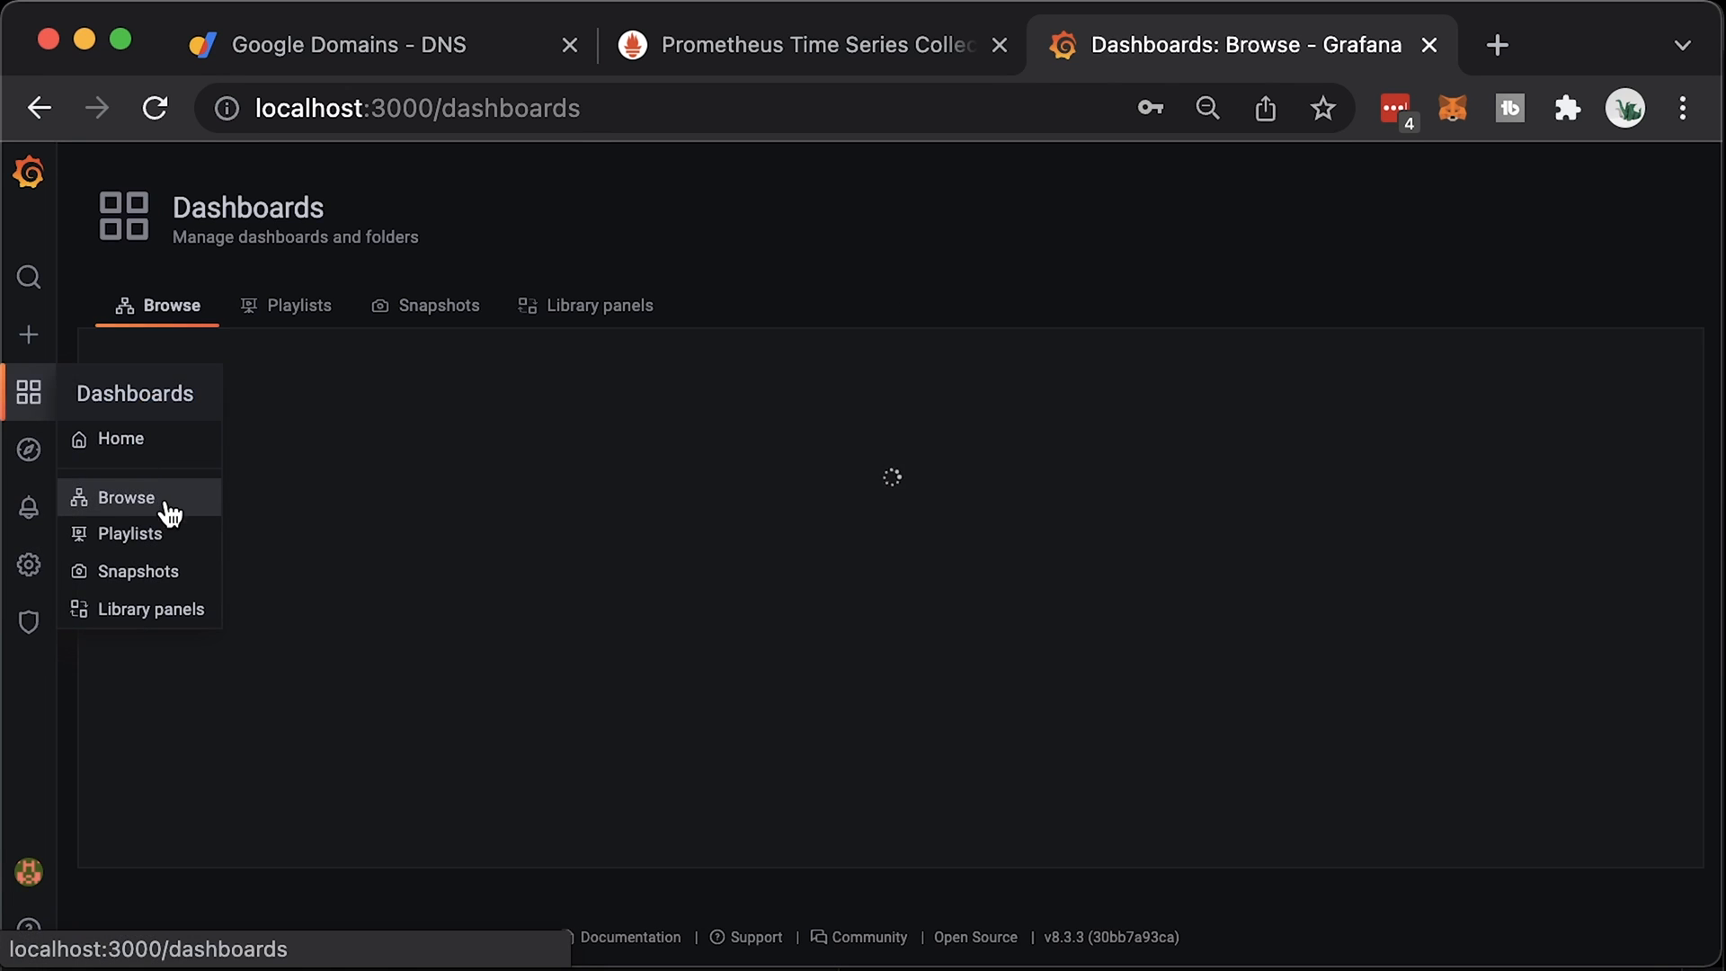
{"action": "left_click", "coordinate": [126, 496]}
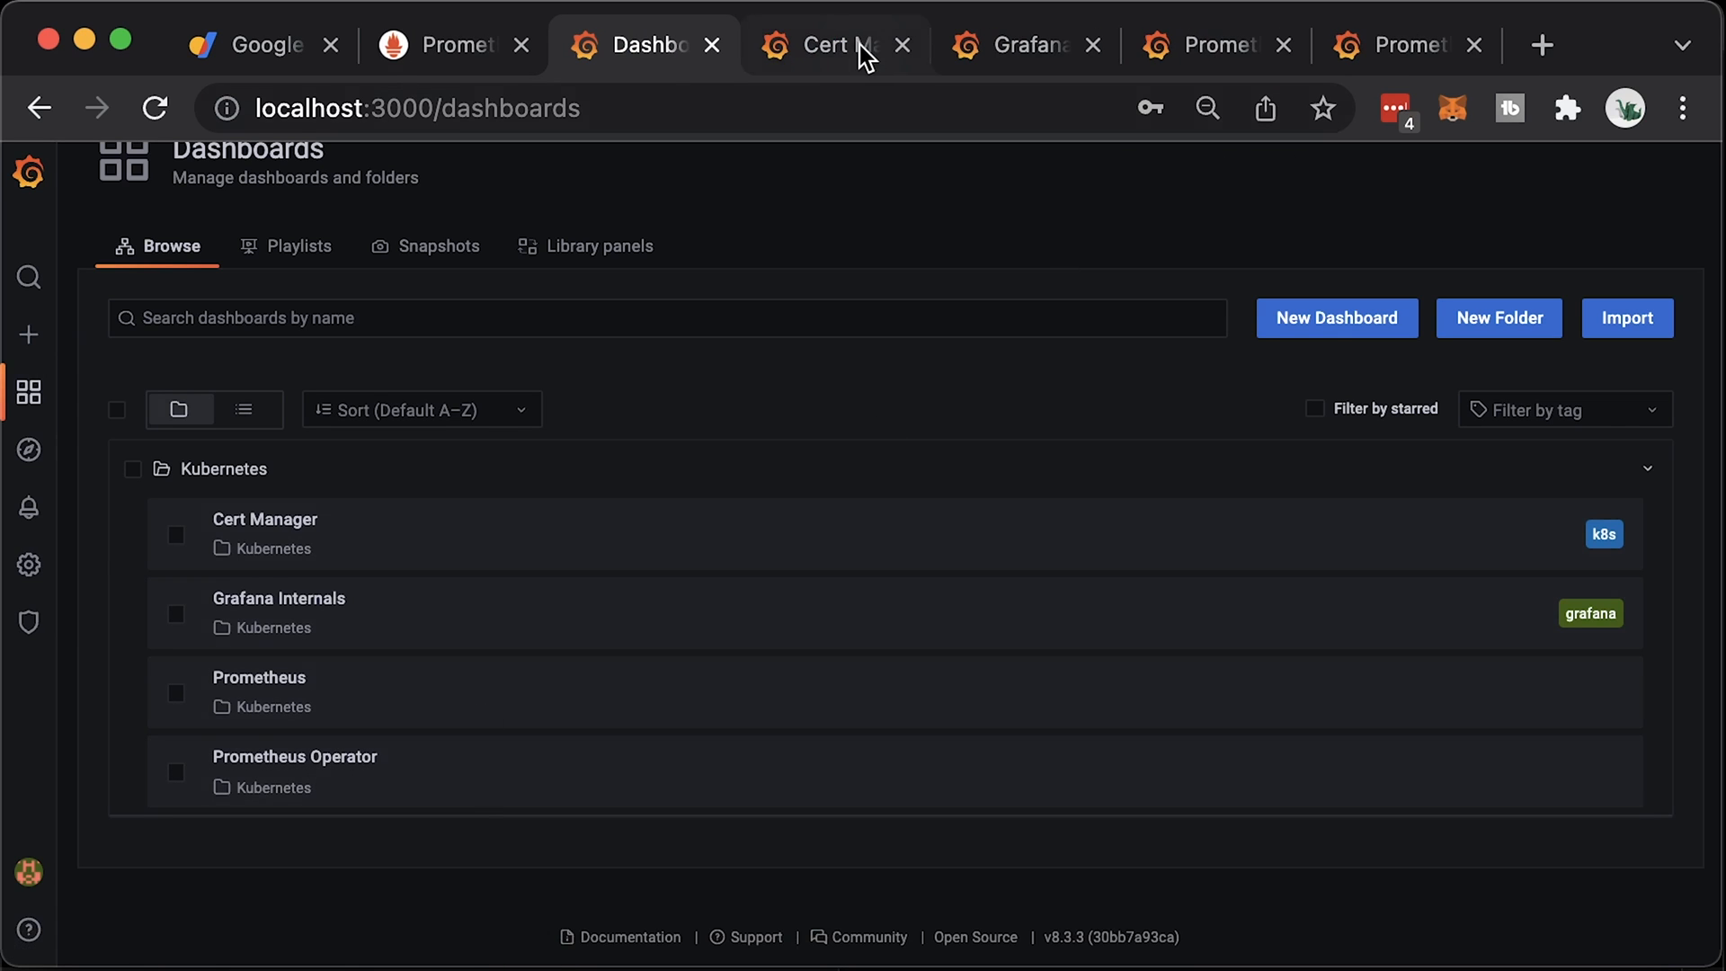
Review the Cert Manager, Grafana Internals and Prometheus Operator dashboards tab by tab
{"action": "left_click", "coordinate": [830, 45]}
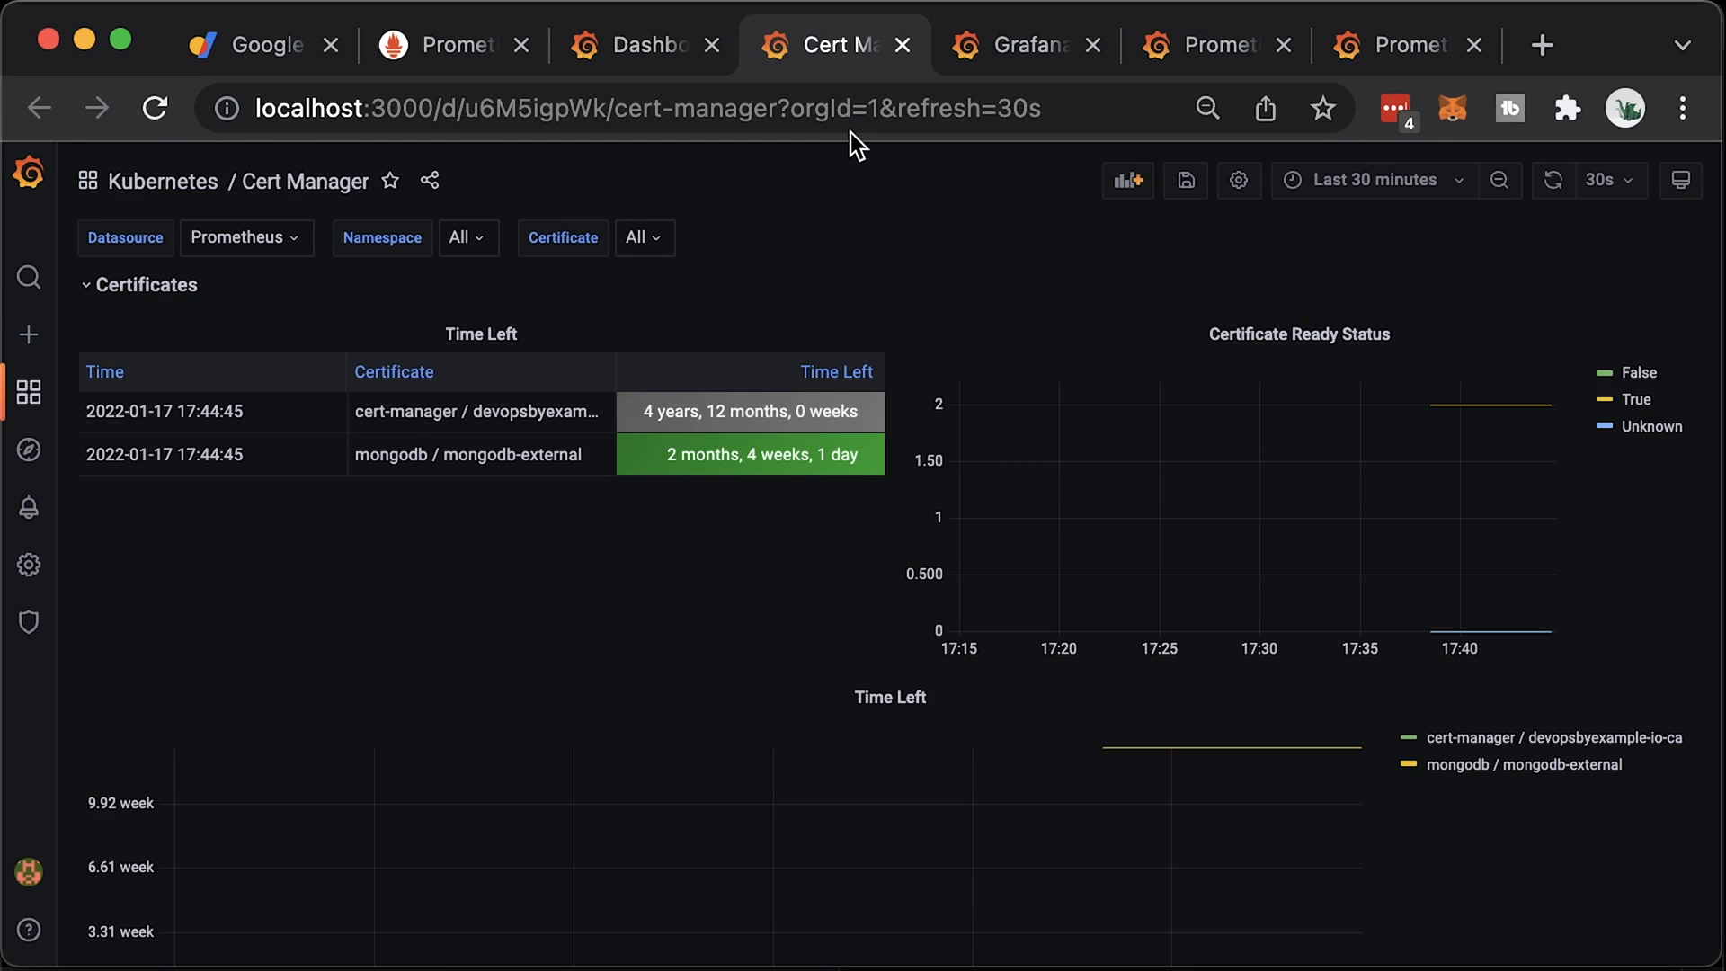
{"action": "mouse_move", "coordinate": [1008, 43]}
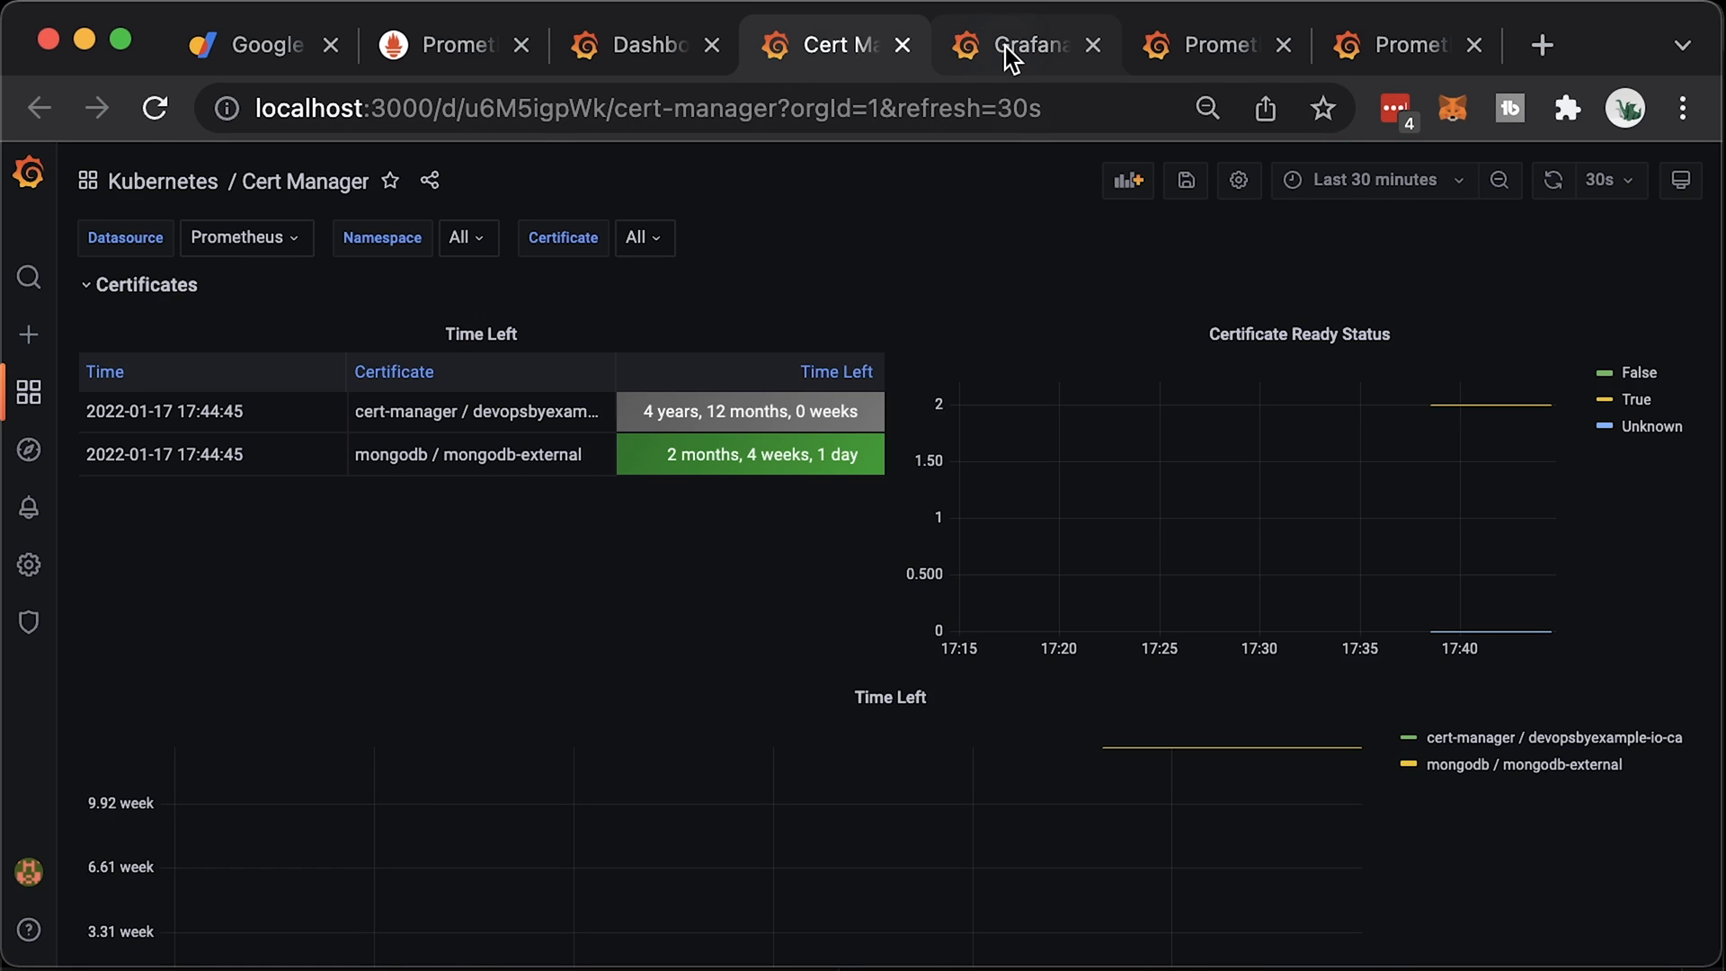
{"action": "left_click", "coordinate": [1027, 43]}
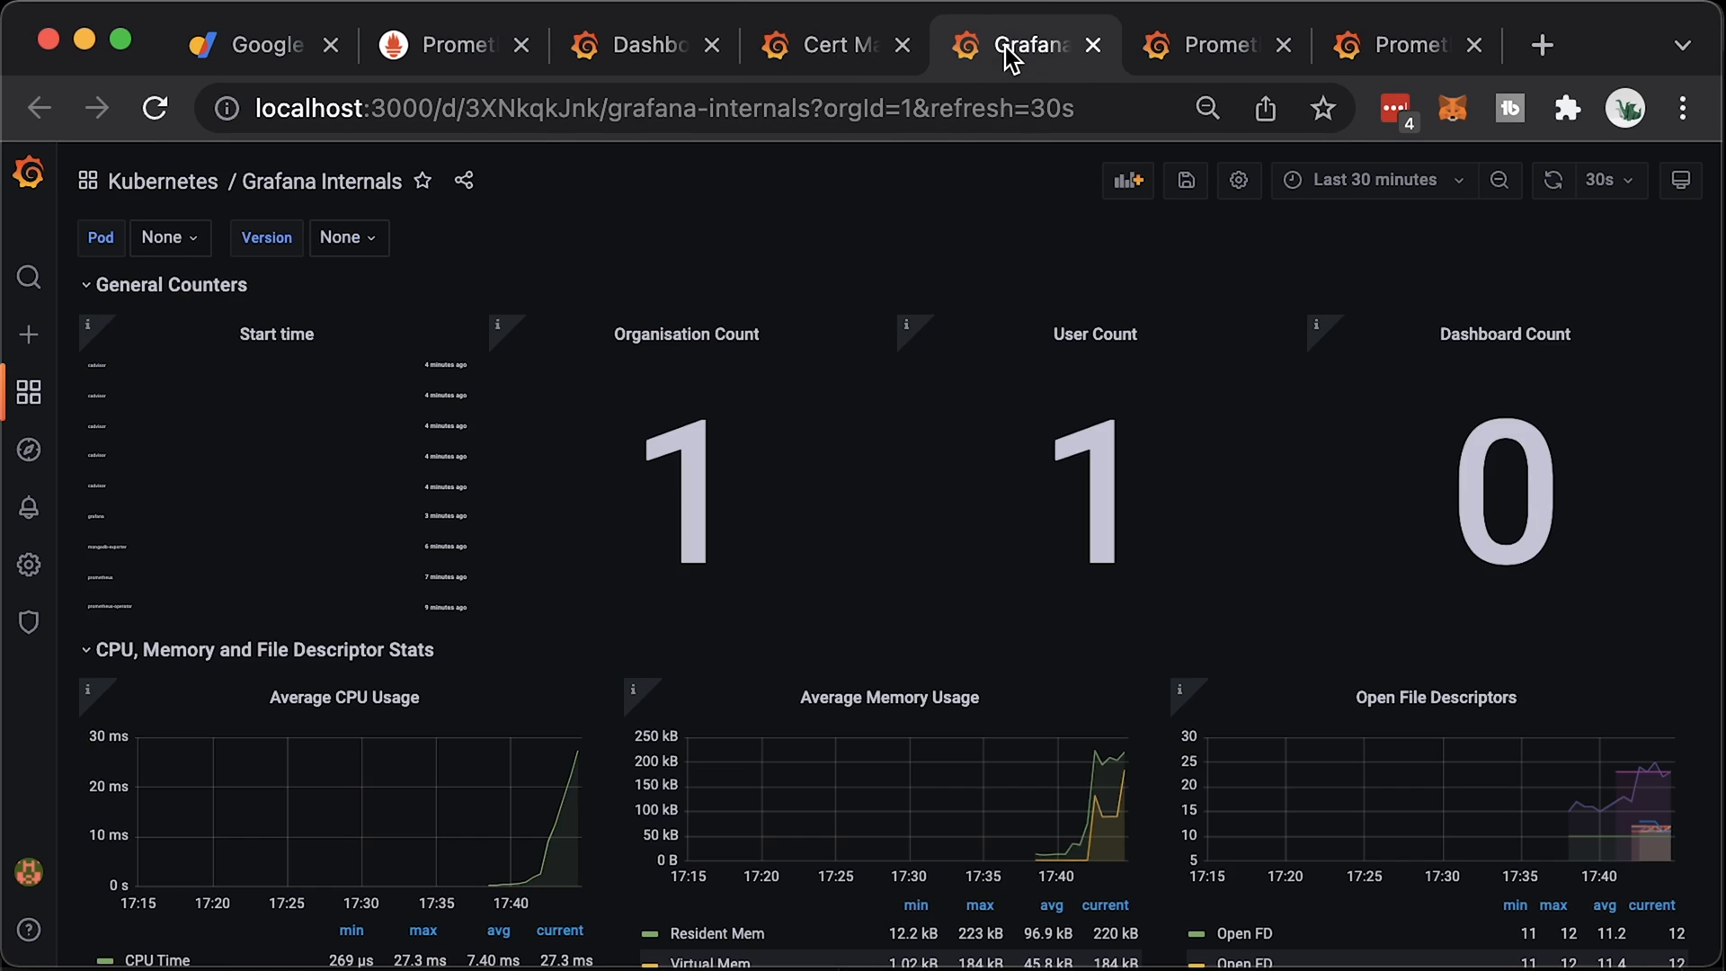
{"action": "scroll", "scroll_direction": "down", "scroll_amount": 3}
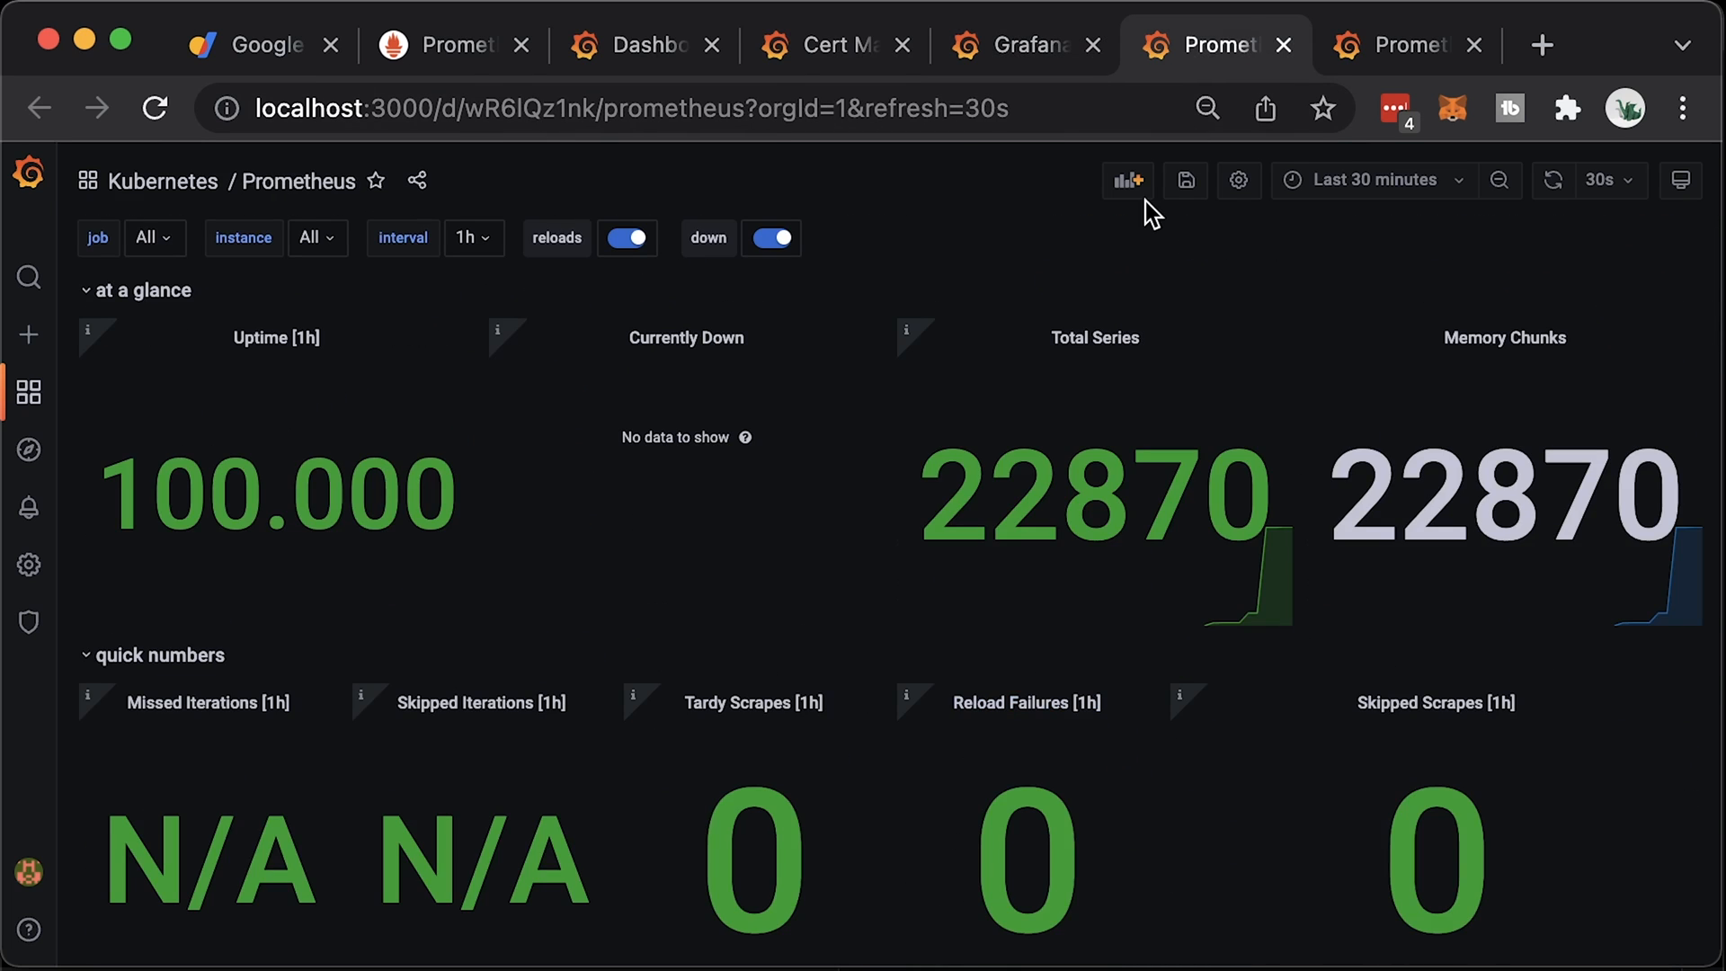
{"action": "left_click", "coordinate": [1406, 44]}
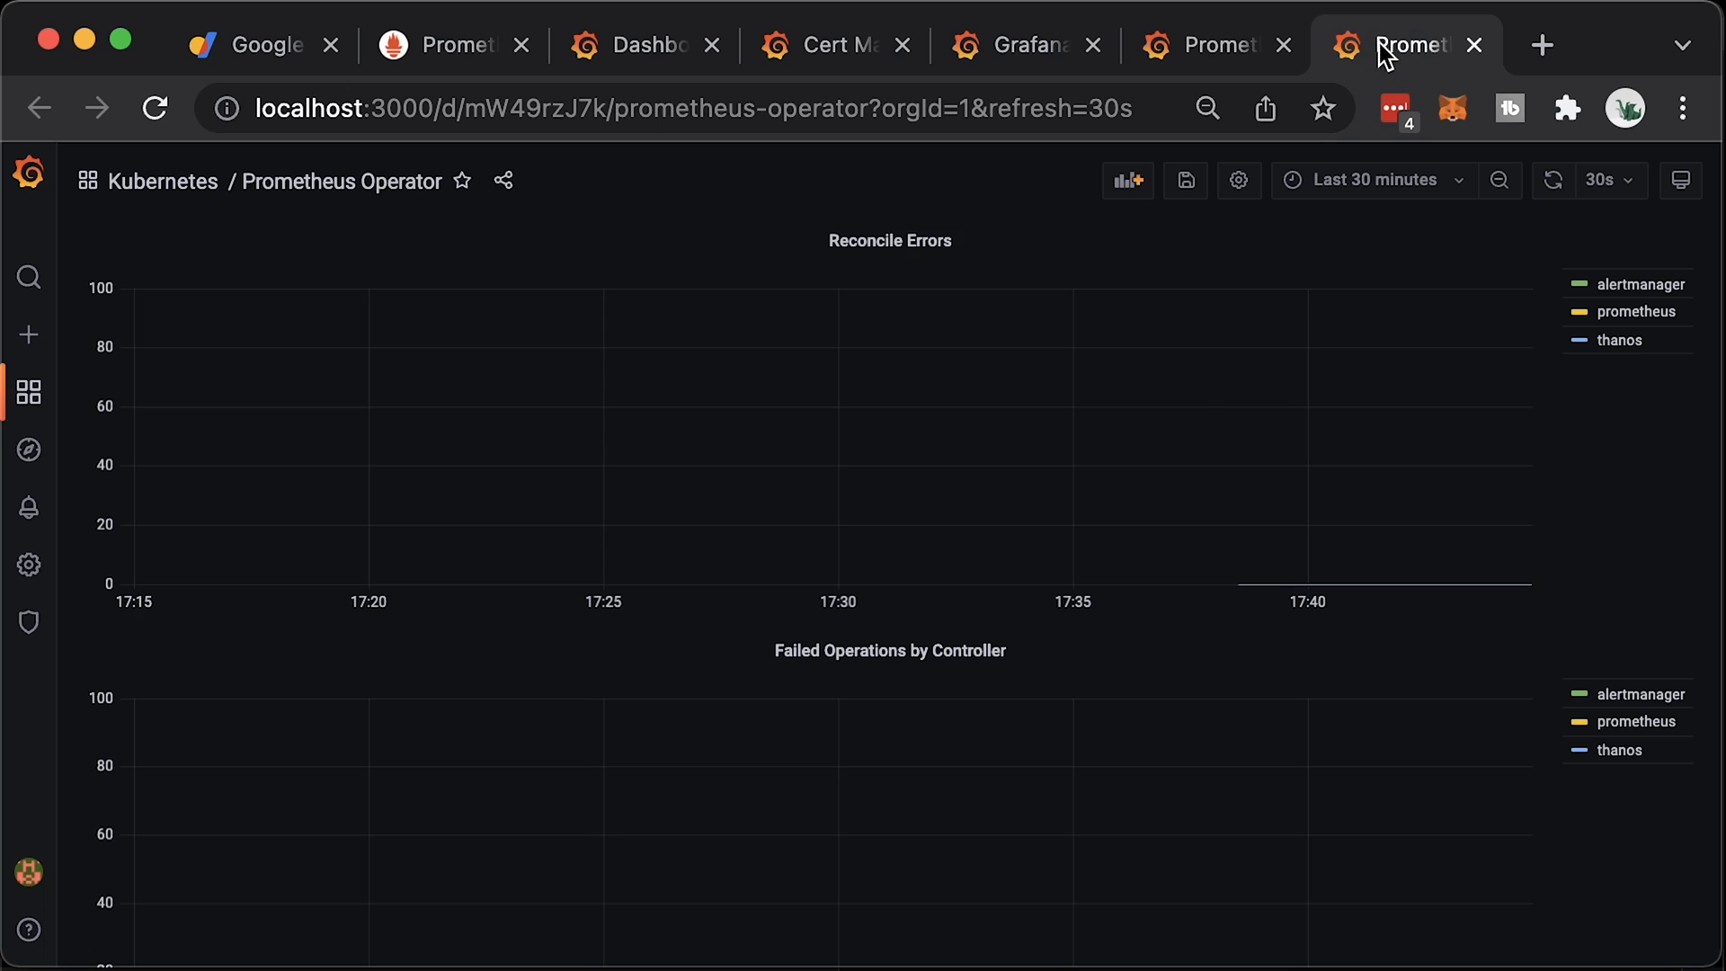
{"action": "scroll", "scroll_direction": "down", "scroll_amount": 3}
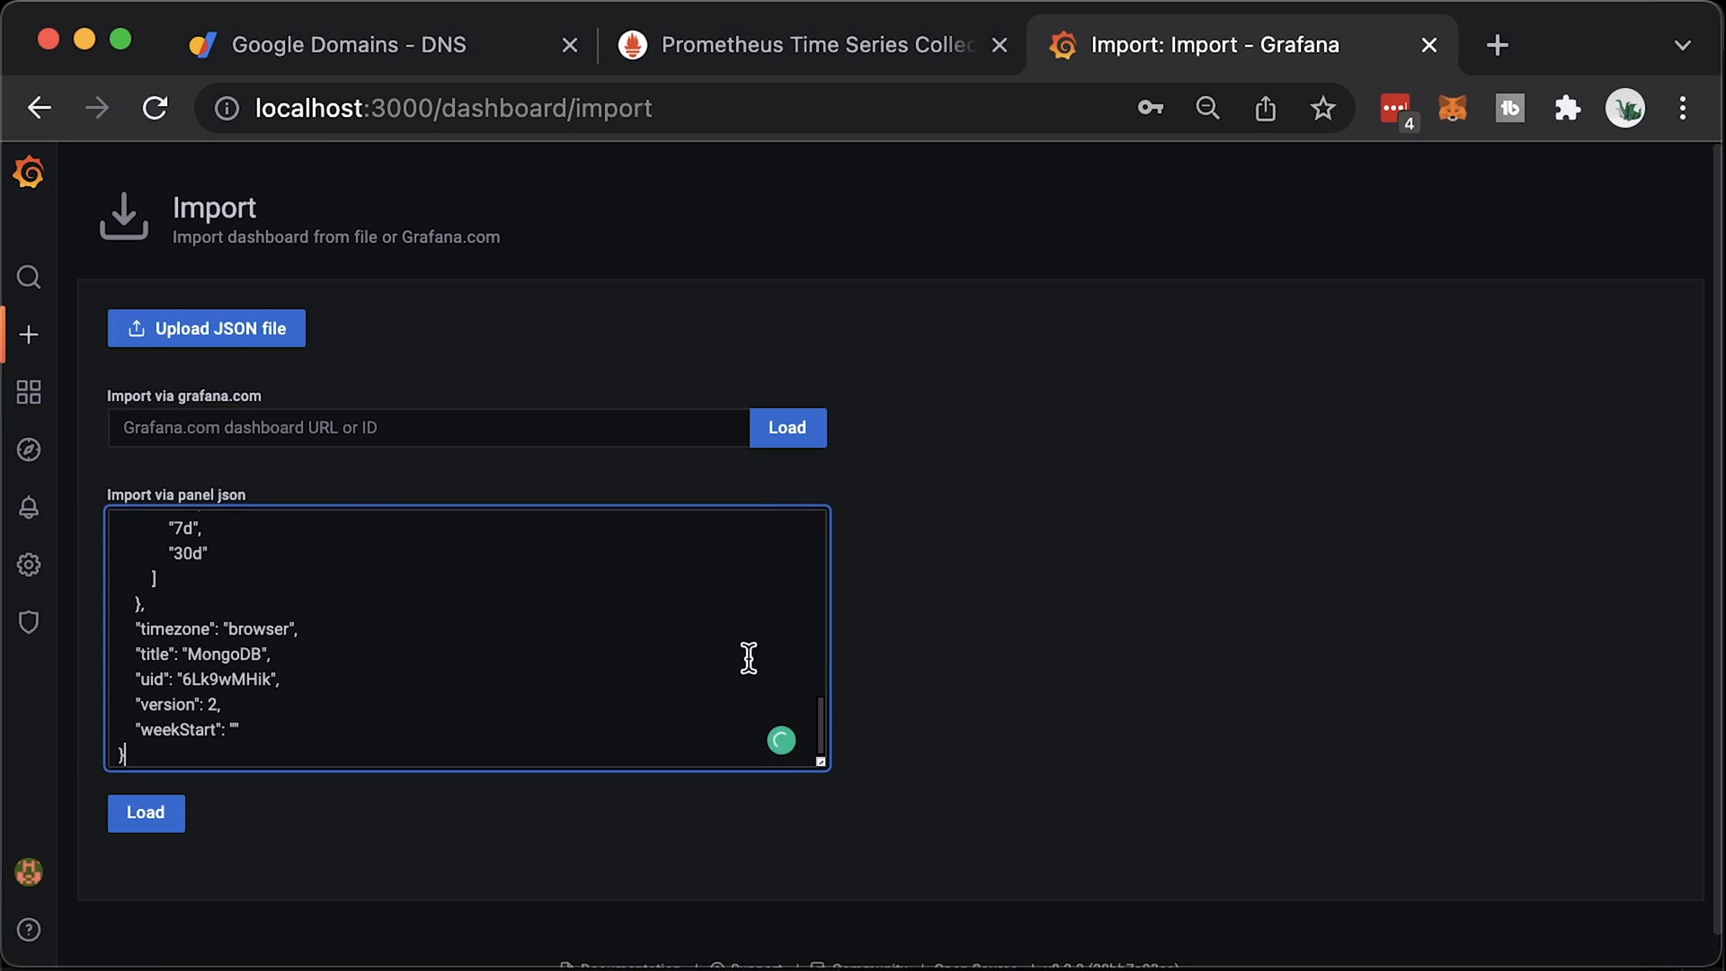
Load the pasted MongoDB dashboard JSON and import it into the Kubernetes folder
{"action": "left_click", "coordinate": [146, 812]}
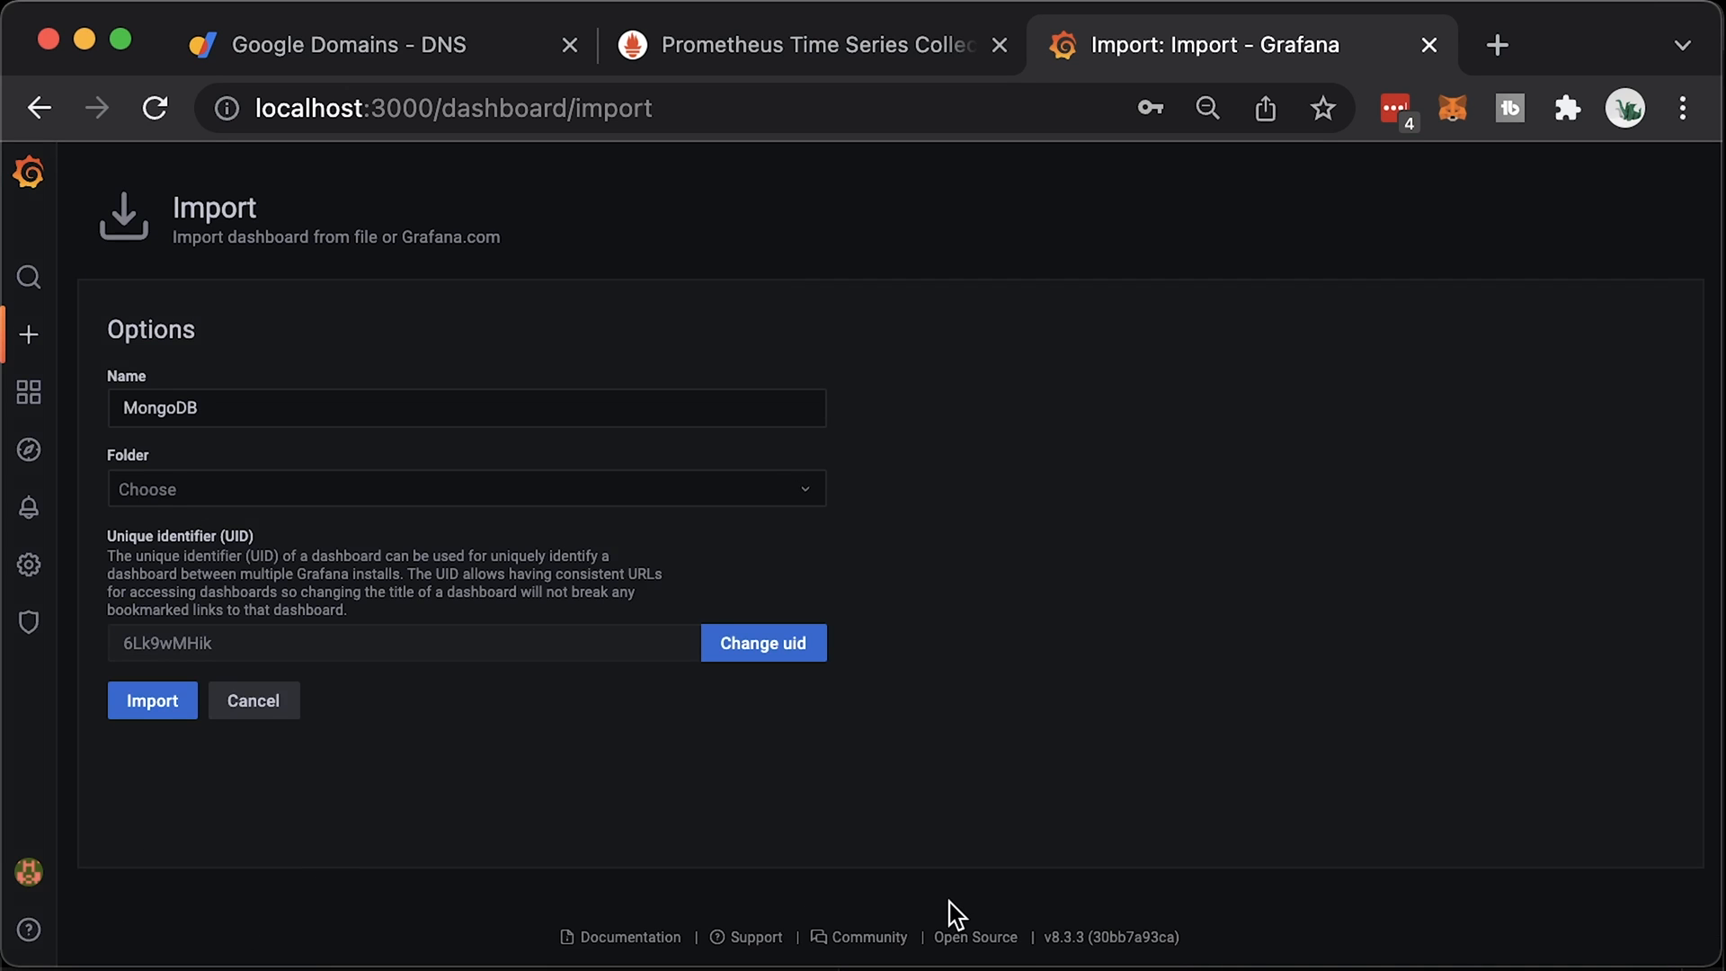
{"action": "left_click", "coordinate": [465, 489]}
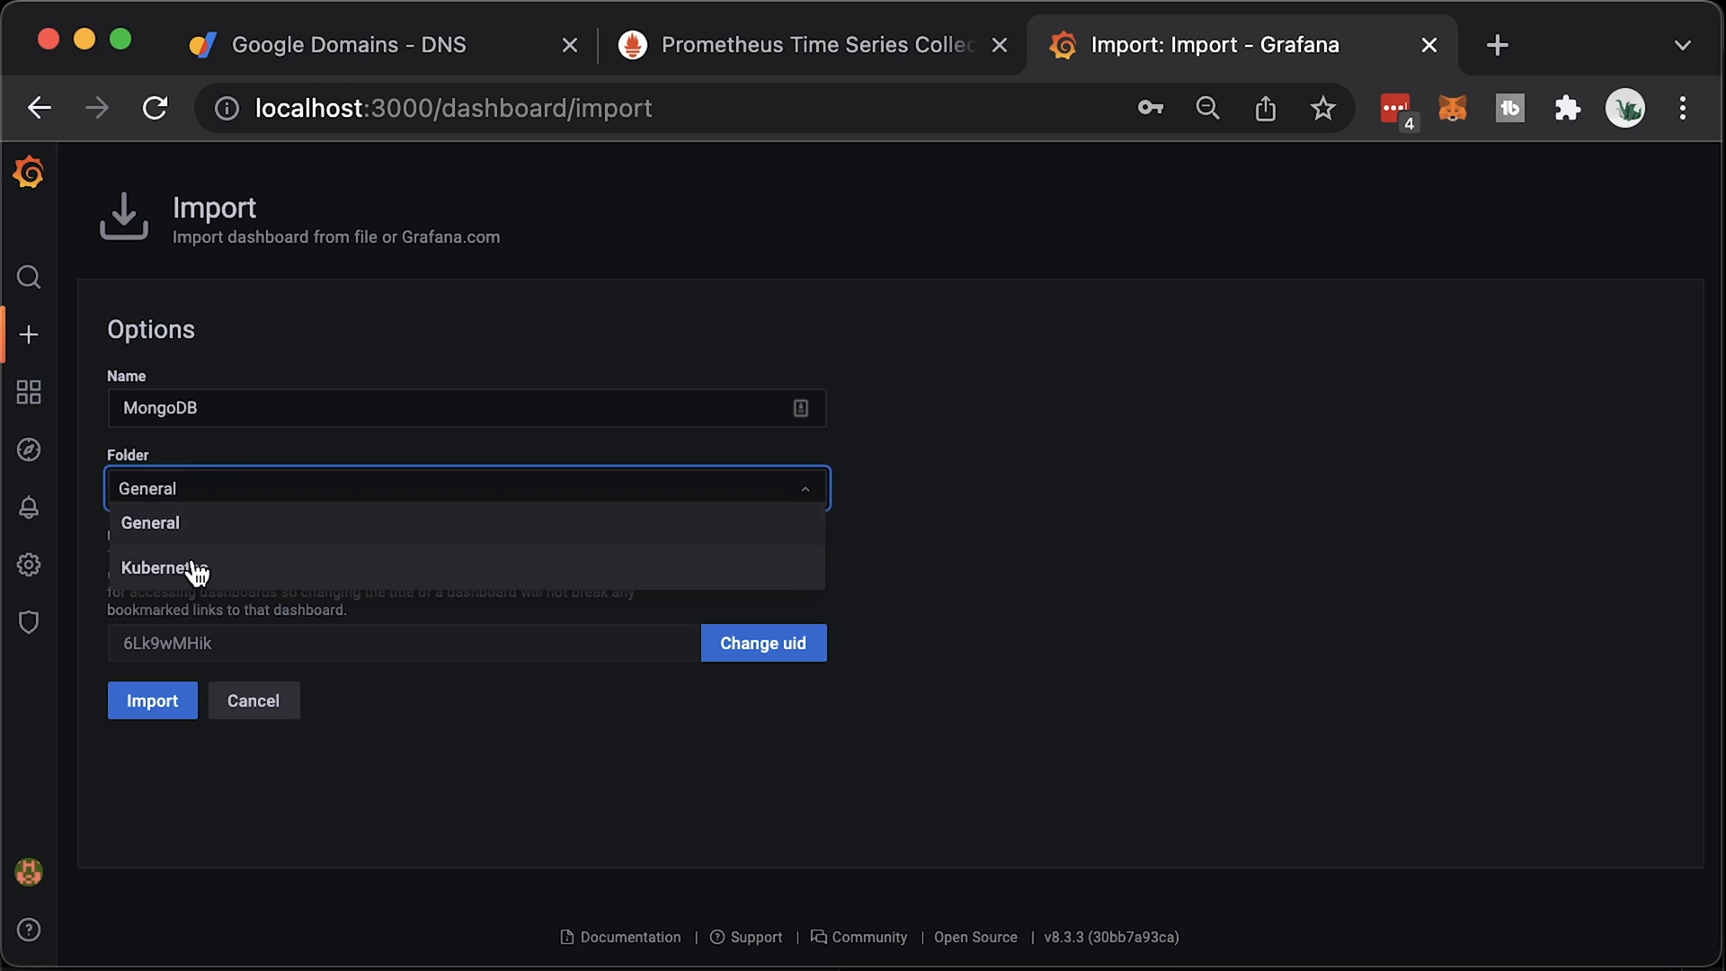
{"action": "left_click", "coordinate": [151, 699]}
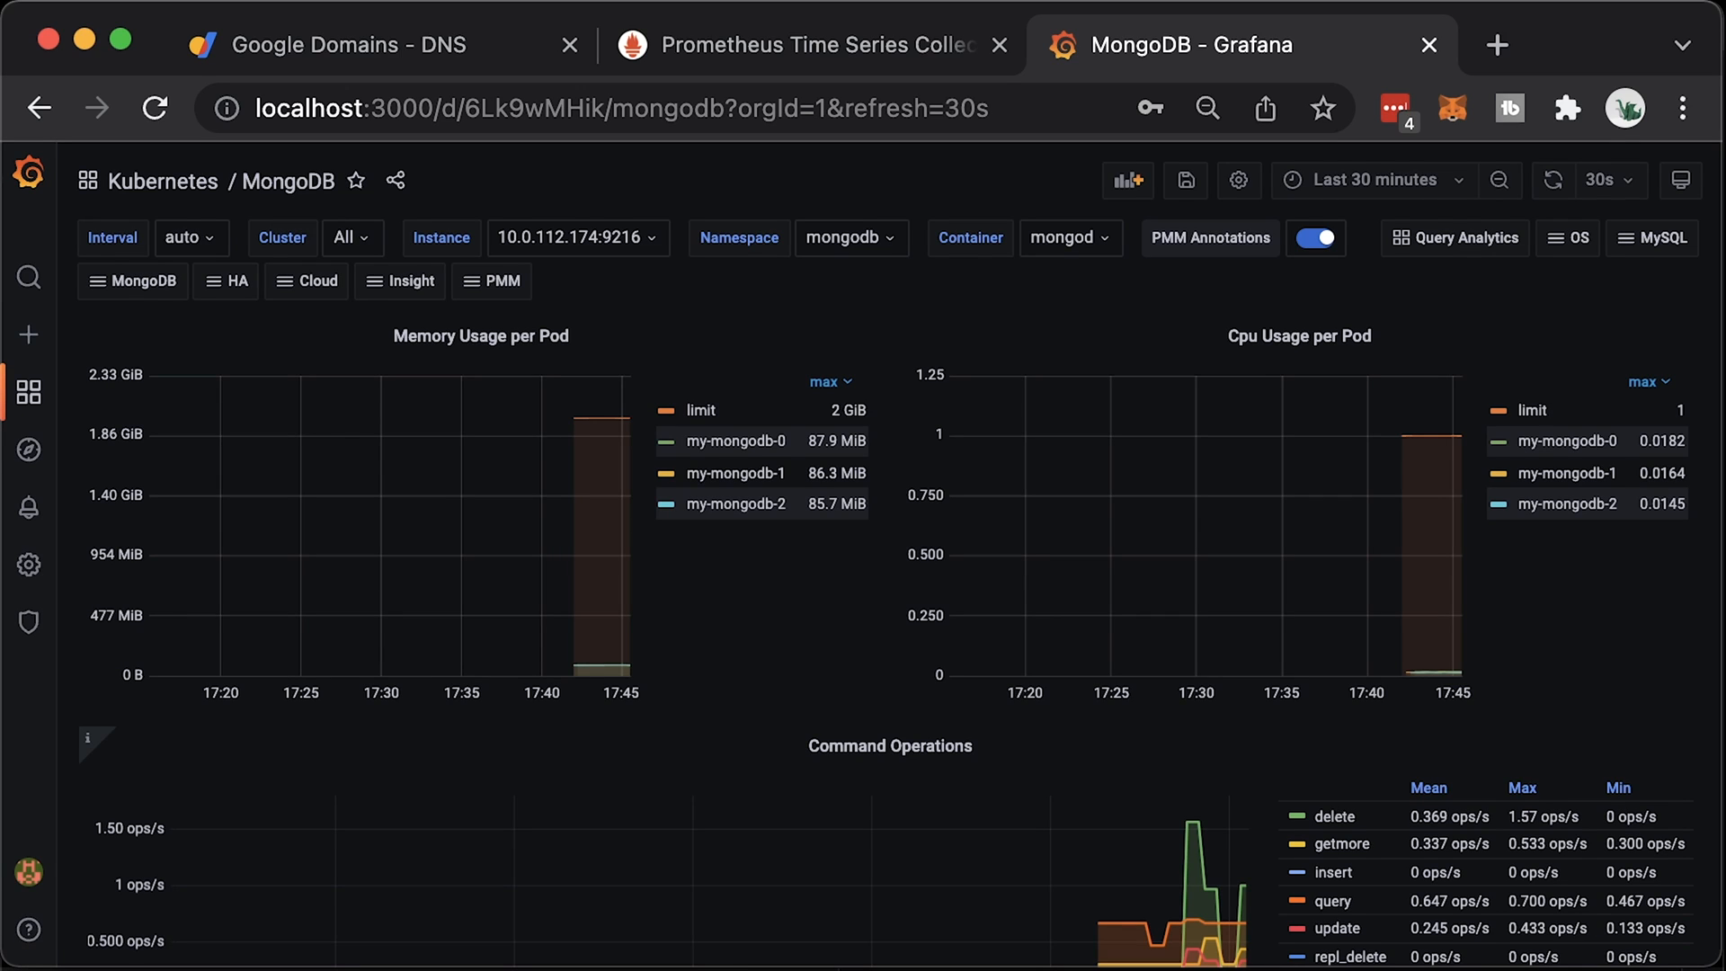
{"action": "scroll", "scroll_direction": "down", "scroll_amount": 3}
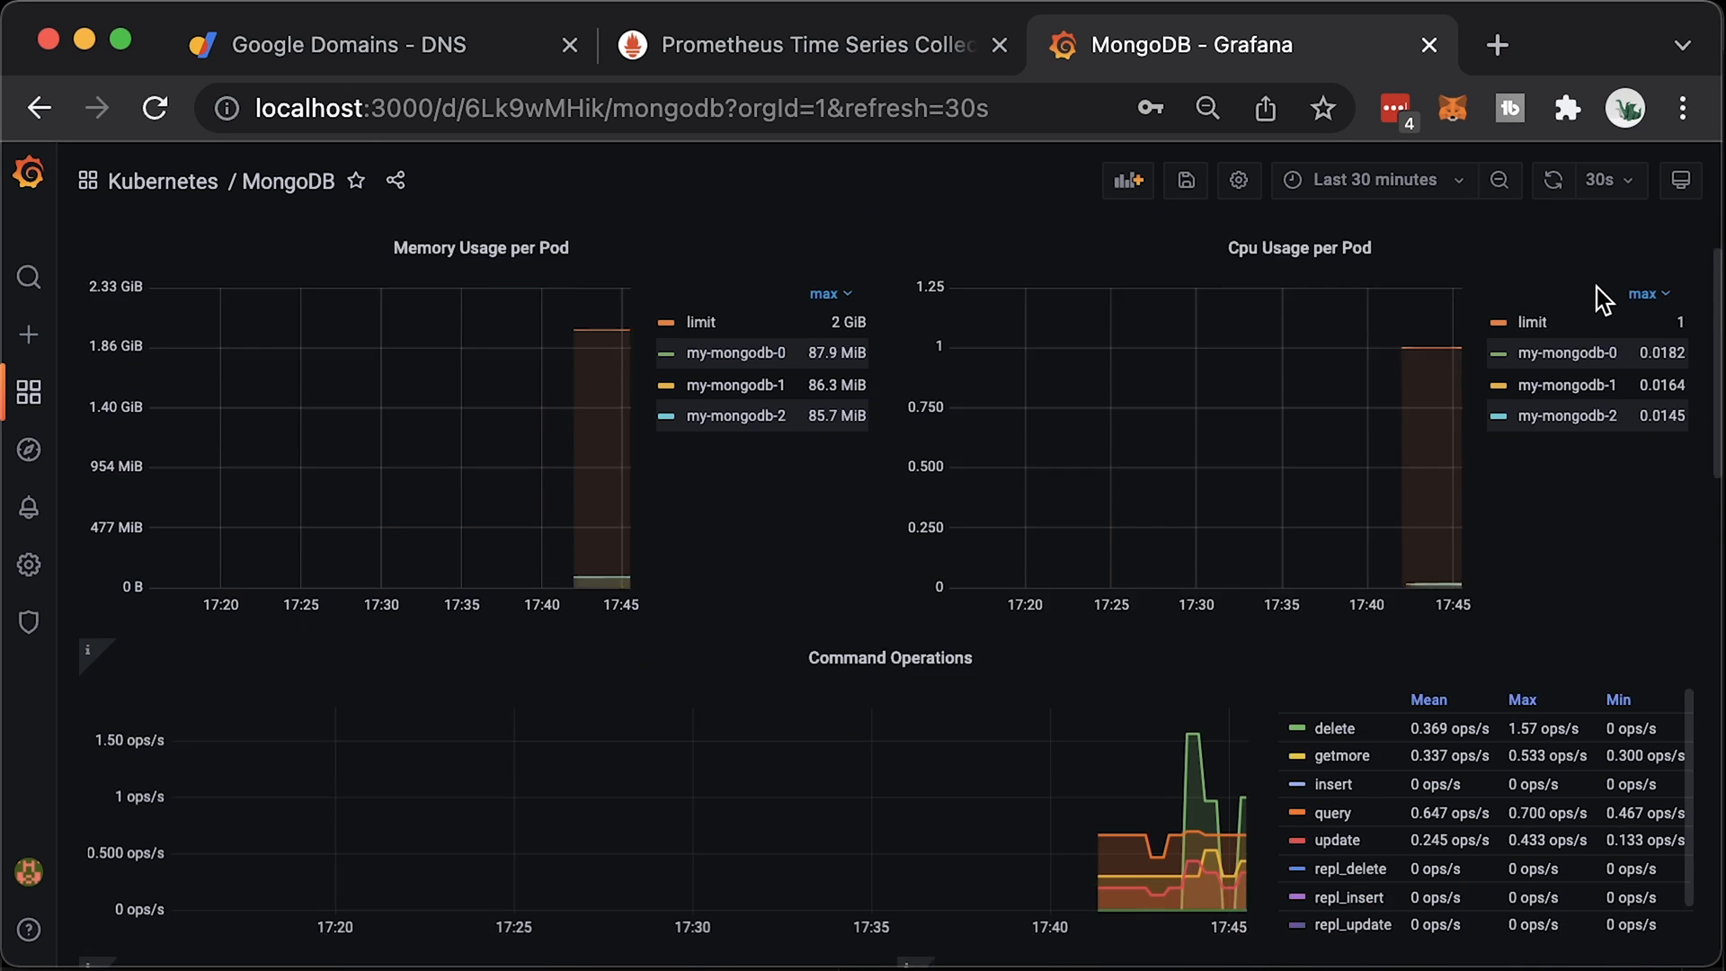
{"action": "scroll", "scroll_direction": "down", "scroll_amount": 3}
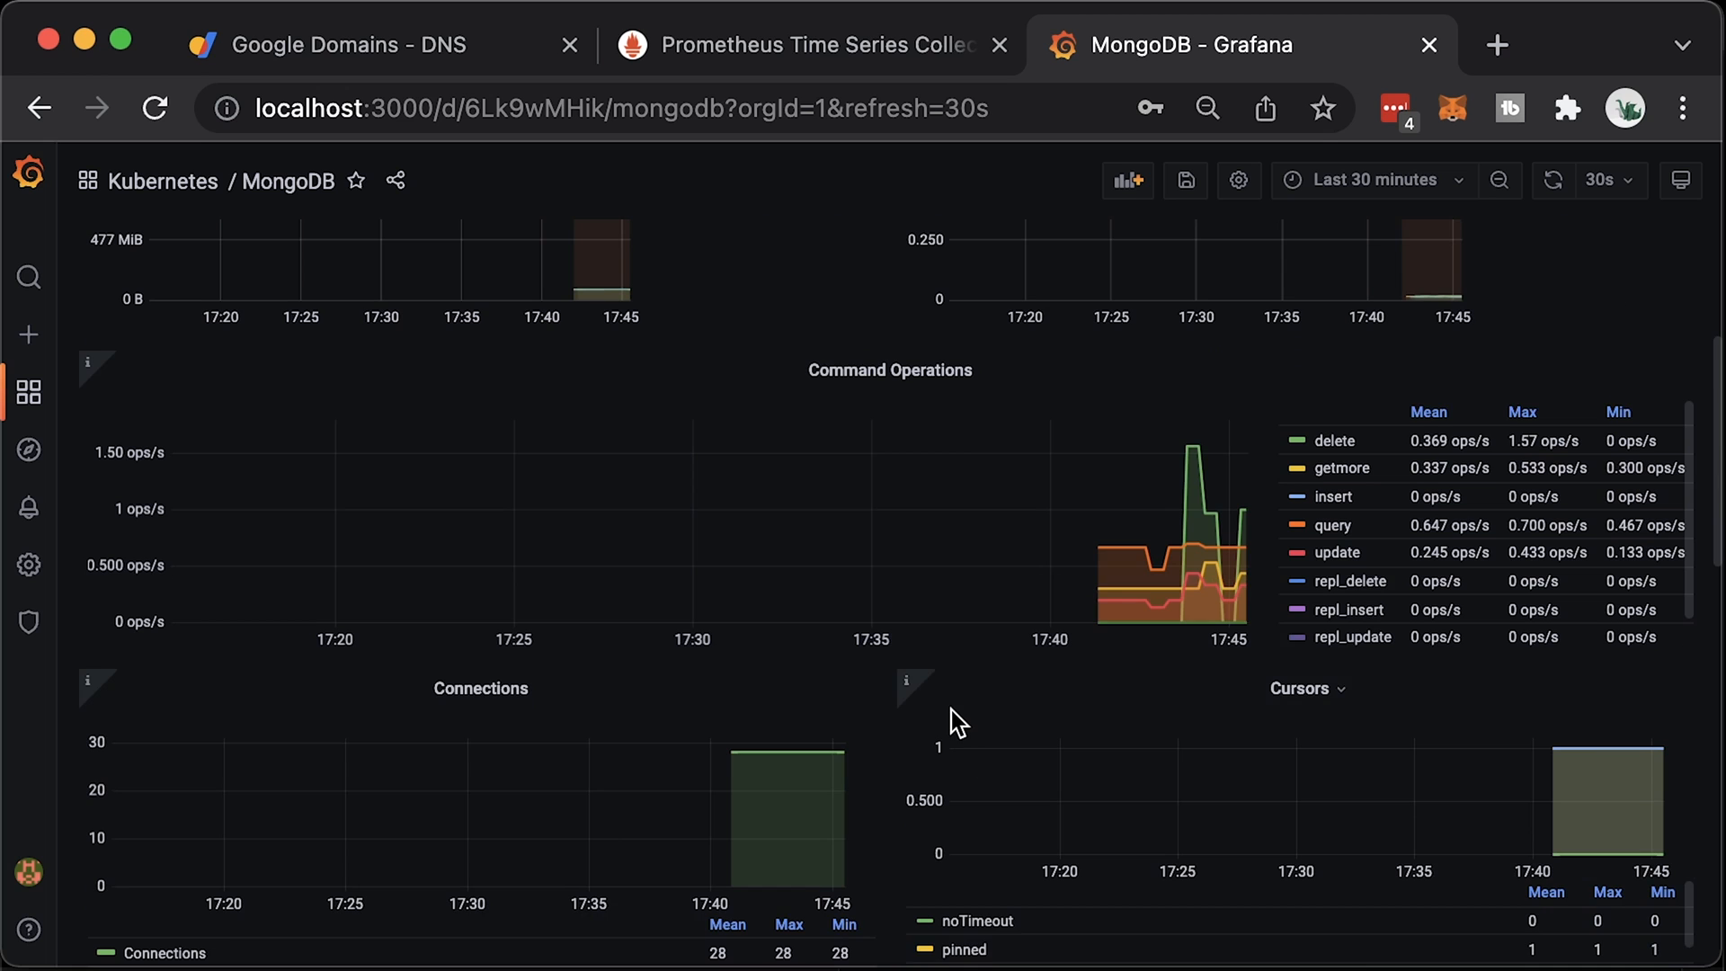
{"action": "scroll", "scroll_direction": "down", "scroll_amount": 3}
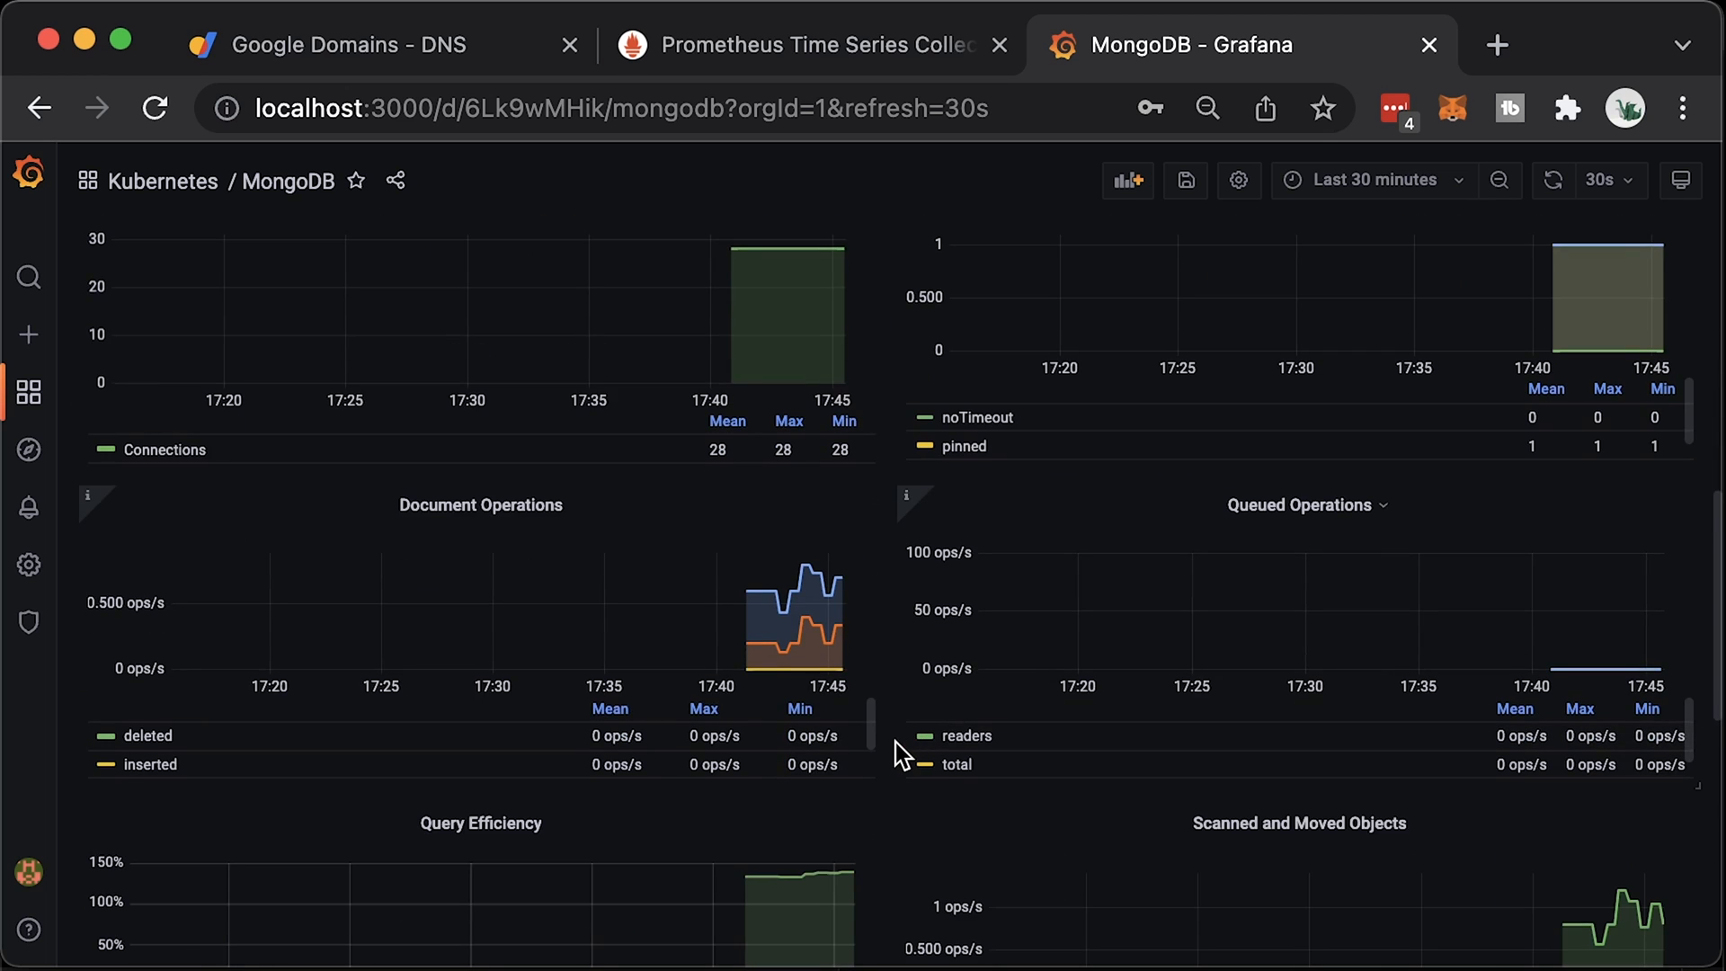
{"action": "scroll", "scroll_direction": "down", "scroll_amount": 3}
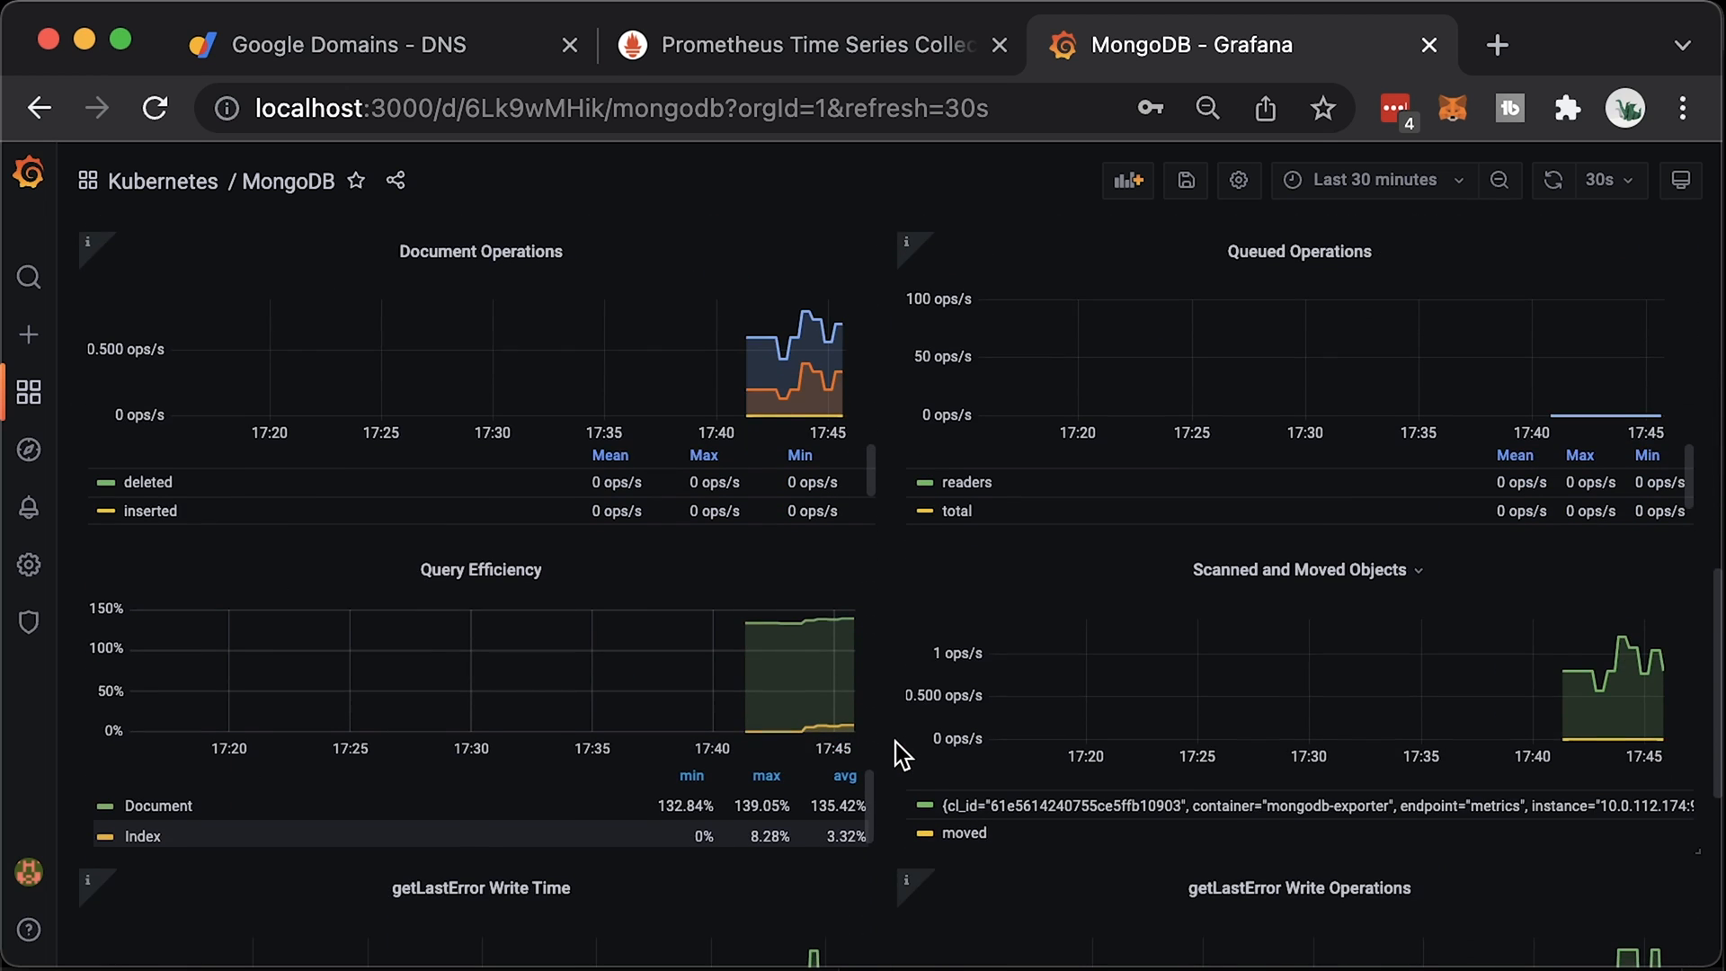
{"action": "scroll", "scroll_direction": "down", "scroll_amount": 3}
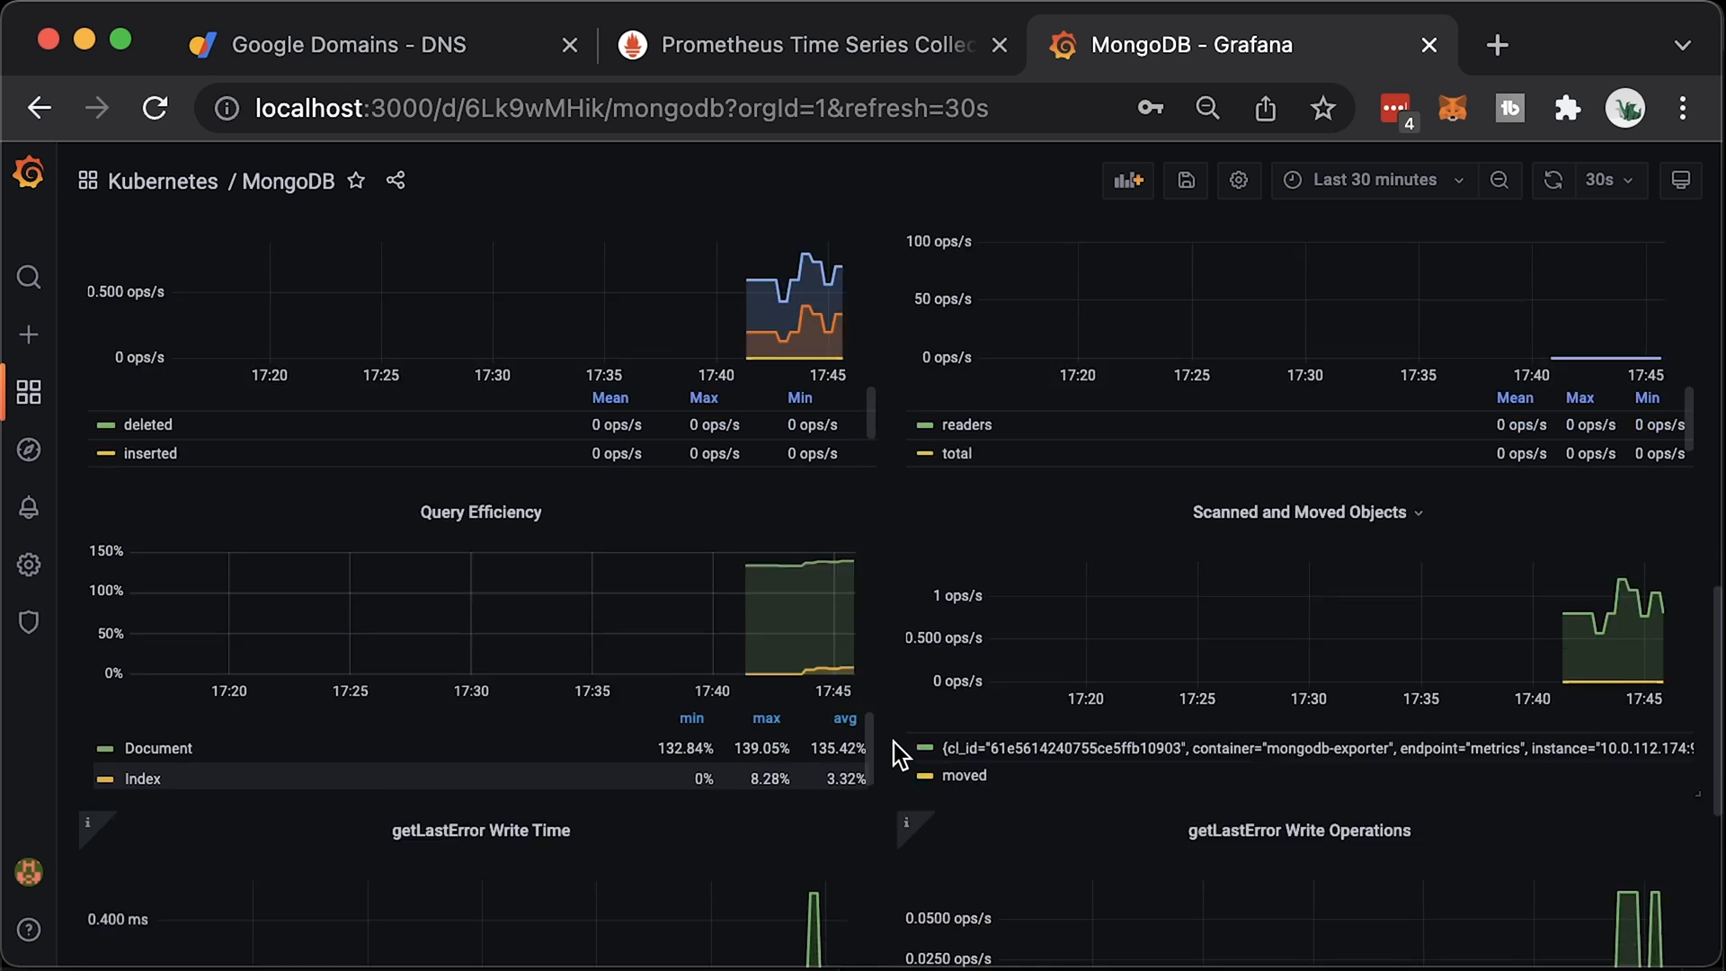
{"action": "scroll", "scroll_direction": "down", "scroll_amount": 3}
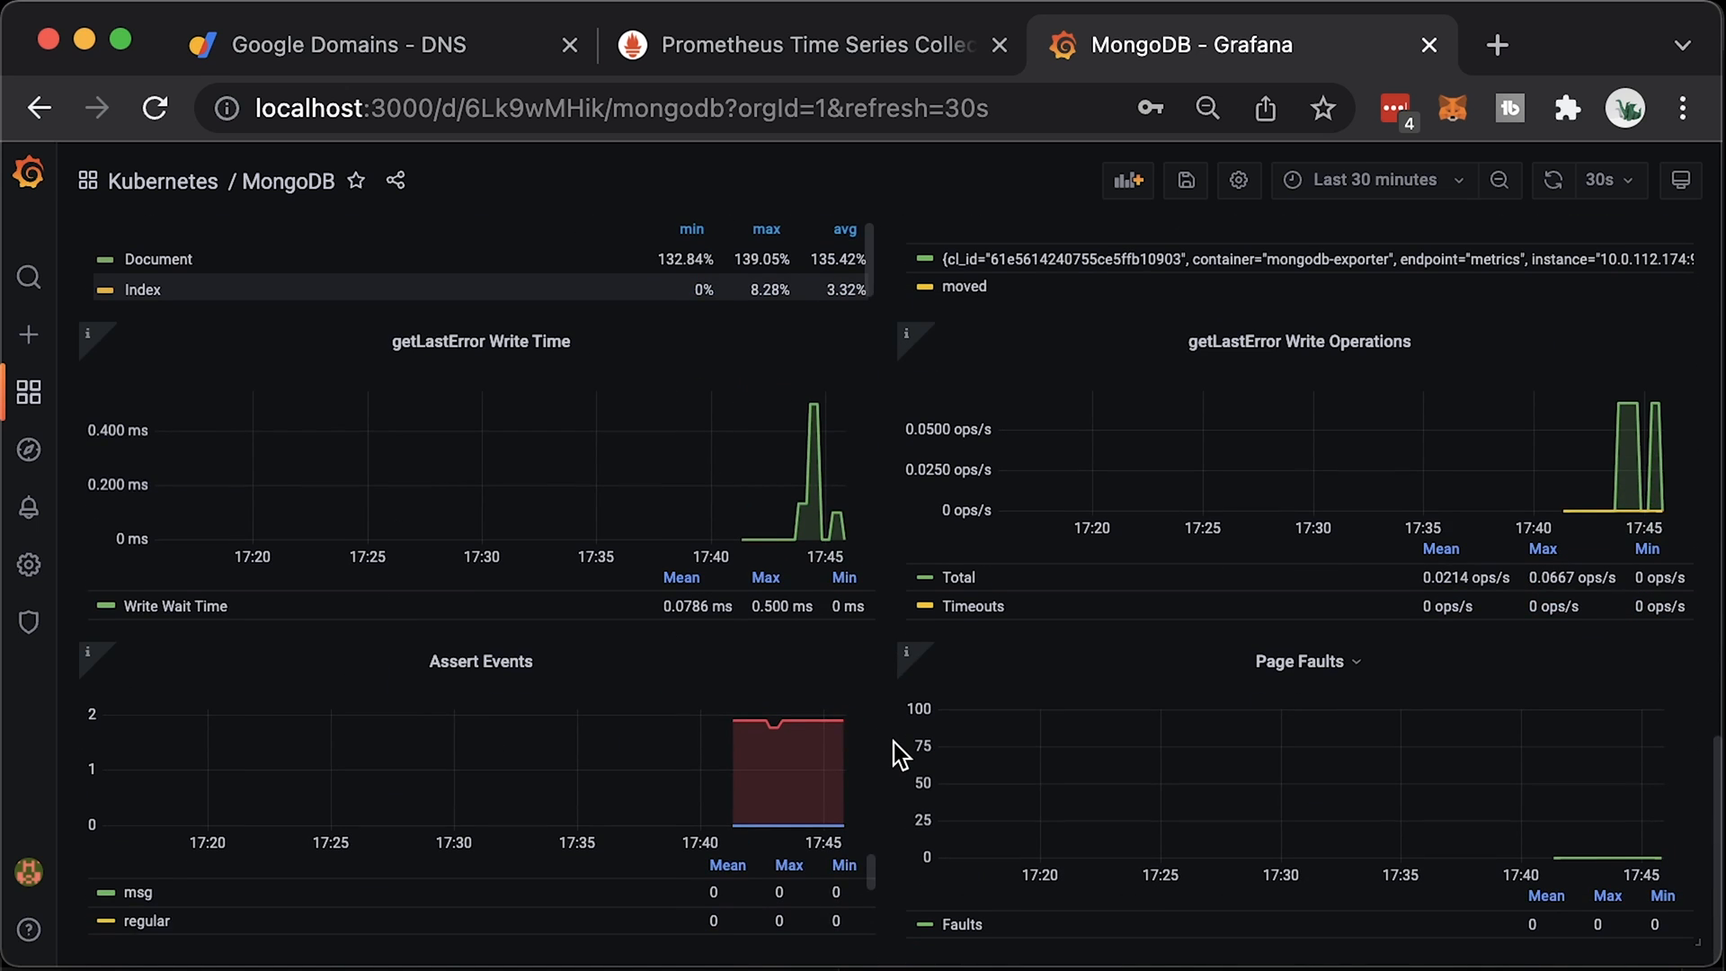